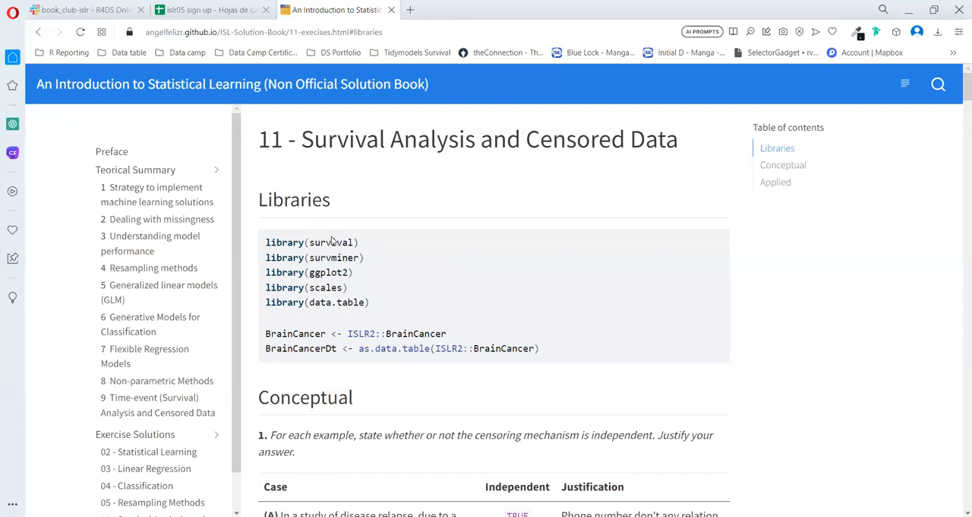
mouse_move(380, 249)
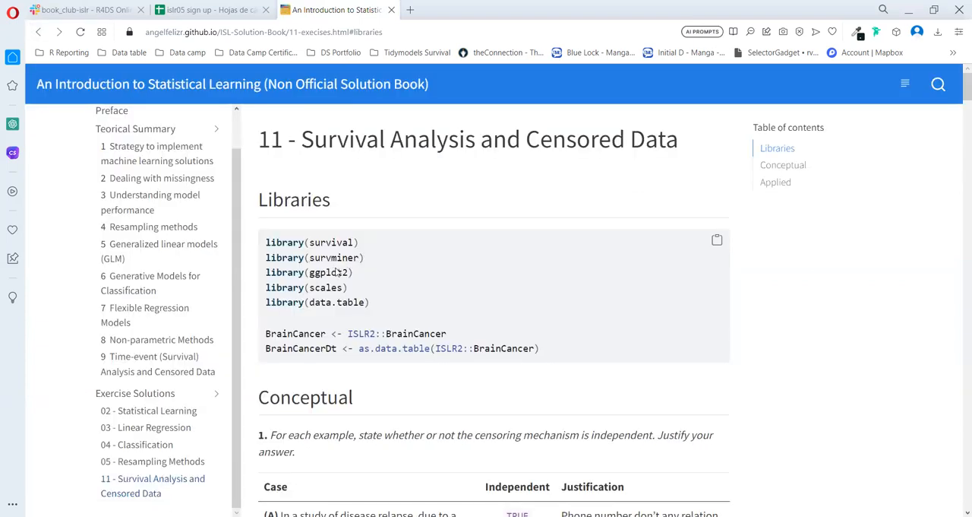
mouse_move(333, 257)
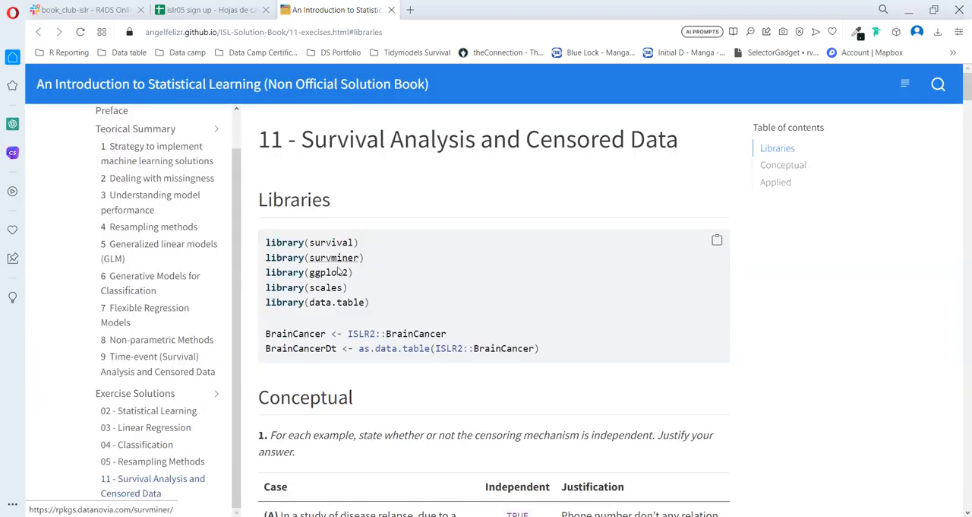
mouse_move(326, 314)
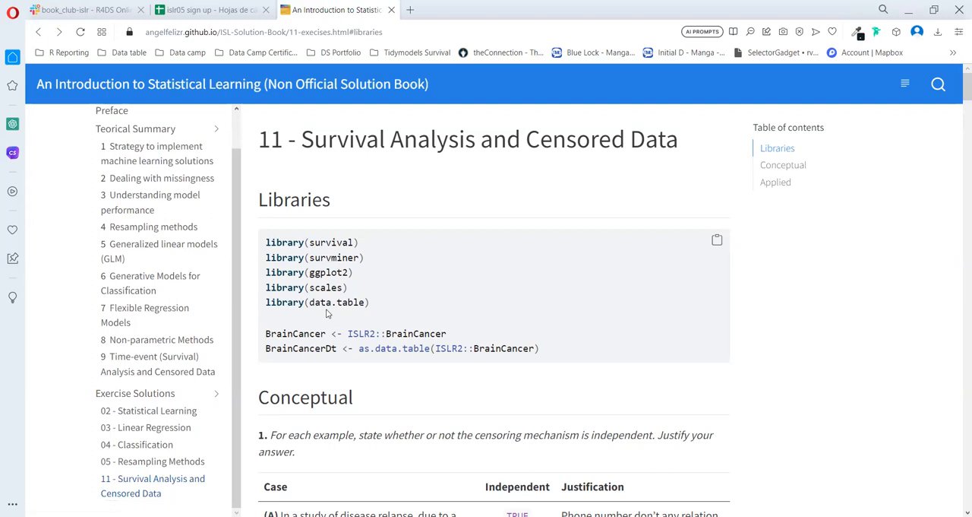
Step: Scroll past the Libraries code block to the Conceptual exercise 1 table
scroll("down", 3)
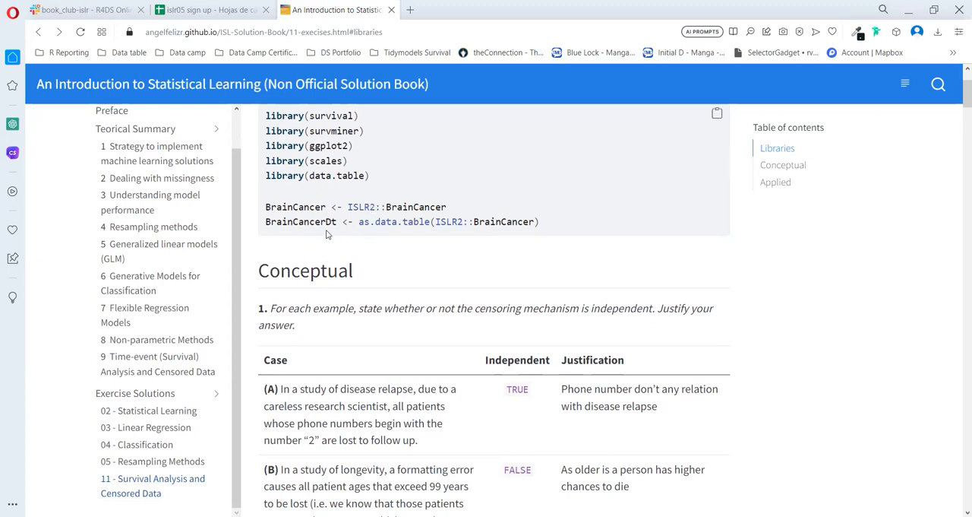
scroll("down", 3)
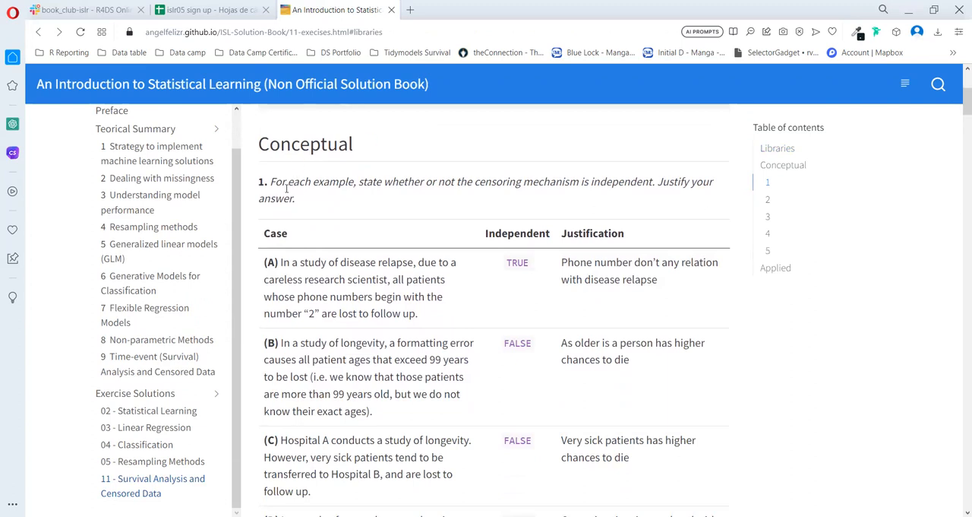
left_click_drag(271, 182, 364, 181)
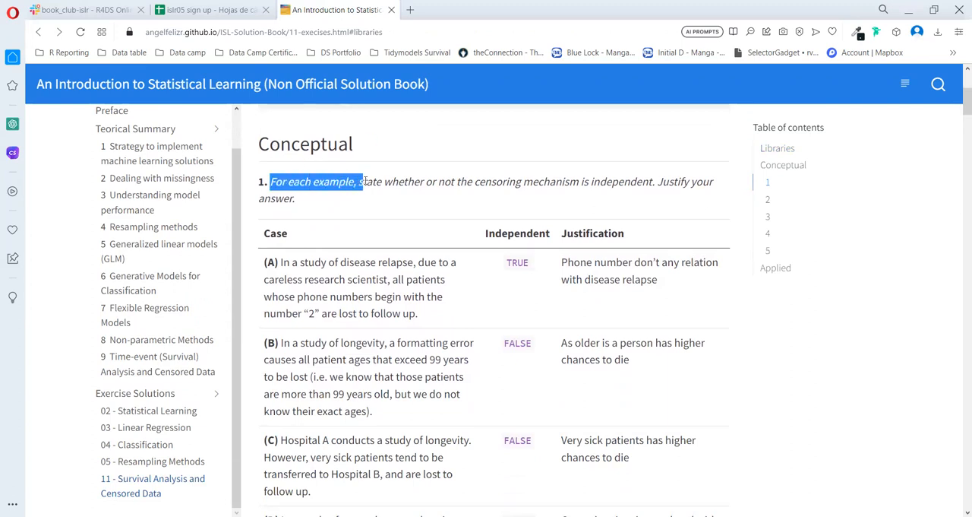
left_click_drag(363, 181, 493, 182)
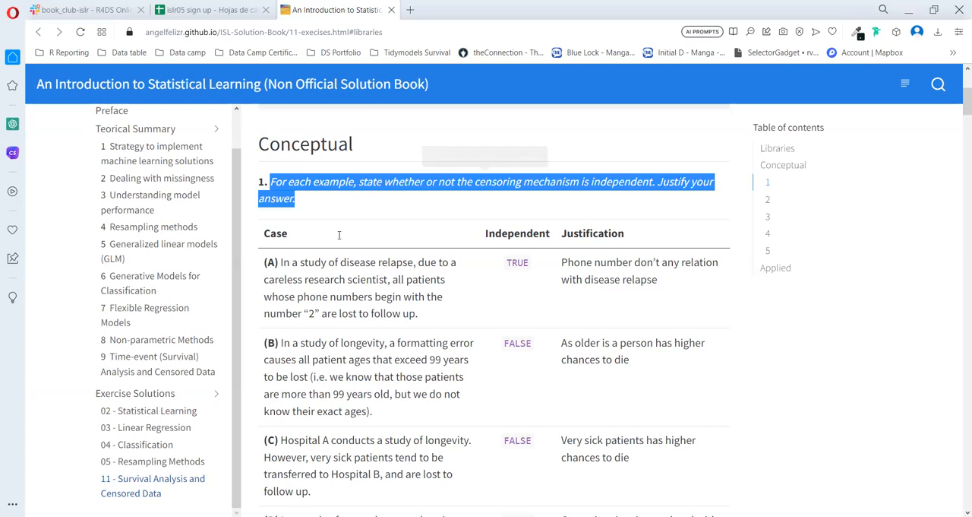
scroll("down", 3)
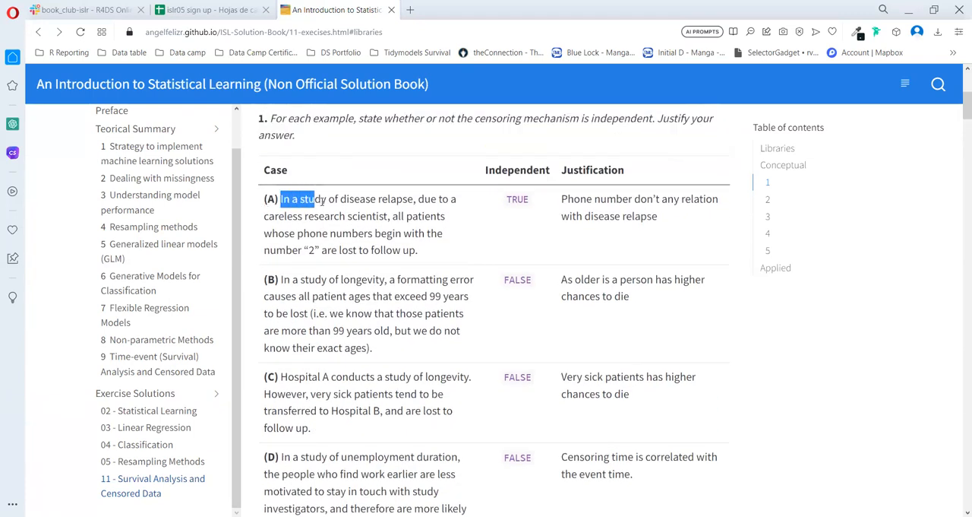
left_click_drag(281, 199, 382, 199)
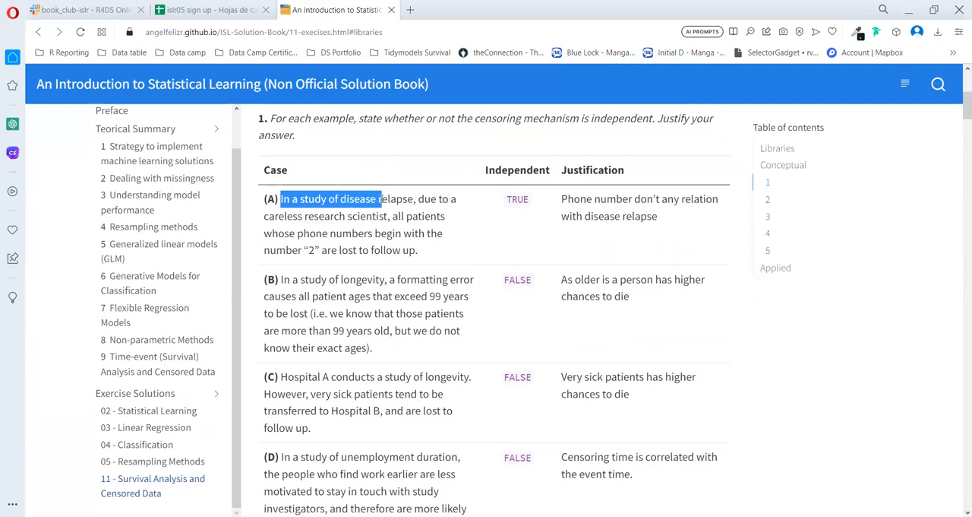
left_click_drag(380, 198, 410, 199)
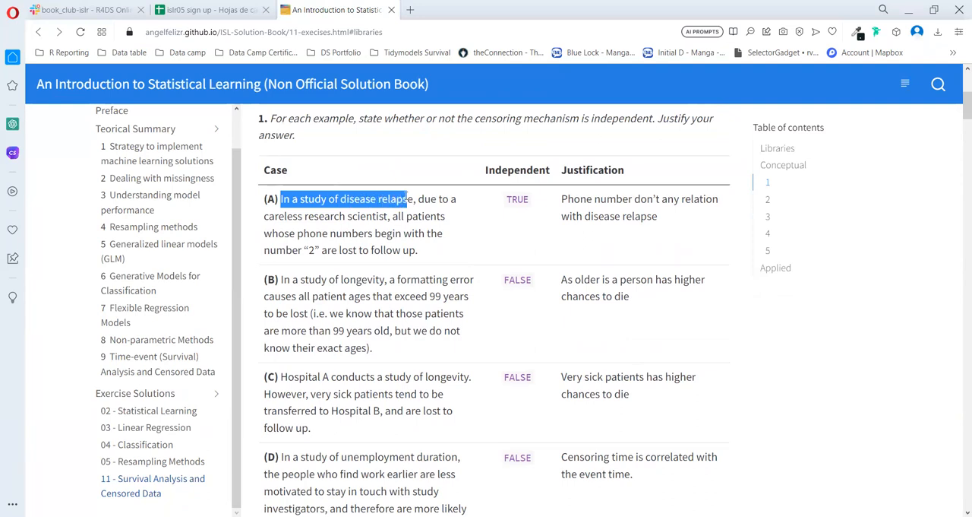
mouse_move(407, 193)
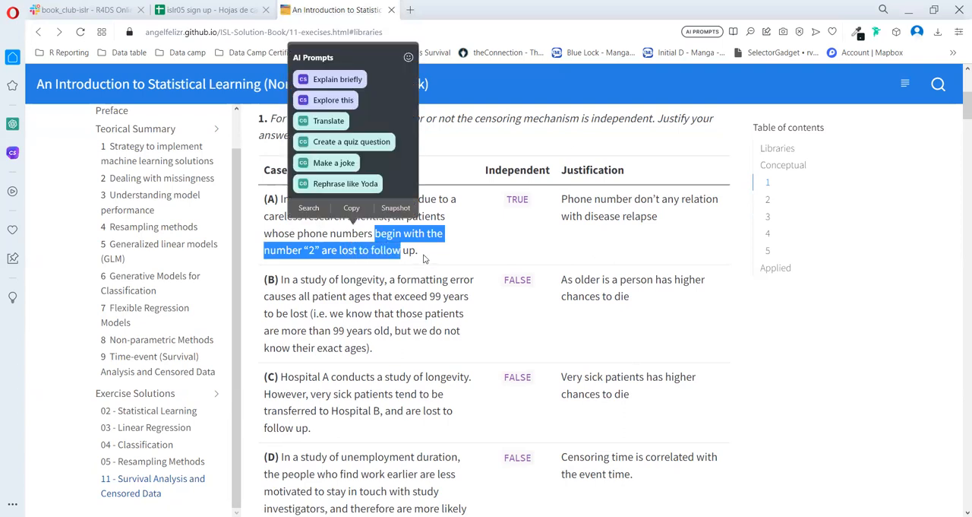
left_click(505, 206)
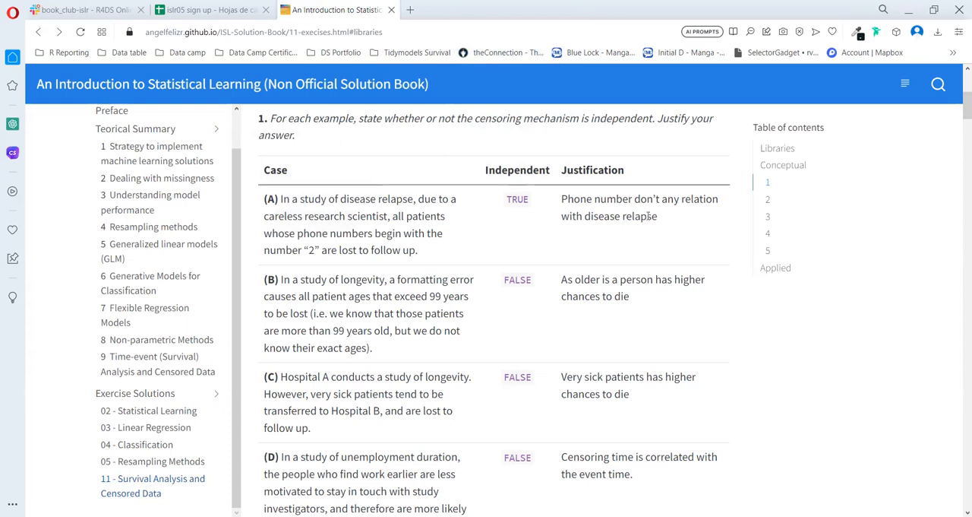
left_click_drag(560, 198, 658, 216)
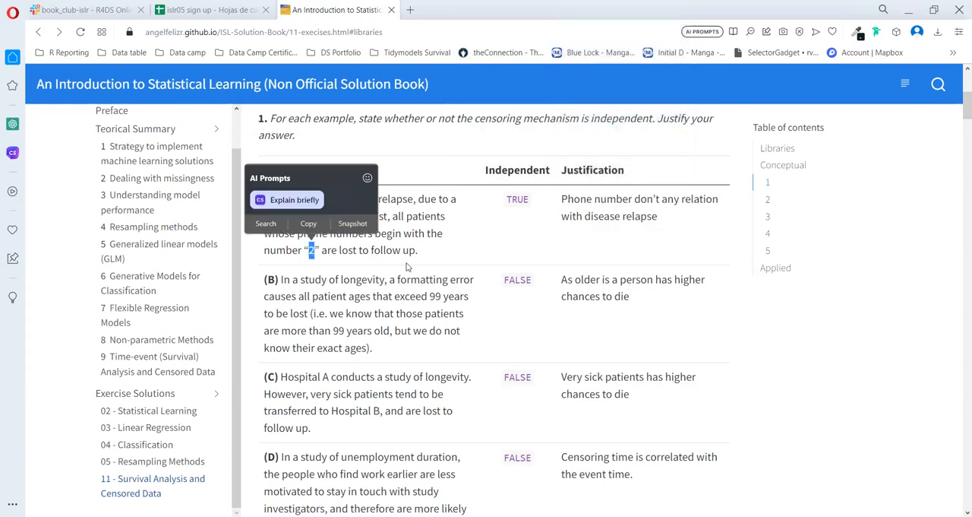
mouse_move(458, 237)
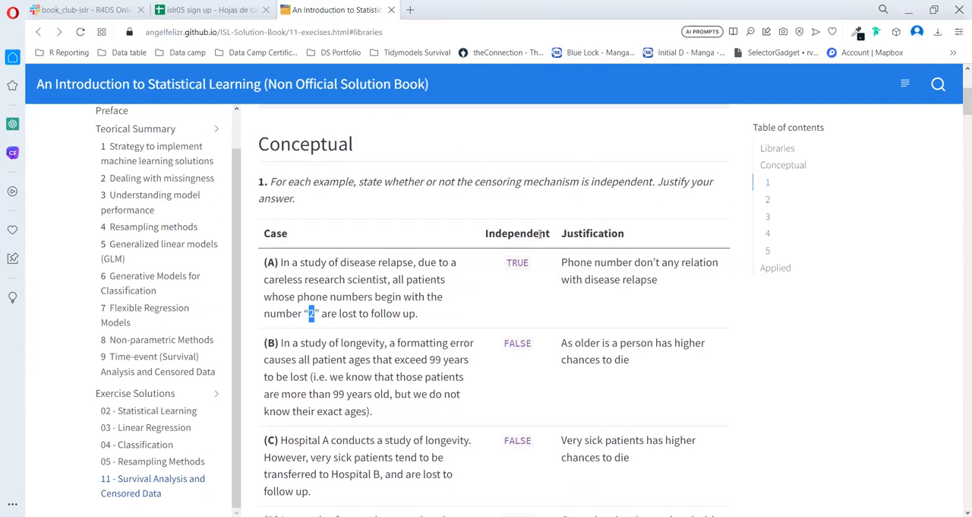
scroll("down", 3)
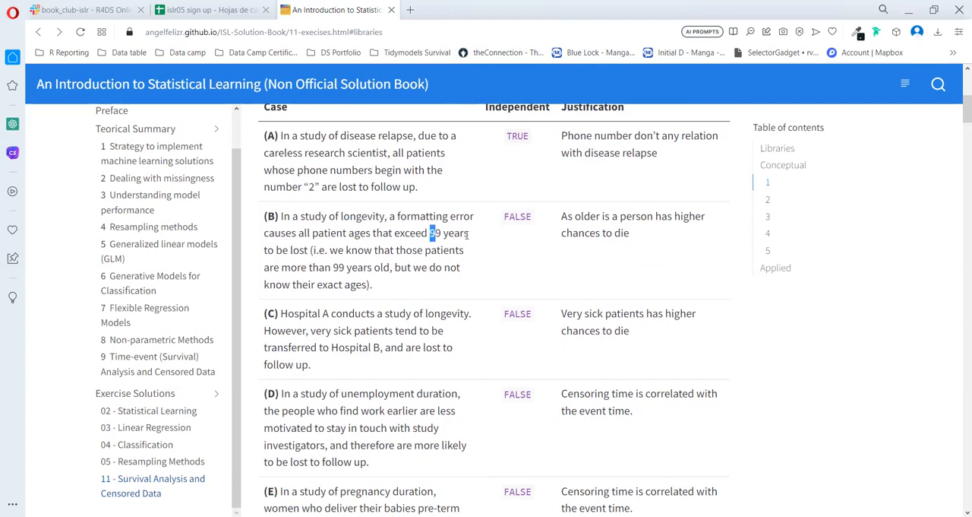
left_click_drag(431, 233, 307, 267)
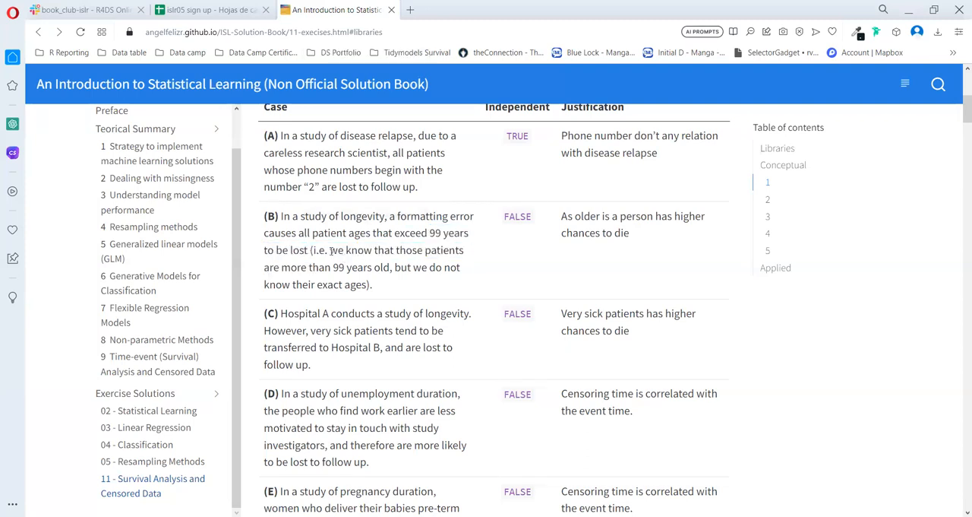
left_click_drag(330, 250, 456, 250)
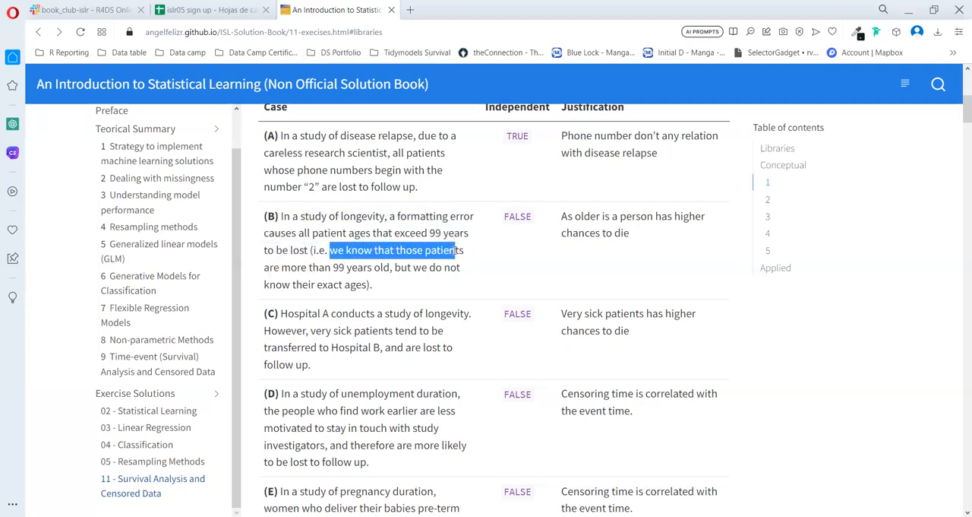
left_click_drag(455, 250, 357, 267)
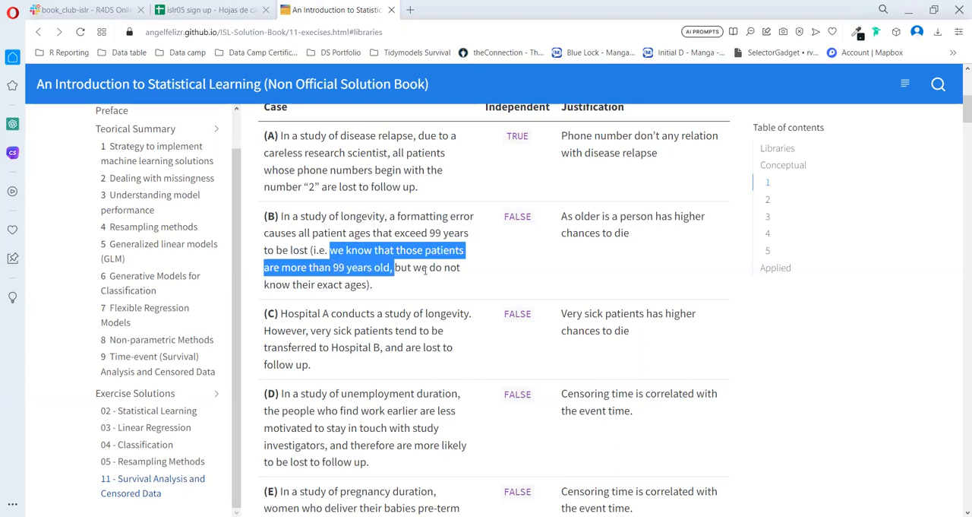
left_click_drag(393, 266, 342, 284)
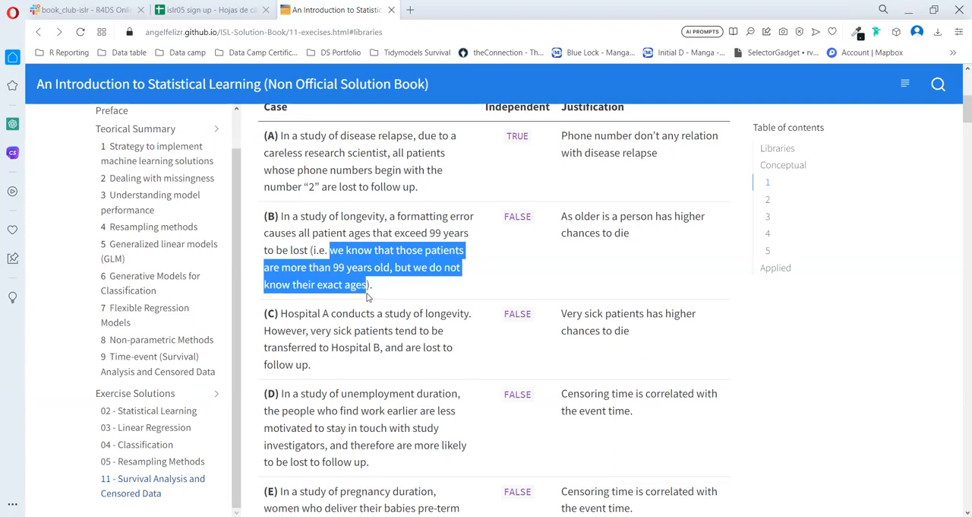
left_click(499, 230)
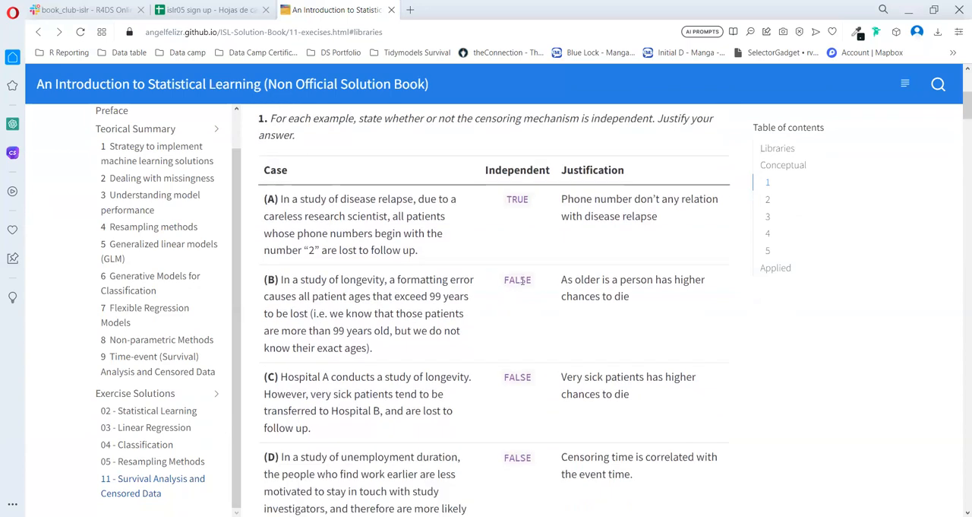
double_click(518, 279)
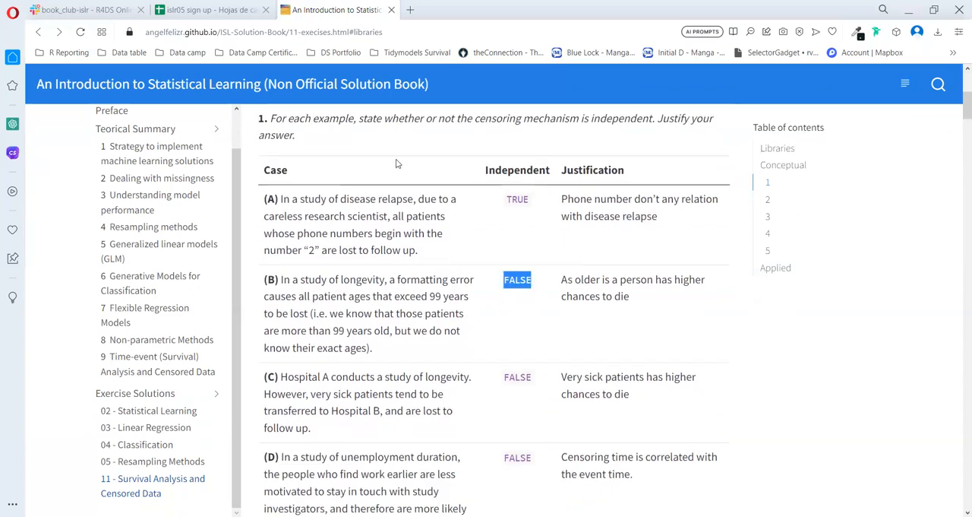
mouse_move(327, 318)
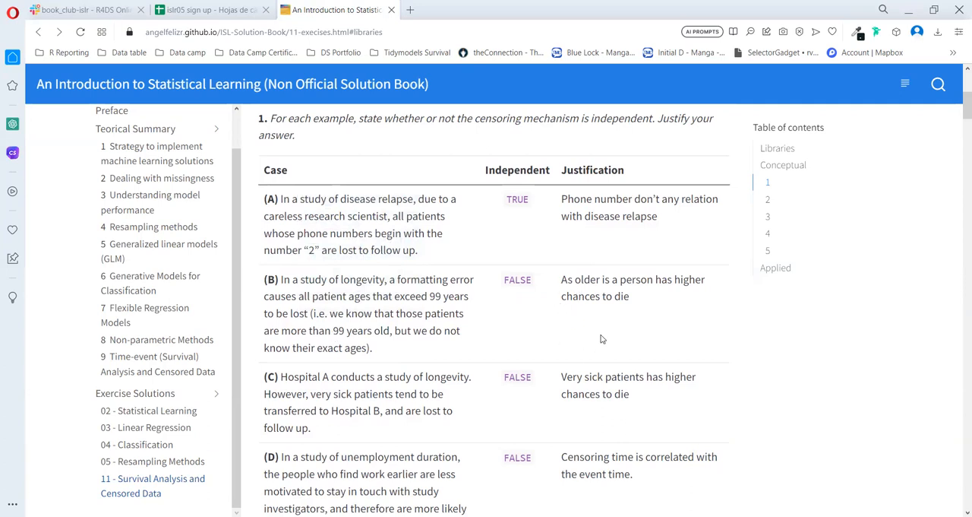
mouse_move(560, 277)
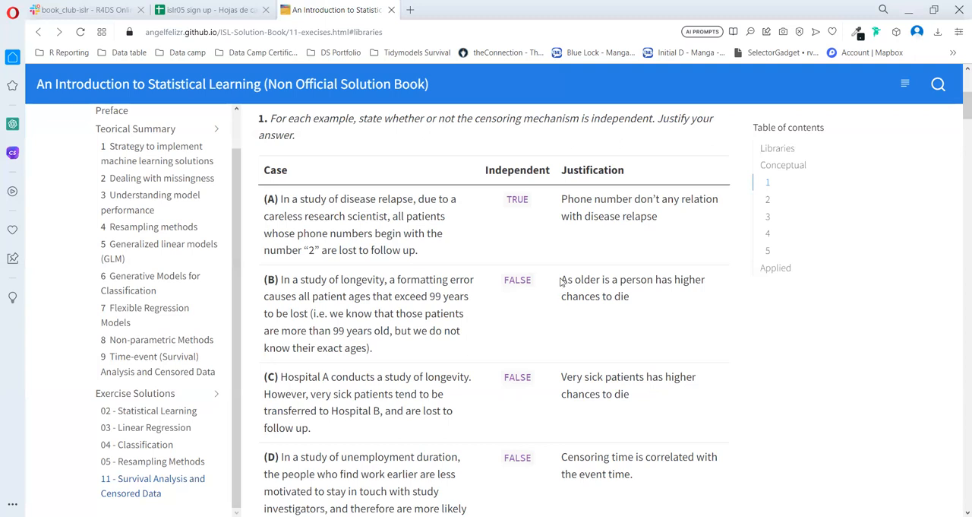
double_click(579, 279)
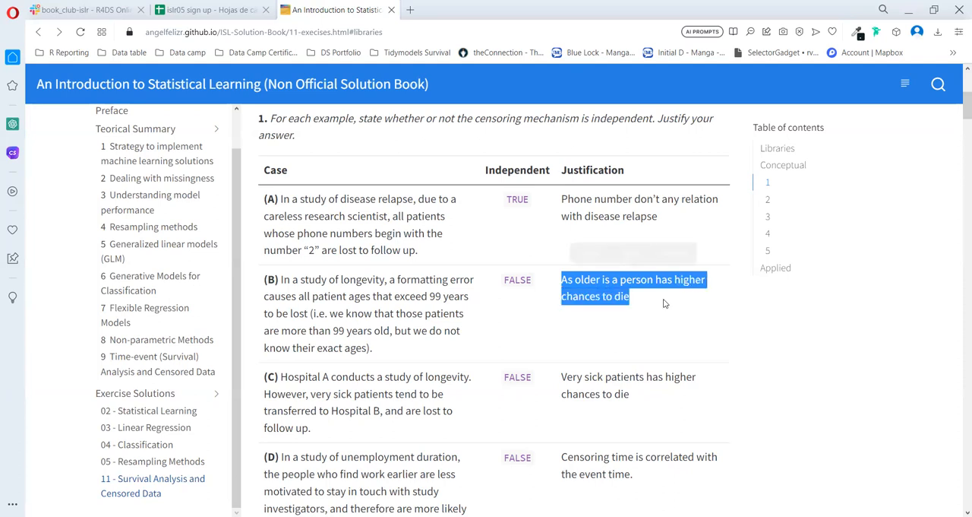
scroll("down", 3)
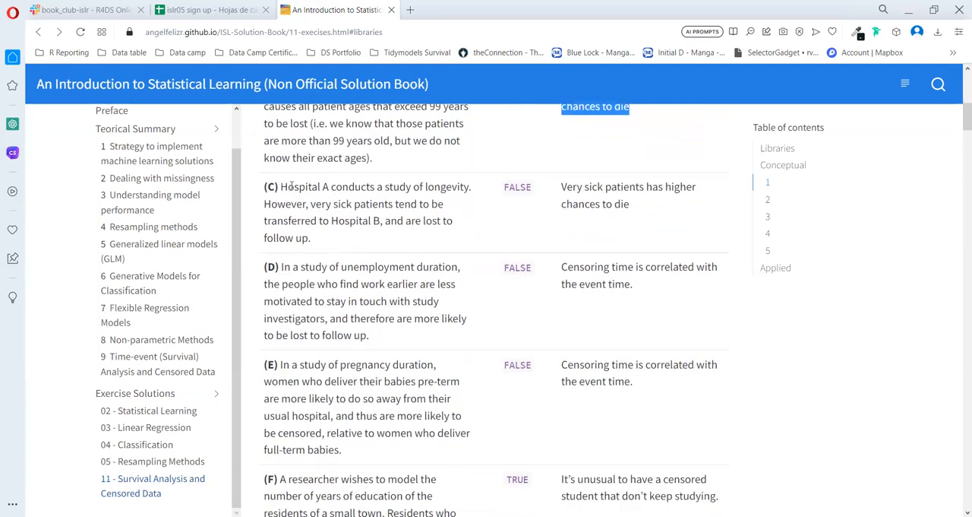
double_click(299, 187)
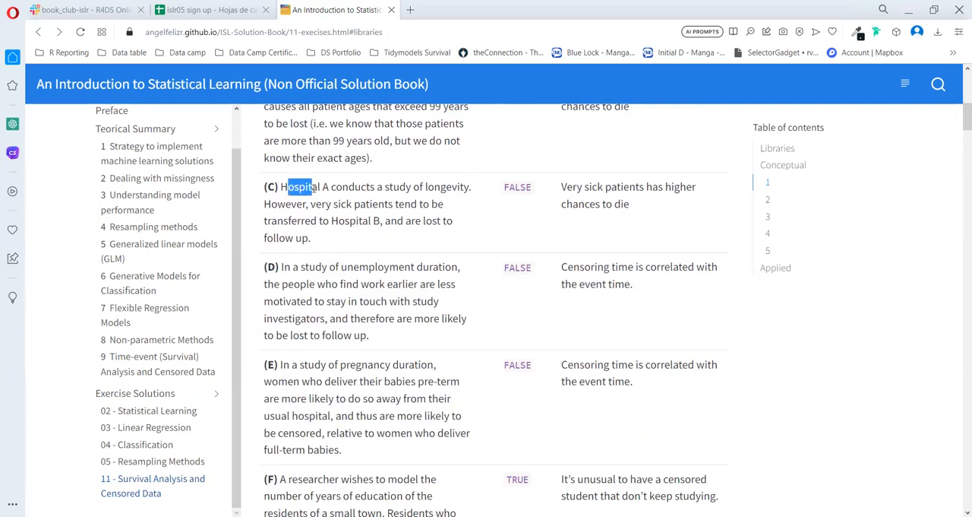
left_click_drag(287, 187, 410, 187)
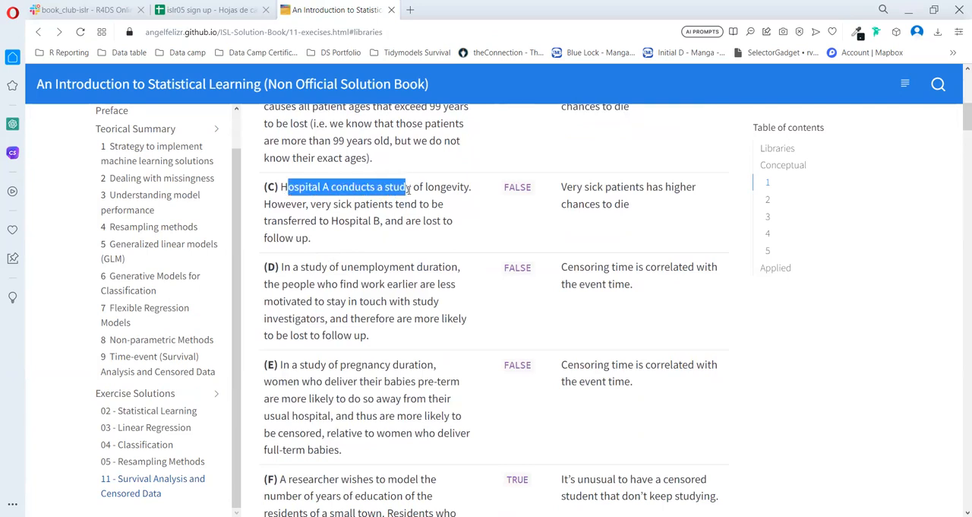
left_click_drag(407, 186, 470, 186)
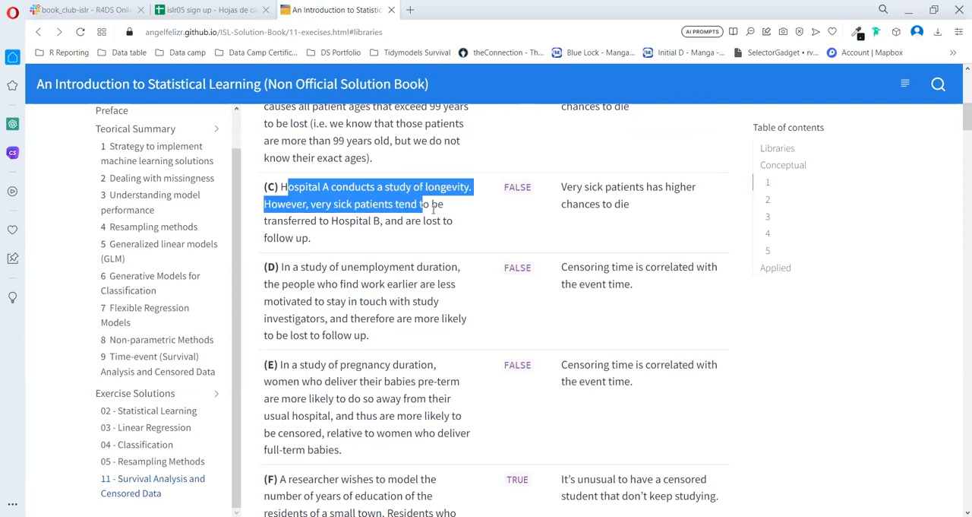
left_click_drag(422, 204, 310, 238)
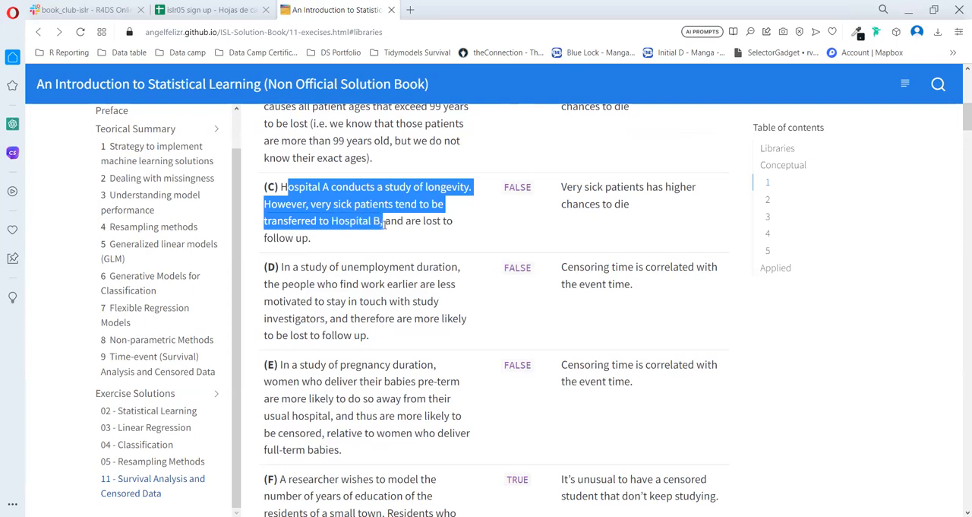
left_click_drag(382, 220, 310, 238)
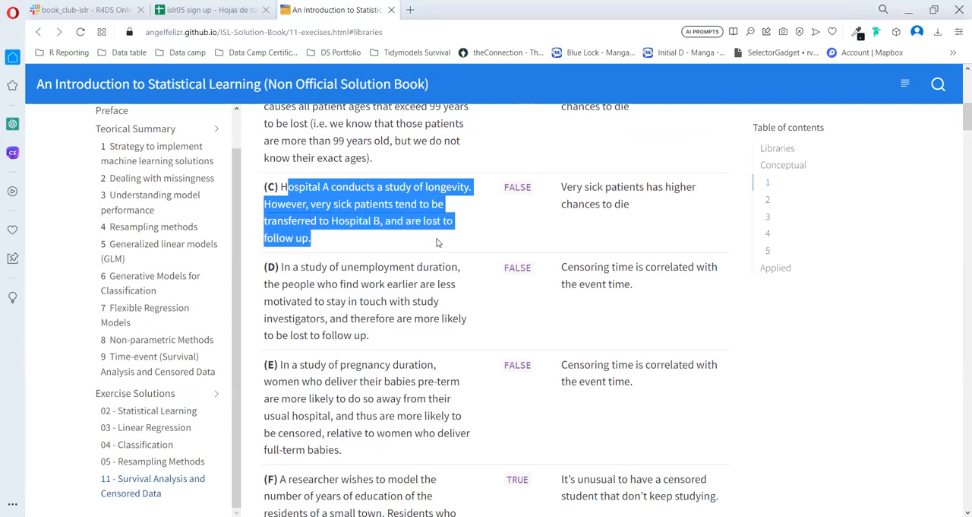
left_click(410, 204)
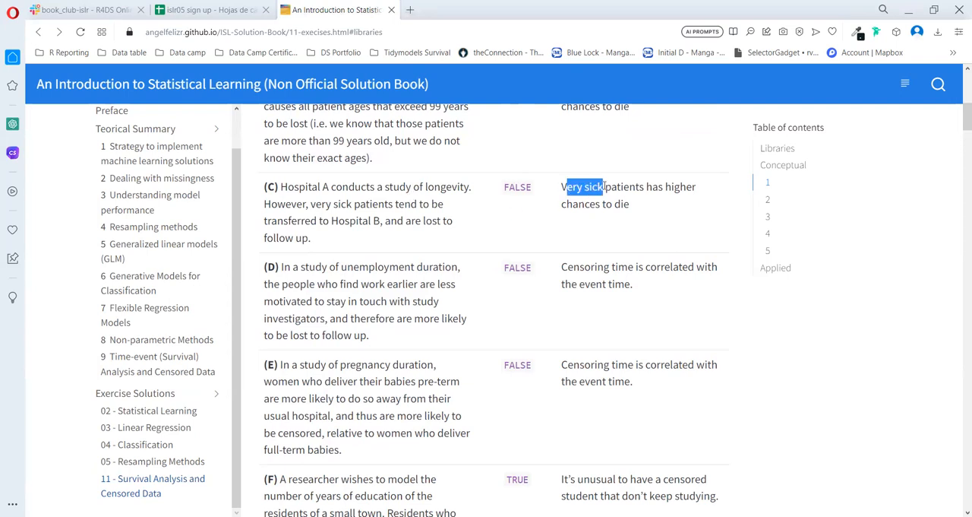
left_click(582, 186)
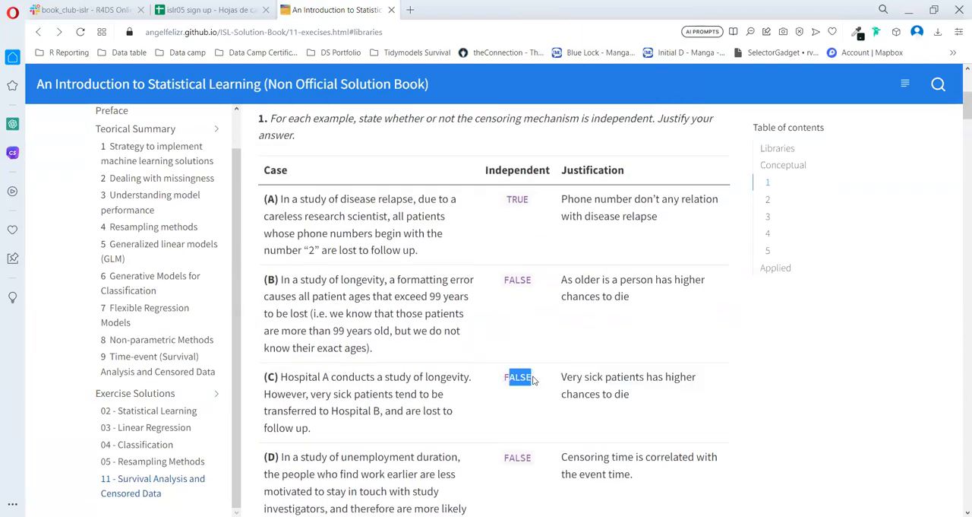
mouse_move(730, 325)
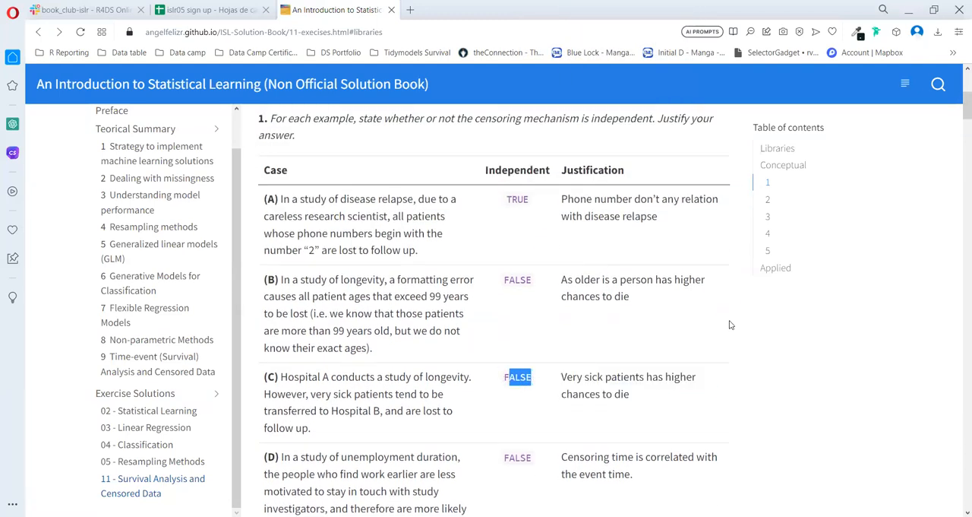
mouse_move(503, 376)
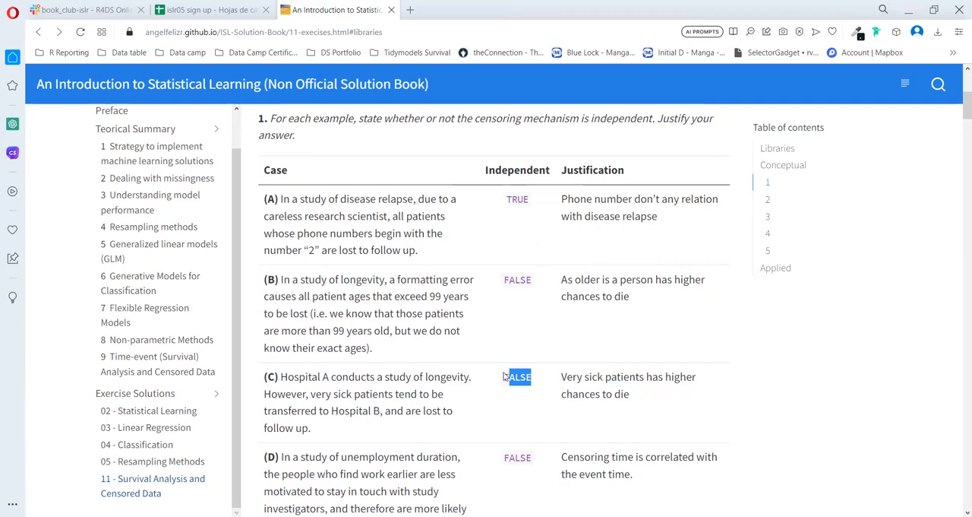
scroll("down", 3)
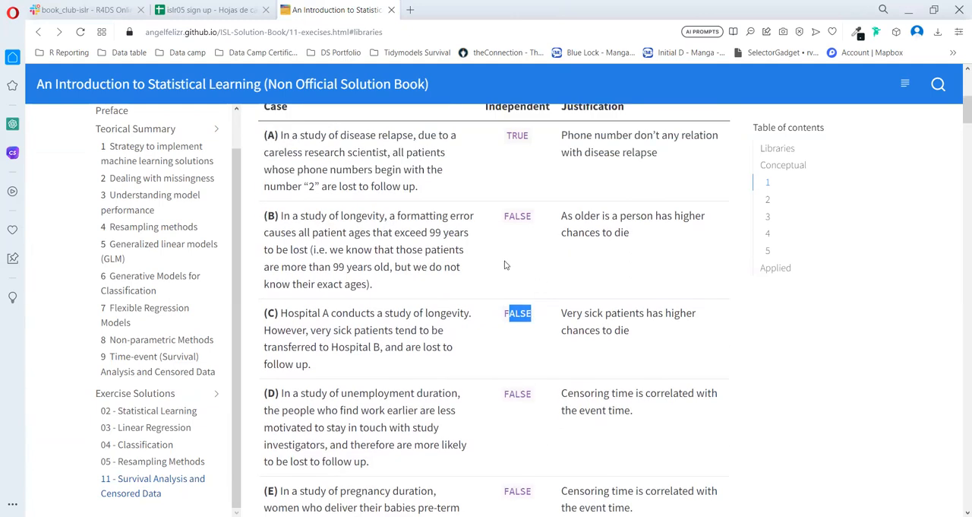
scroll("down", 3)
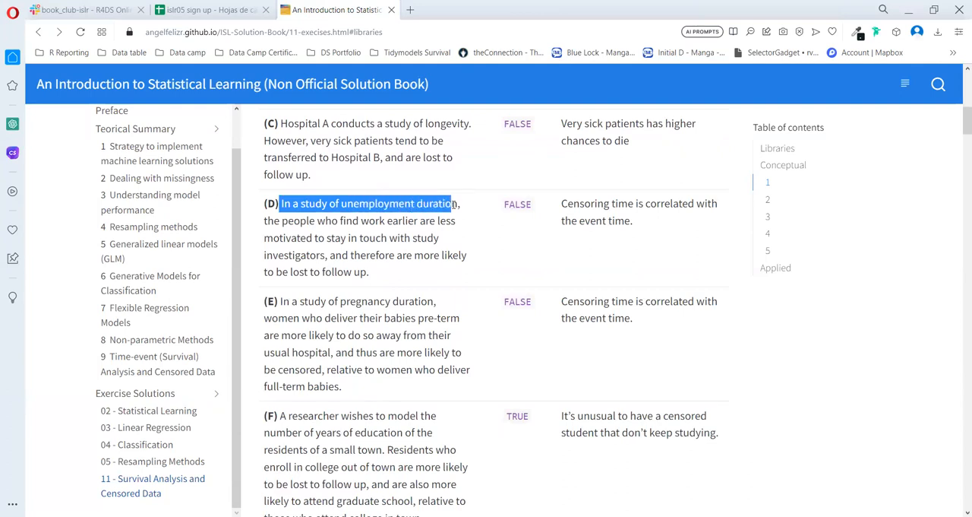
left_click_drag(450, 202, 411, 224)
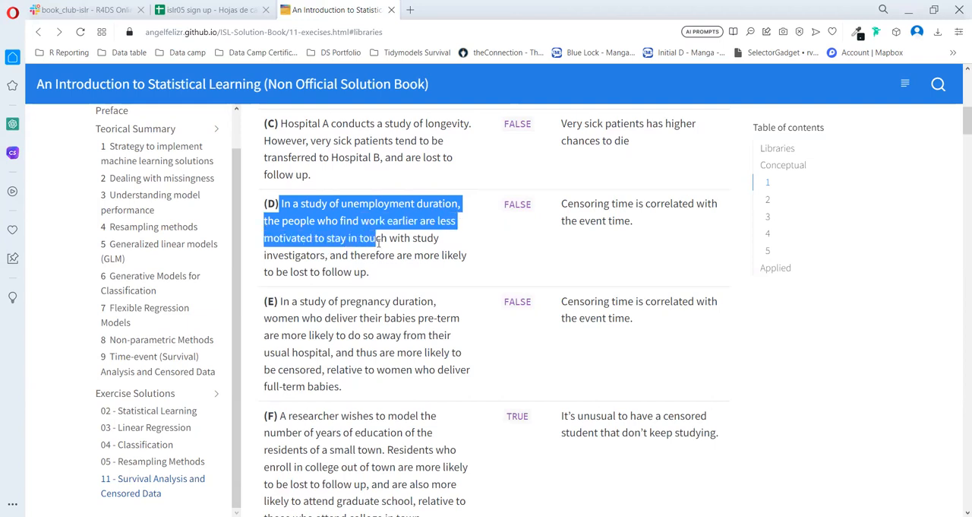
left_click_drag(380, 237, 350, 254)
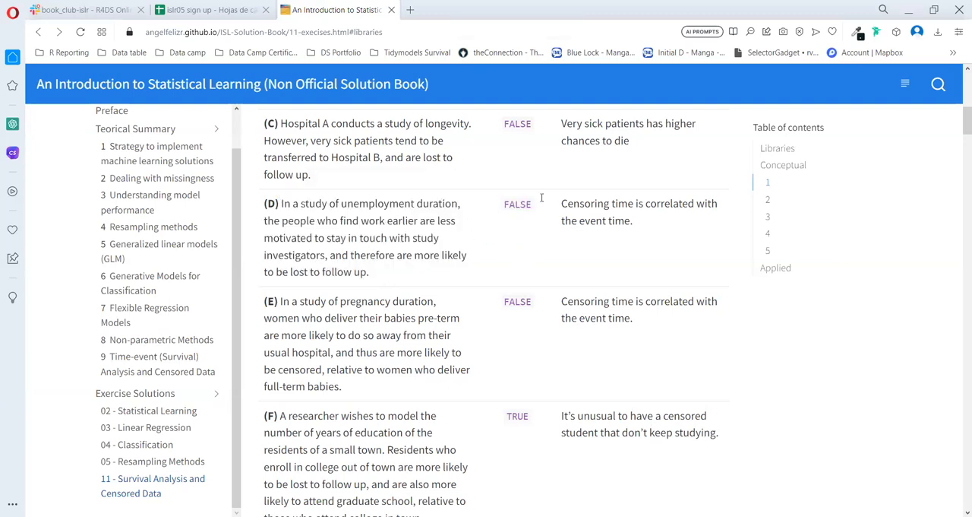
left_click_drag(560, 203, 706, 203)
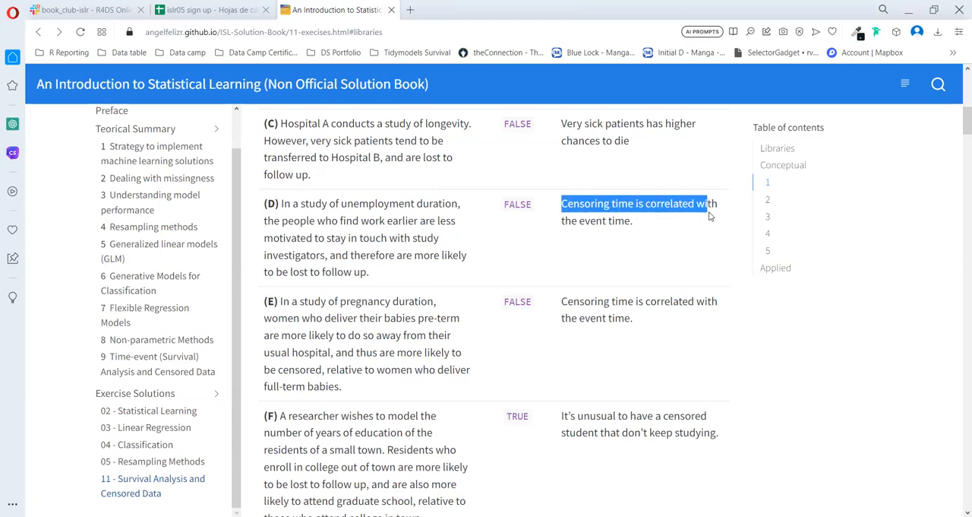
left_click_drag(710, 203, 632, 220)
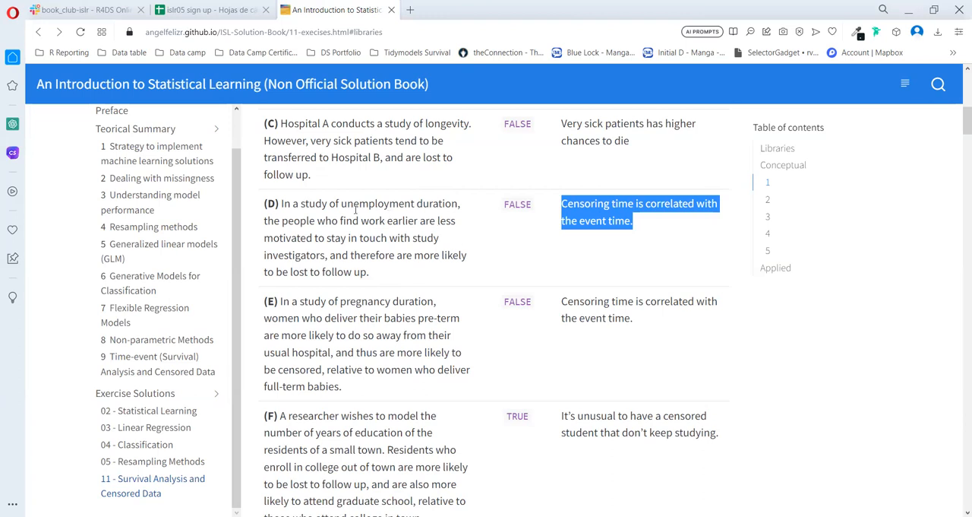
double_click(383, 203)
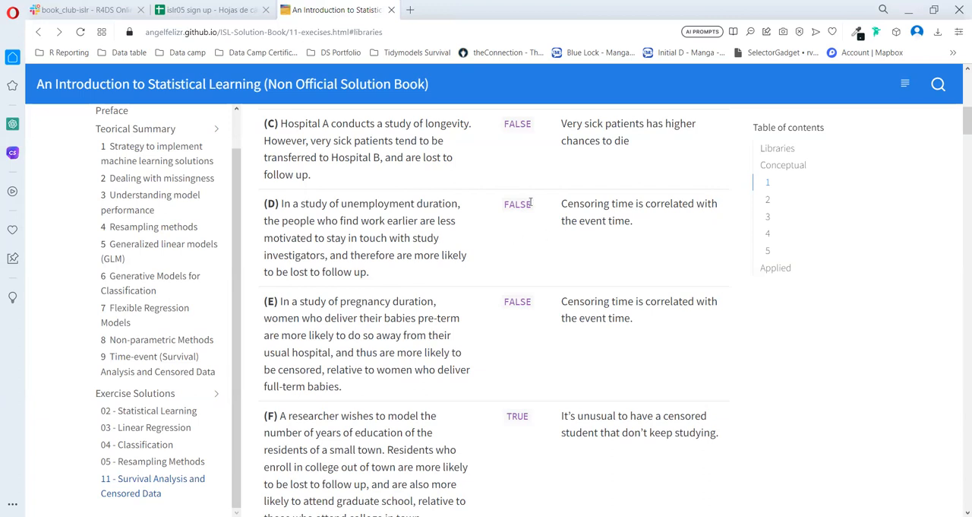
double_click(517, 203)
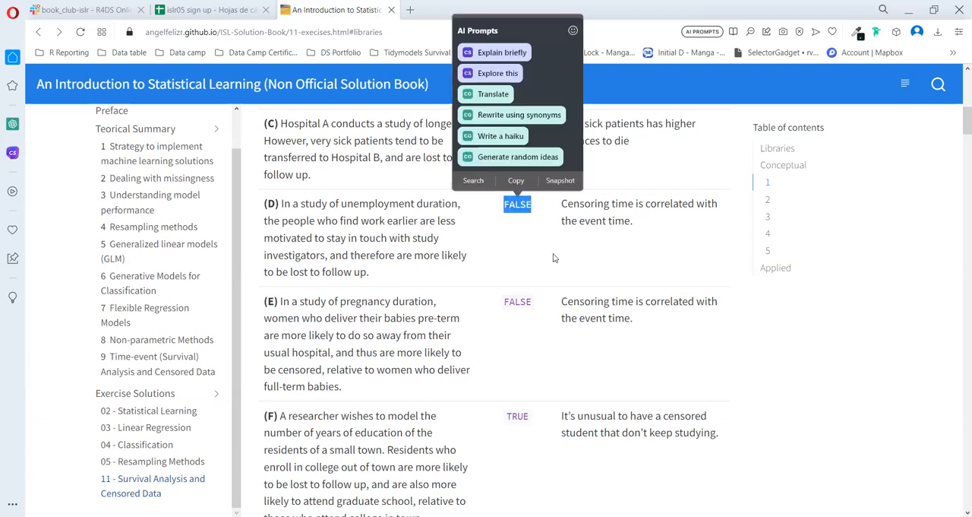
mouse_move(487, 261)
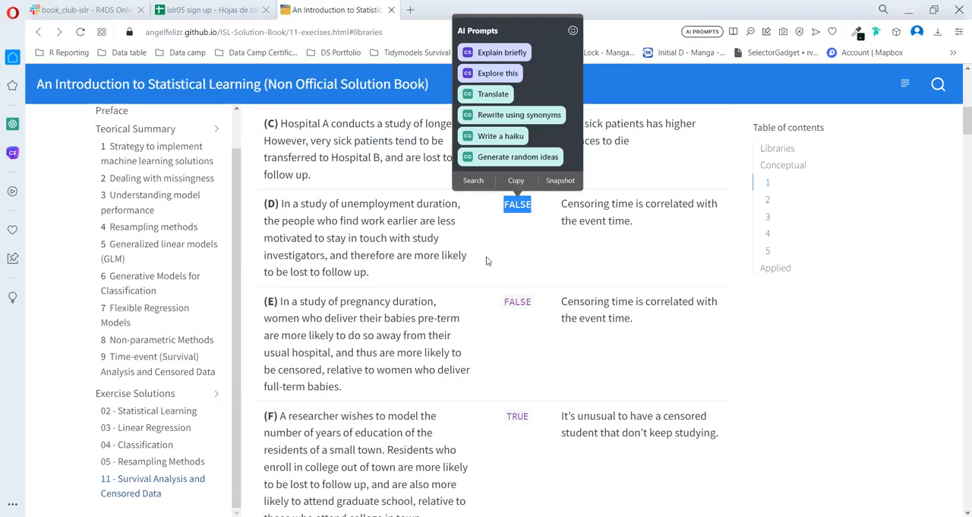
scroll("down", 3)
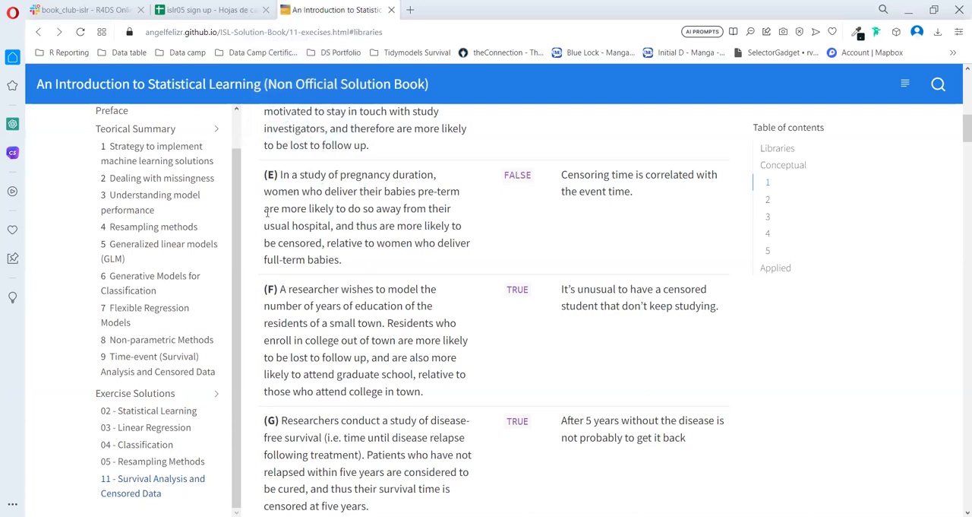
mouse_move(358, 219)
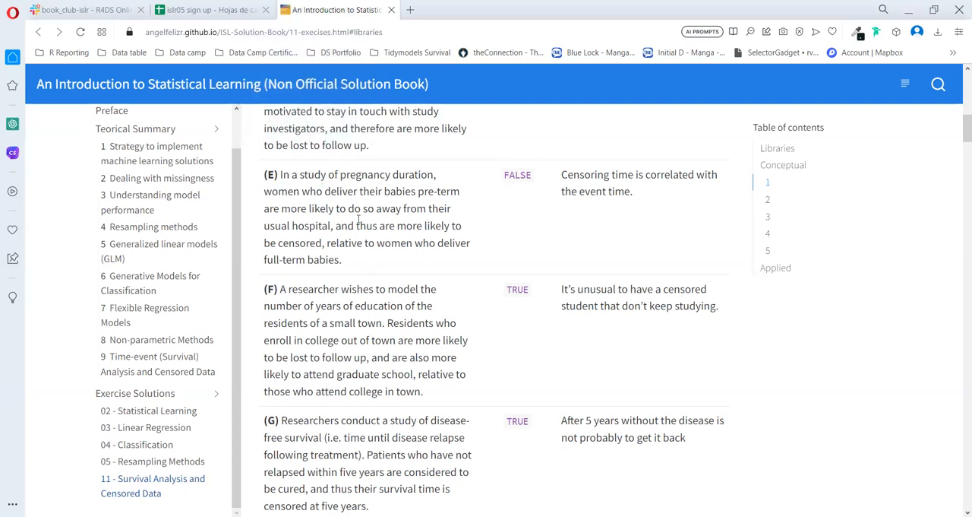
mouse_move(303, 225)
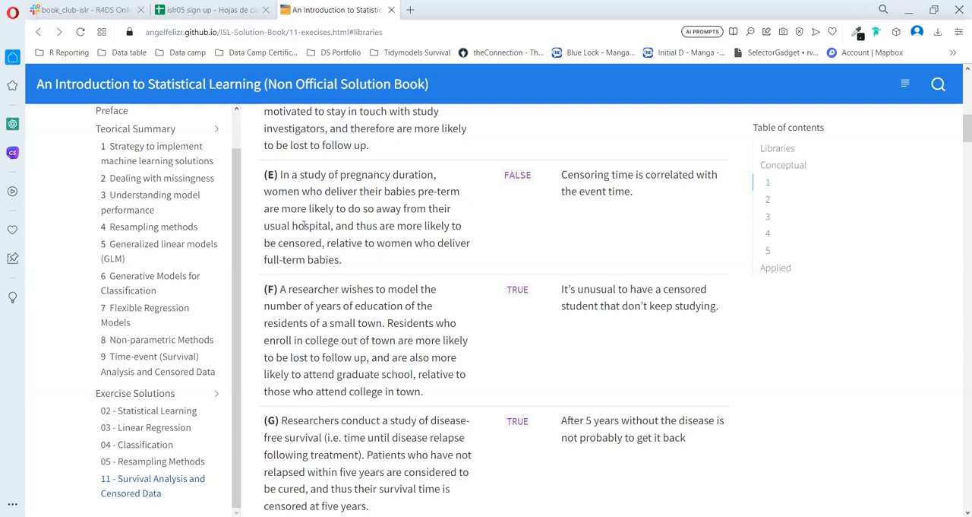
mouse_move(347, 236)
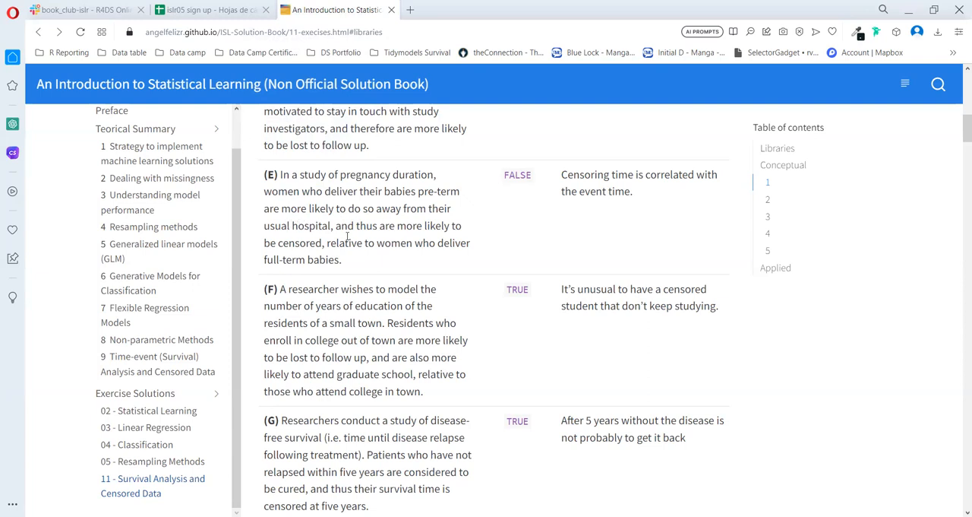
mouse_move(382, 226)
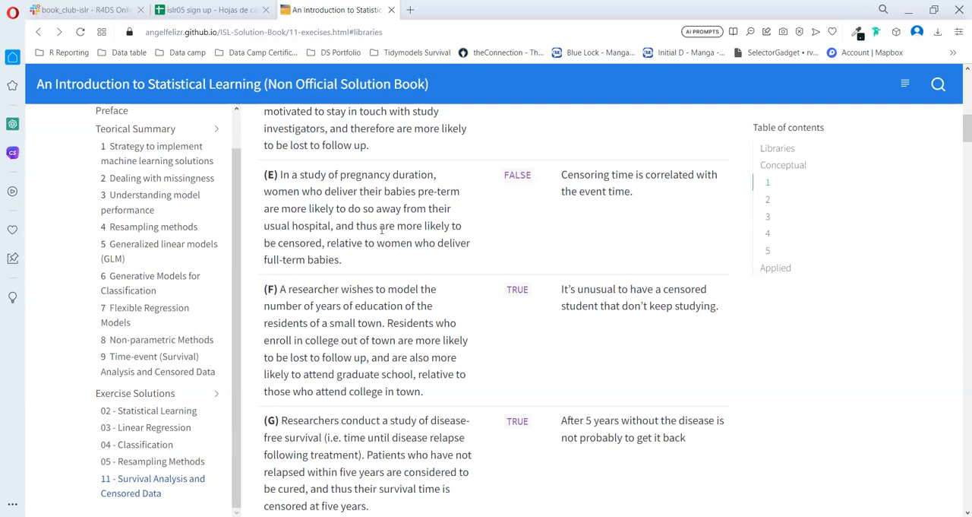
left_click_drag(382, 225, 322, 242)
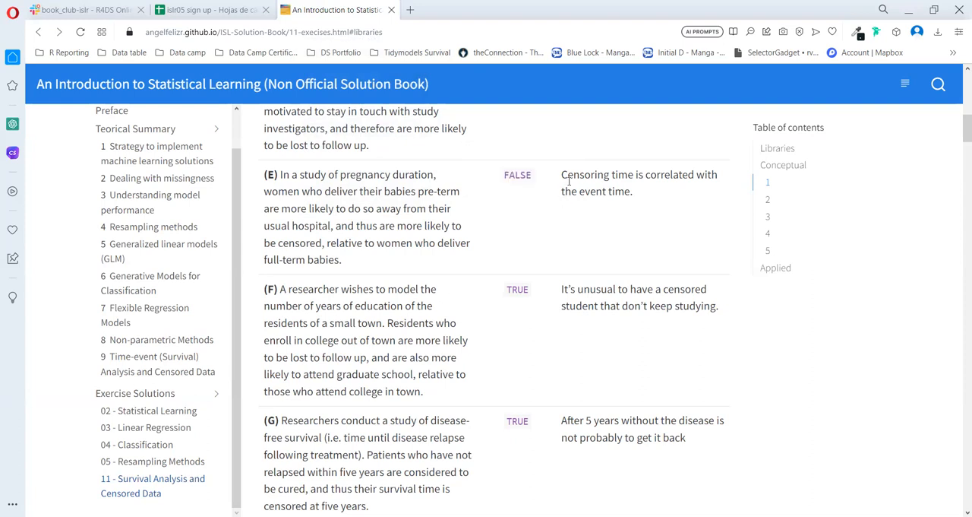
mouse_move(534, 209)
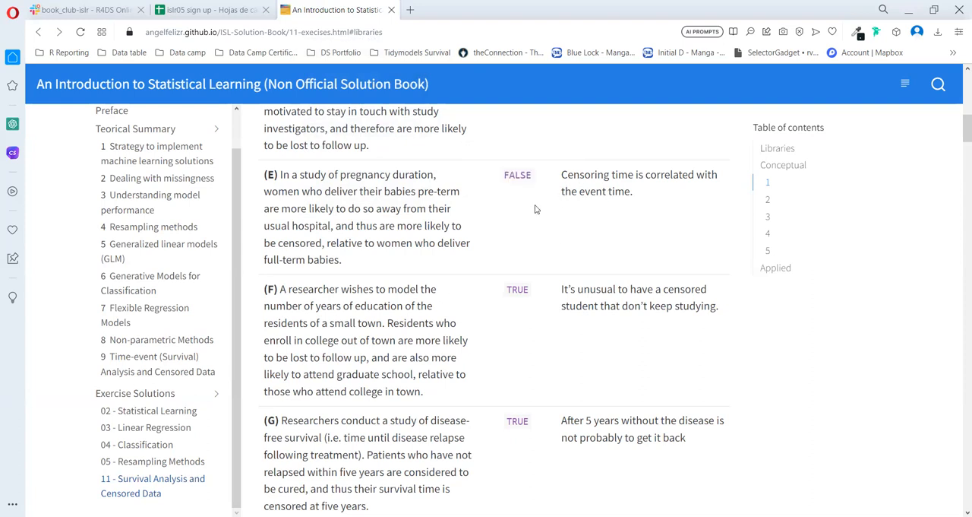
mouse_move(295, 205)
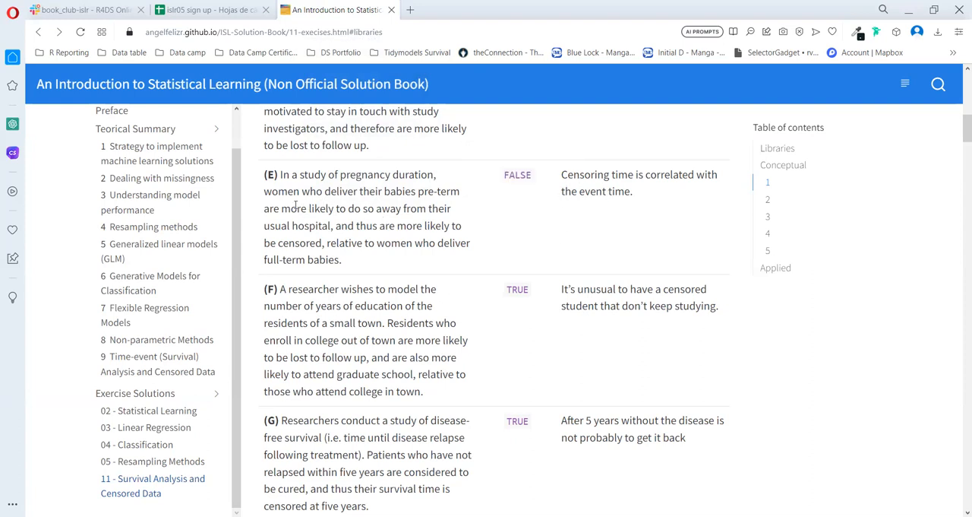
mouse_move(279, 218)
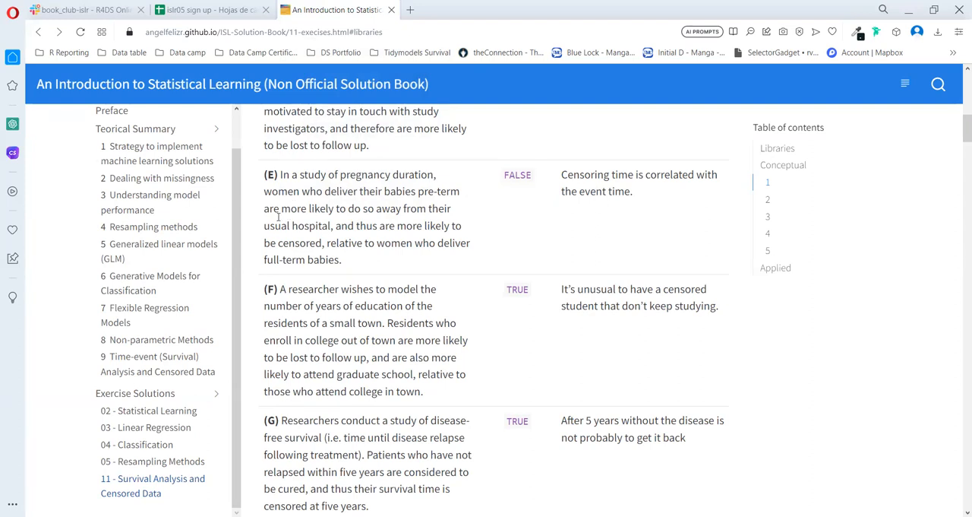
mouse_move(325, 221)
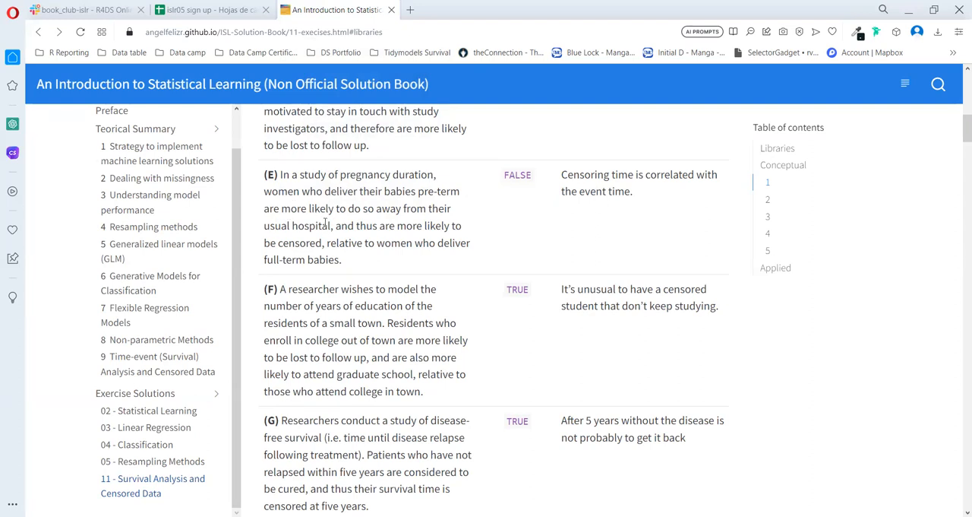
left_click_drag(282, 208, 352, 224)
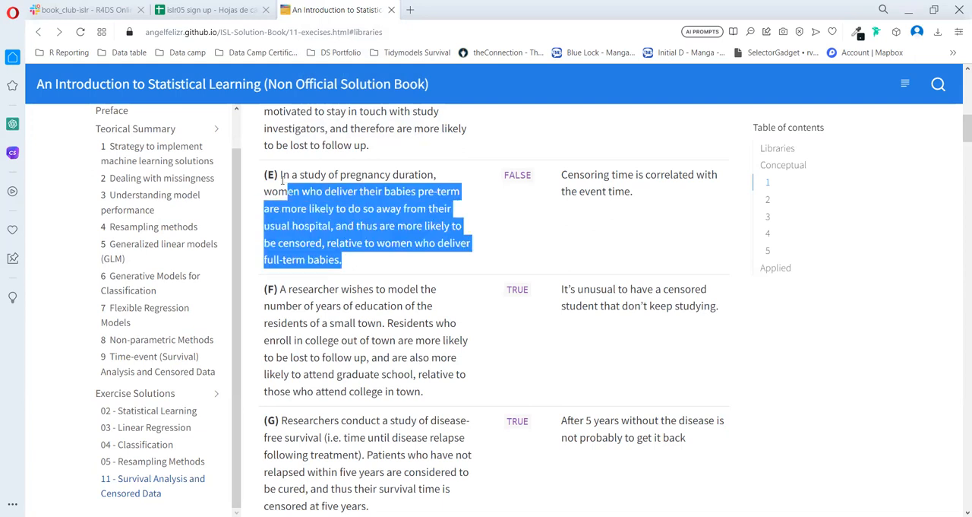
left_click(572, 196)
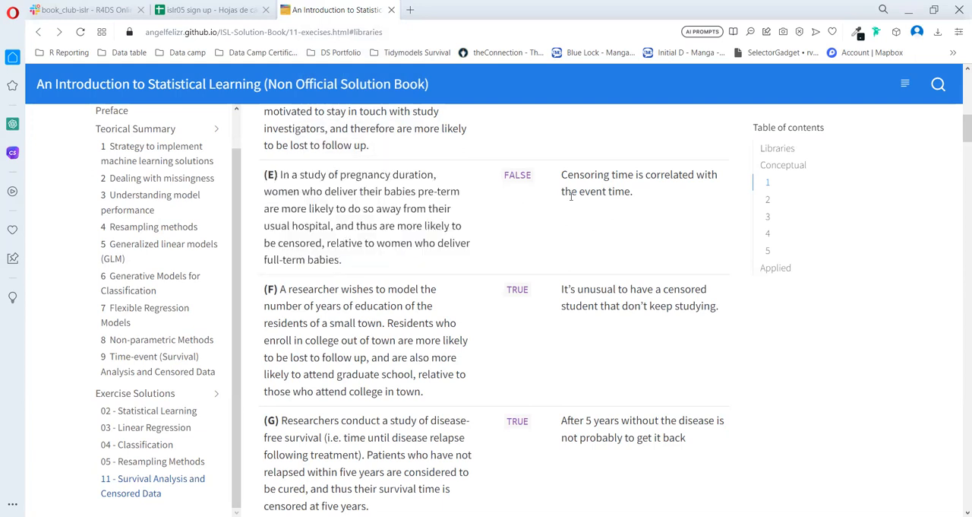
Step: Scroll to parts F–H and highlight case F's out-of-town students statement
scroll("down", 3)
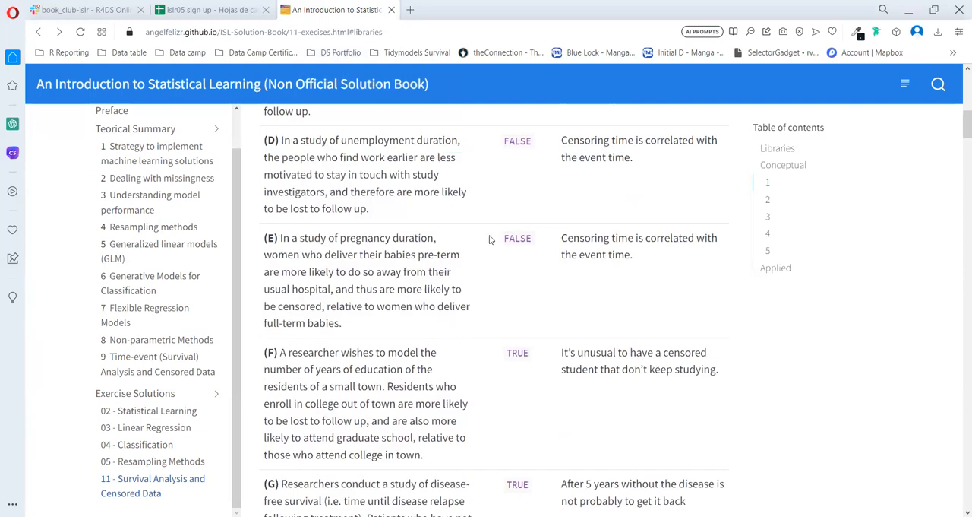
scroll("down", 3)
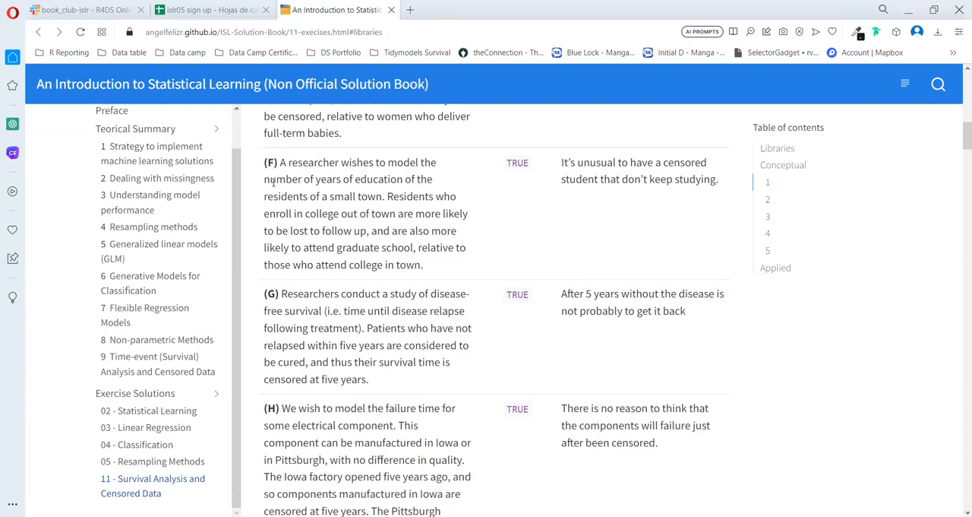
mouse_move(357, 164)
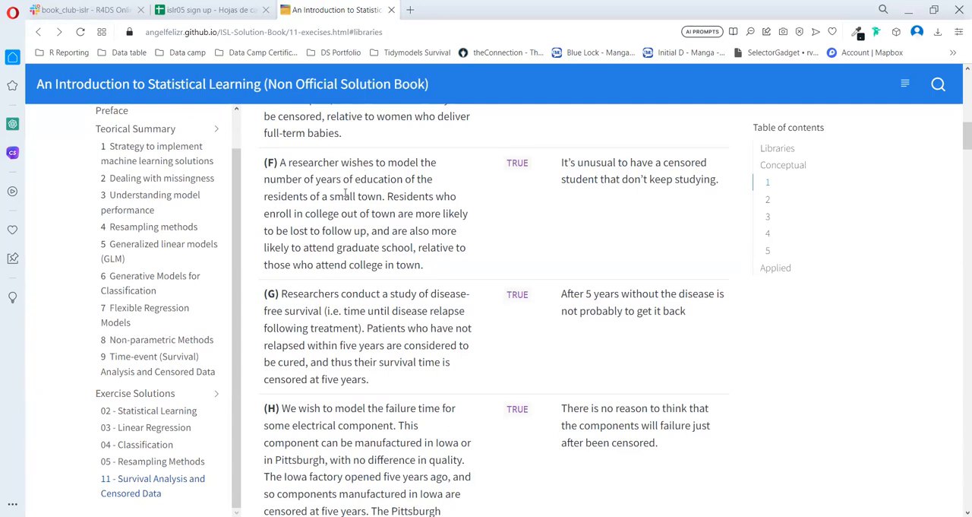
double_click(272, 196)
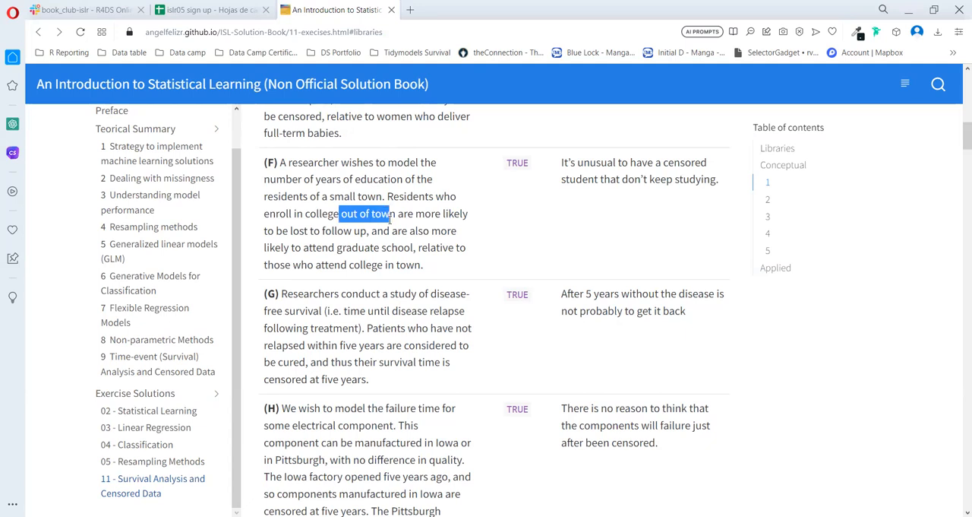
left_click_drag(364, 213, 315, 230)
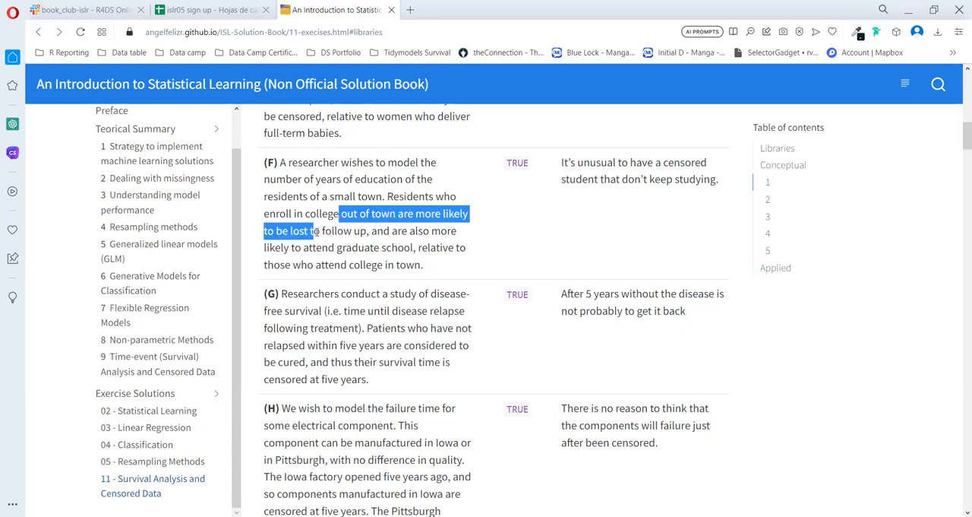
left_click_drag(314, 230, 344, 231)
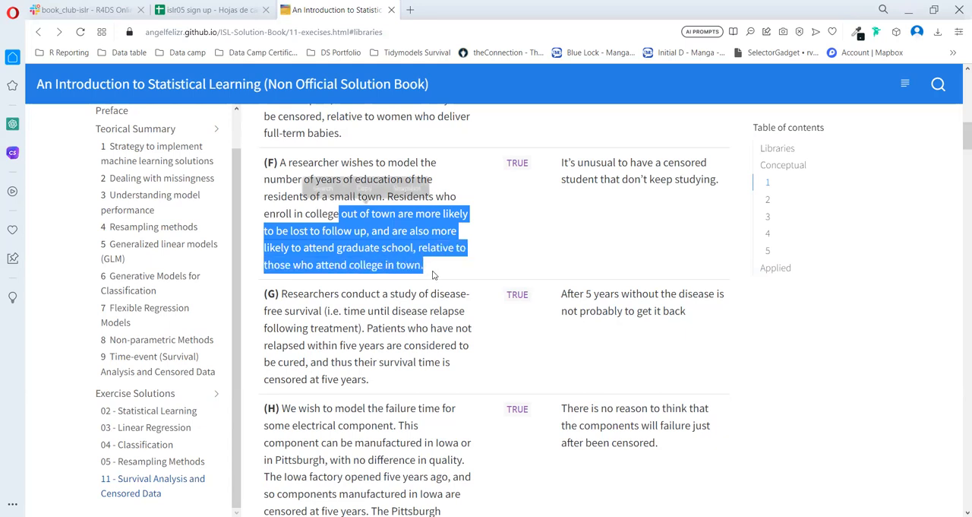
Step: Highlight part F's TRUE explanation while reading, then clear it
left_click(499, 170)
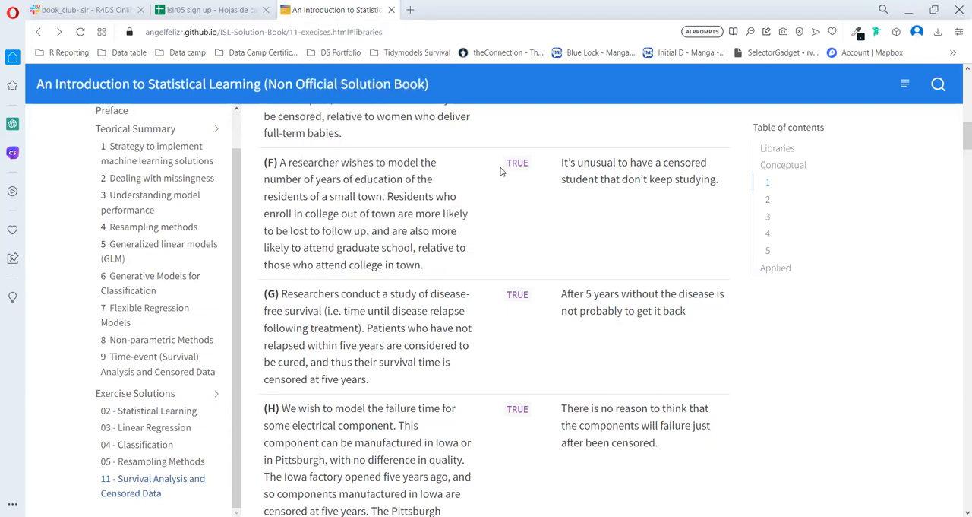
left_click_drag(561, 162, 652, 162)
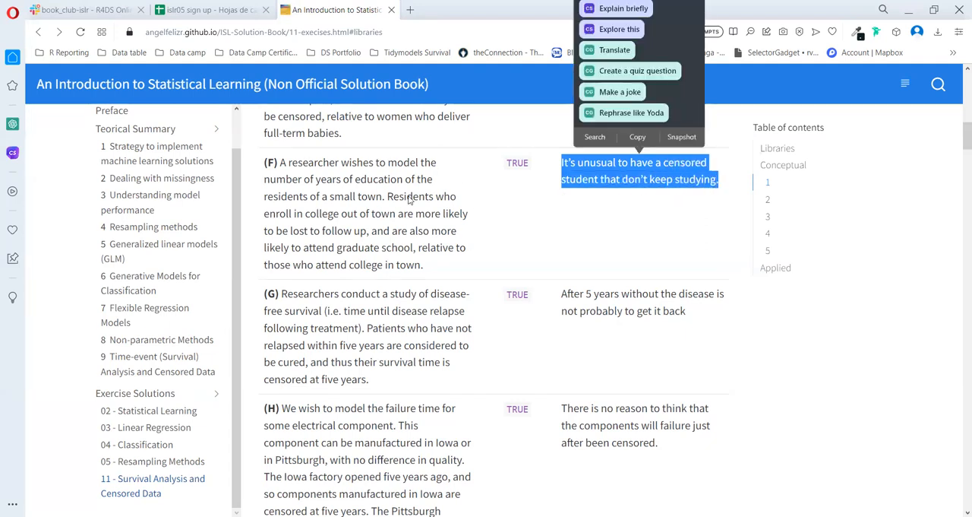
left_click(575, 212)
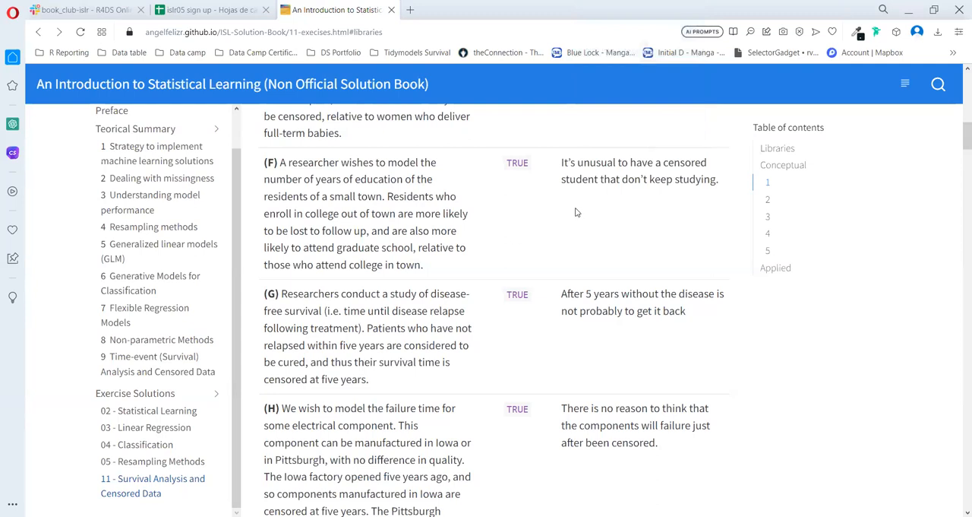
Step: Read part G's disease-free survival case, highlighting its explanation and 'five years'
scroll("down", 3)
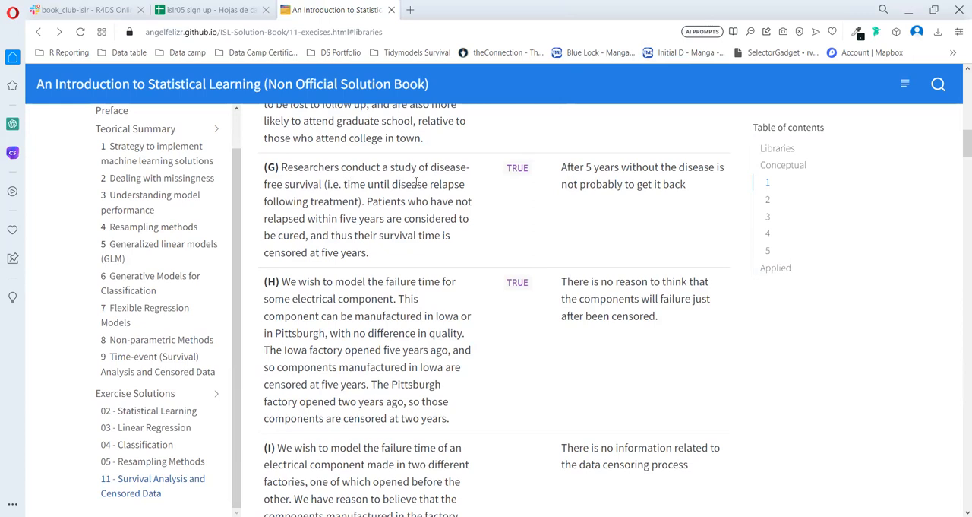
mouse_move(391, 200)
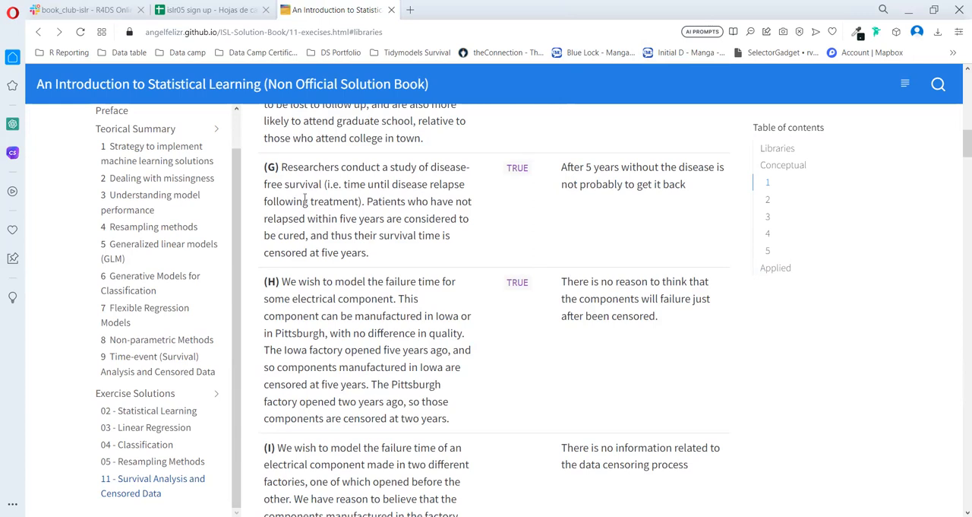
mouse_move(369, 199)
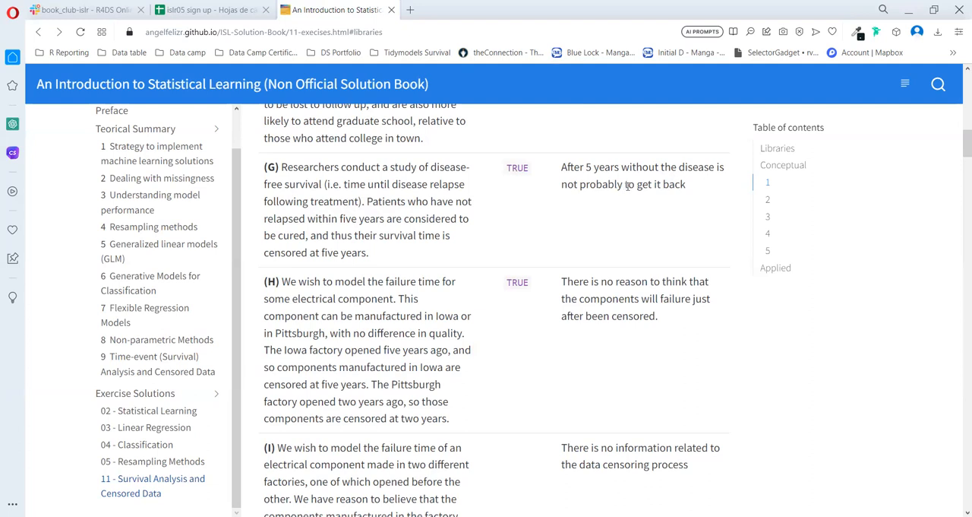
left_click_drag(562, 167, 685, 184)
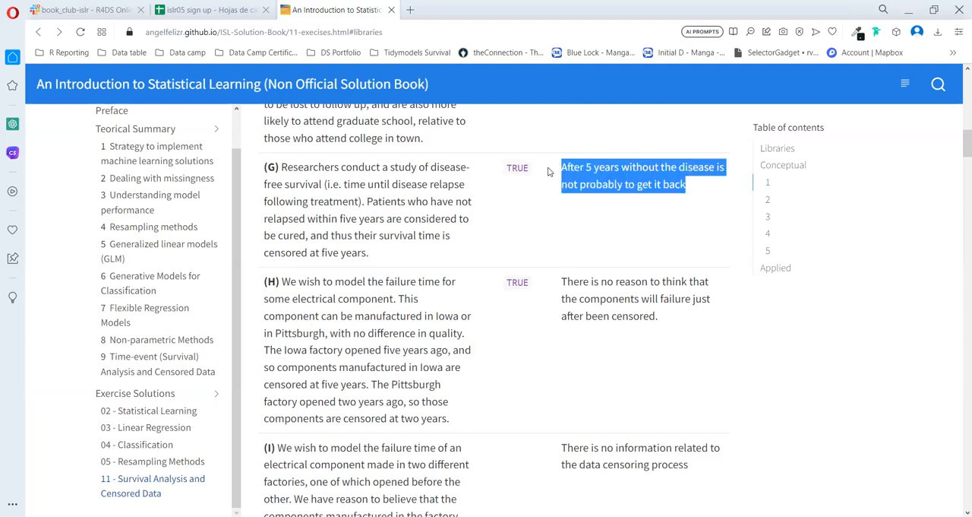
left_click(517, 179)
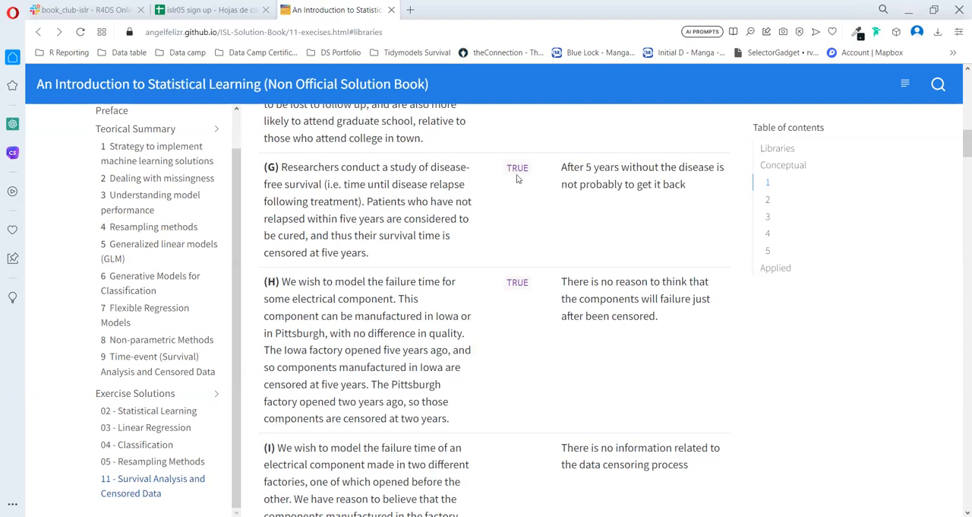
mouse_move(437, 259)
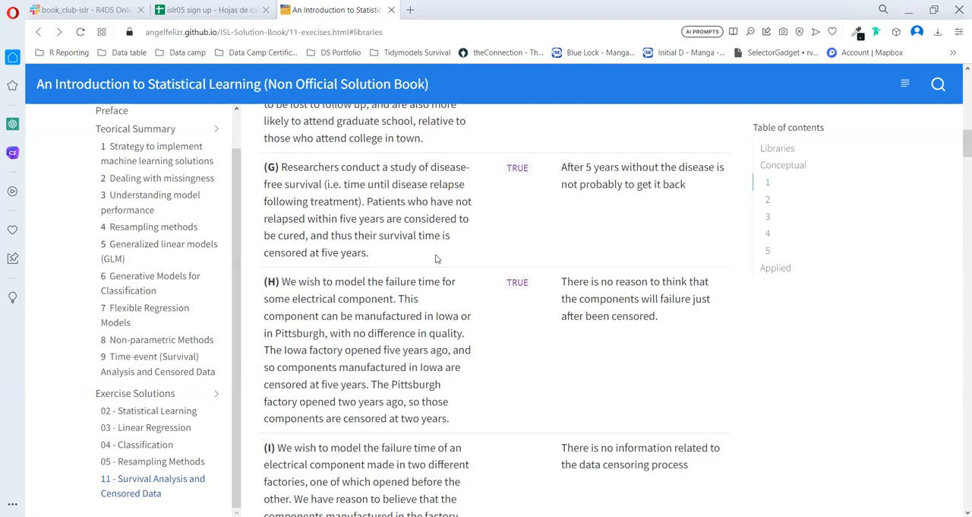
double_click(343, 253)
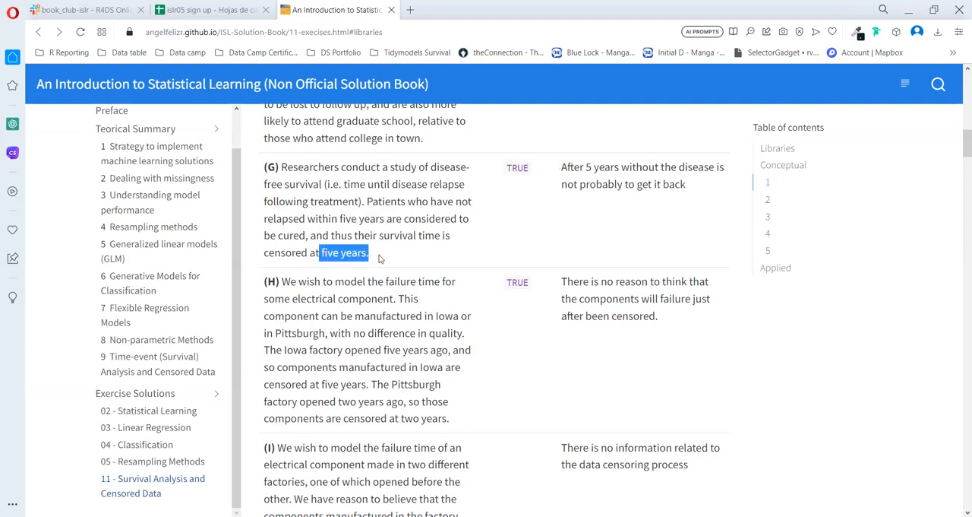
left_click(344, 253)
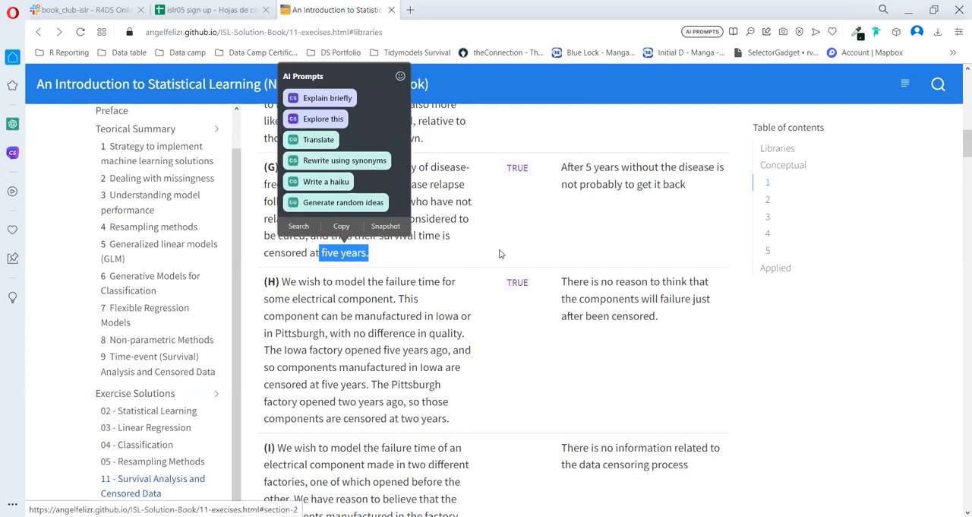
mouse_move(378, 271)
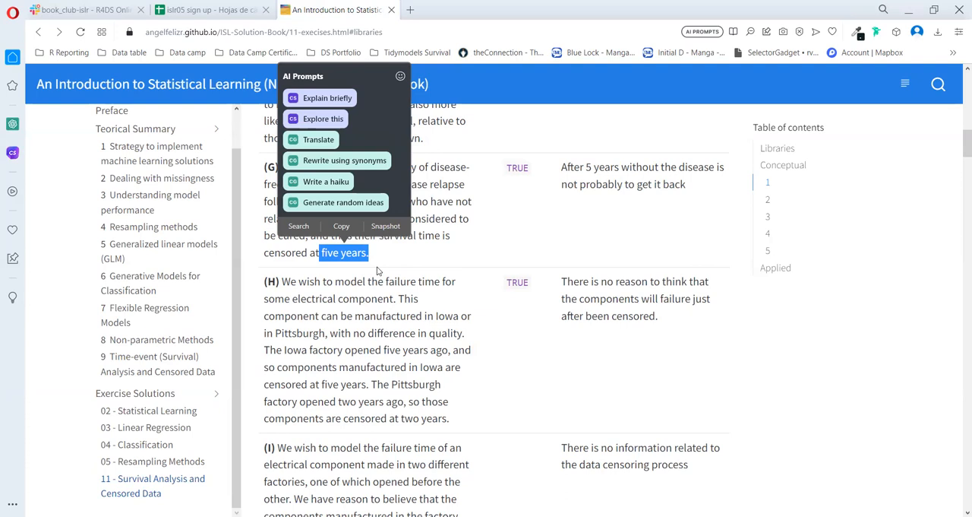
mouse_move(485, 240)
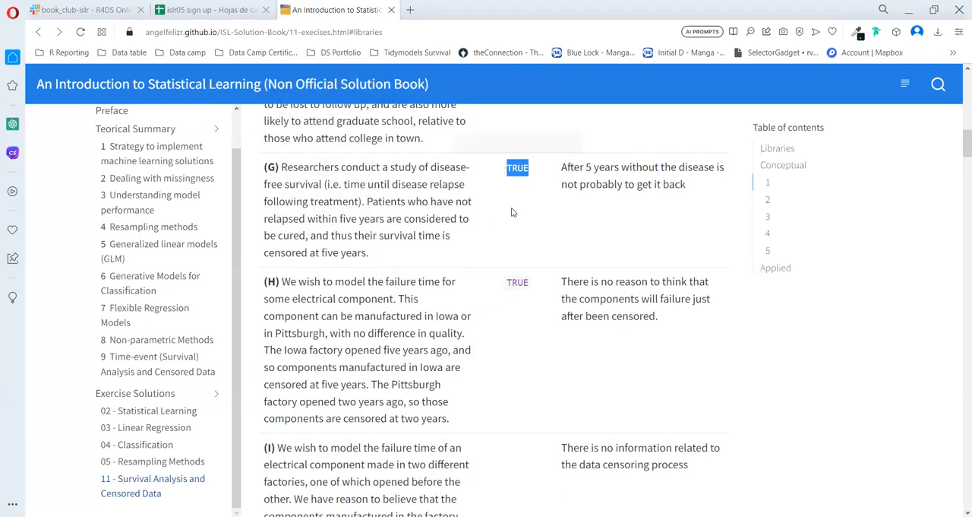
Step: Highlight part H's factory components statement sentence by sentence, then deselect
scroll("down", 3)
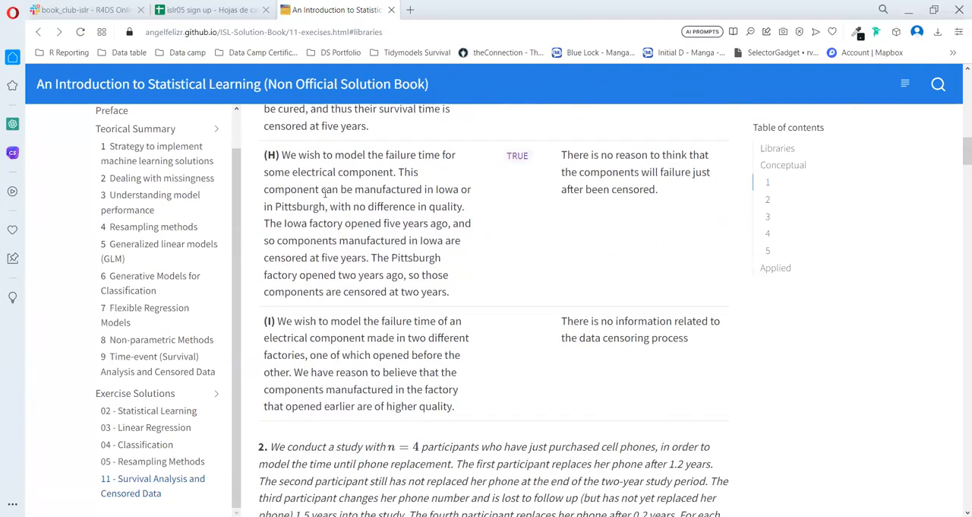
double_click(288, 155)
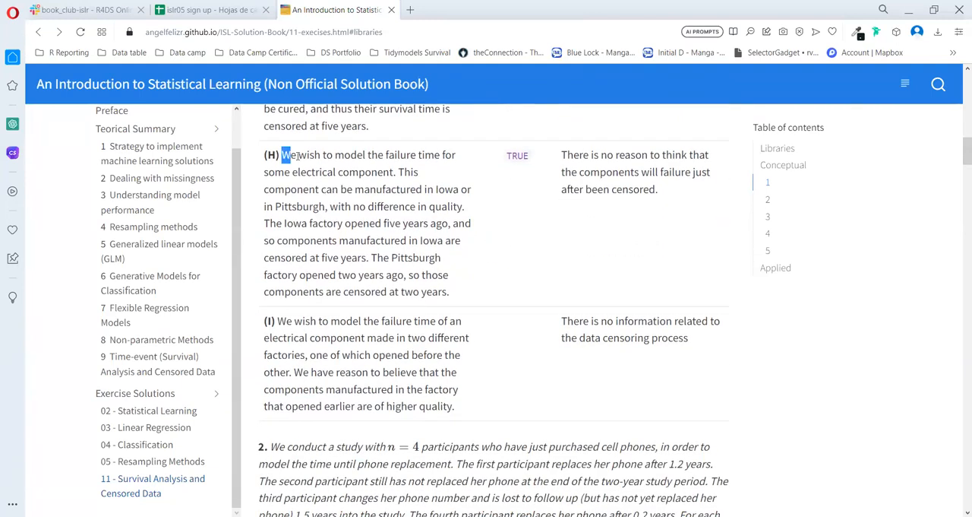
left_click_drag(282, 155, 449, 155)
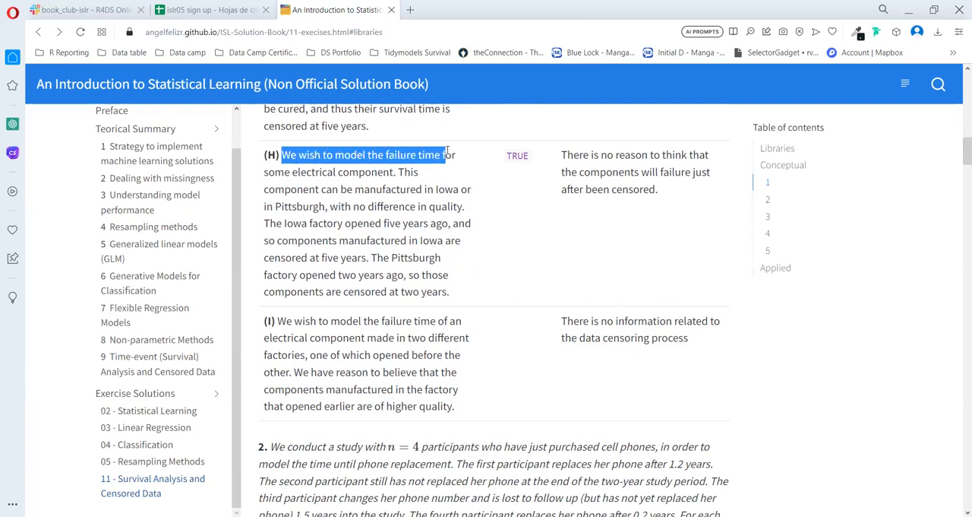
left_click_drag(447, 154, 343, 171)
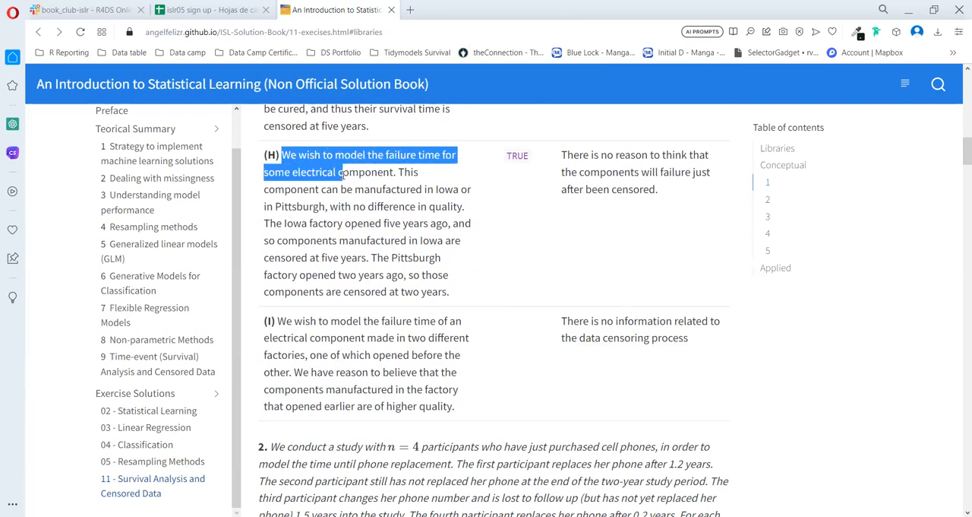
left_click_drag(343, 172, 393, 172)
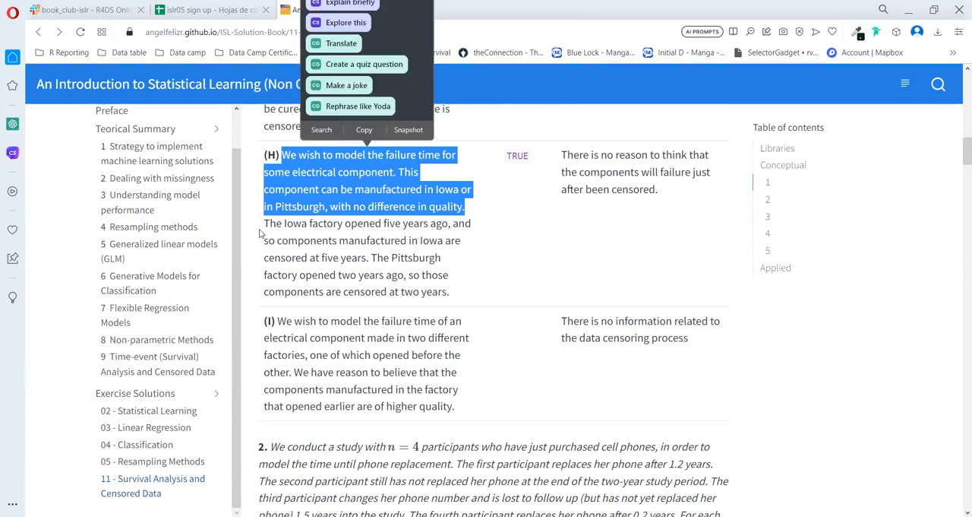
left_click(260, 234)
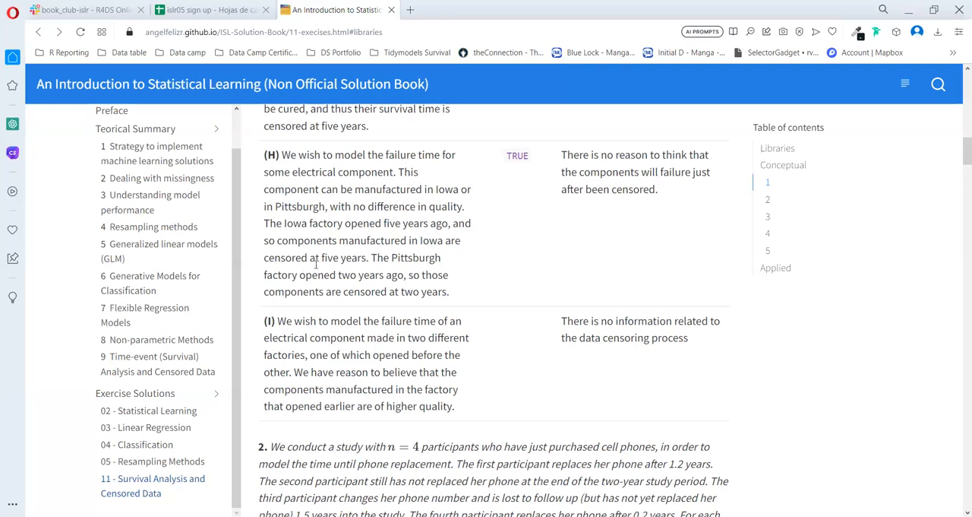
mouse_move(416, 274)
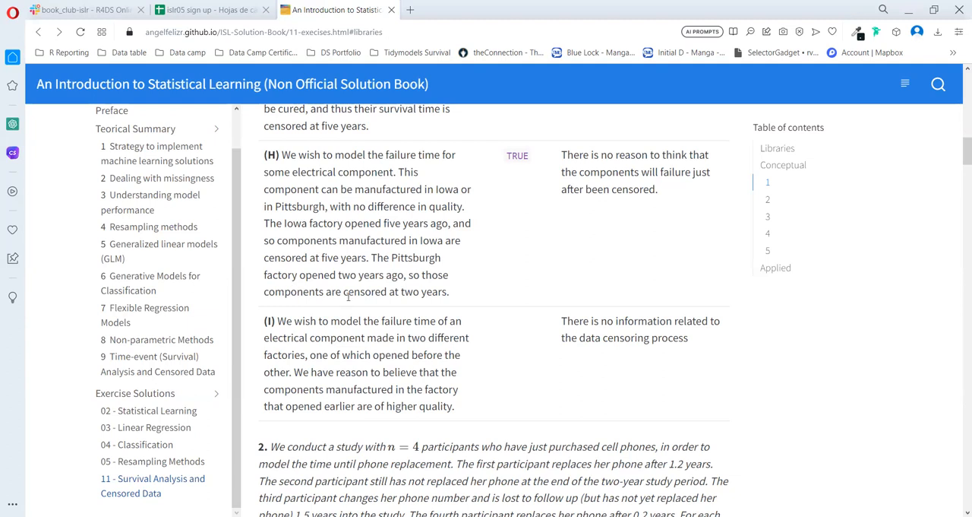
left_click_drag(281, 154, 449, 292)
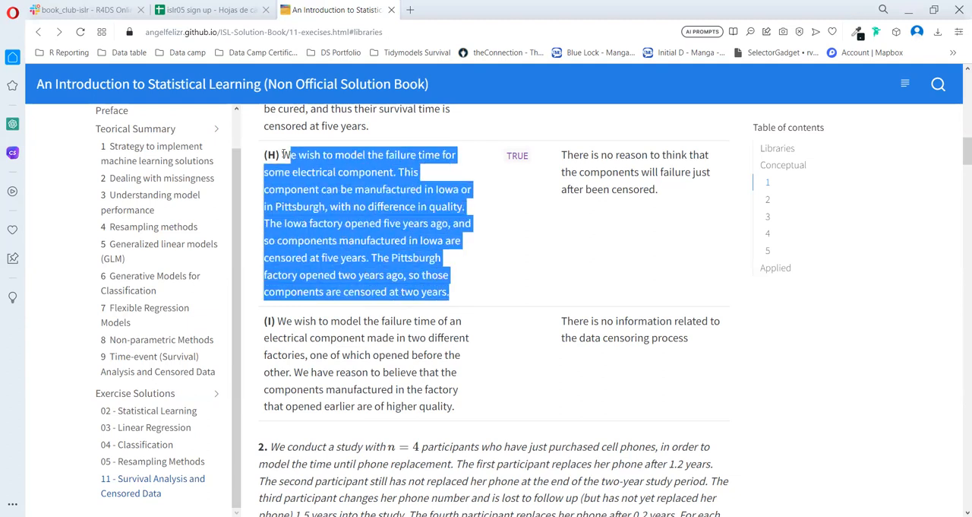
left_click(690, 166)
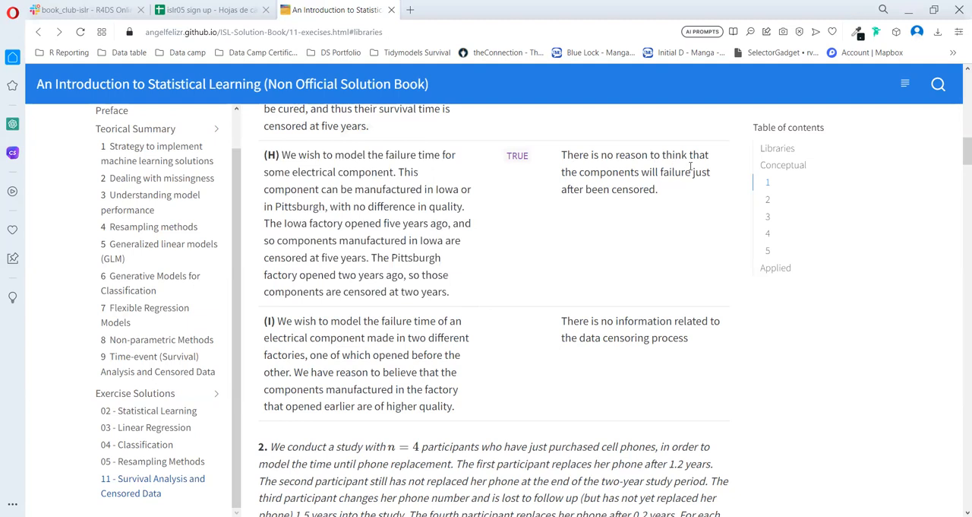
mouse_move(676, 186)
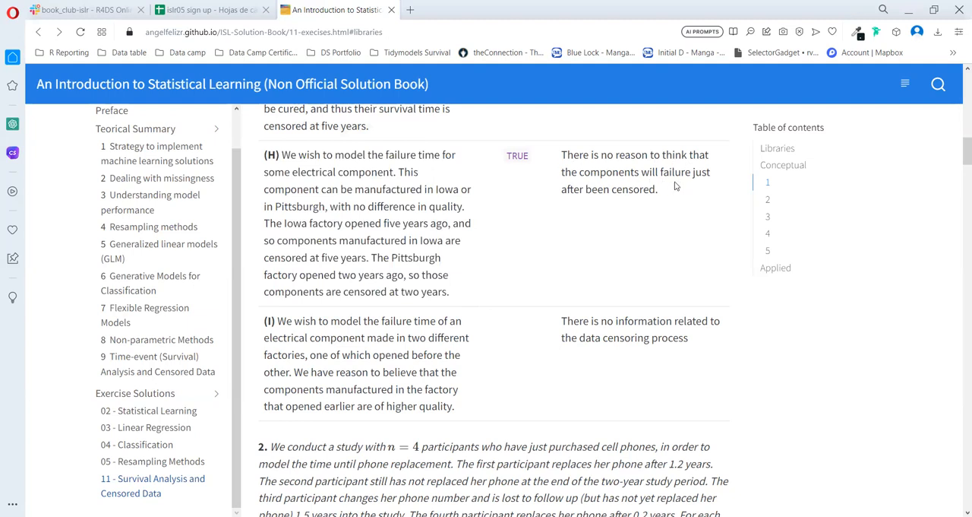
mouse_move(669, 202)
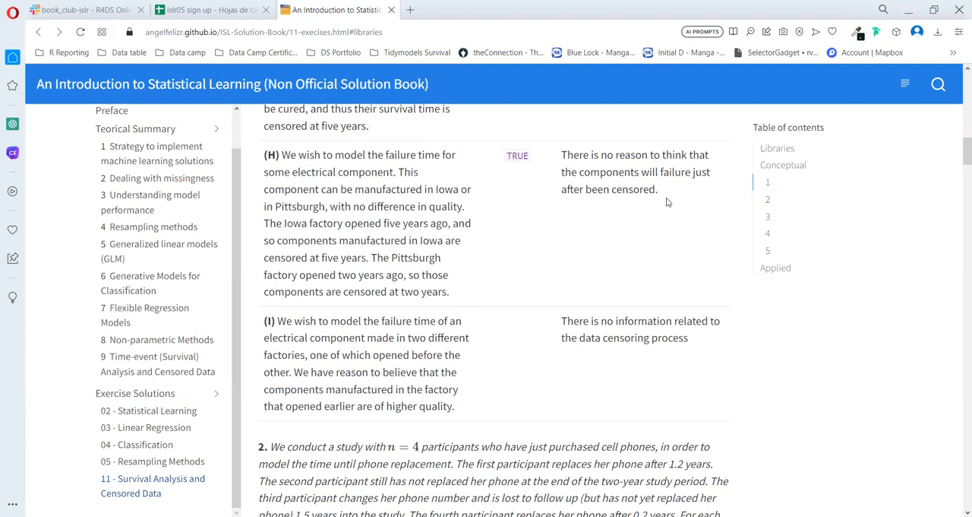
Step: Scroll to part I and highlight its sentence about higher quality
scroll("down", 3)
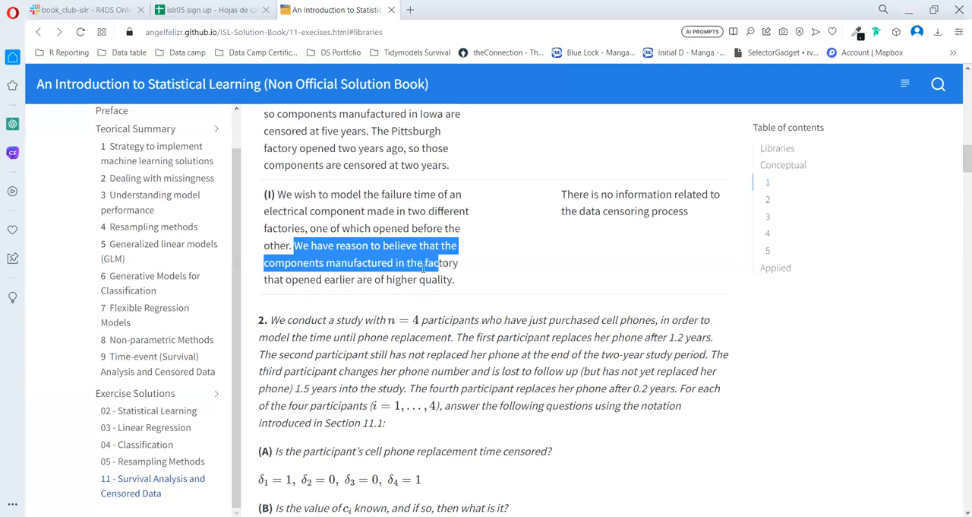
left_click_drag(425, 262, 456, 280)
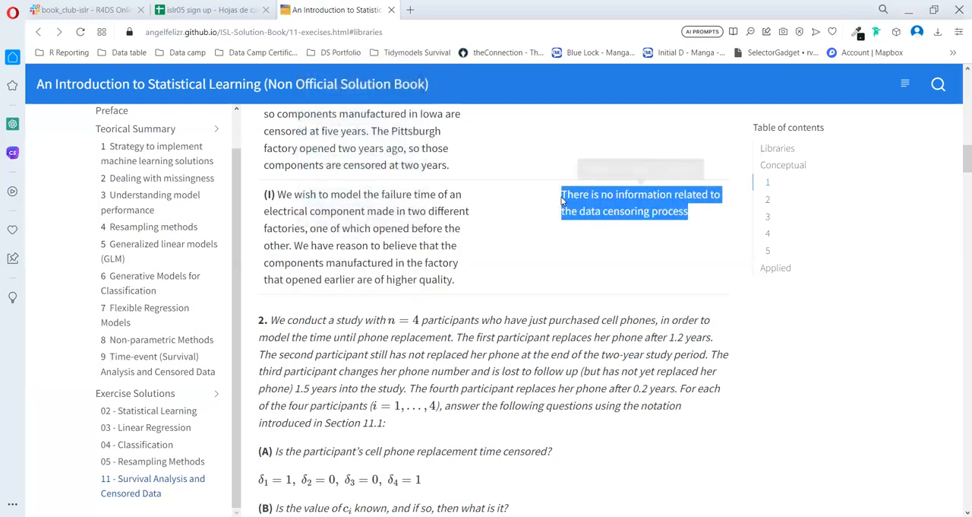
left_click(640, 167)
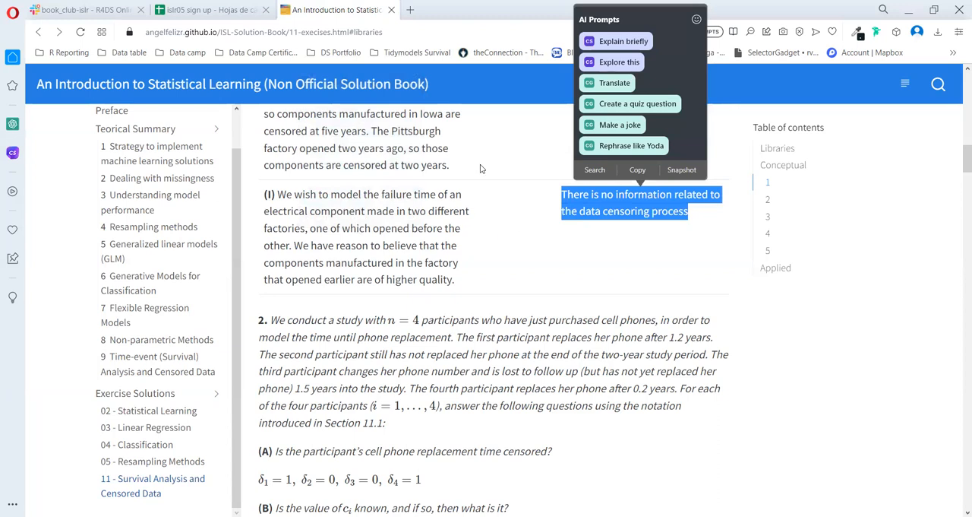
mouse_move(380, 276)
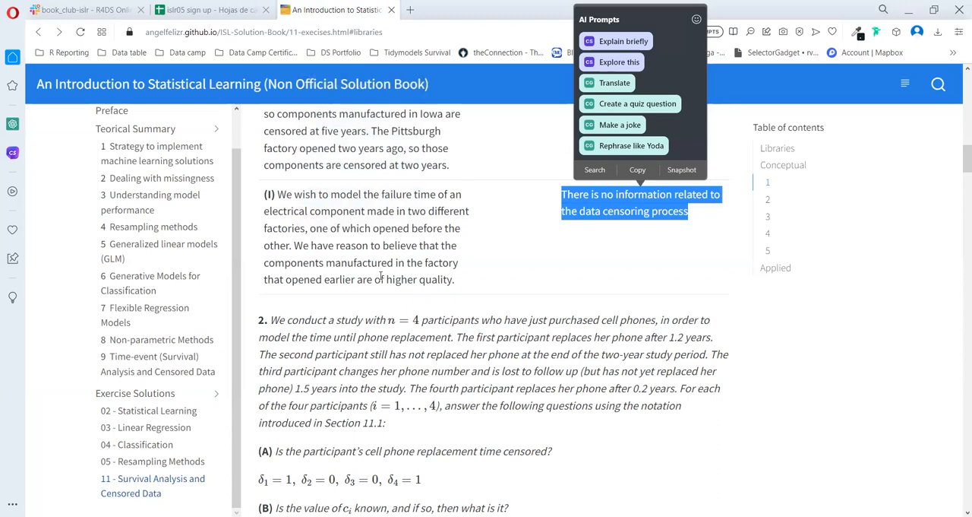
mouse_move(320, 278)
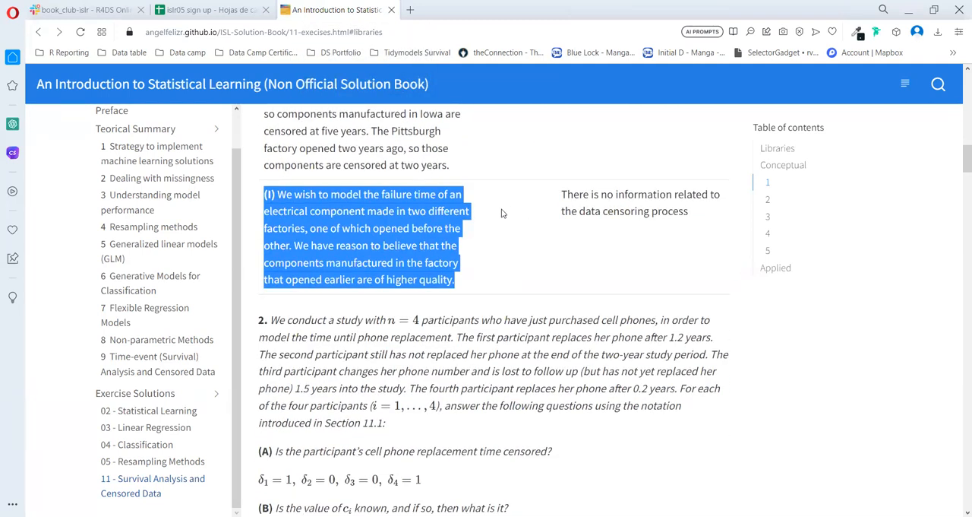
scroll("down", 3)
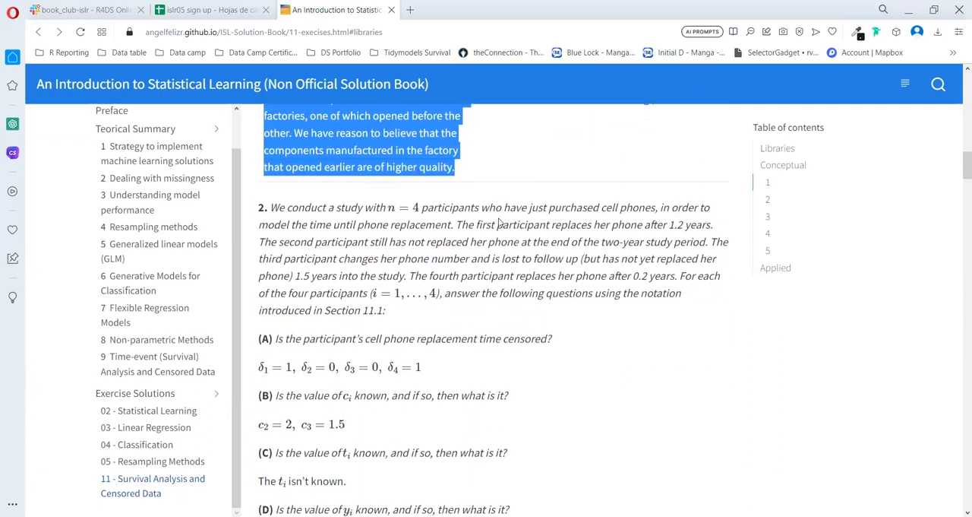
scroll("down", 3)
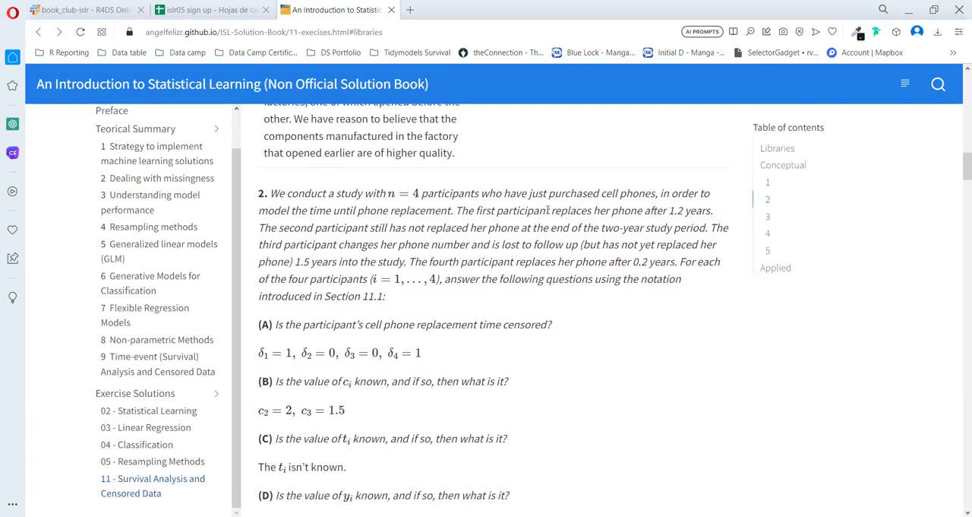
mouse_move(570, 212)
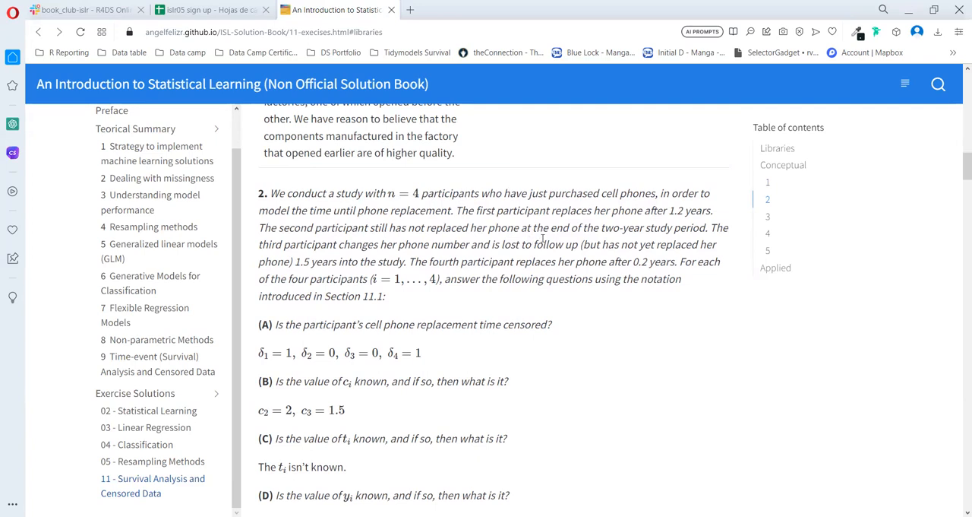
mouse_move(242, 255)
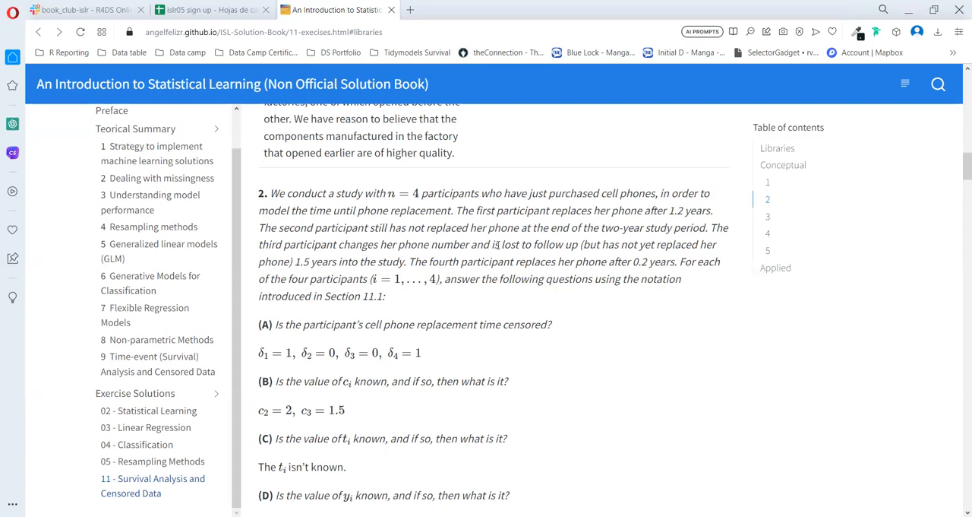
mouse_move(529, 245)
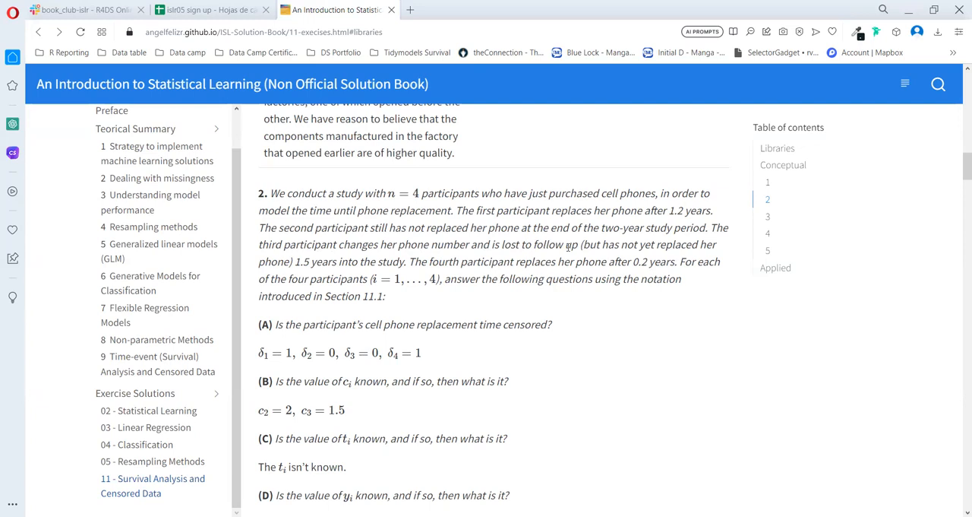
mouse_move(704, 255)
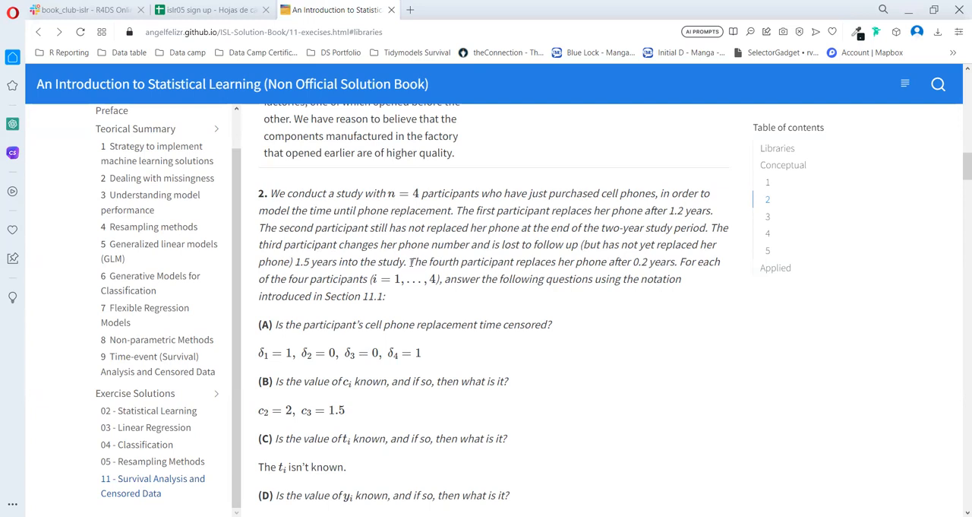
mouse_move(575, 260)
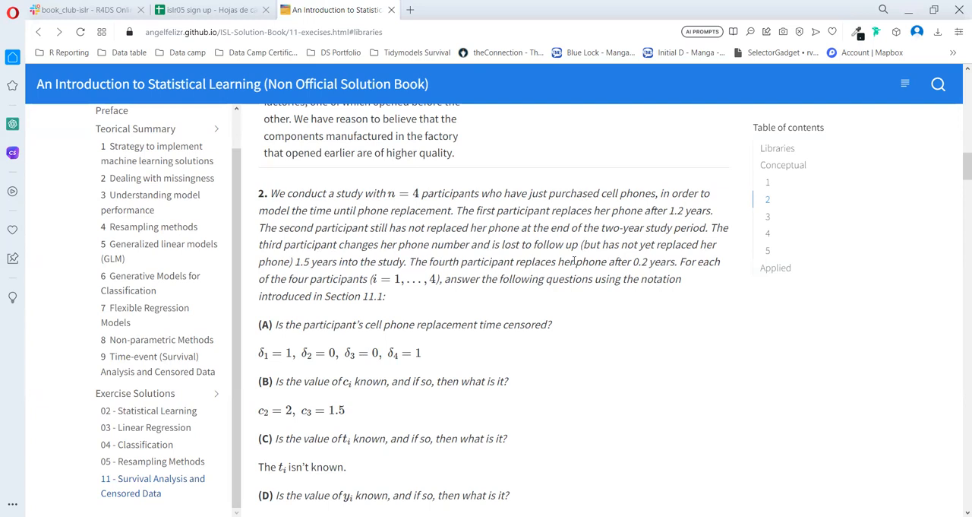
mouse_move(630, 266)
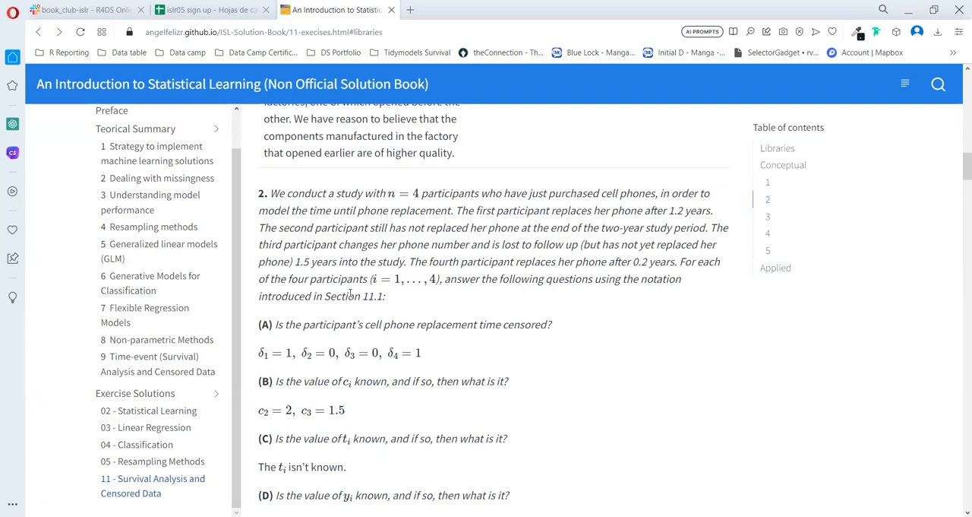
mouse_move(539, 299)
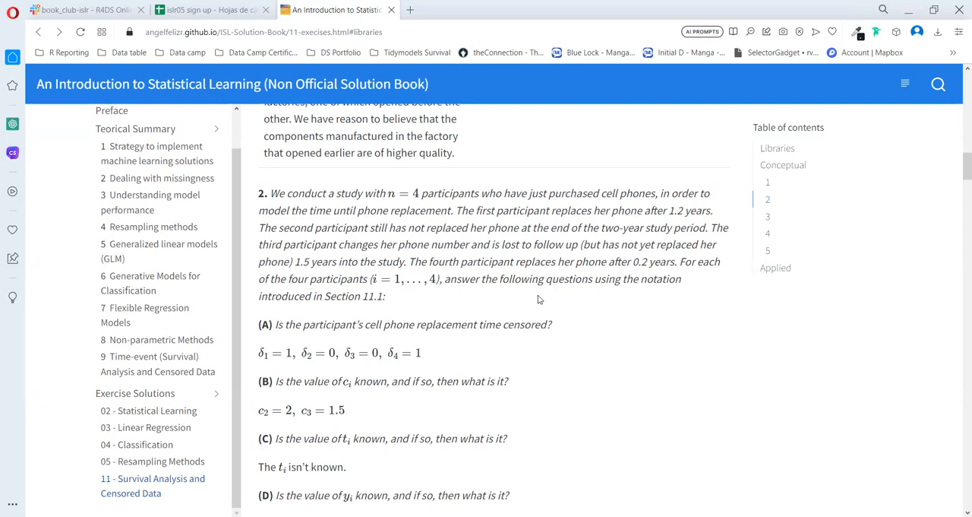
mouse_move(277, 307)
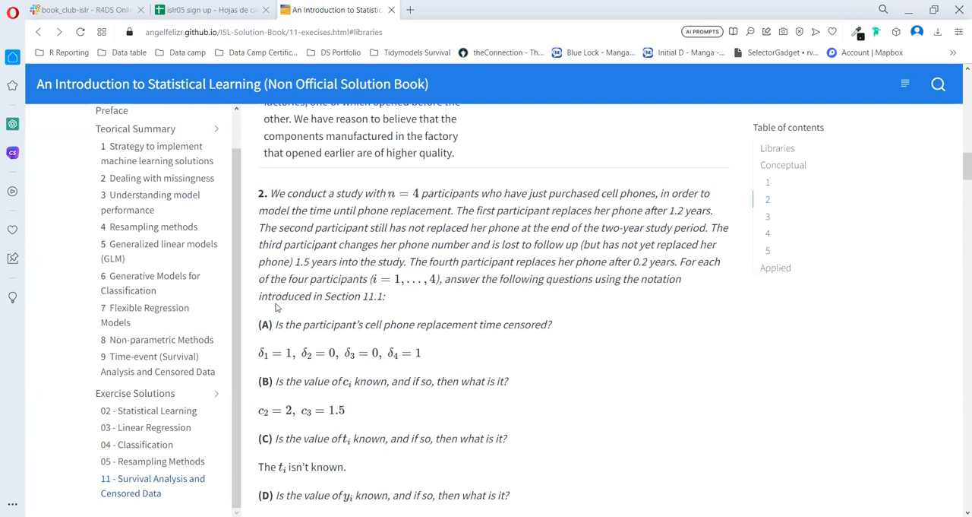
double_click(354, 296)
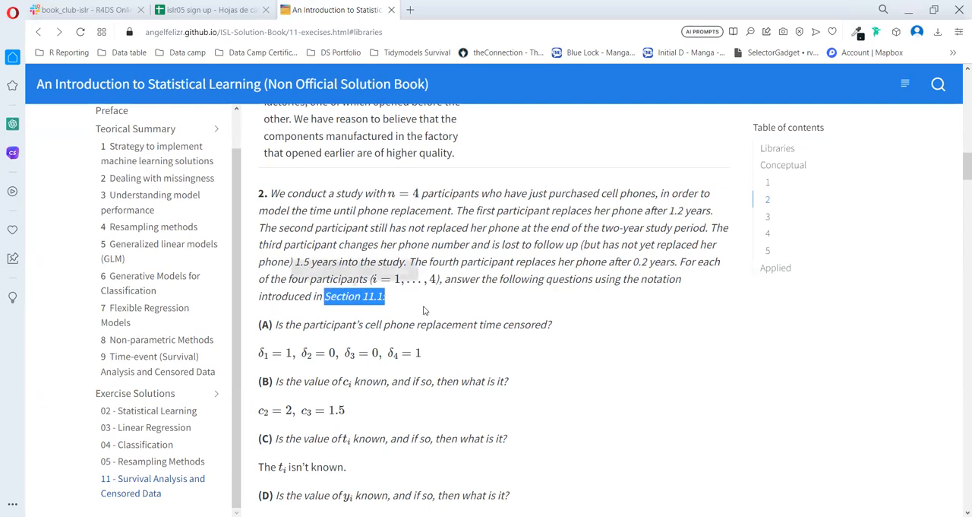
scroll("down", 3)
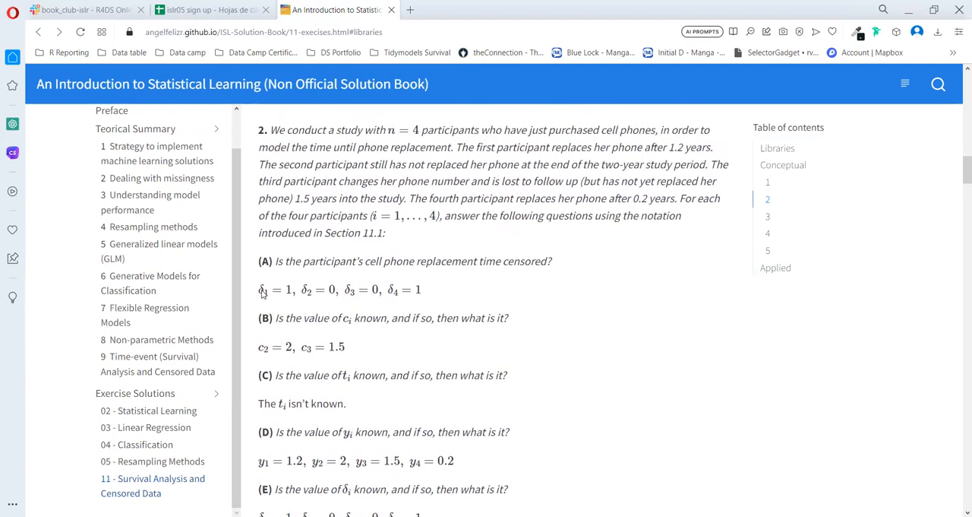
mouse_move(283, 297)
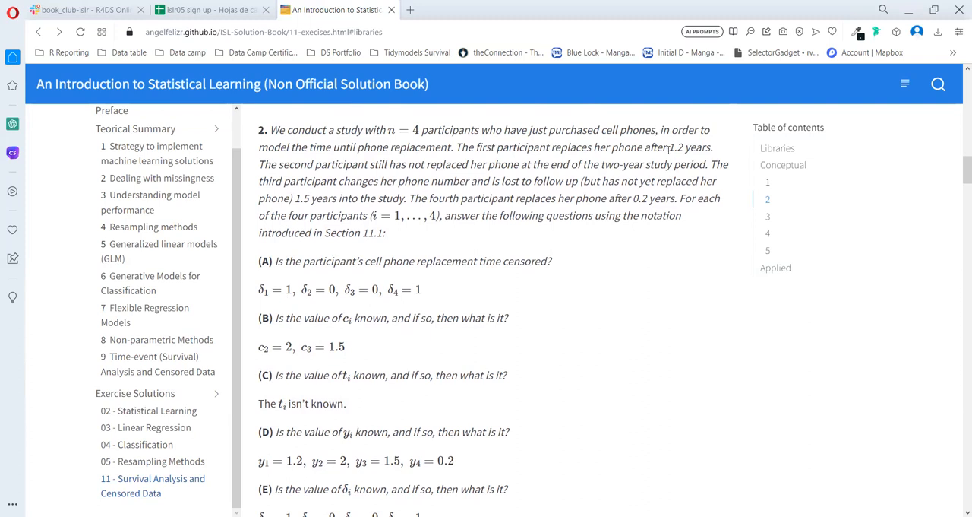
double_click(691, 147)
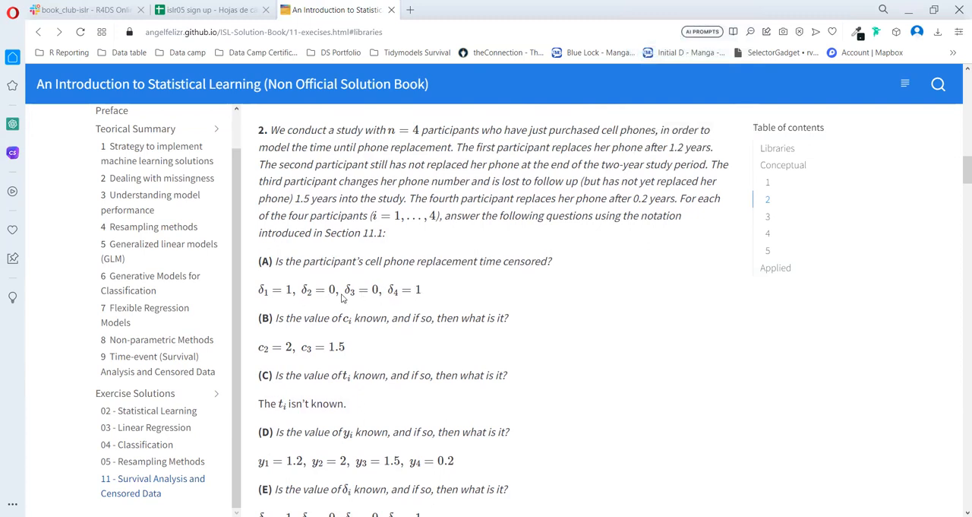
mouse_move(519, 249)
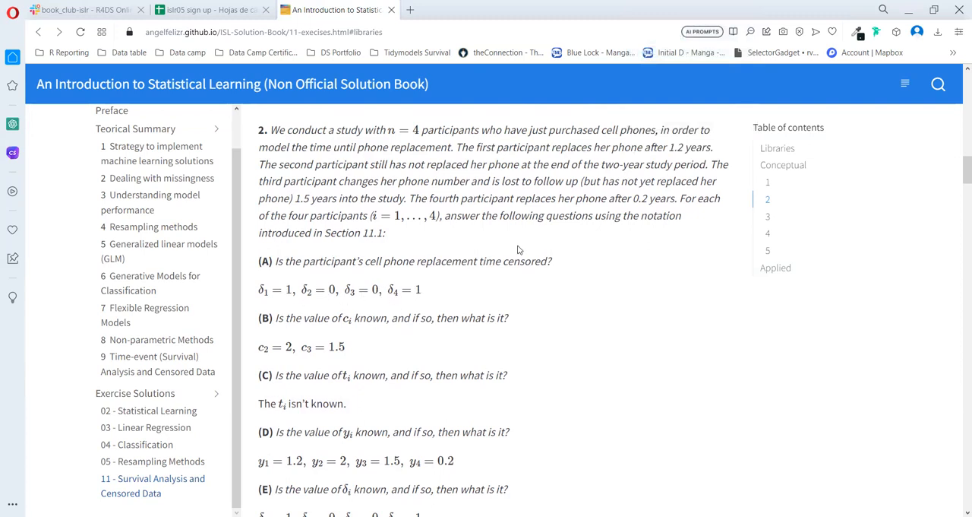
left_click_drag(430, 198, 652, 198)
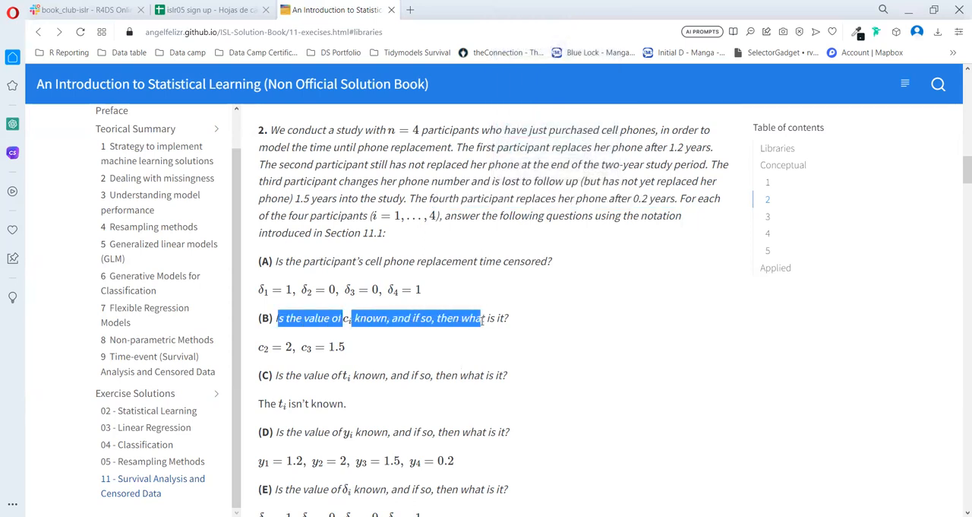
left_click(262, 357)
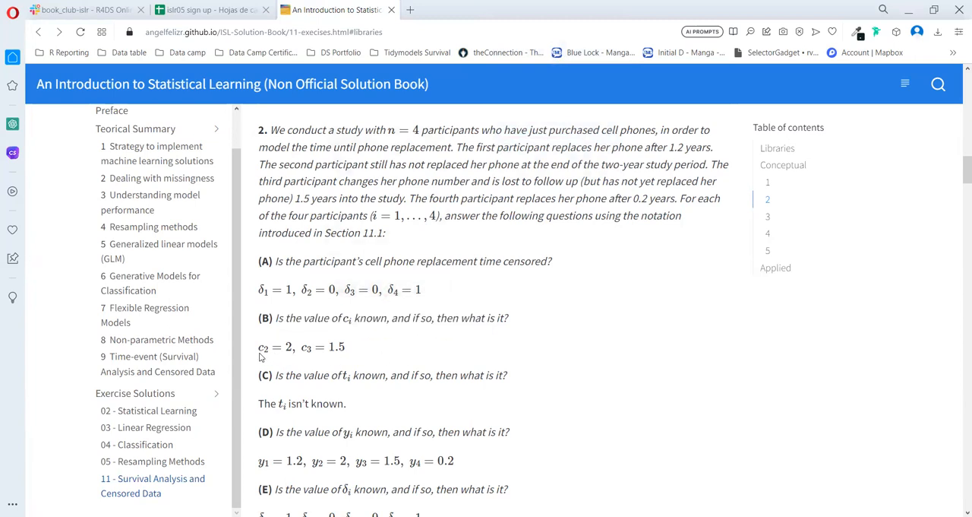
mouse_move(282, 356)
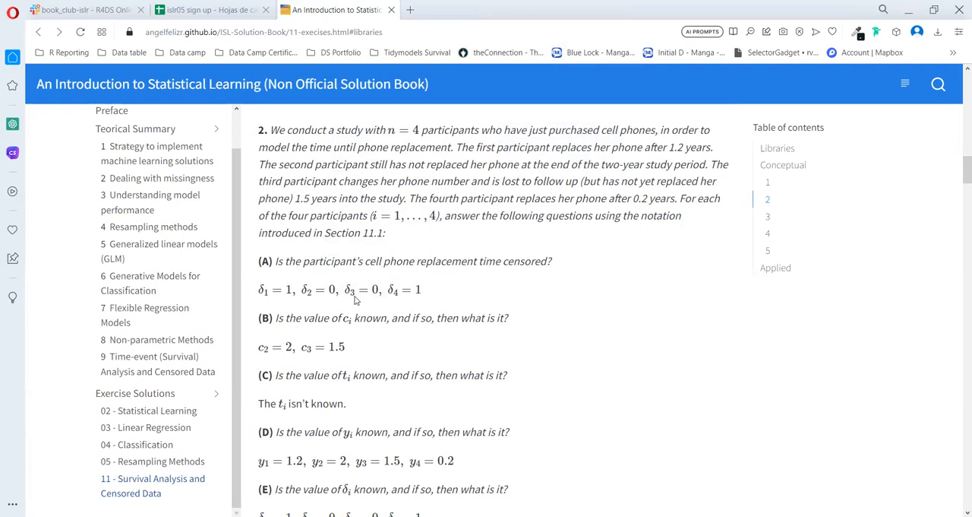
mouse_move(298, 313)
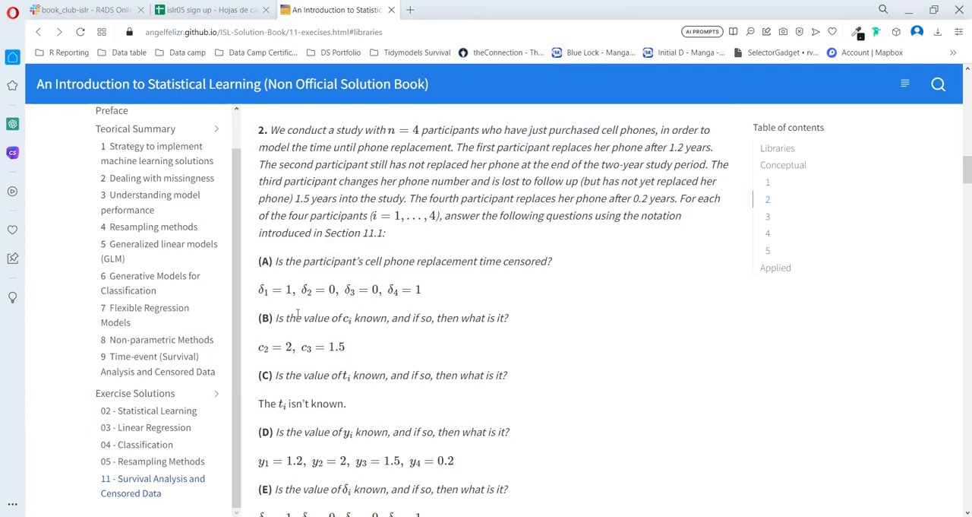
scroll("down", 3)
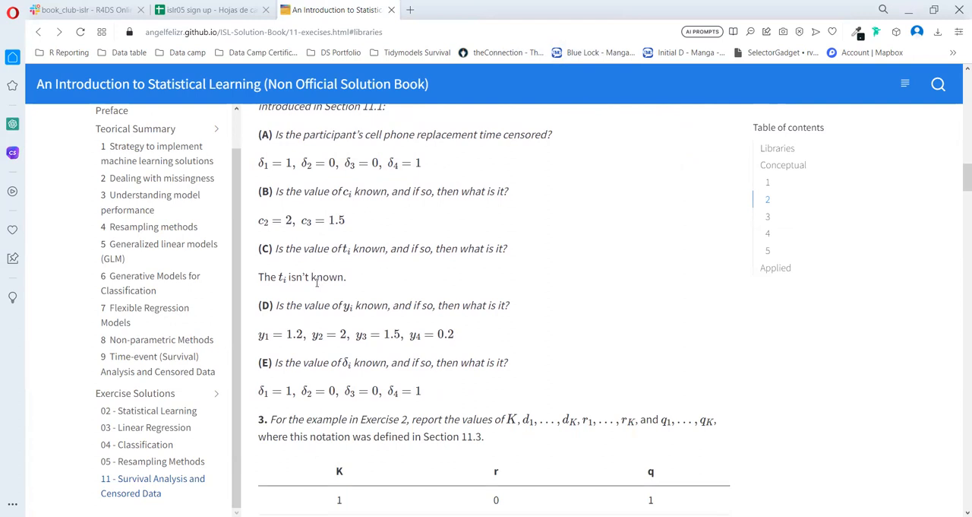
mouse_move(402, 238)
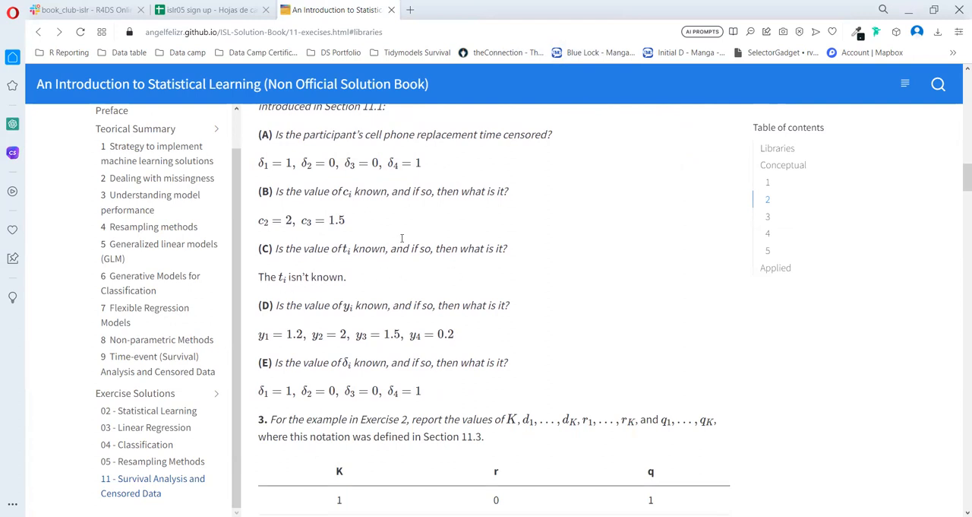
scroll("up", 3)
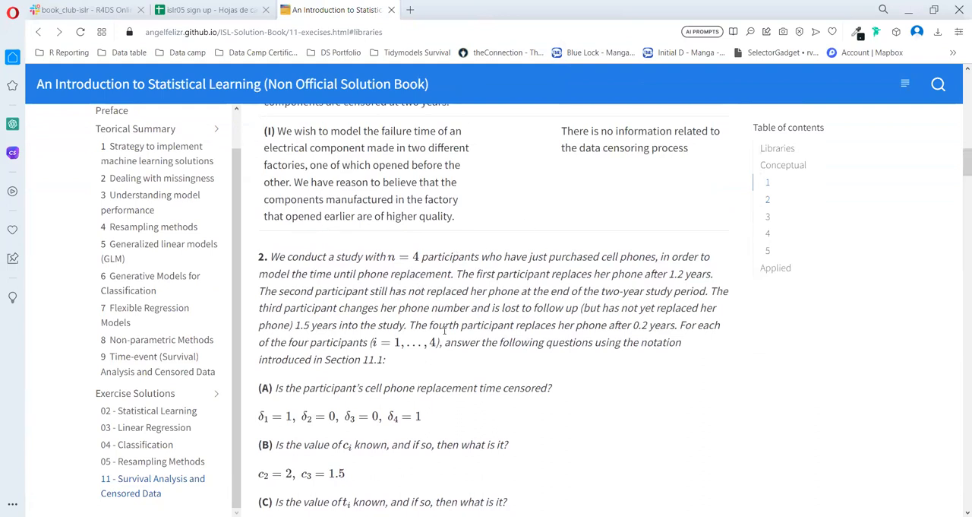
scroll("down", 3)
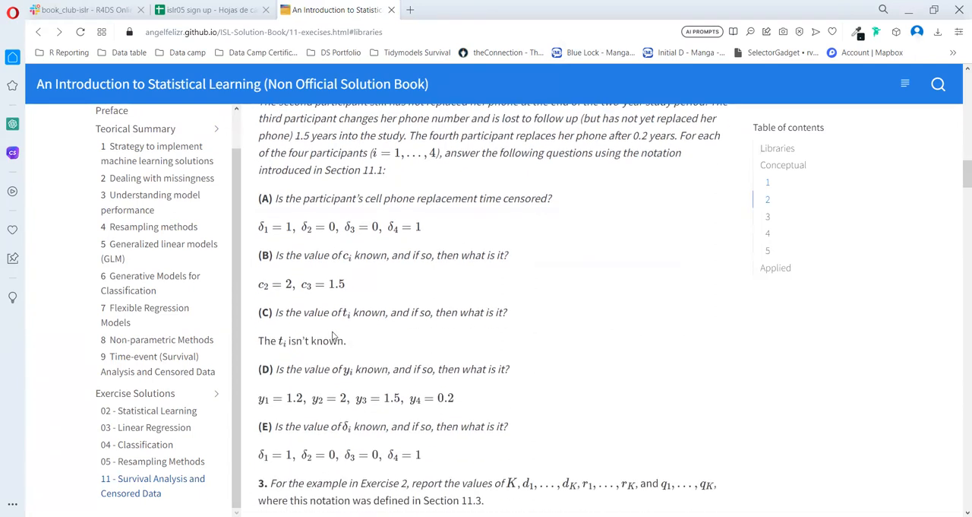
scroll("down", 3)
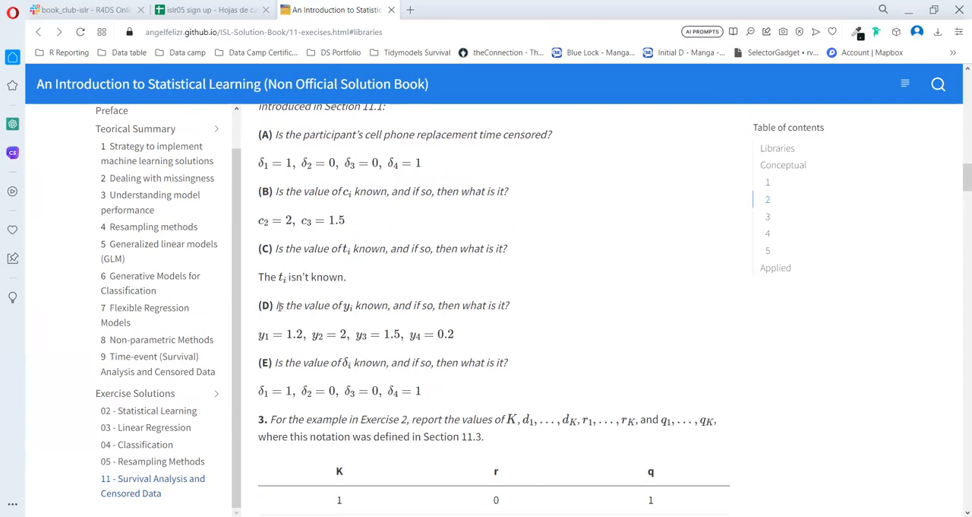
mouse_move(347, 313)
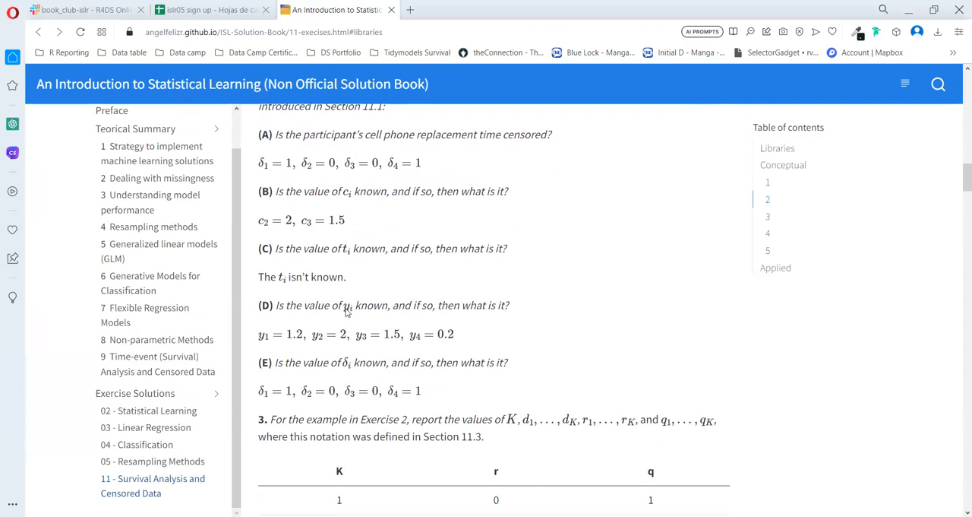
mouse_move(455, 317)
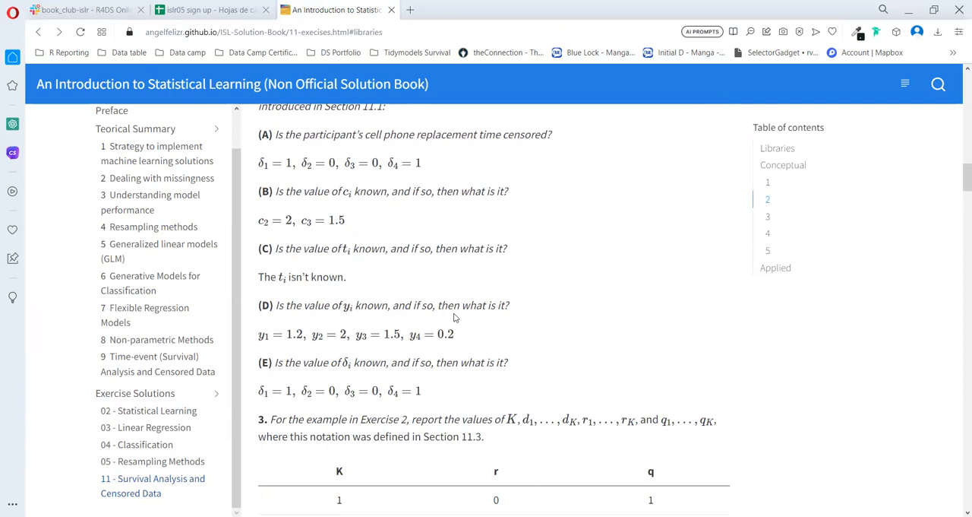
mouse_move(429, 348)
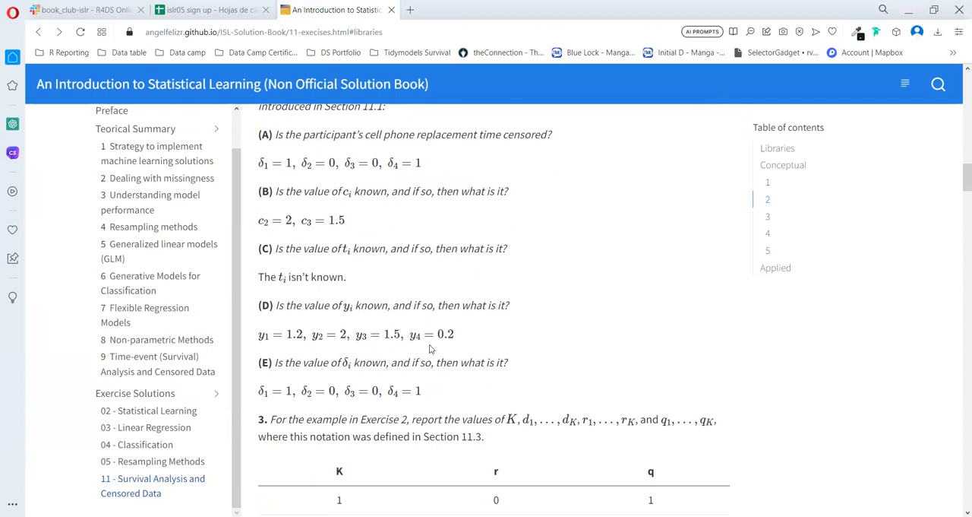
mouse_move(354, 255)
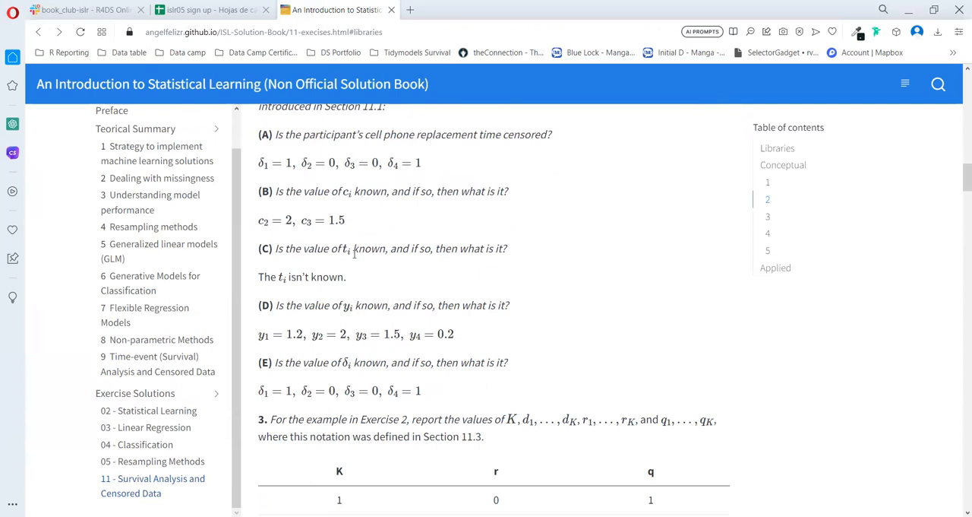
scroll("down", 3)
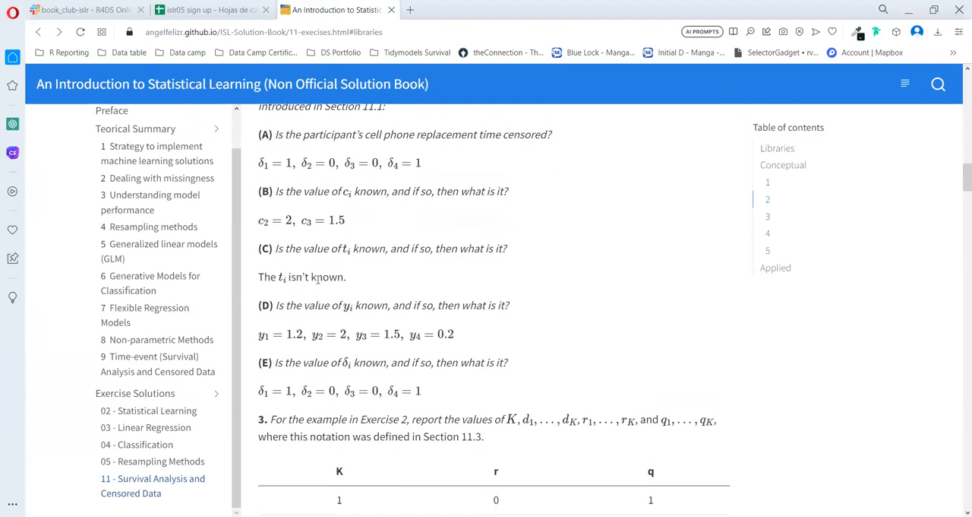
Step: Read exercise 3's K, r, q table, then open chapter 9 in a new tab
scroll("down", 3)
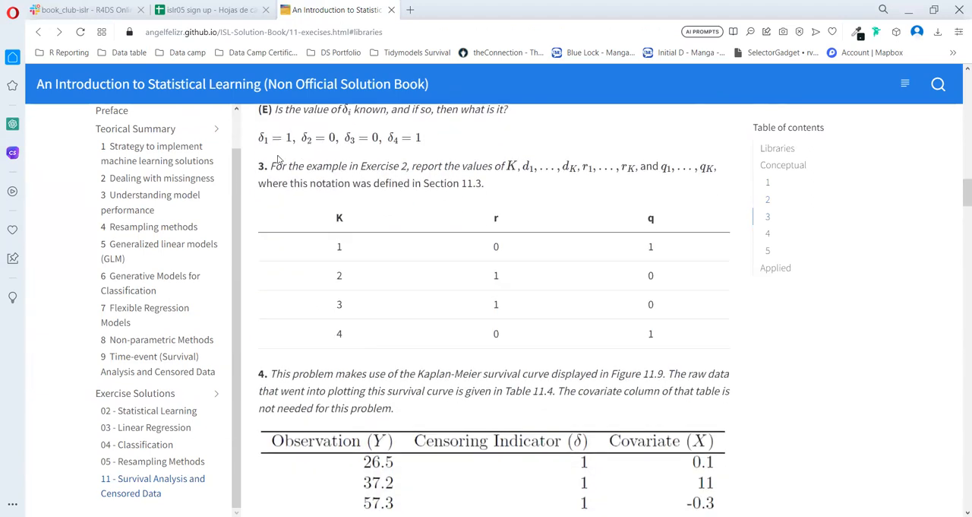
mouse_move(269, 180)
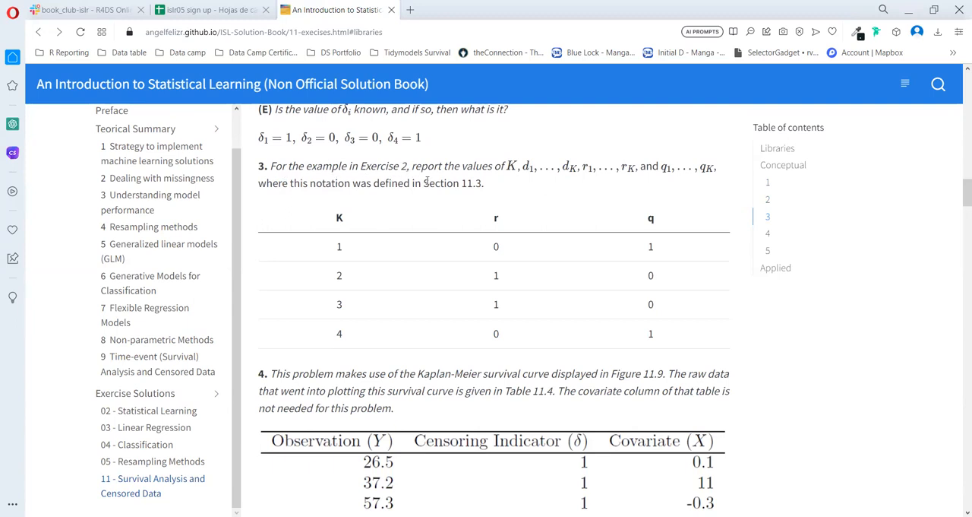
mouse_move(519, 167)
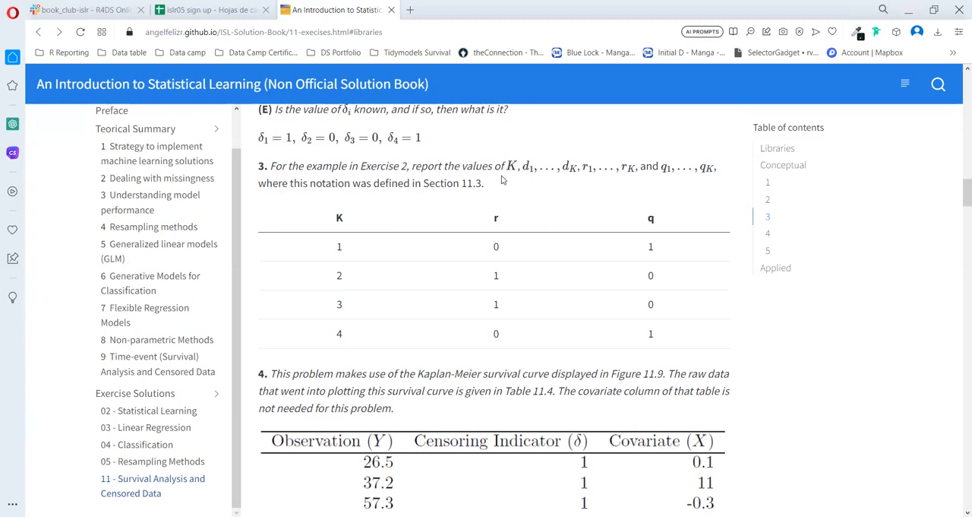
mouse_move(530, 174)
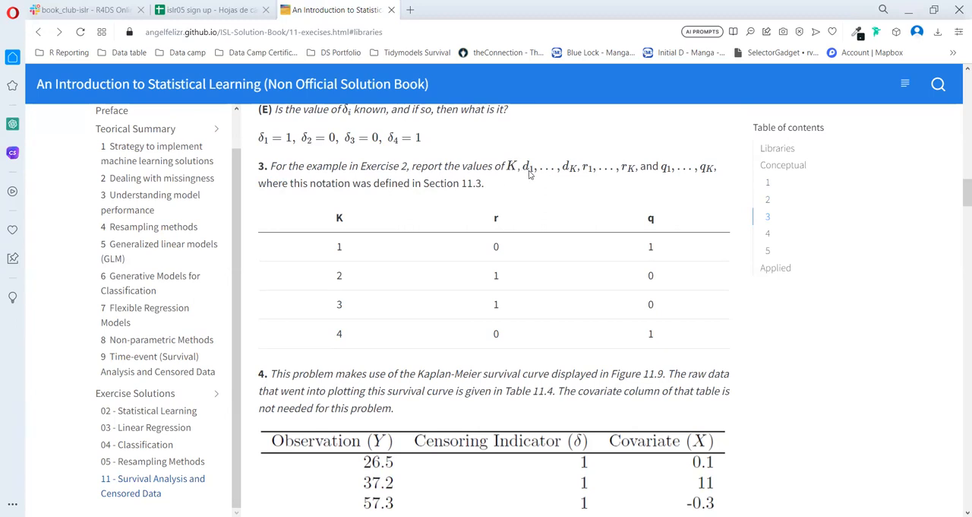
mouse_move(530, 173)
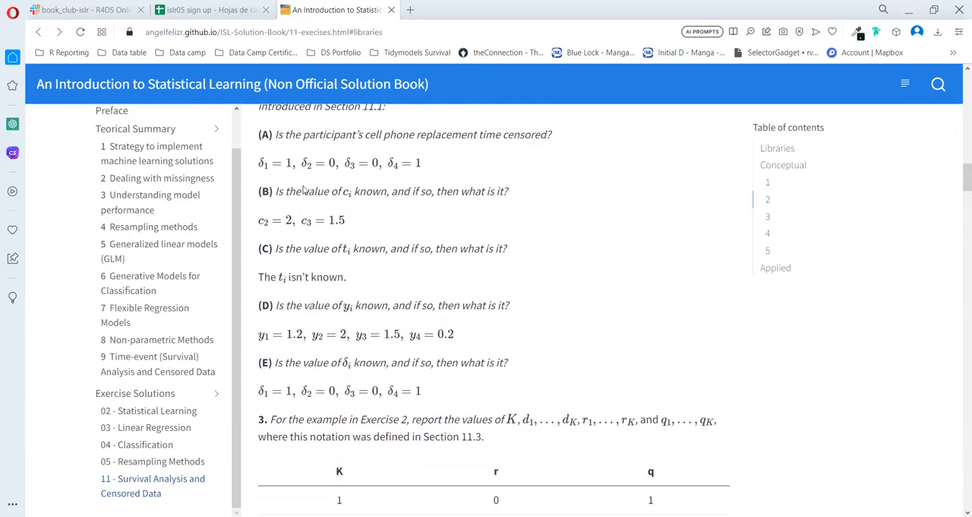
mouse_move(378, 185)
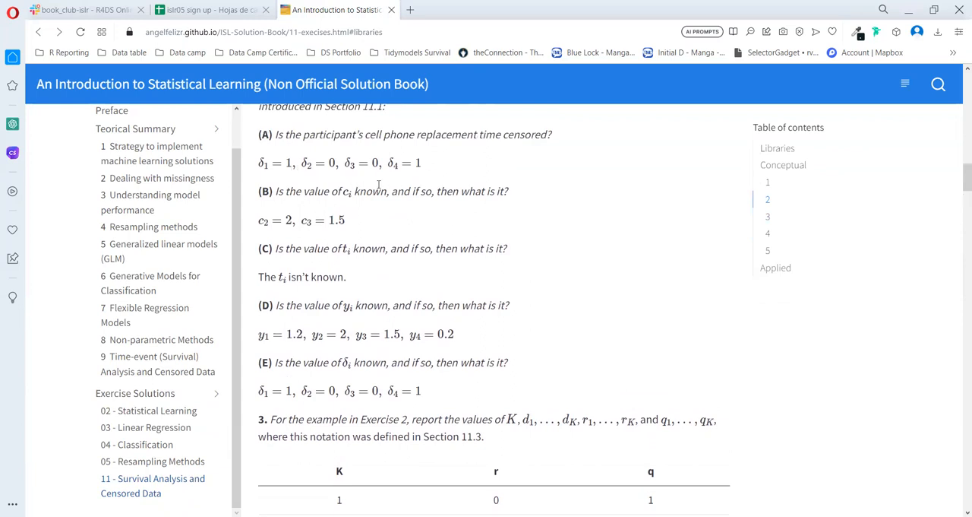
scroll("down", 3)
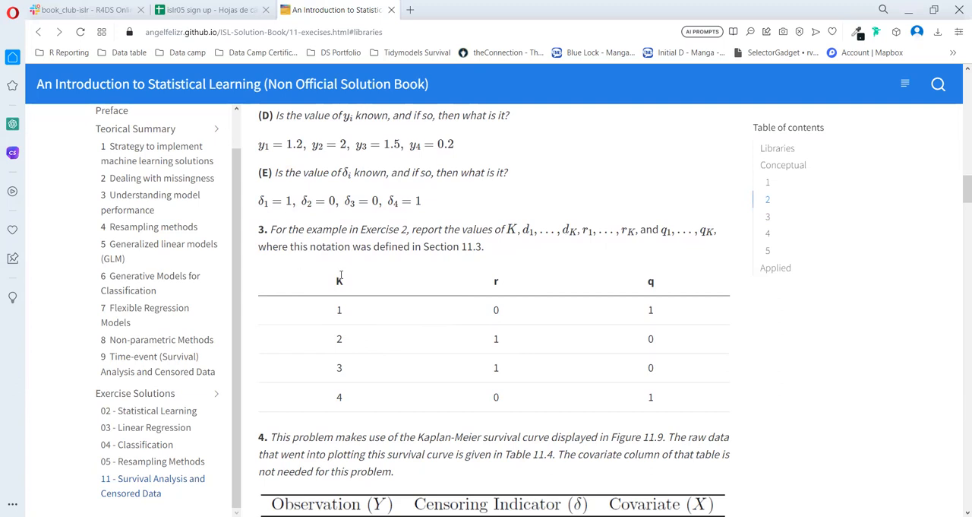
mouse_move(493, 289)
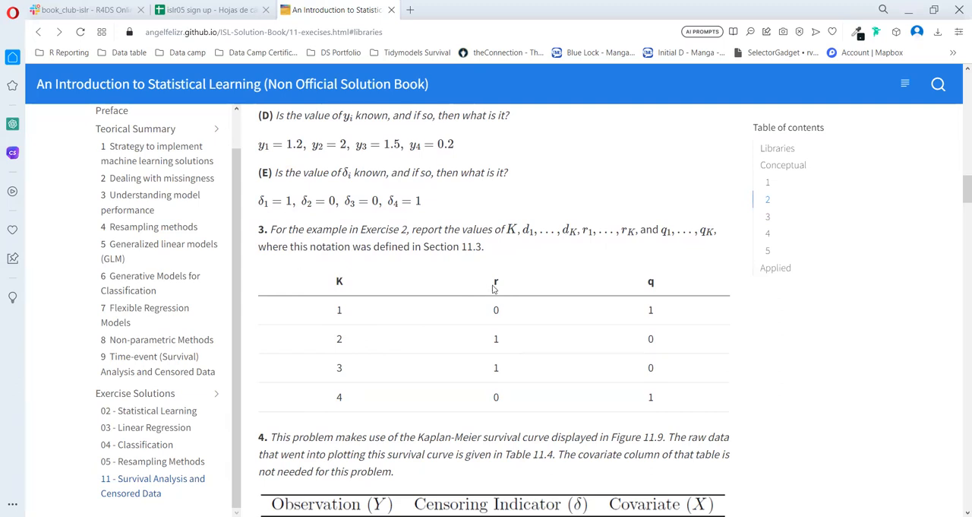
double_click(496, 282)
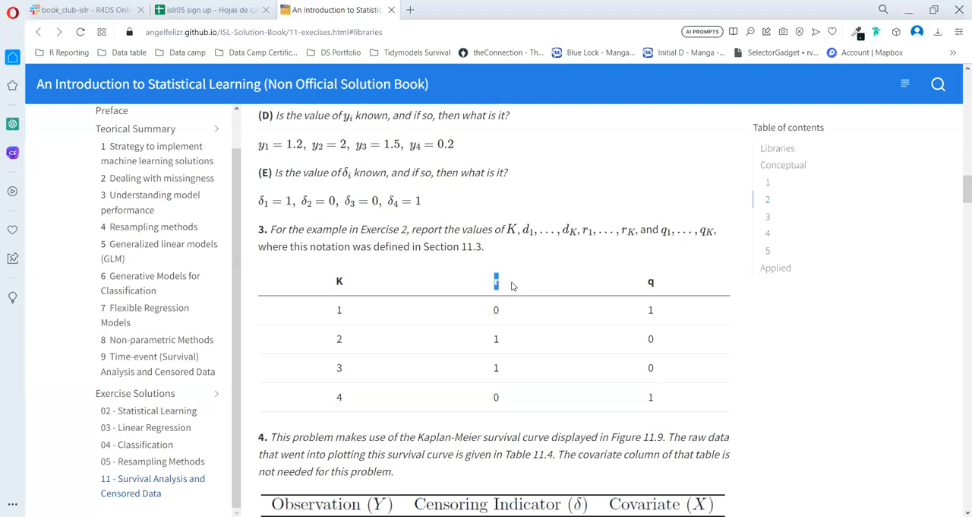
mouse_move(513, 263)
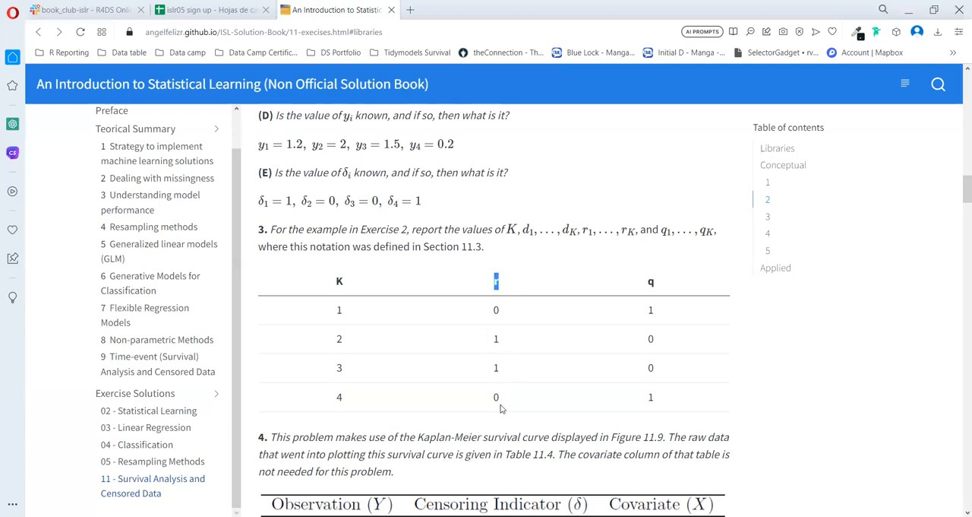
mouse_move(607, 242)
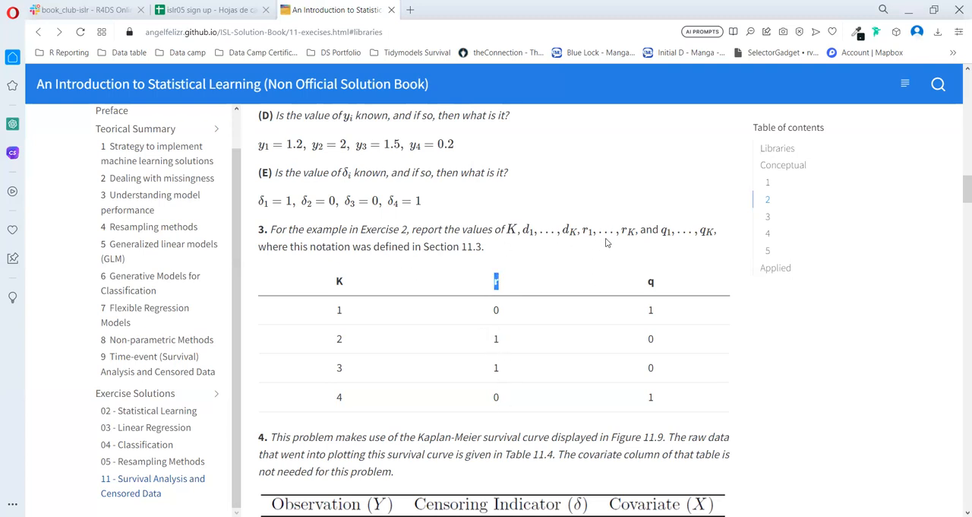
scroll("up", 3)
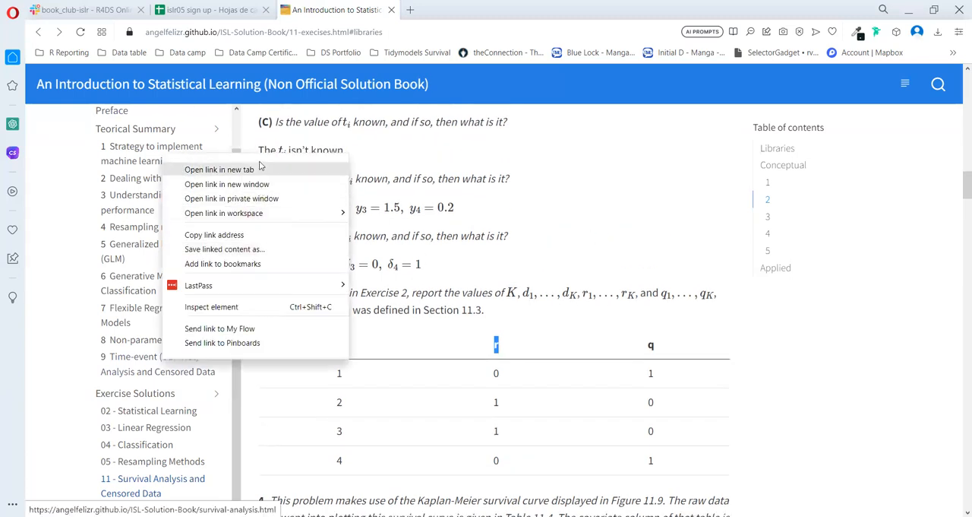
left_click(219, 169)
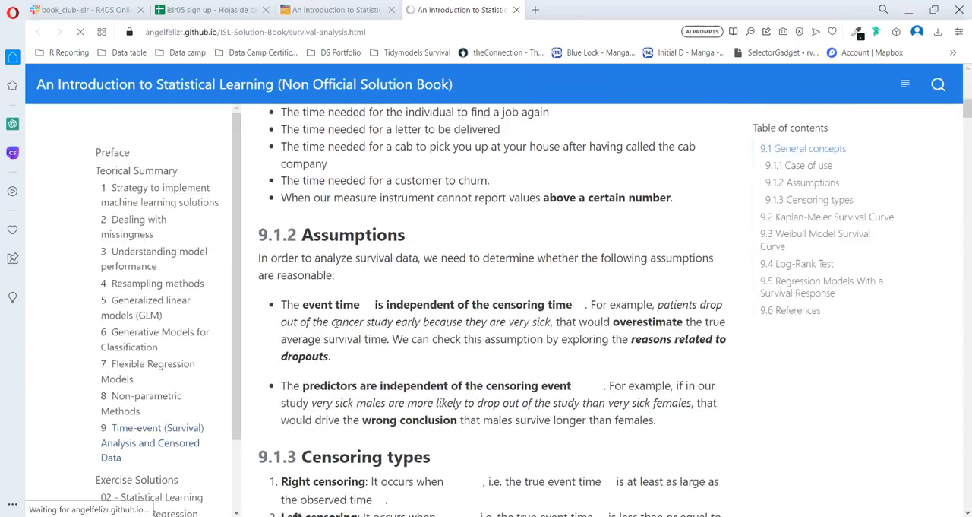
Step: Scroll to section 9.2.2 and highlight r_k's at-risk definition
scroll("down", 3)
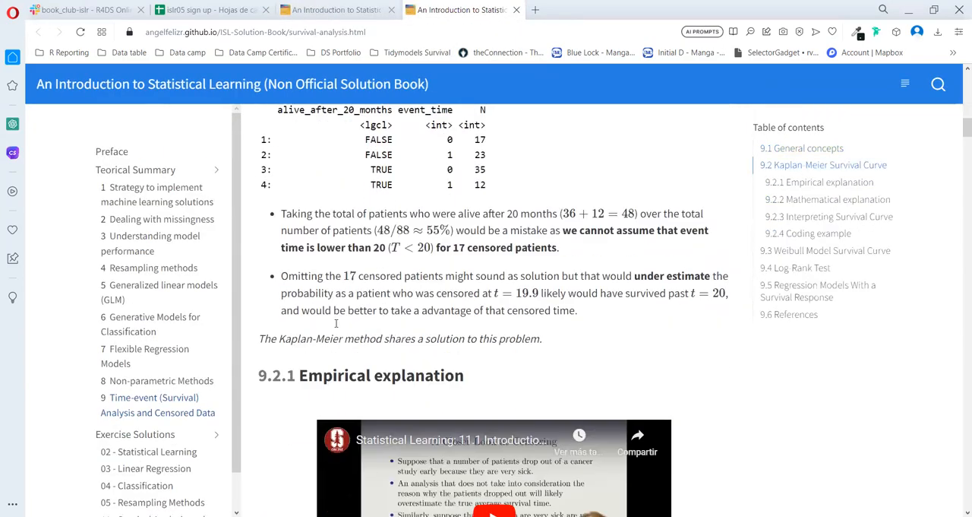
scroll("down", 3)
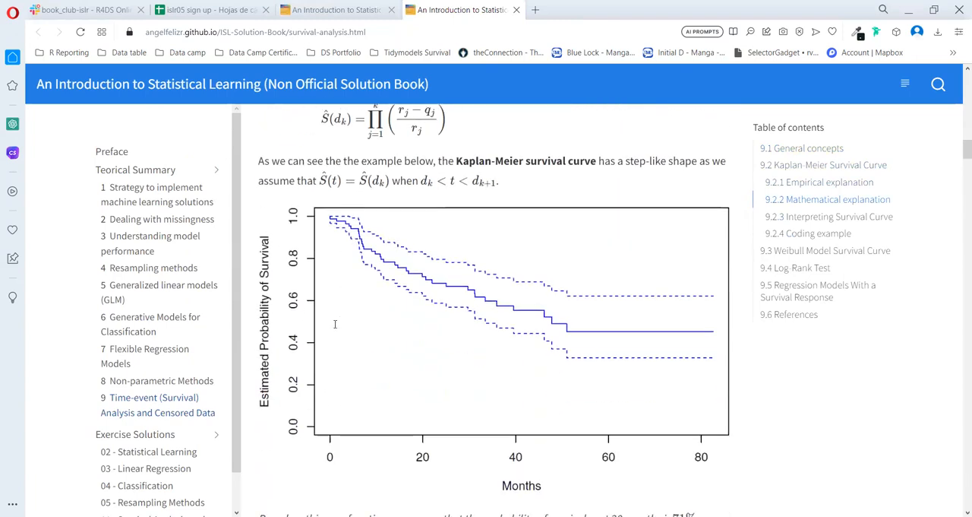
scroll("down", 3)
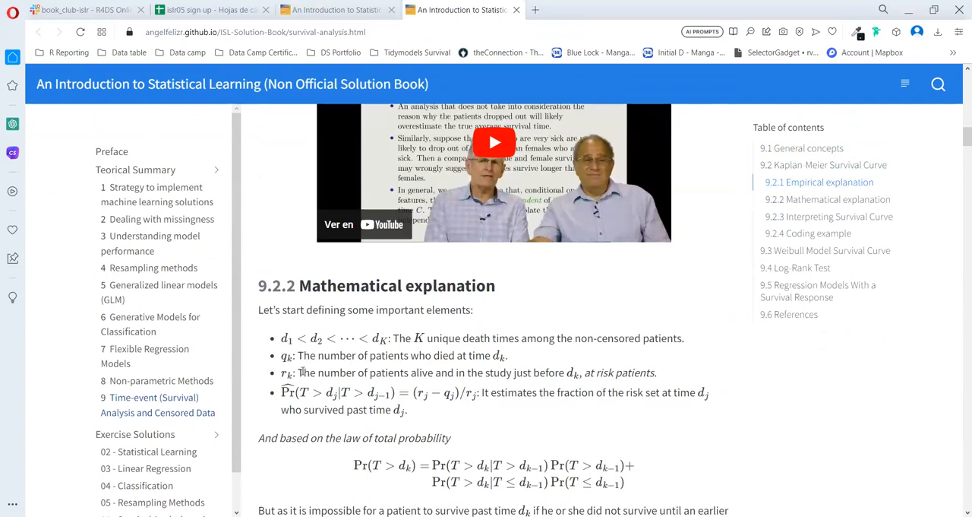
left_click_drag(302, 373, 545, 372)
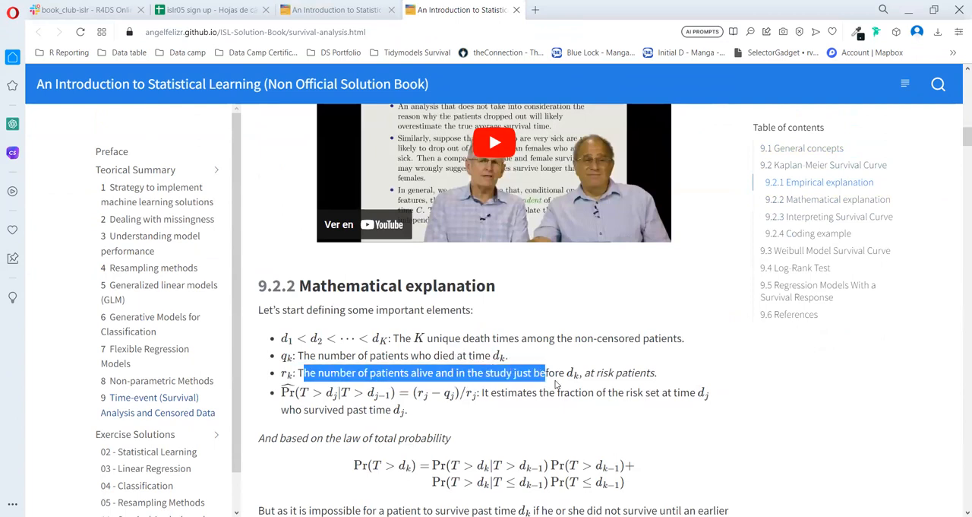
left_click_drag(543, 372, 654, 372)
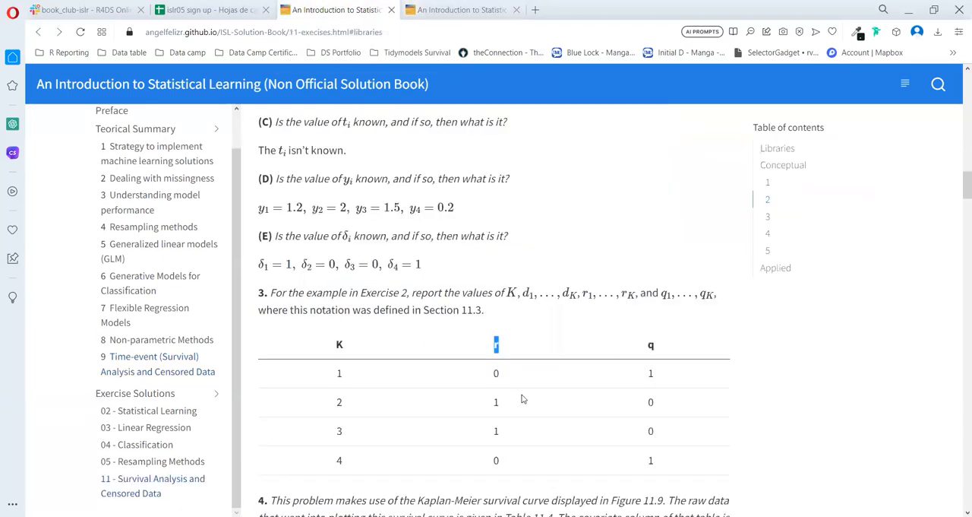
Step: Scroll past exercise 3's table to exercise 4 and Table 11.4's data
scroll("down", 3)
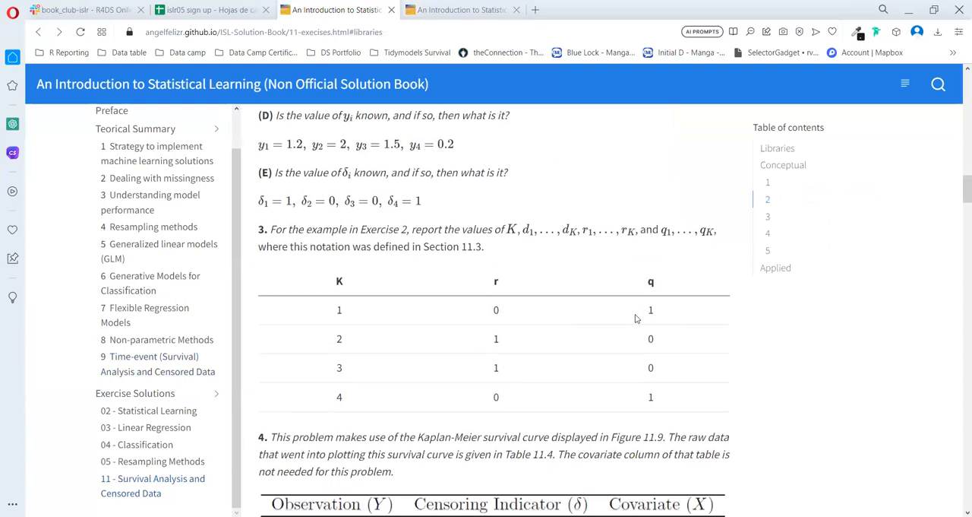
scroll("down", 3)
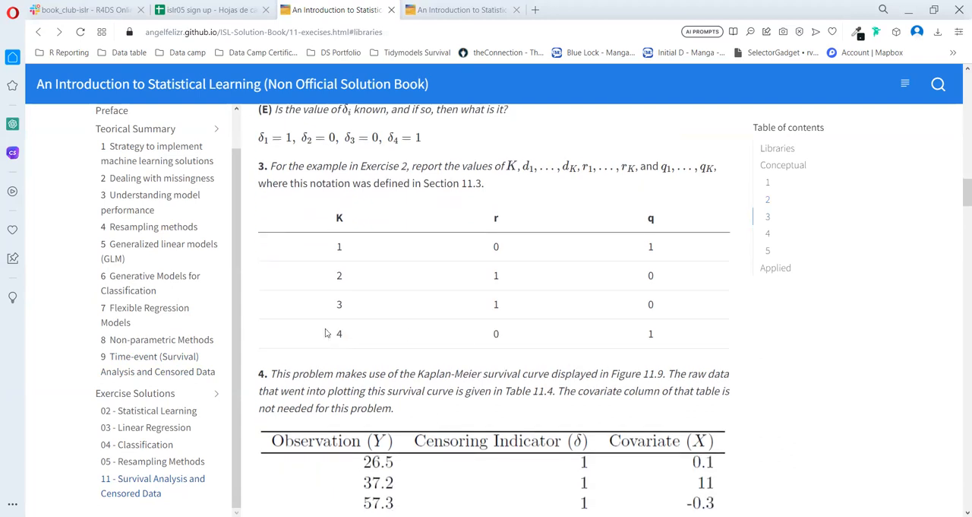
scroll("down", 3)
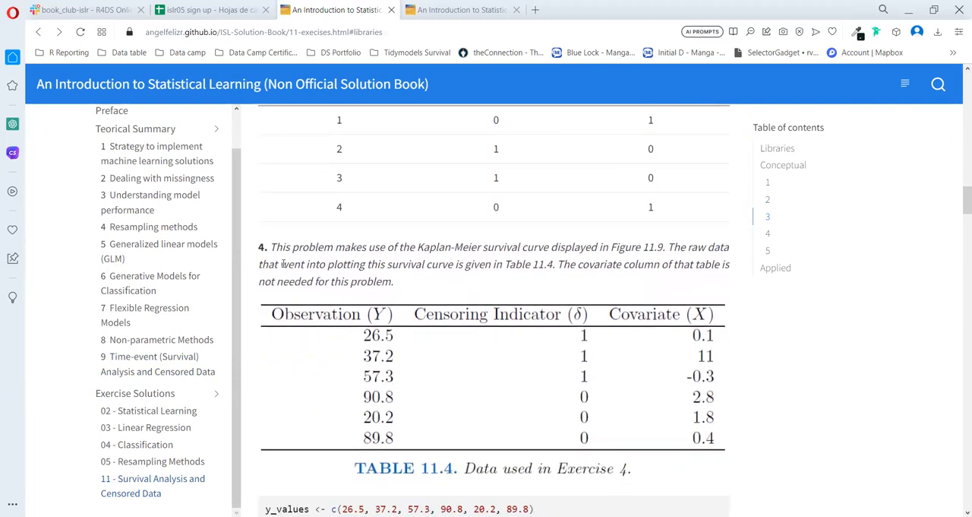
Step: Highlight exercise 4's Figure 11.9, Table 11.4 and covariates sentences, then scroll to y_values
left_click_drag(271, 247, 454, 247)
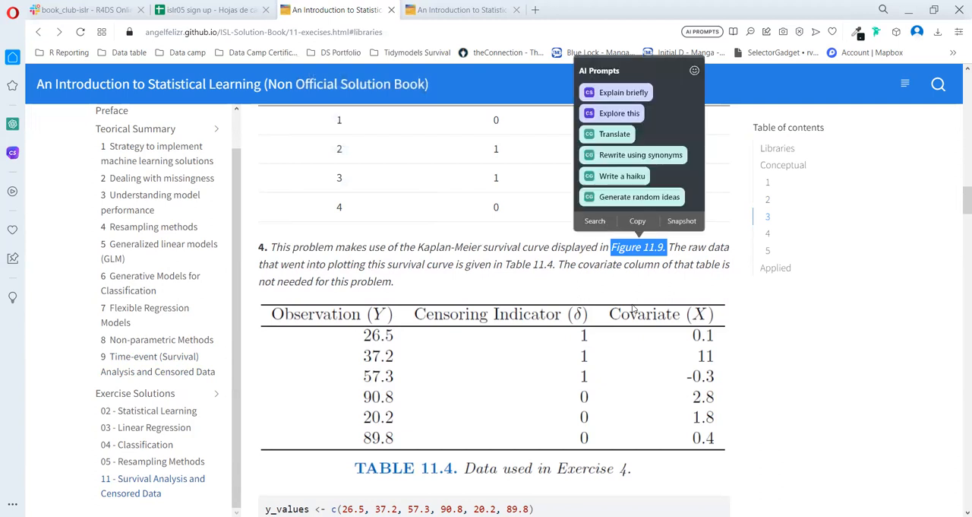
mouse_move(553, 278)
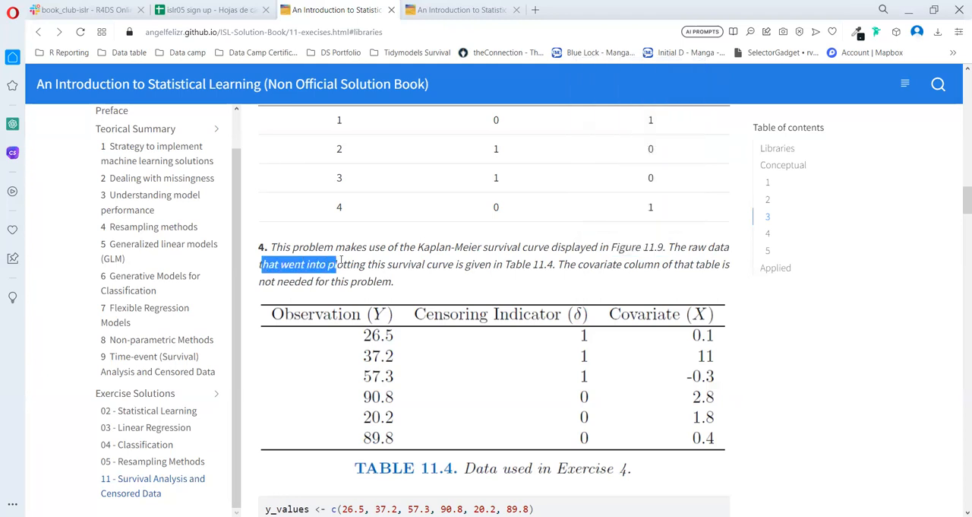
left_click_drag(334, 264, 503, 263)
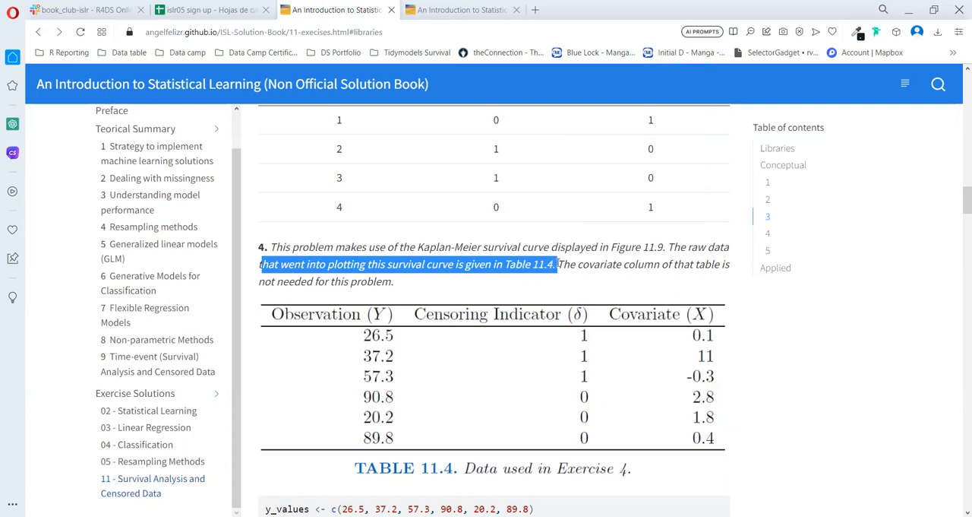
left_click(587, 270)
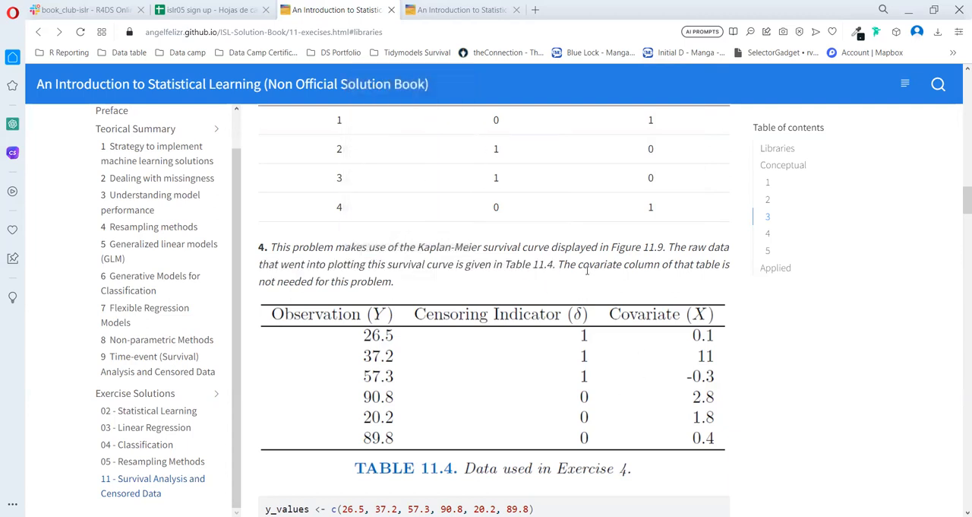
left_click_drag(558, 264, 725, 264)
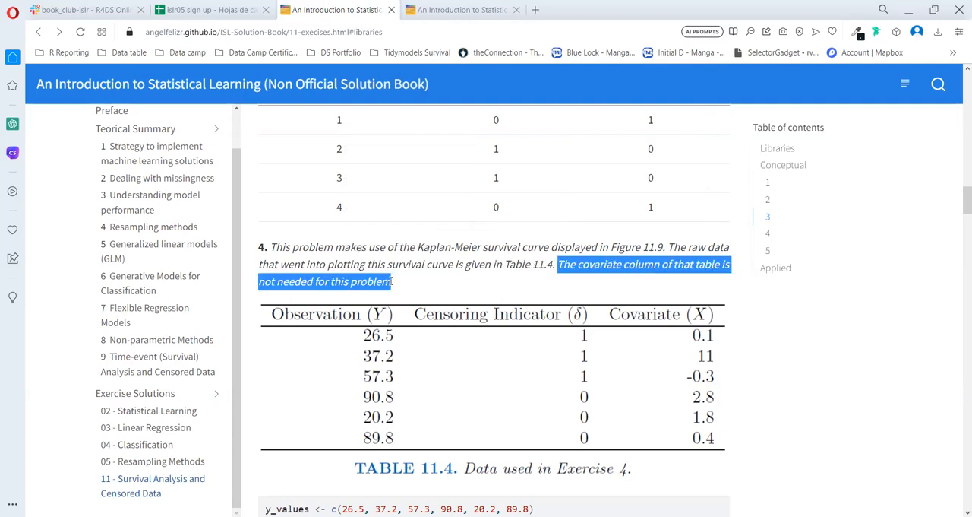
scroll("down", 3)
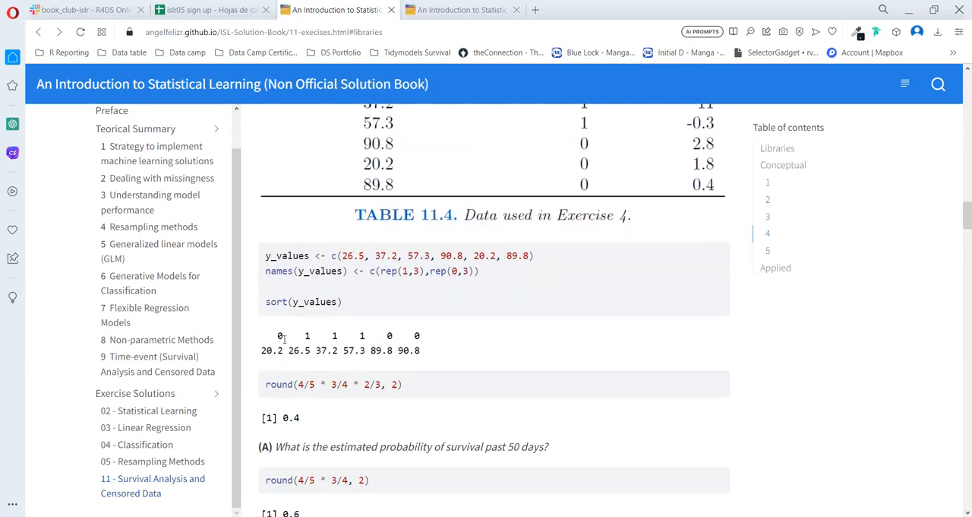
Step: Highlight the sorted survival times 20.2, 26.5 and 37.2 in the sort(y_values) output
left_click_drag(302, 335, 346, 335)
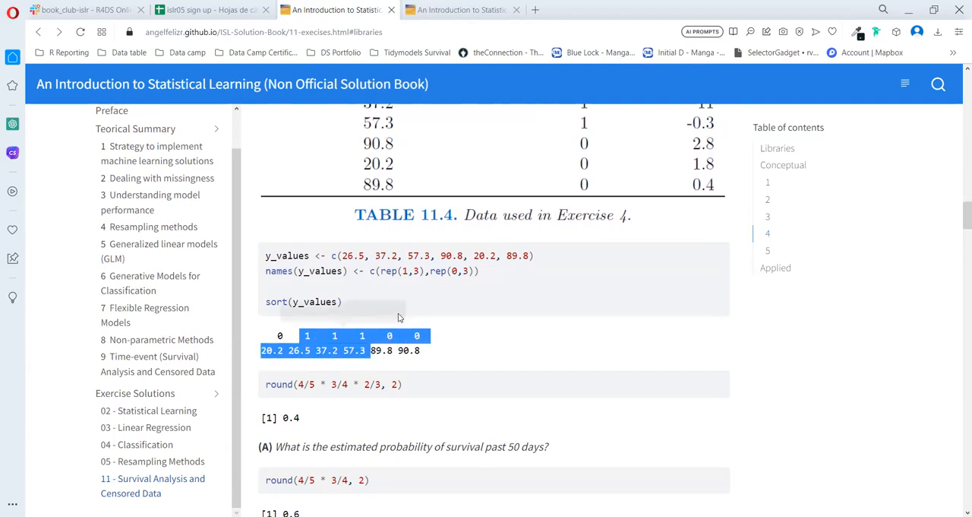
scroll("down", 3)
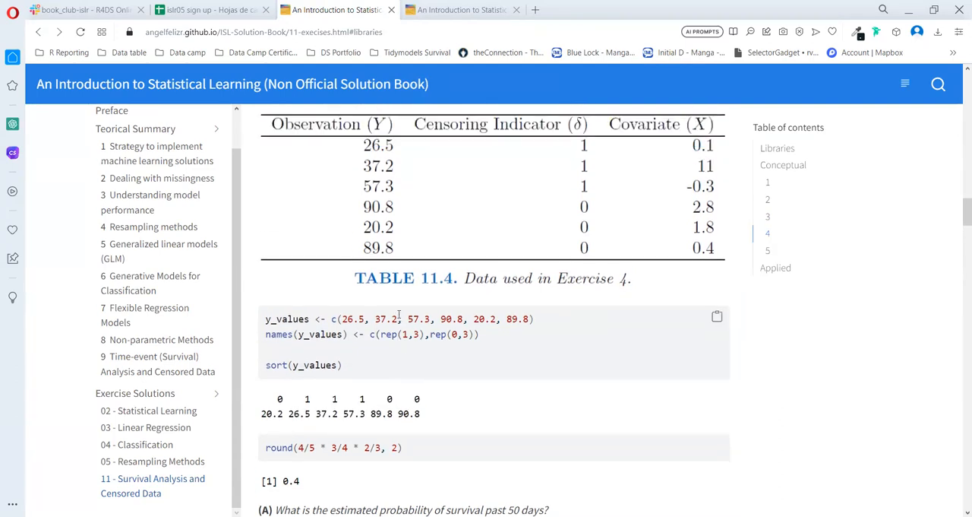
scroll("down", 3)
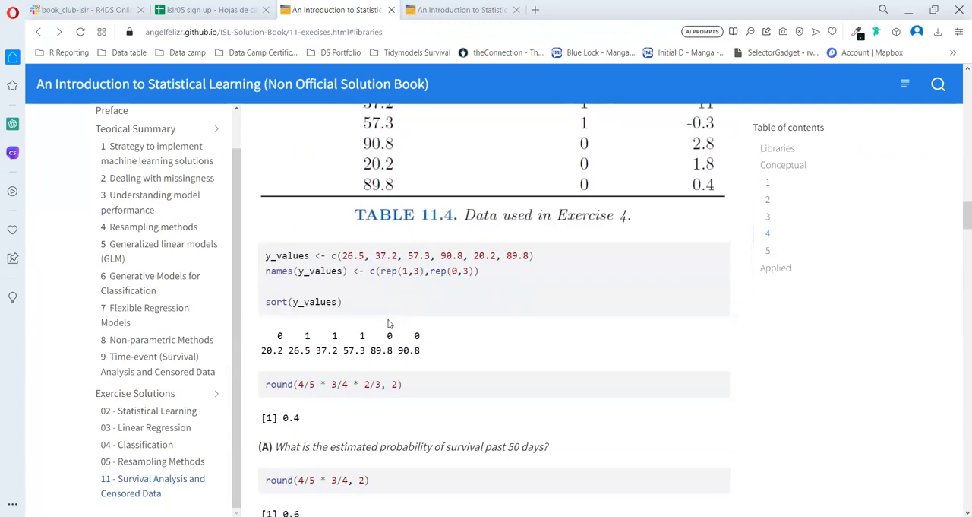
scroll("down", 3)
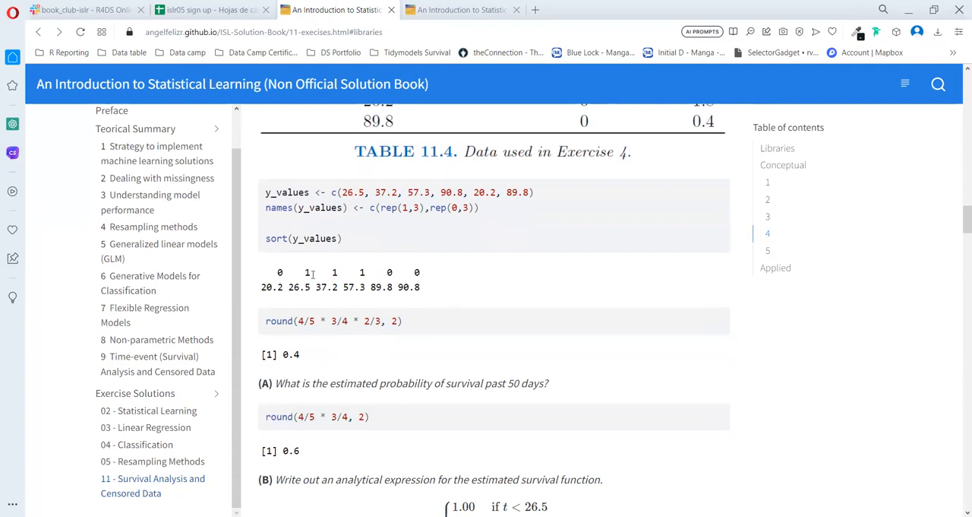
mouse_move(304, 332)
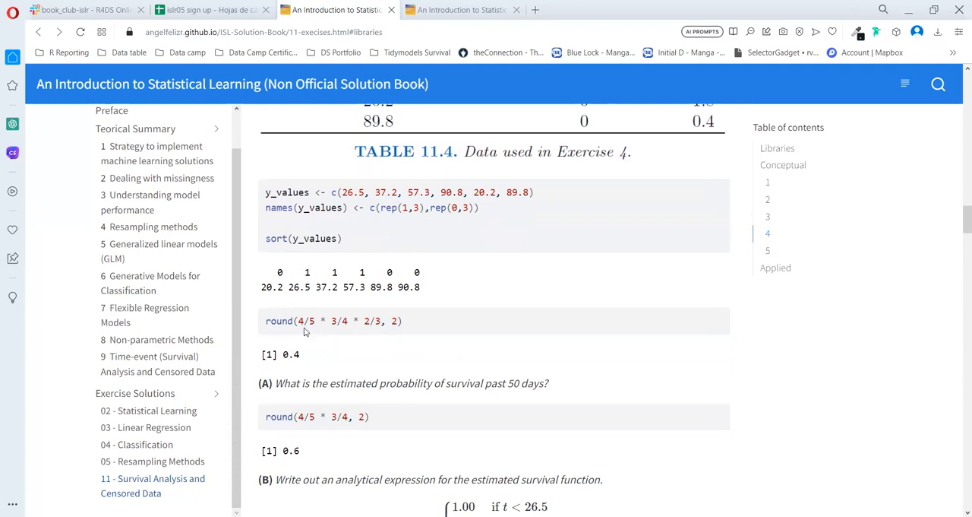
mouse_move(300, 369)
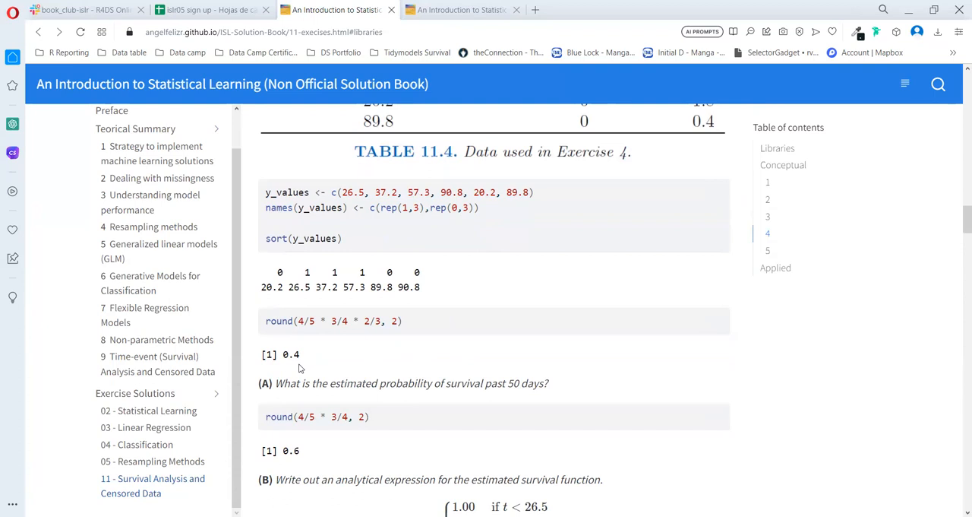
mouse_move(336, 368)
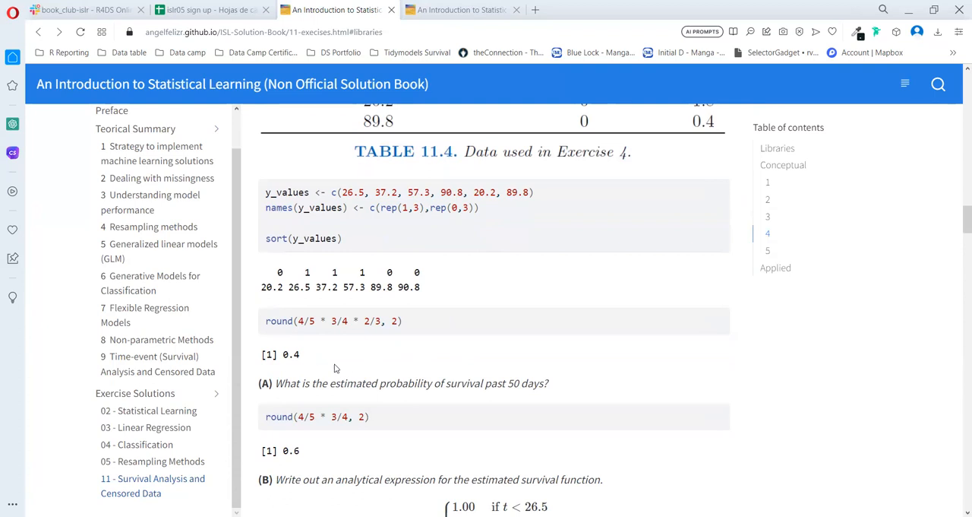
scroll("down", 3)
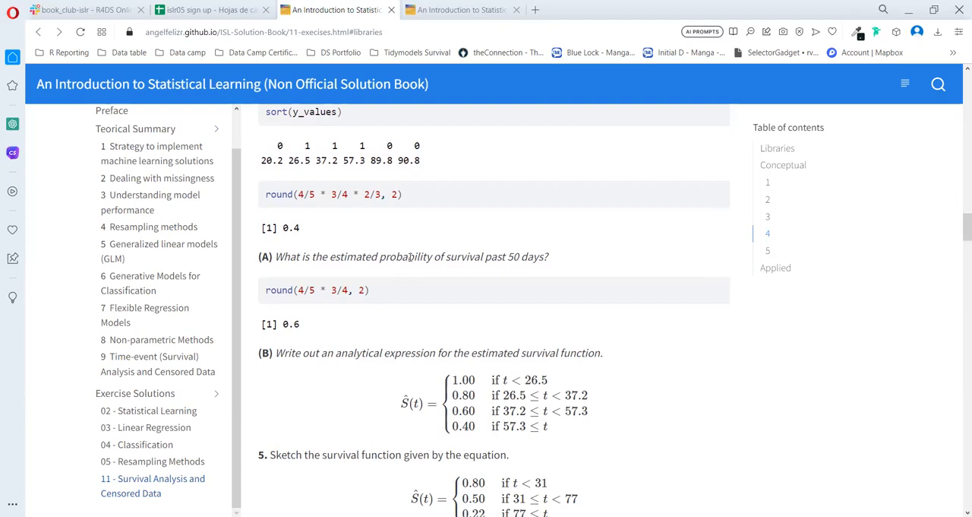
scroll("down", 3)
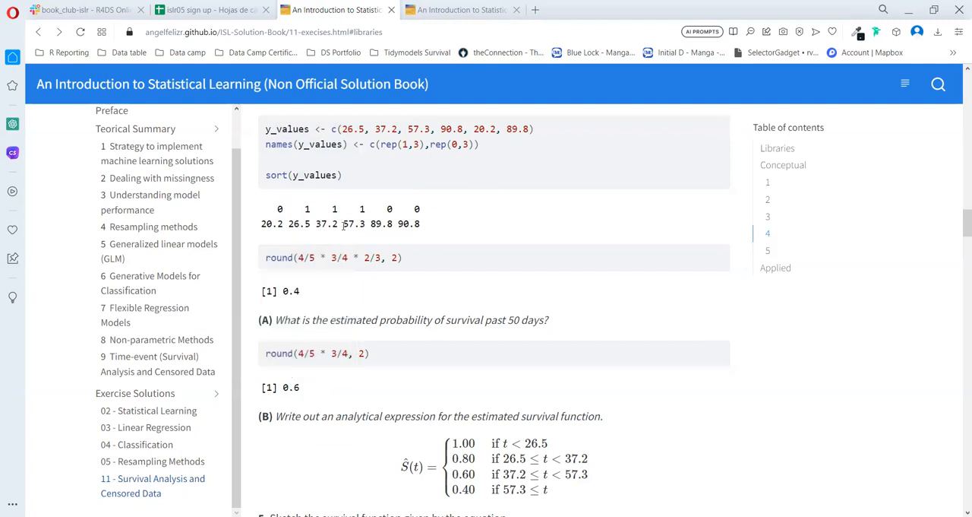
left_click_drag(265, 223, 338, 223)
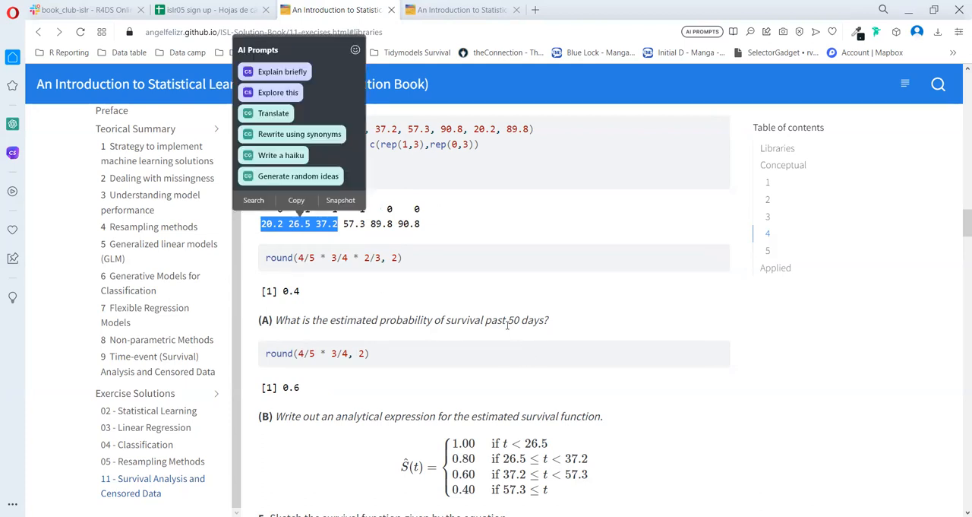
mouse_move(507, 319)
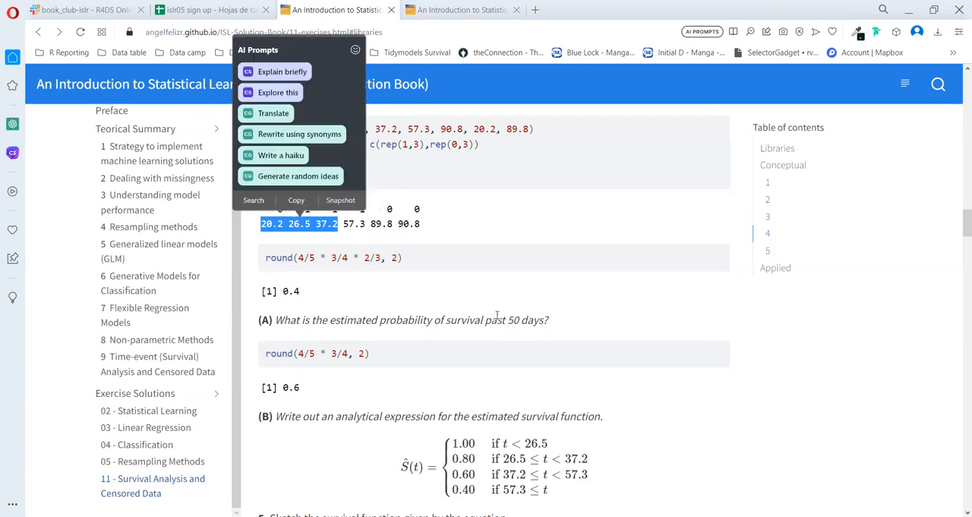
Step: Scroll down to exercise 5's survival function (0.80, 0.50, 0.22) and its ggplot code
scroll("down", 3)
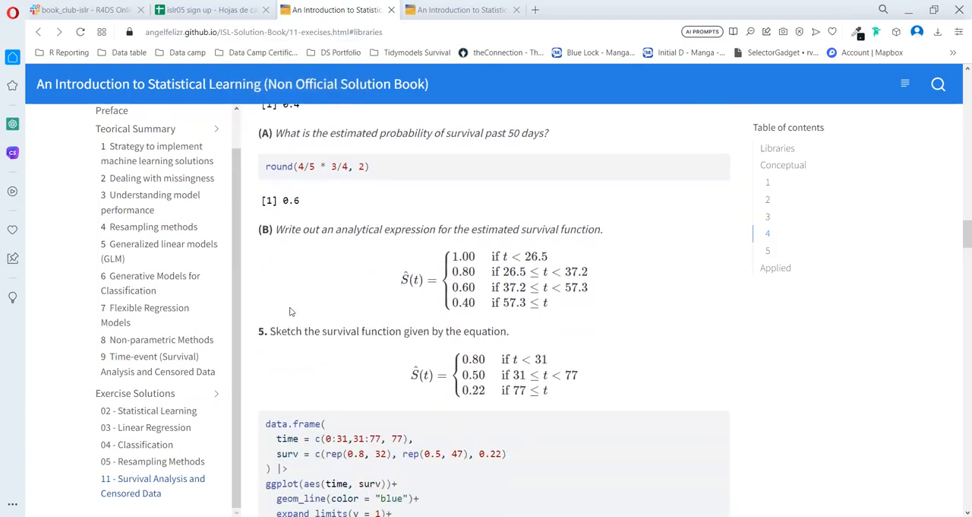
scroll("down", 3)
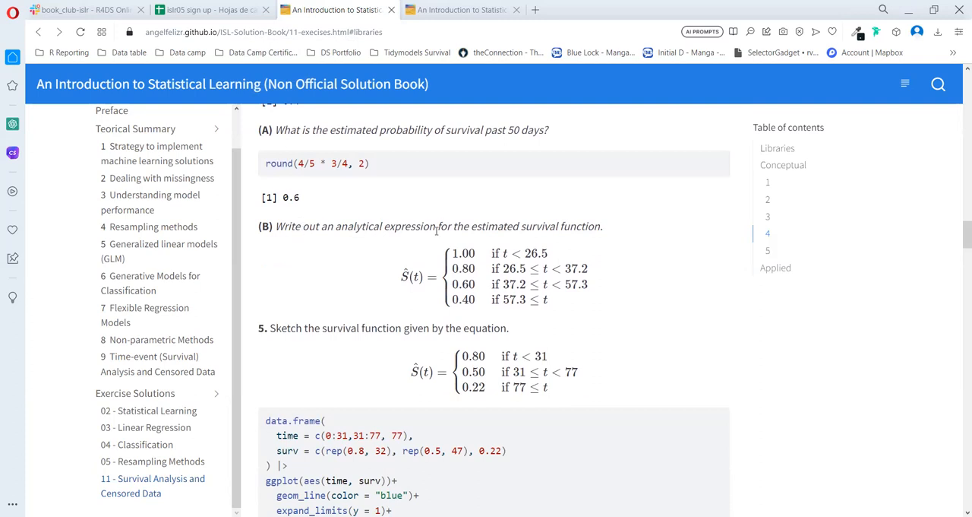
mouse_move(594, 241)
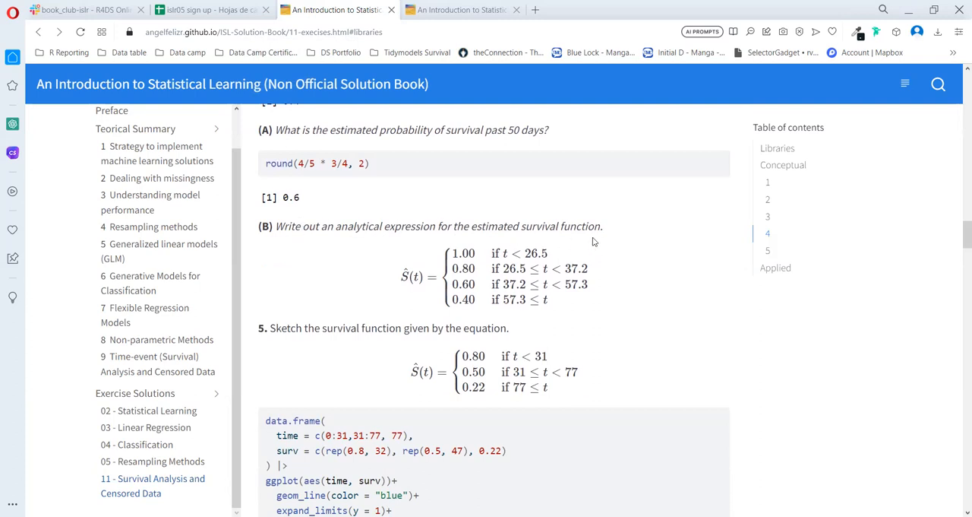
mouse_move(439, 255)
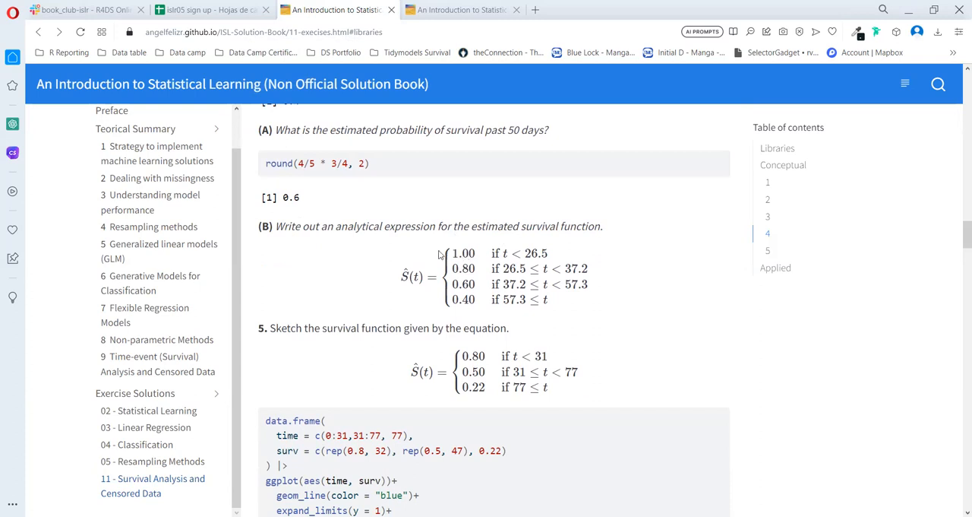
mouse_move(488, 320)
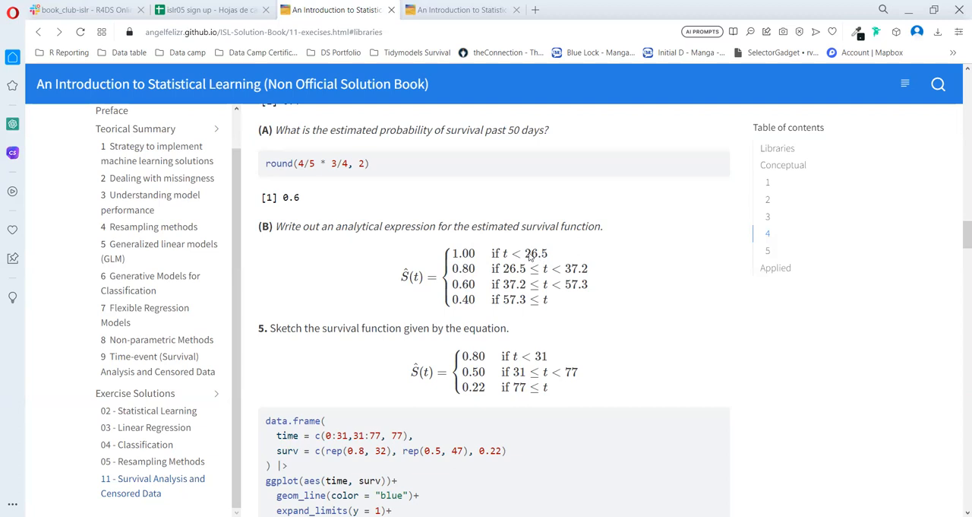
mouse_move(516, 299)
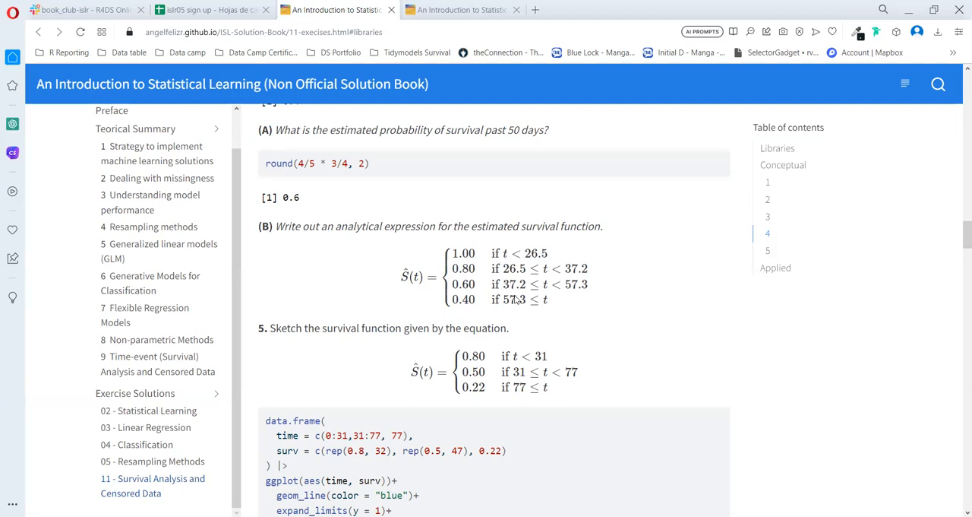
mouse_move(488, 308)
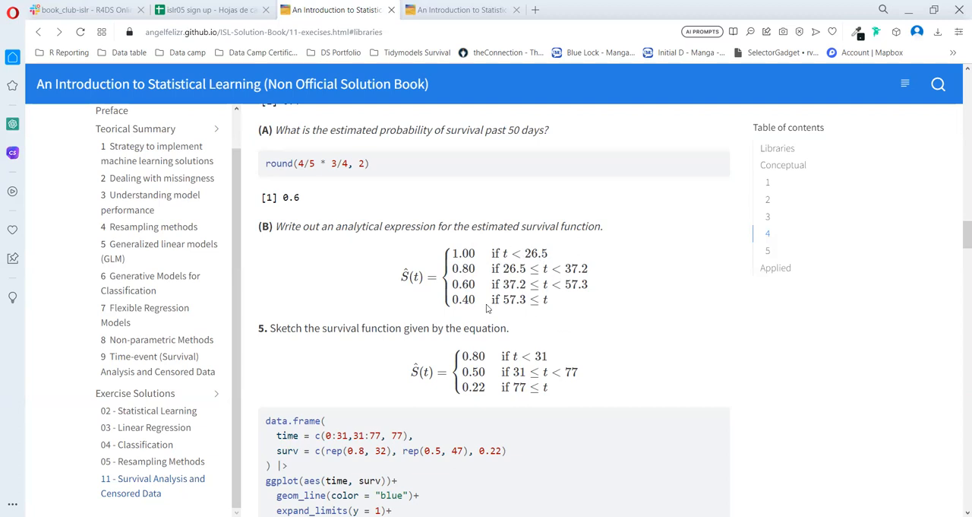
mouse_move(441, 244)
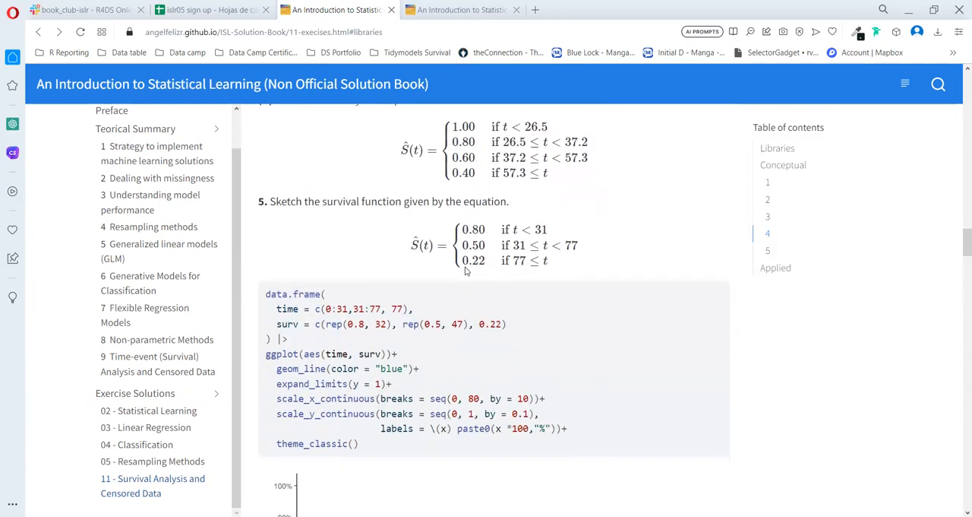
mouse_move(365, 218)
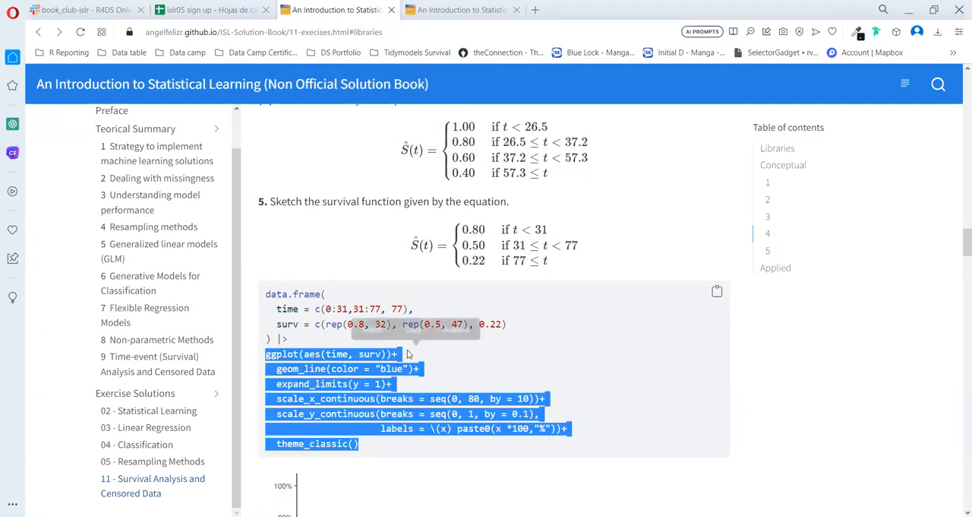
Step: Scroll past exercise 5's step plot to the Applied heading and exercise 10
scroll("down", 3)
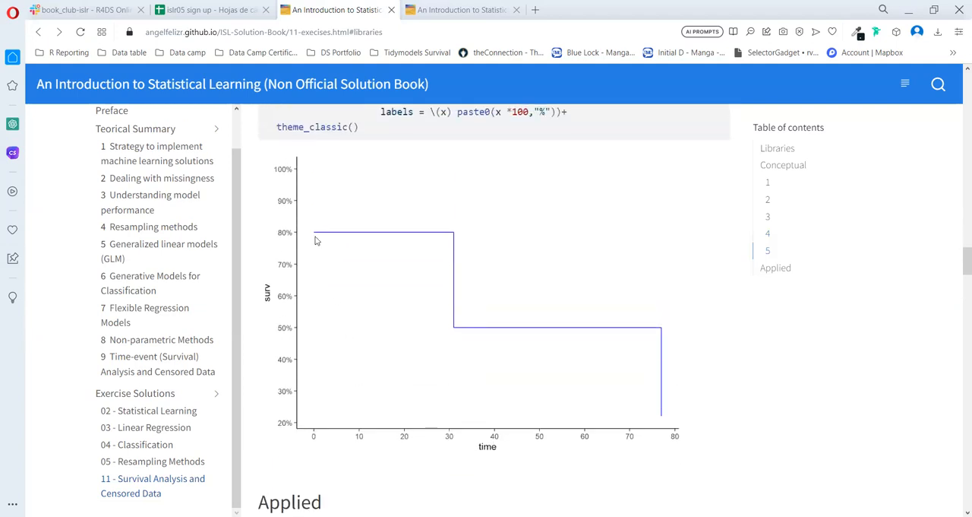
mouse_move(576, 340)
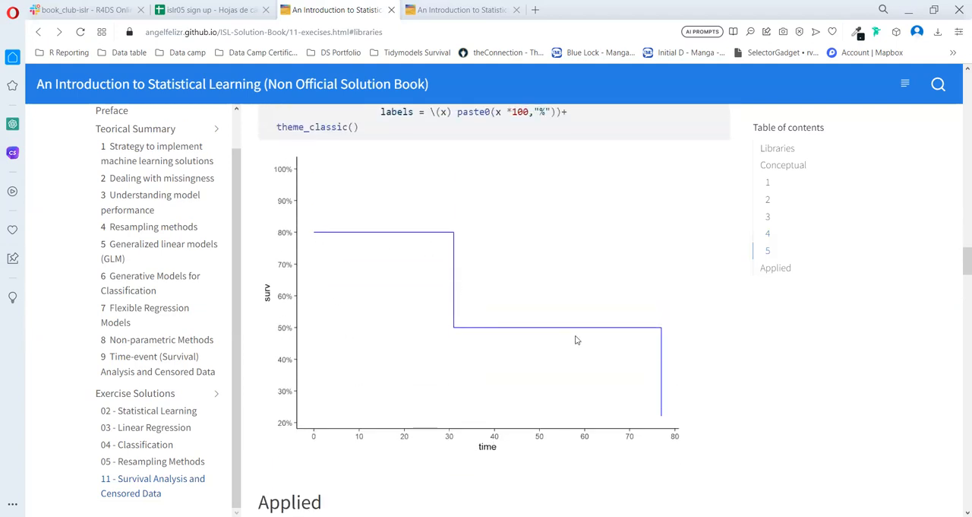
mouse_move(311, 238)
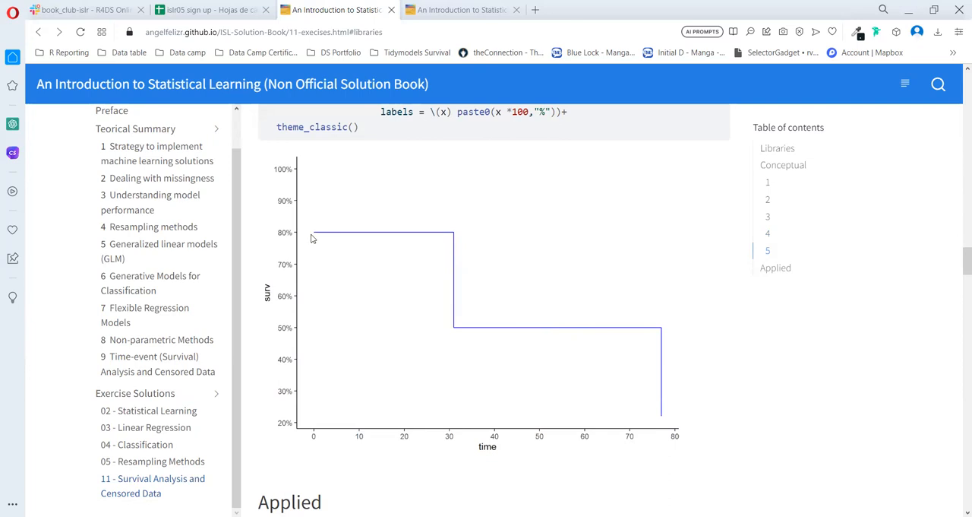
scroll("down", 3)
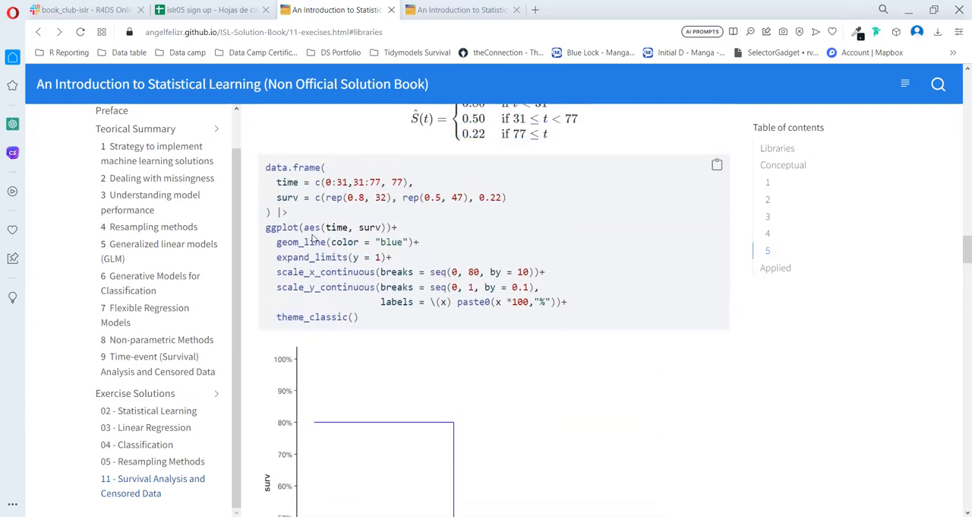
scroll("down", 3)
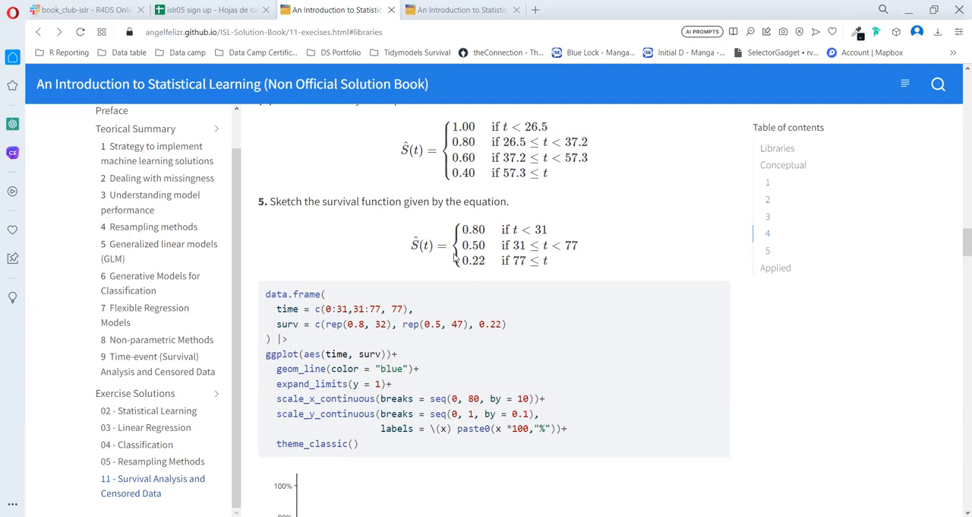
scroll("down", 3)
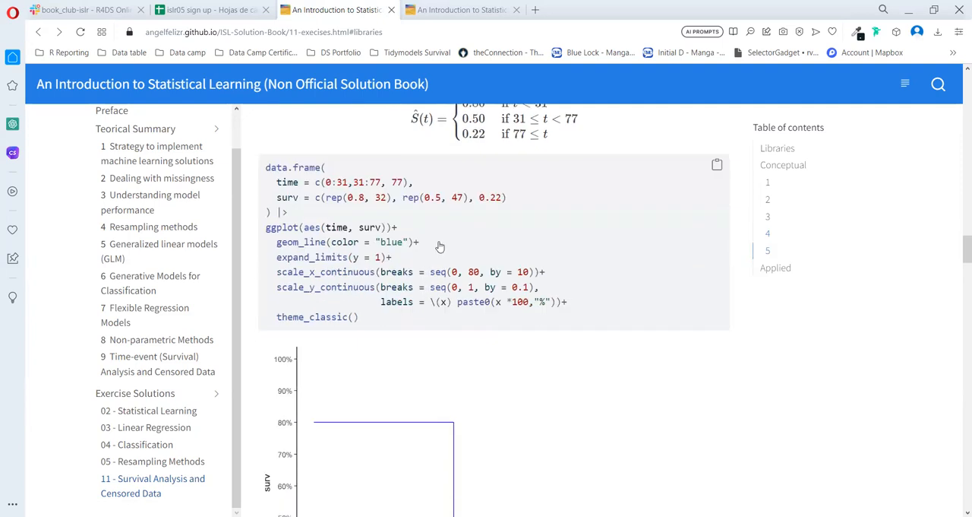
scroll("down", 3)
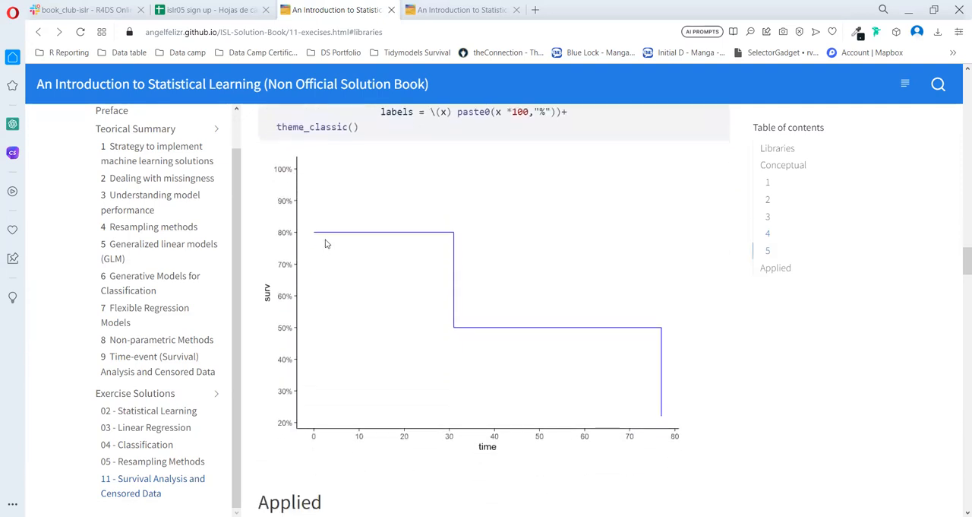
mouse_move(620, 352)
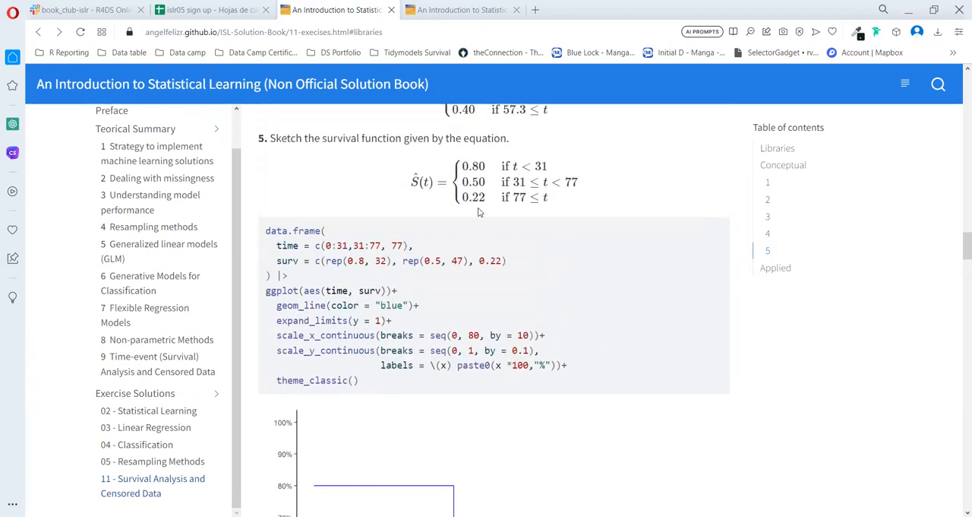
scroll("down", 3)
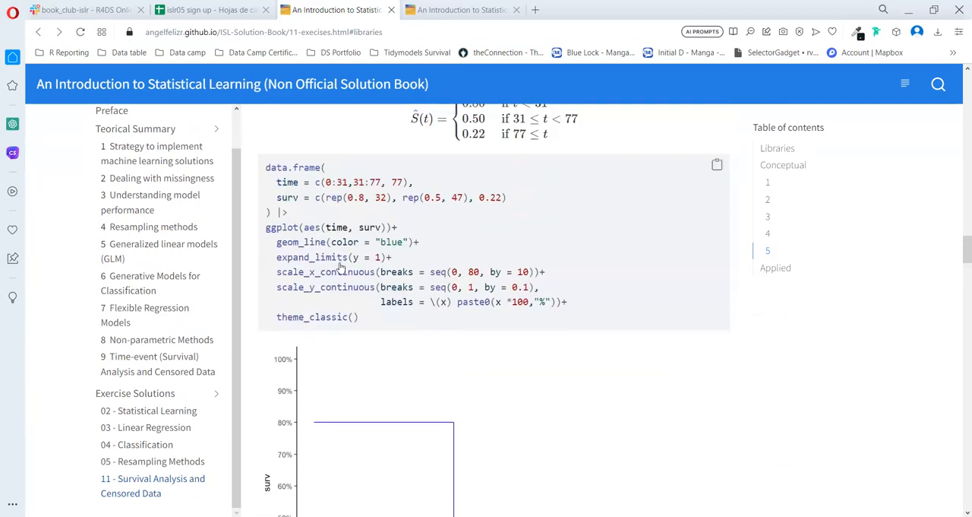
scroll("down", 3)
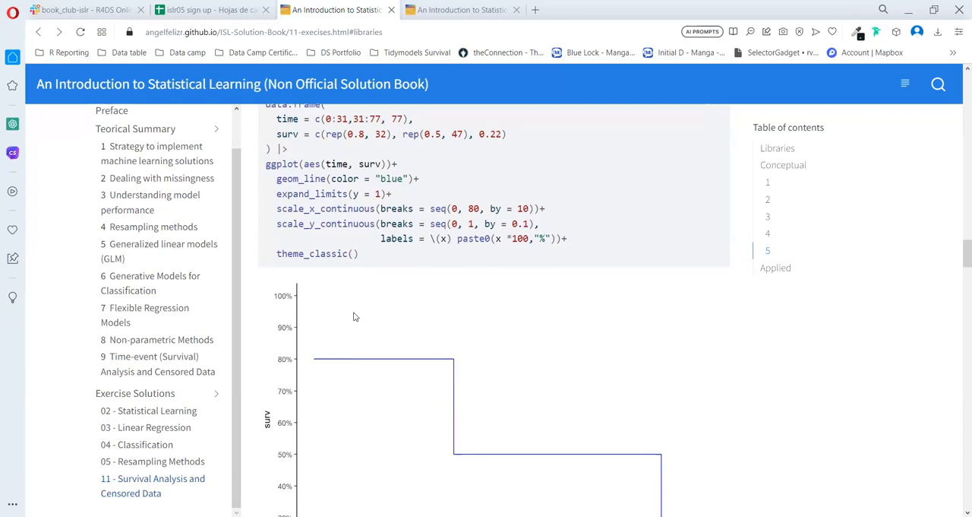
mouse_move(335, 258)
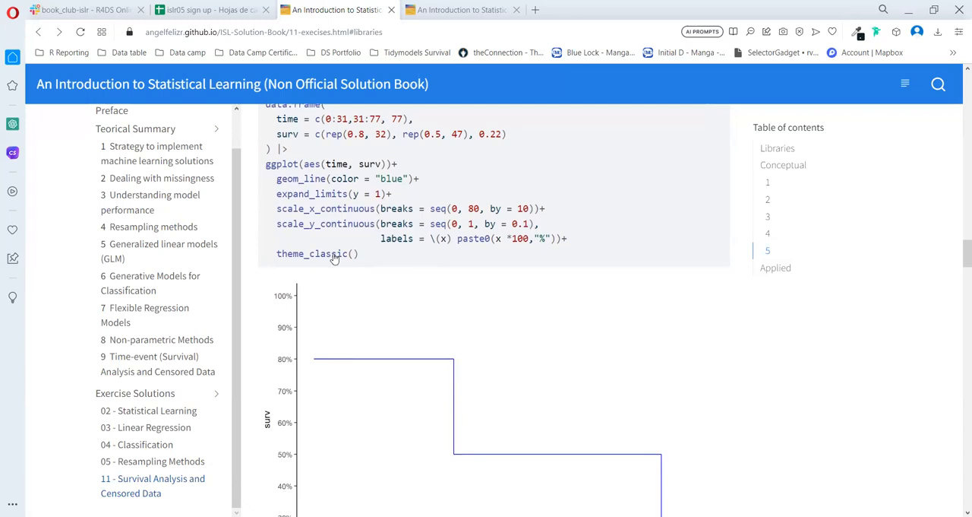
scroll("down", 3)
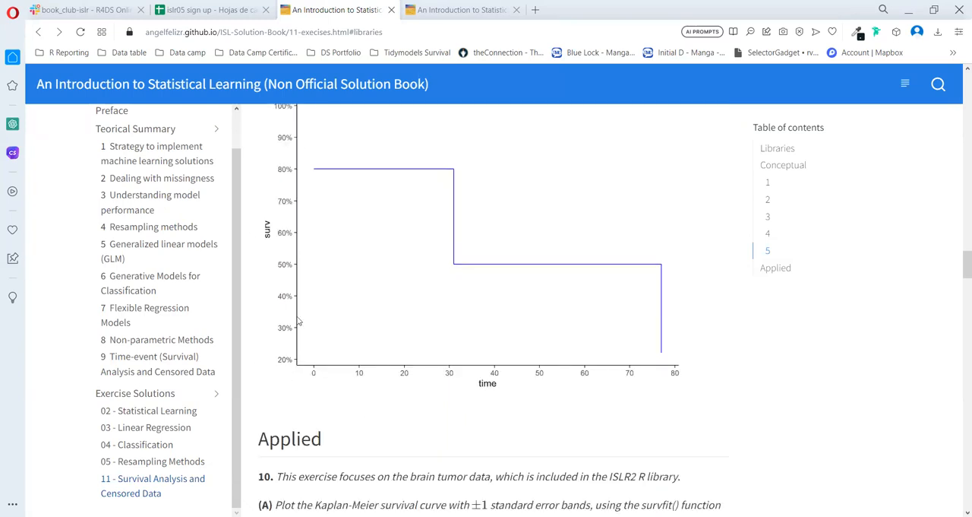
mouse_move(277, 219)
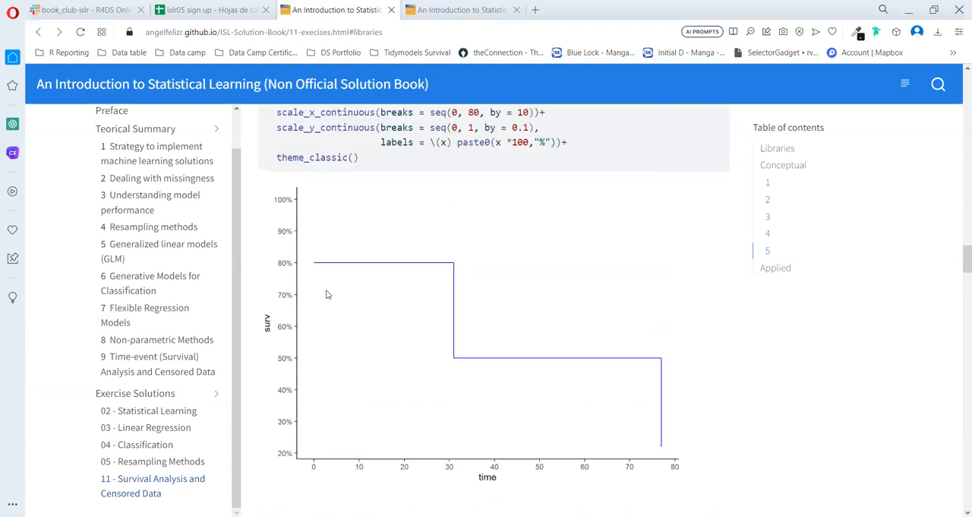
scroll("down", 3)
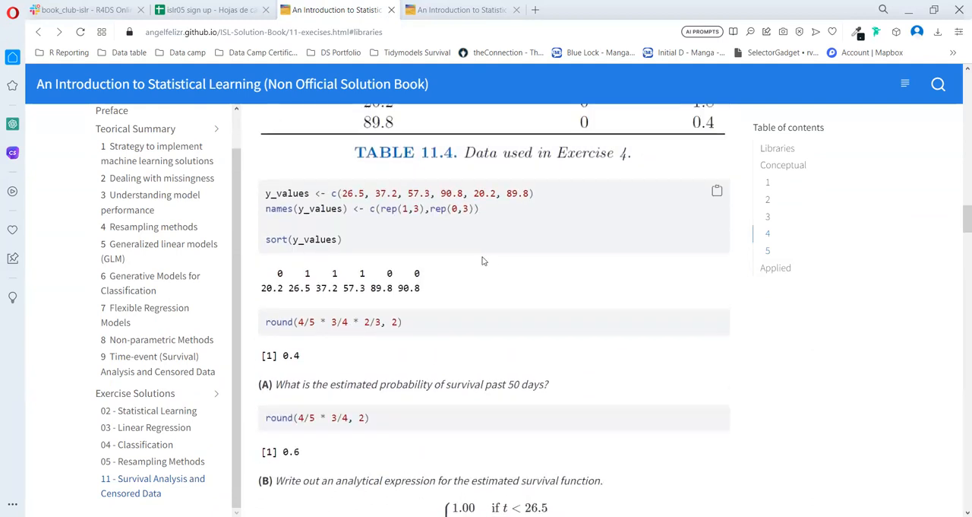
scroll("down", 3)
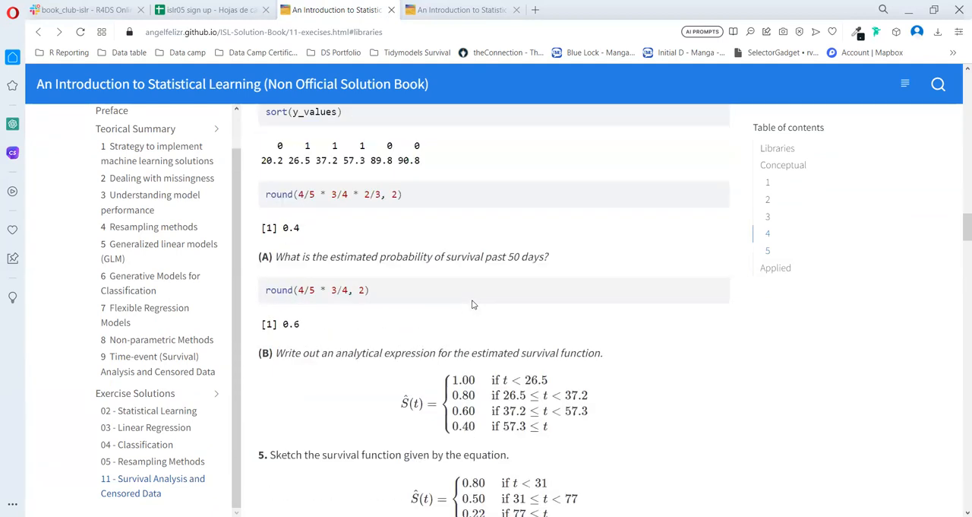
scroll("down", 3)
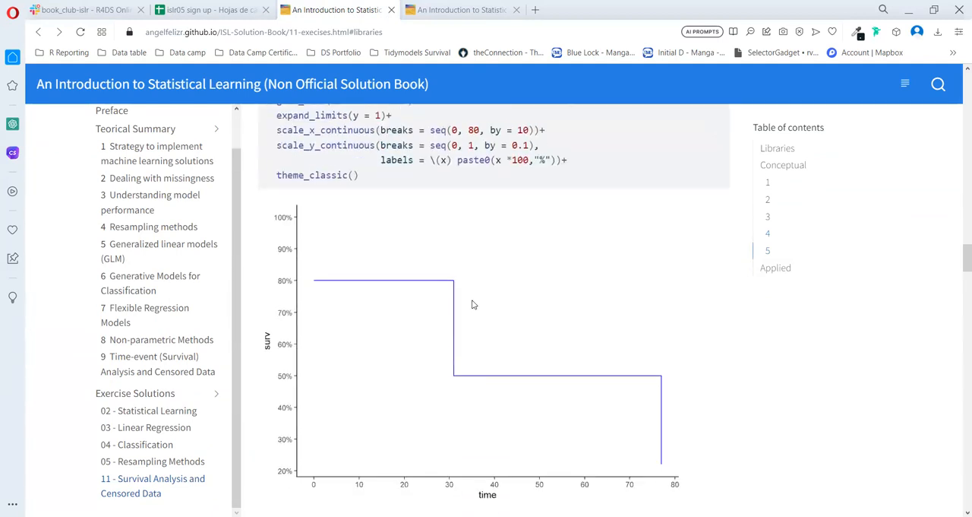
scroll("down", 3)
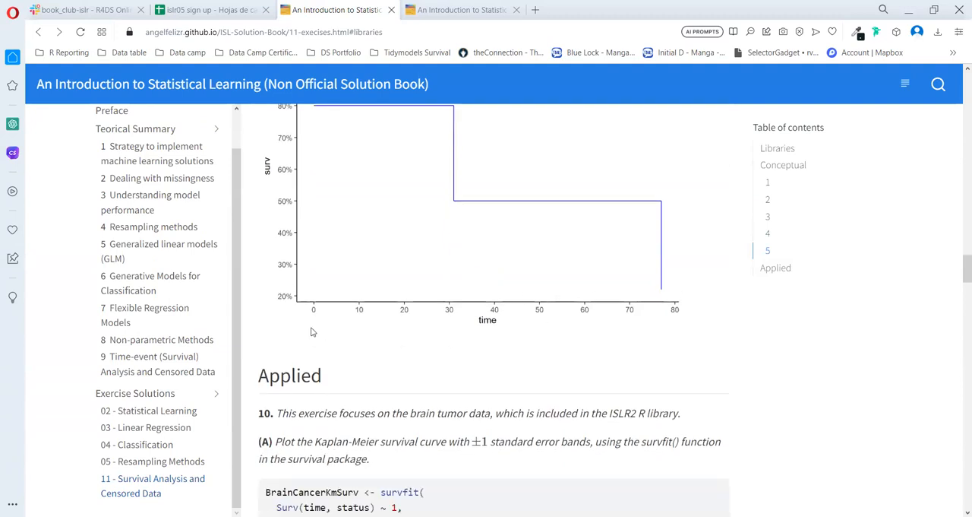
Step: Highlight exercise 10's opening word, then read past part A's Kaplan-Meier curve to part B
scroll("down", 3)
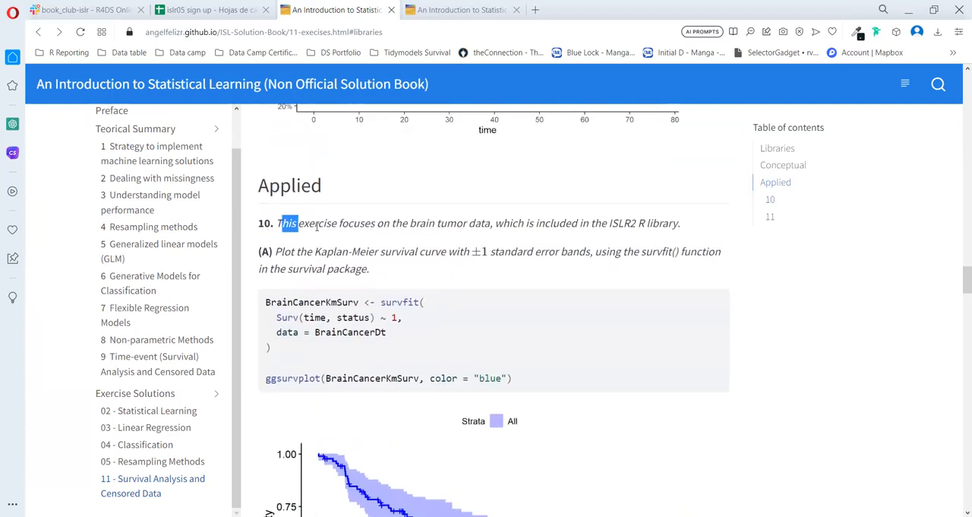
left_click_drag(291, 223, 433, 222)
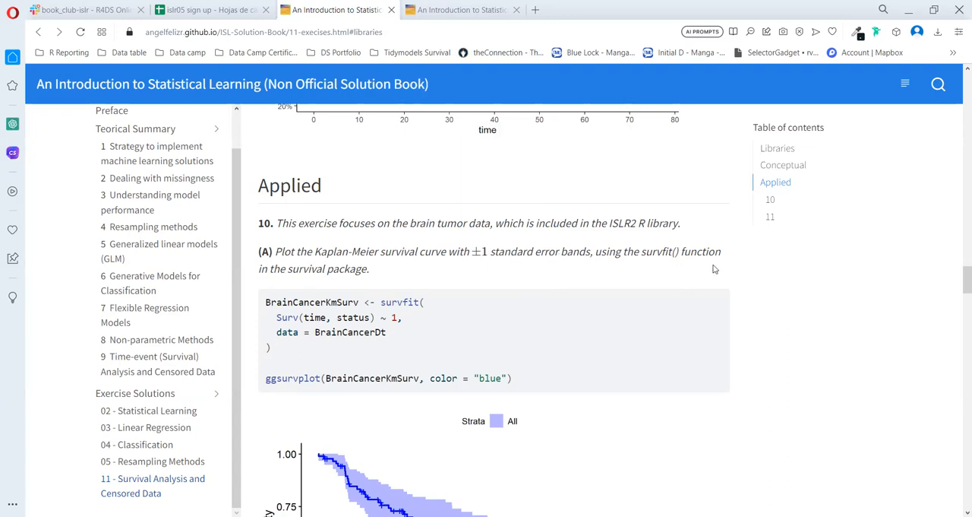
mouse_move(271, 314)
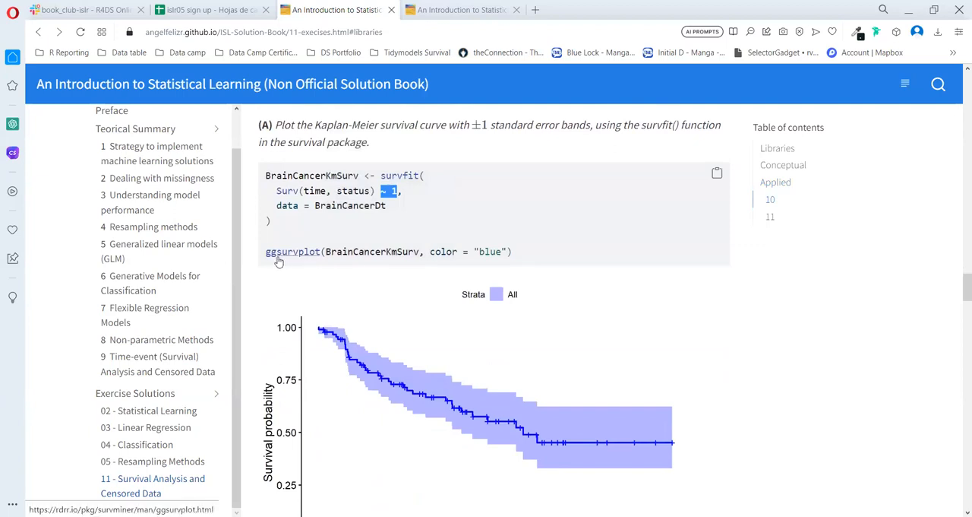
mouse_move(346, 335)
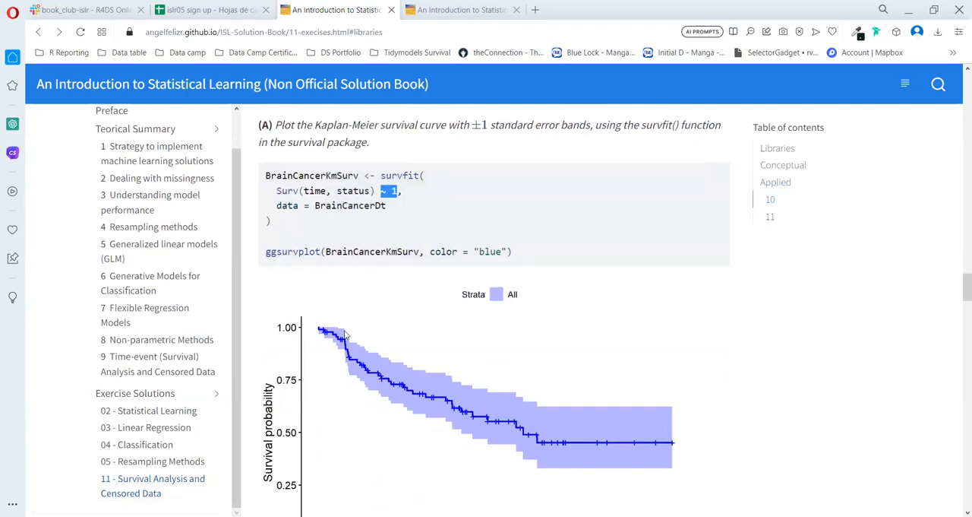
mouse_move(593, 449)
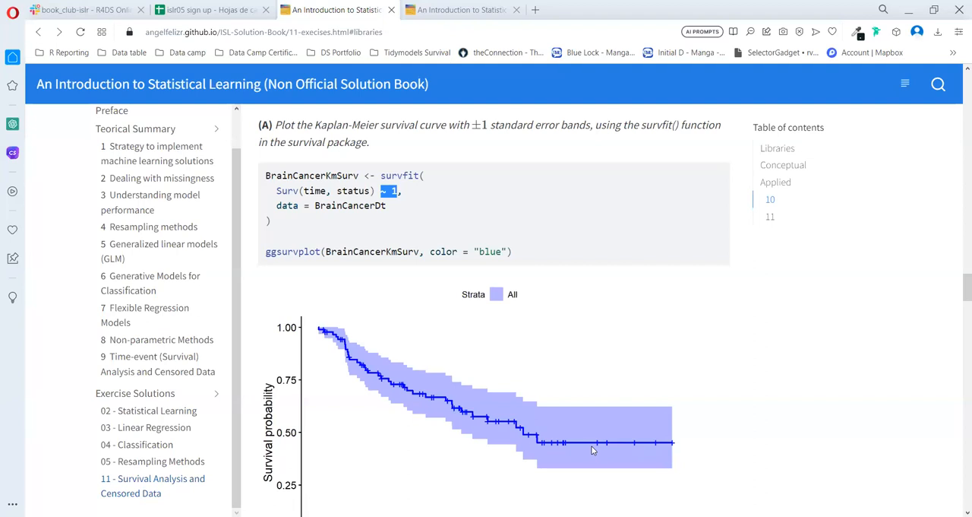
scroll("down", 3)
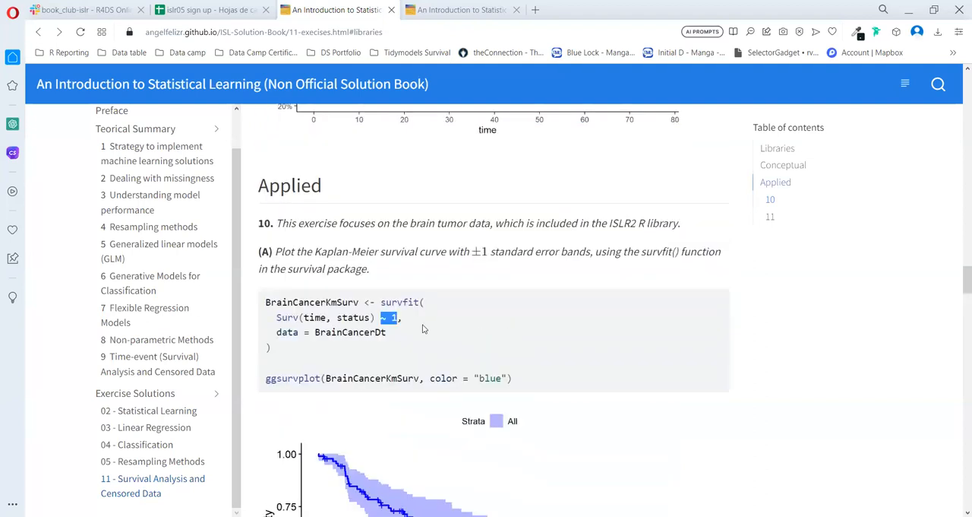
scroll("down", 3)
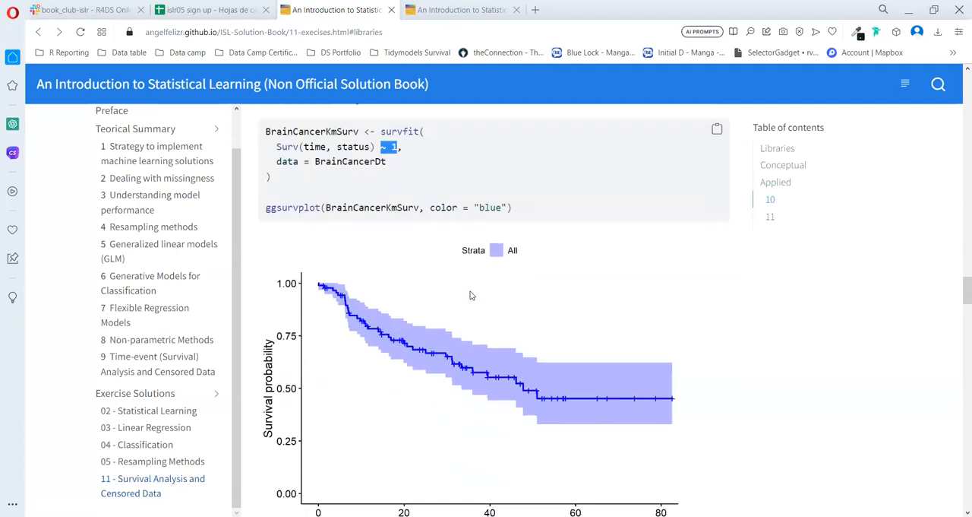
scroll("down", 3)
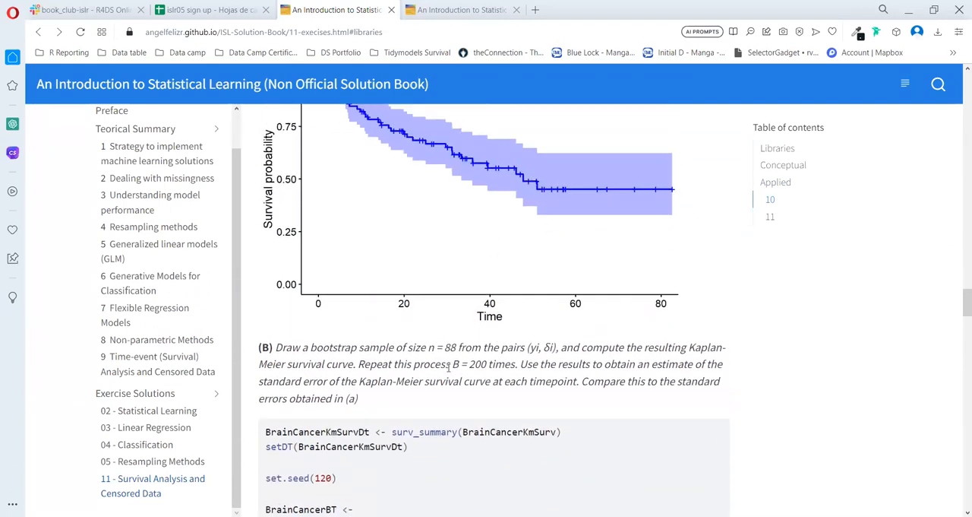
scroll("down", 3)
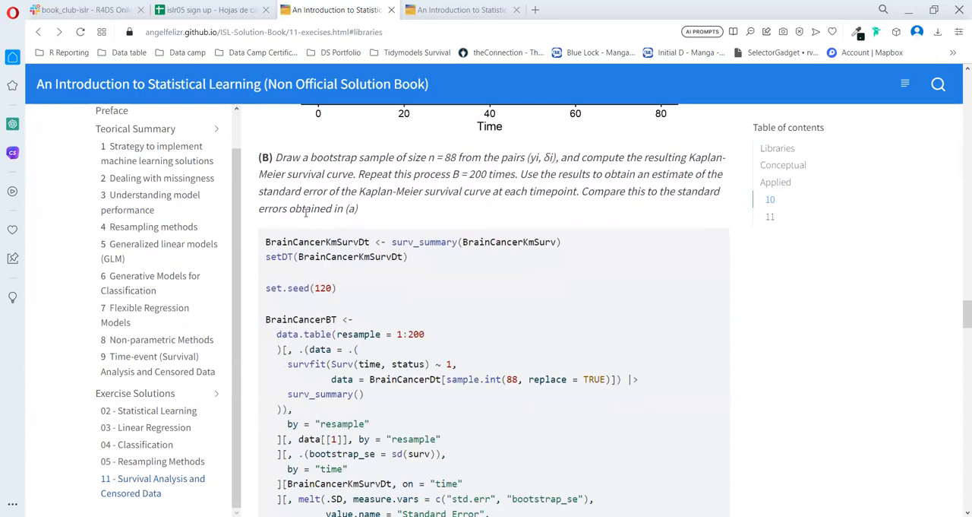
mouse_move(397, 162)
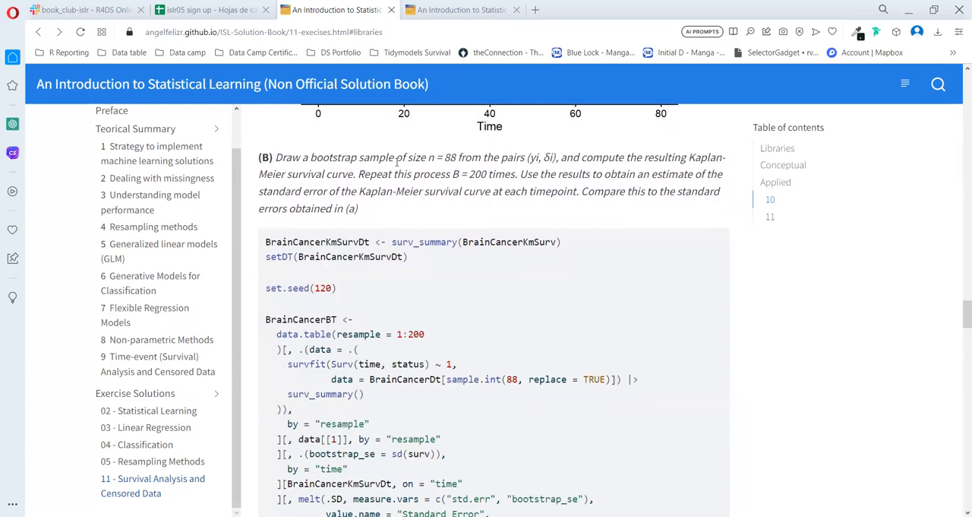
mouse_move(426, 163)
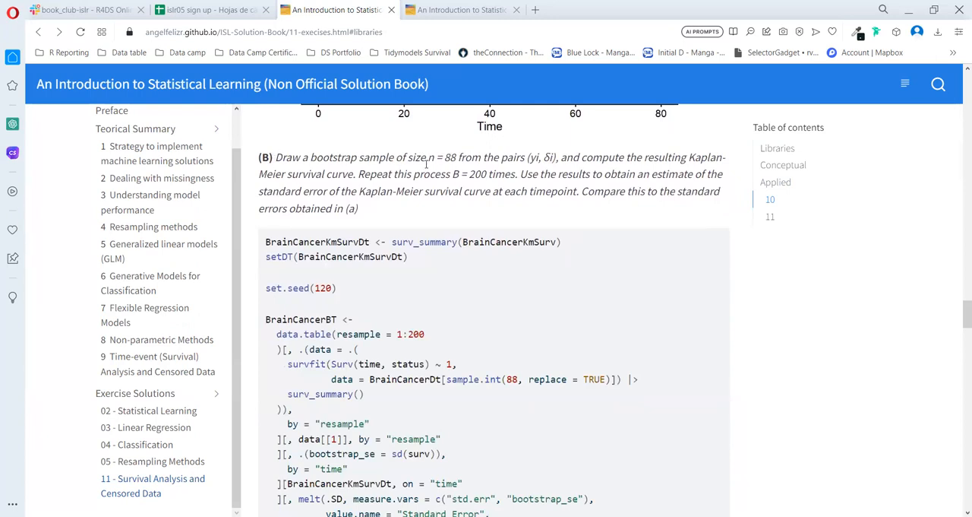
mouse_move(490, 156)
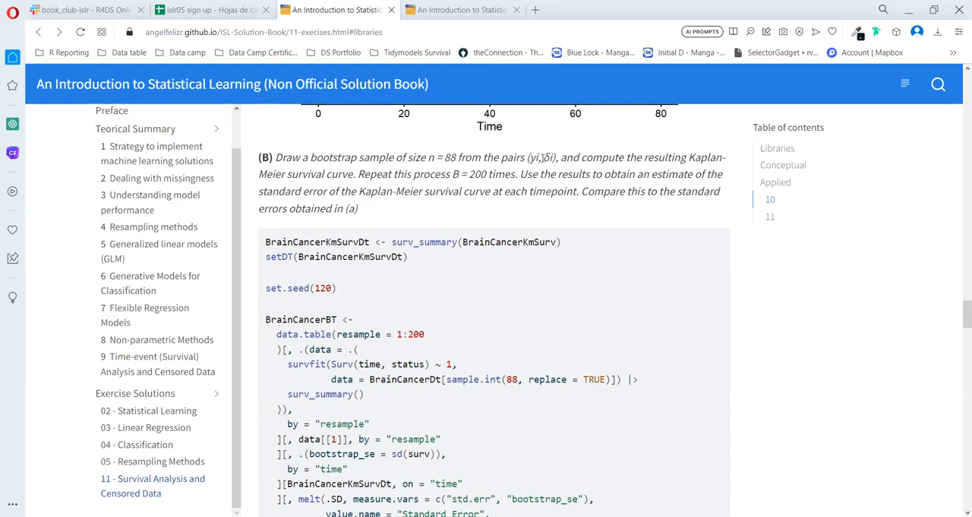
double_click(531, 157)
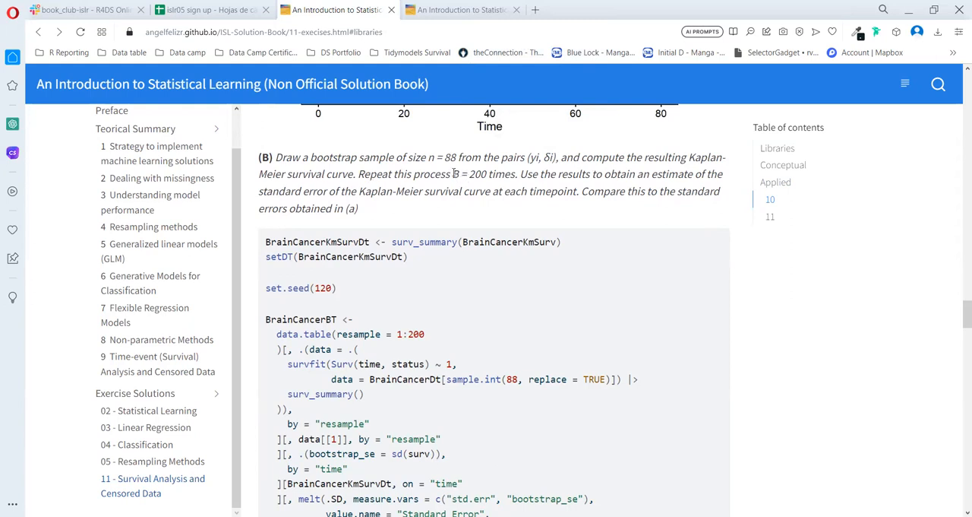
double_click(469, 174)
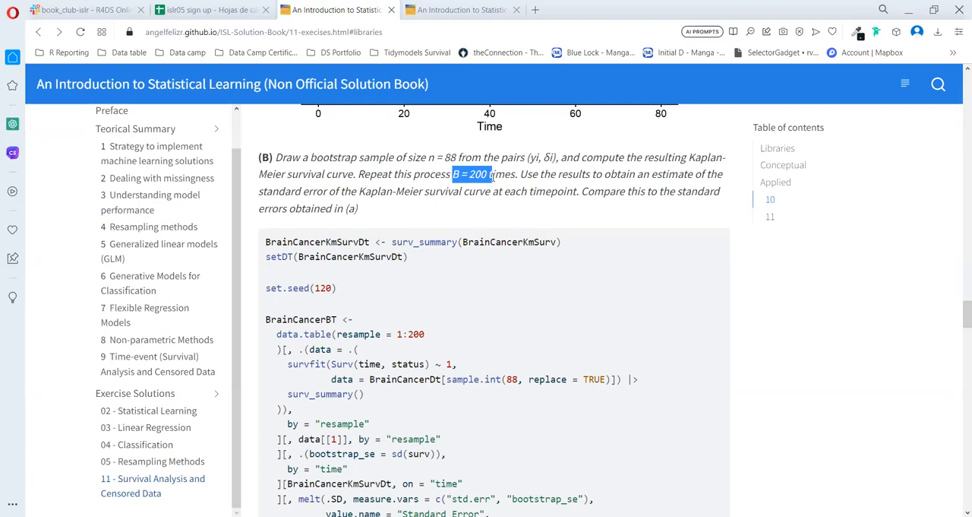
left_click(523, 173)
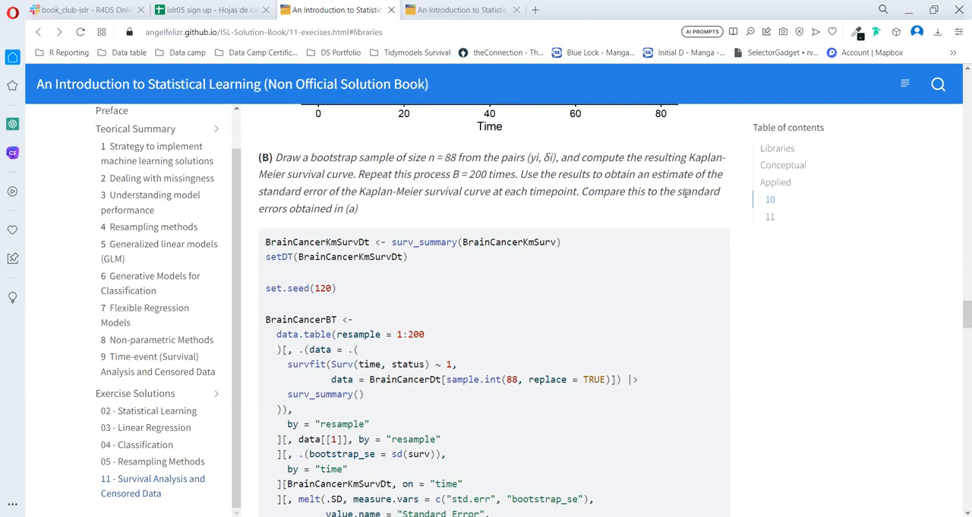
mouse_move(349, 213)
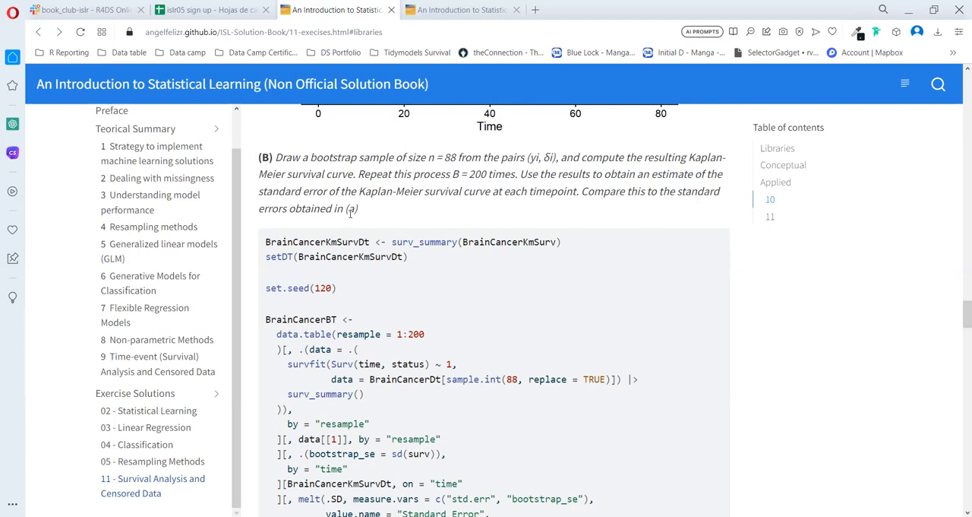
mouse_move(211, 338)
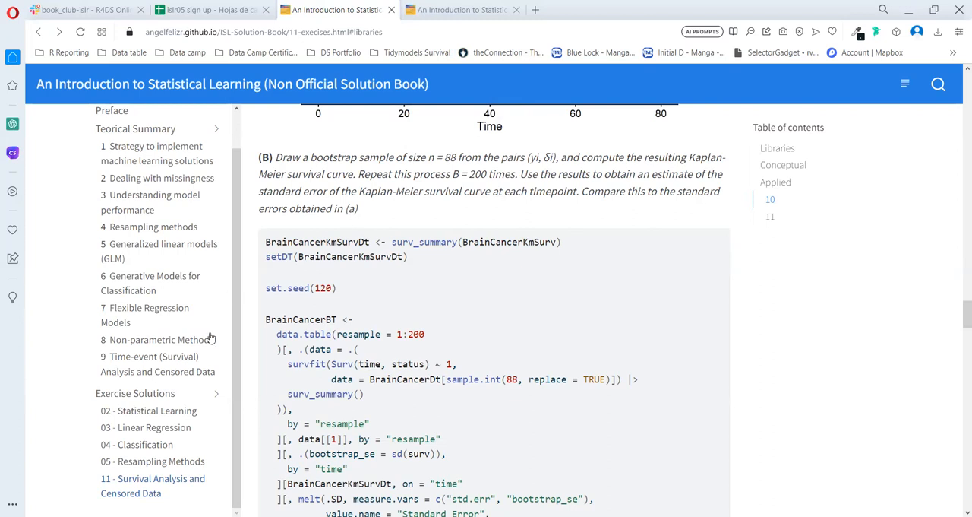
Step: Highlight BrainCancerKmSurv, BrainCancerKmSurvDt and the sample.int(88, replace = TRUE) resampling call
scroll("down", 3)
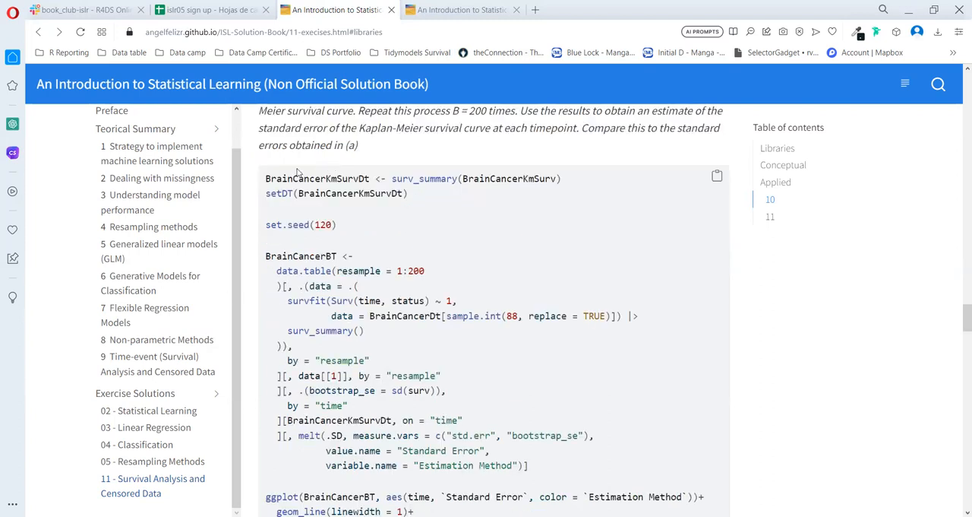
mouse_move(424, 178)
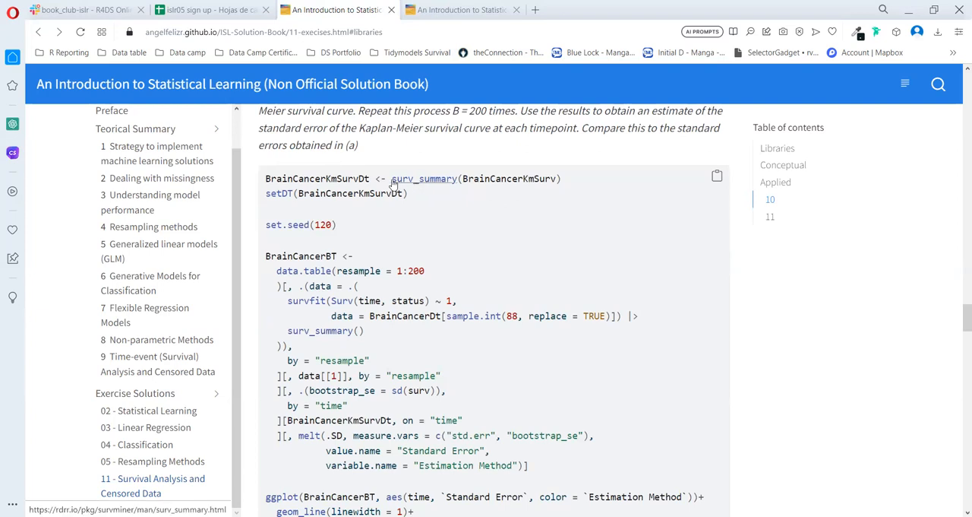
mouse_move(417, 187)
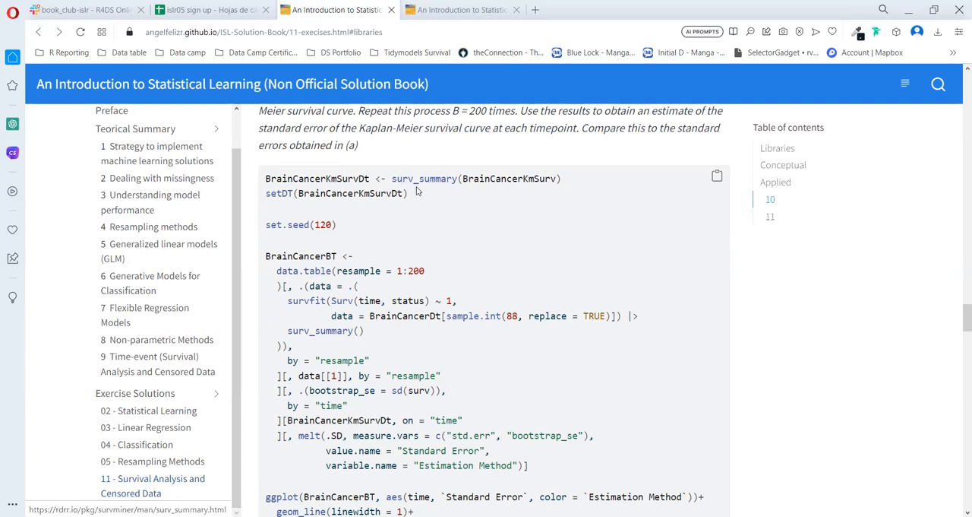
mouse_move(567, 188)
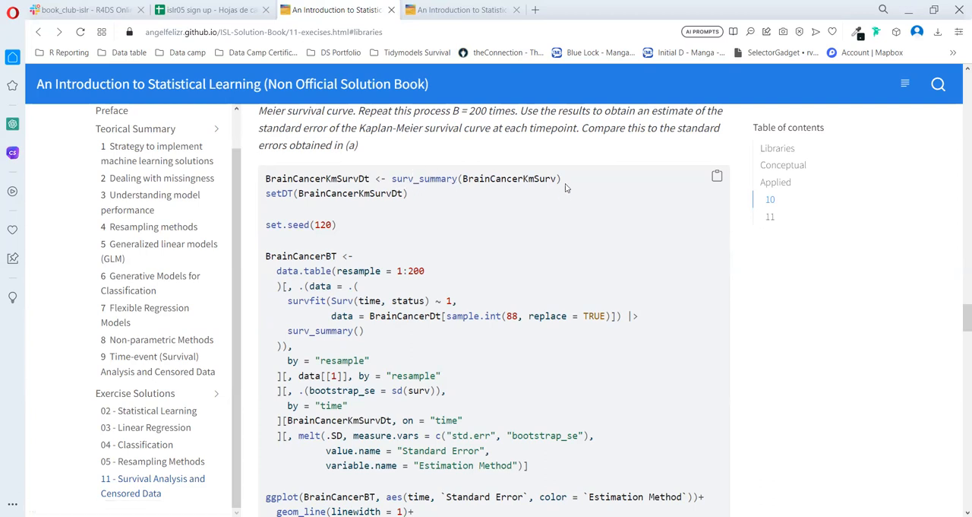
double_click(490, 179)
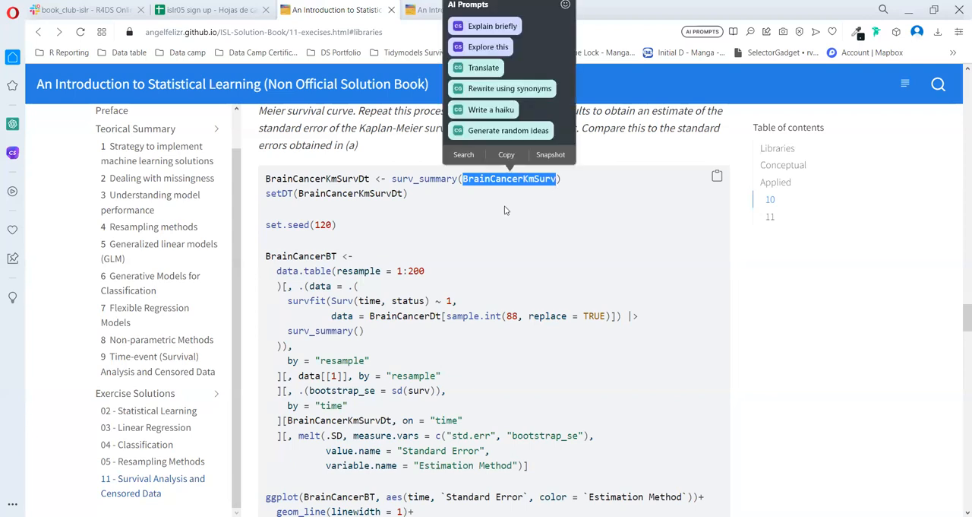
mouse_move(409, 193)
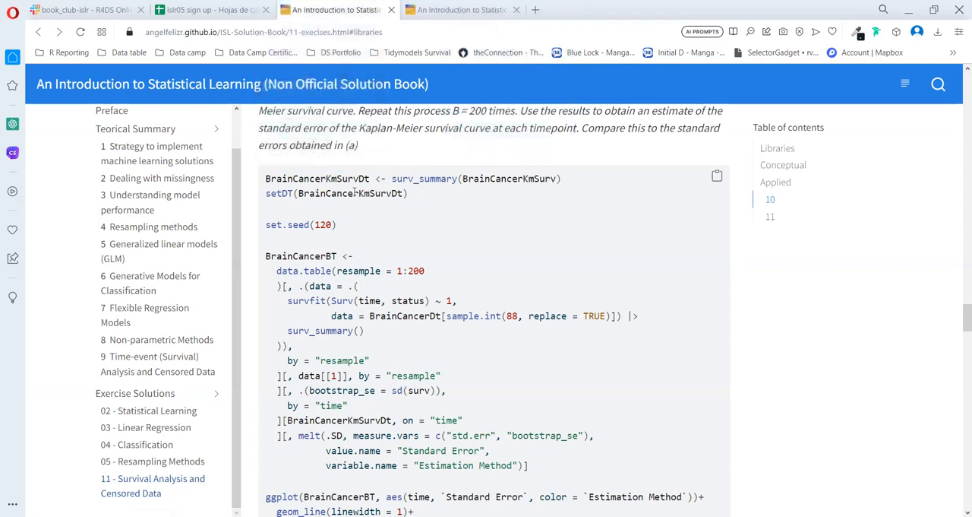
double_click(349, 193)
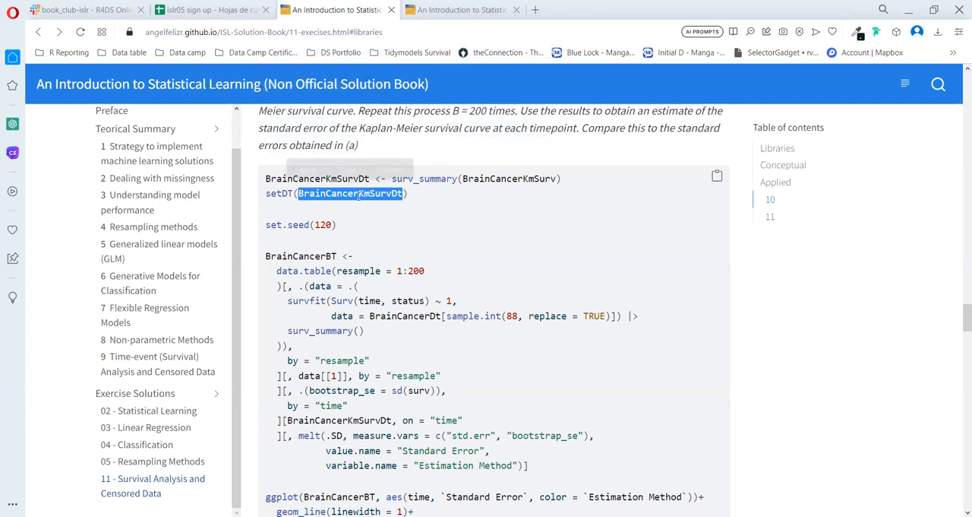
scroll("down", 3)
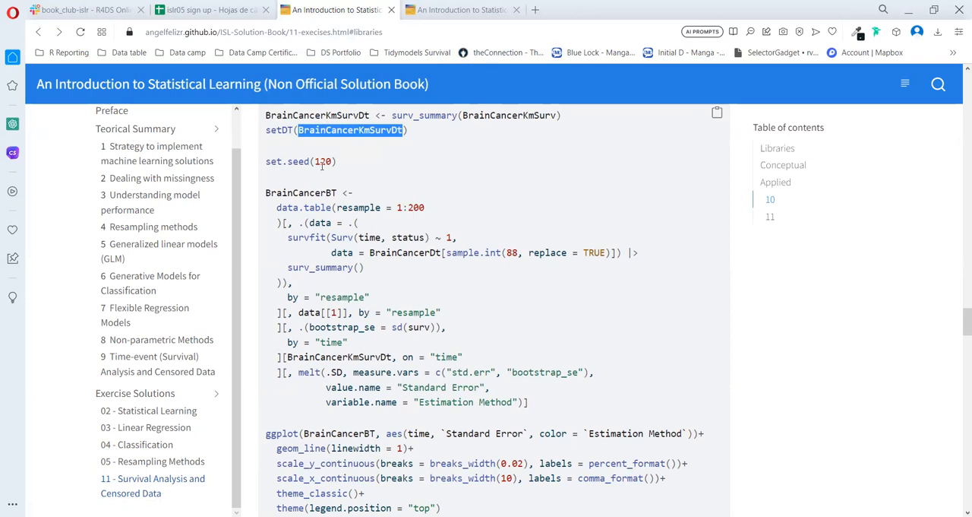
mouse_move(373, 208)
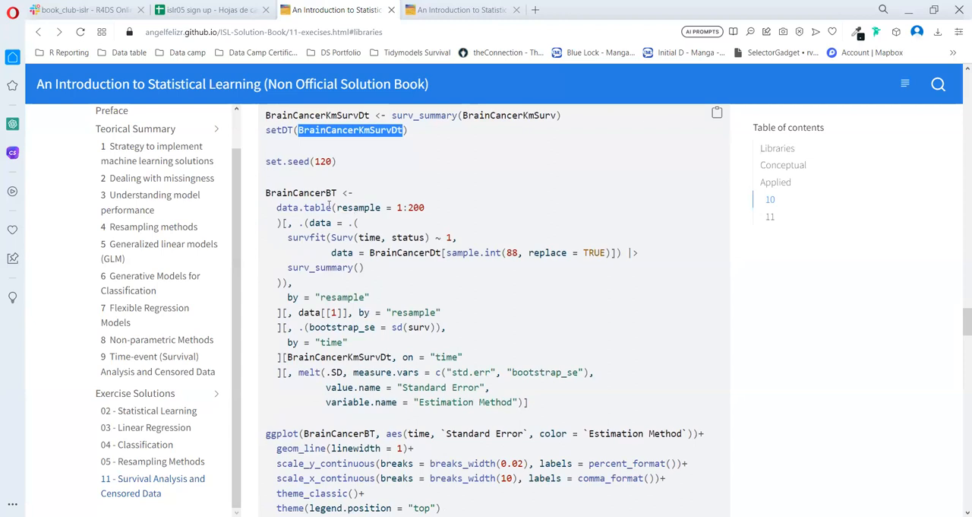
double_click(410, 207)
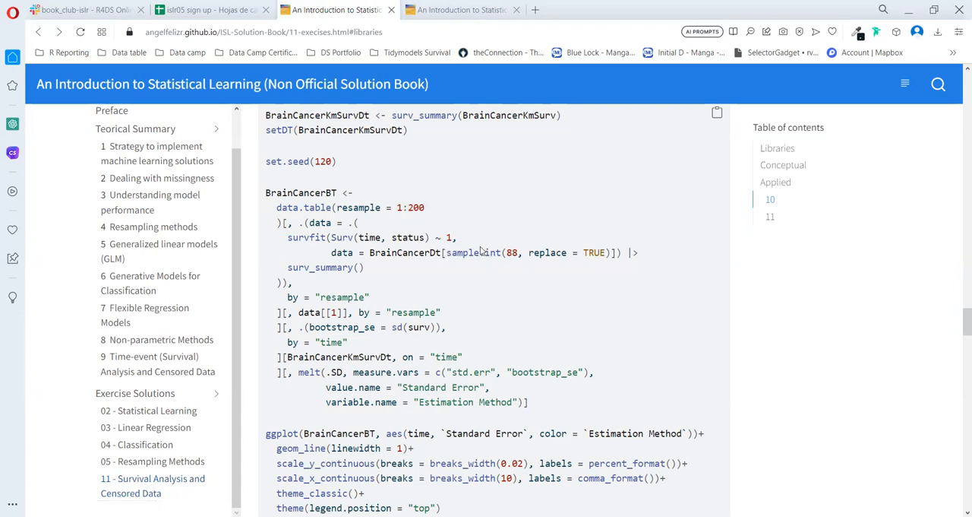
double_click(595, 252)
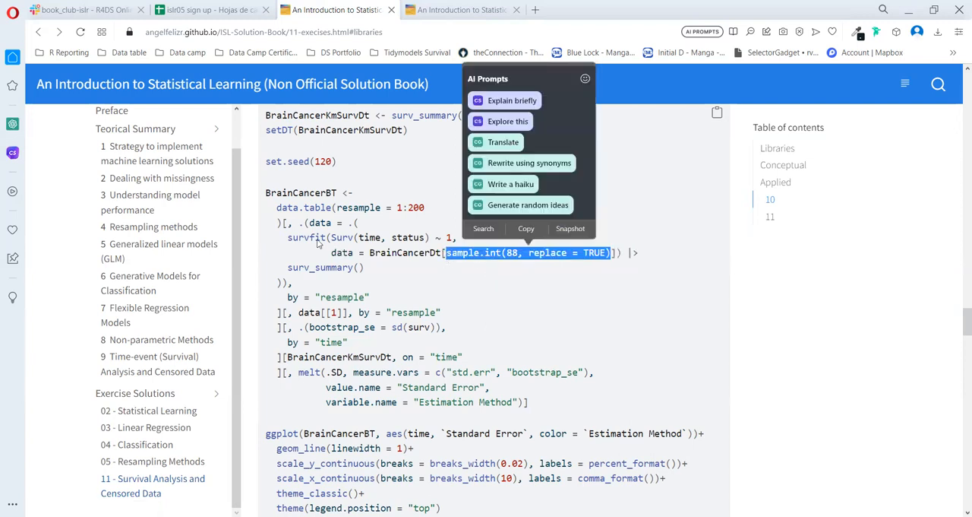
mouse_move(319, 244)
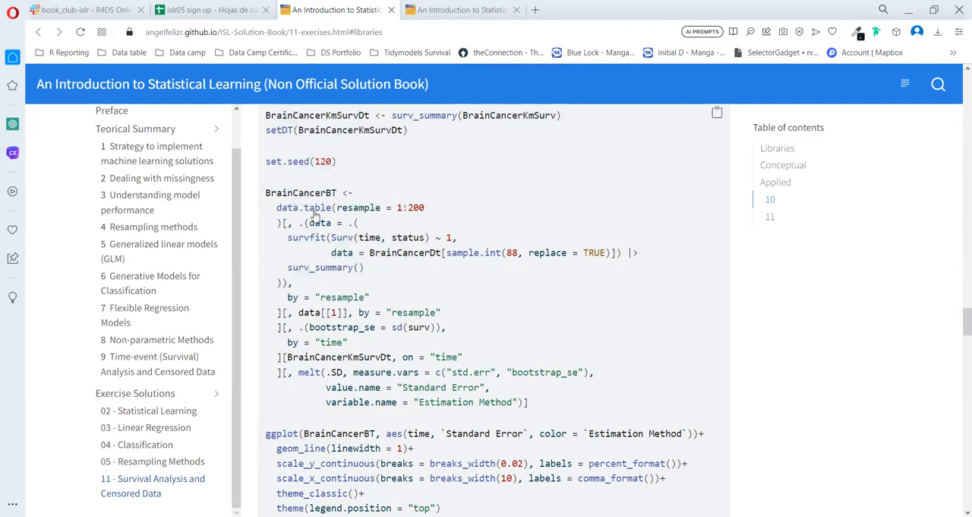
Step: Highlight the time grouping column and bootstrap_se, reaching the Standard Error by Estimation Method chart
scroll("down", 3)
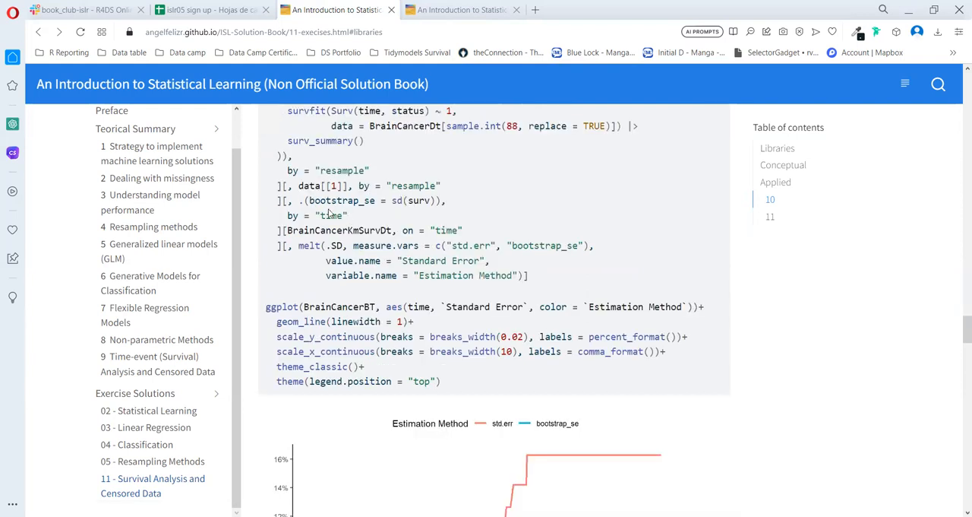
mouse_move(394, 201)
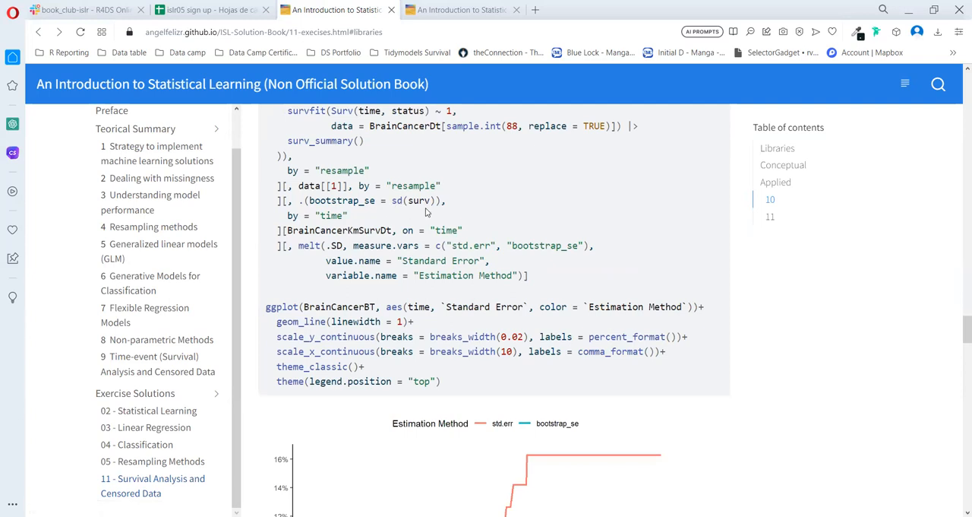
double_click(331, 215)
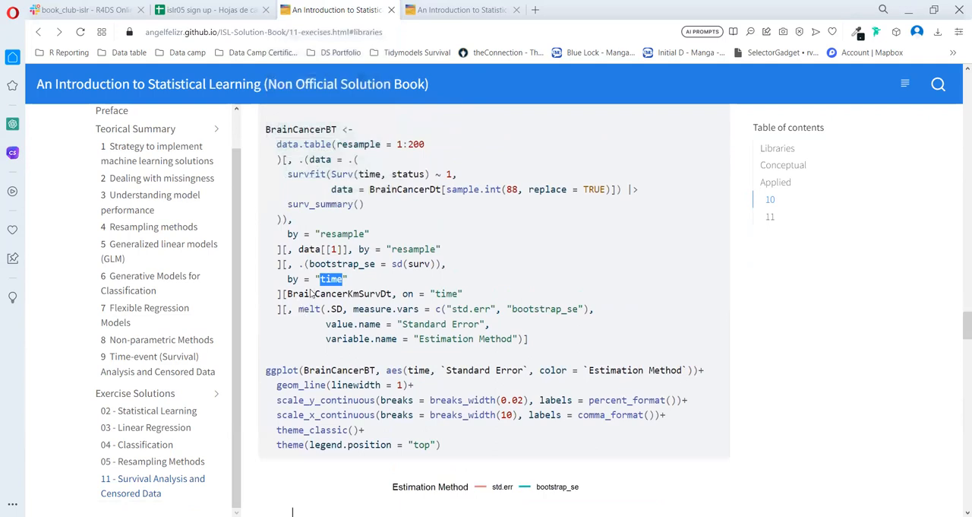
scroll("down", 3)
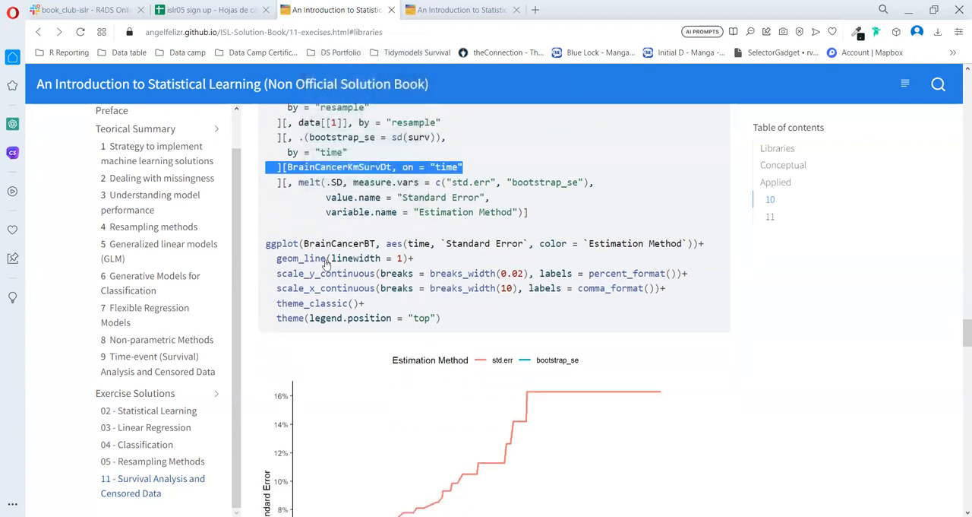
mouse_move(469, 185)
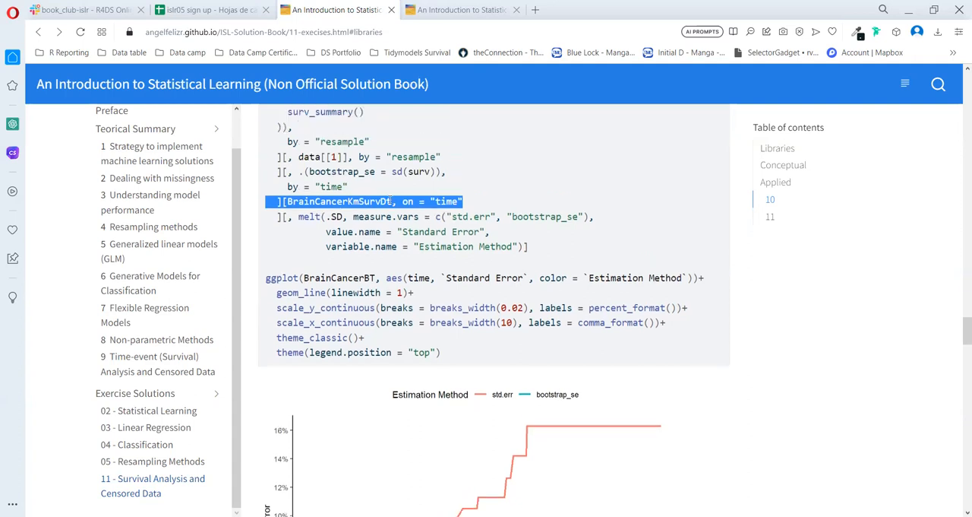
scroll("down", 3)
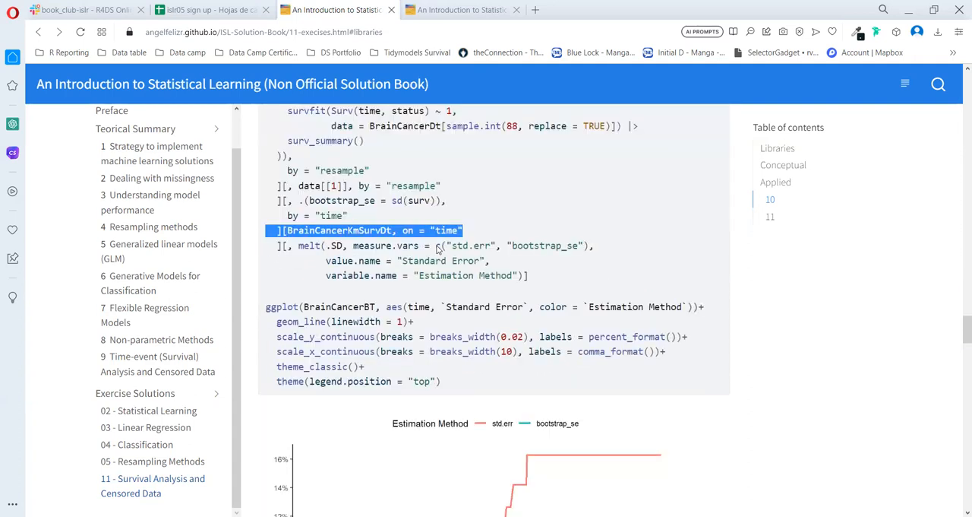
double_click(544, 245)
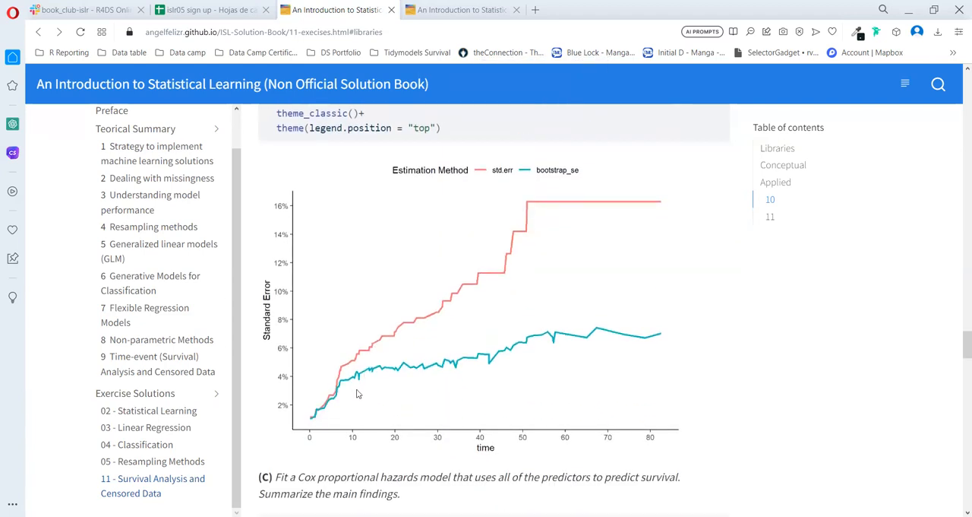
mouse_move(313, 439)
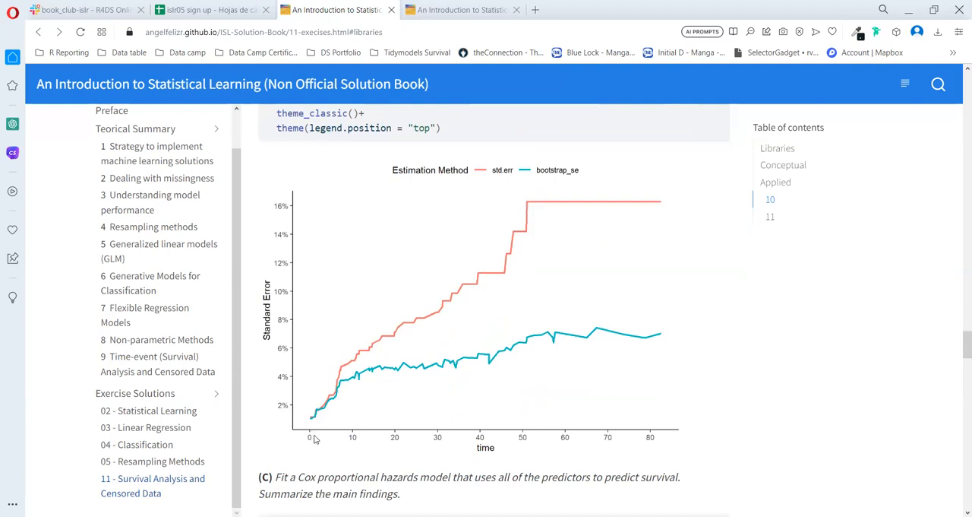
mouse_move(414, 358)
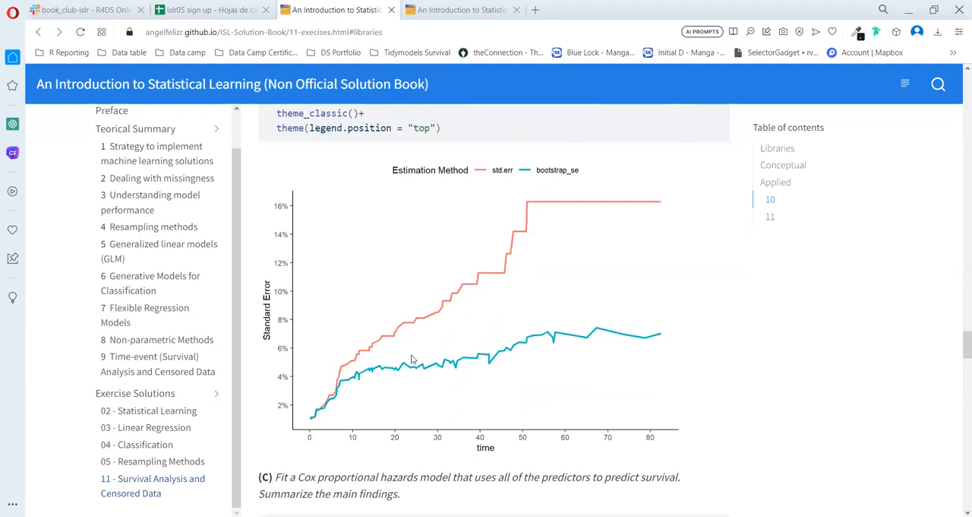
mouse_move(485, 213)
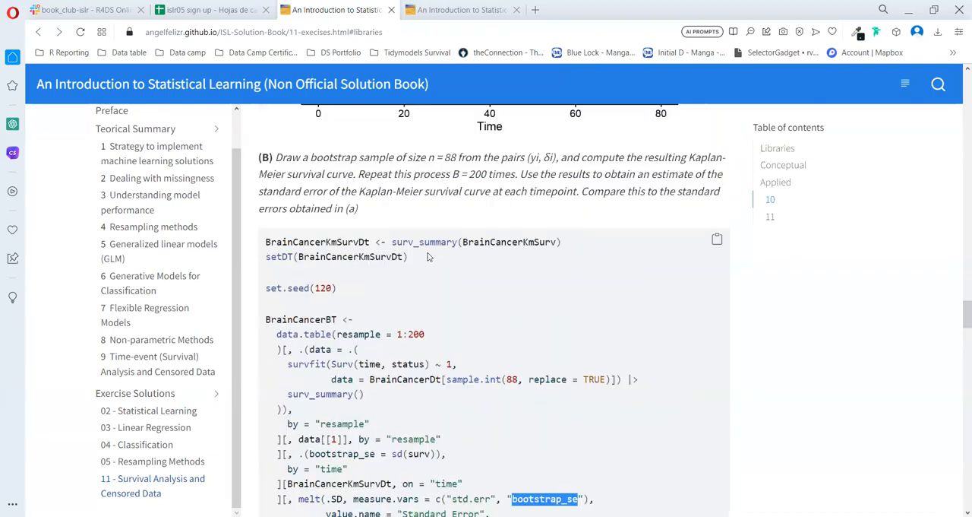
scroll("down", 3)
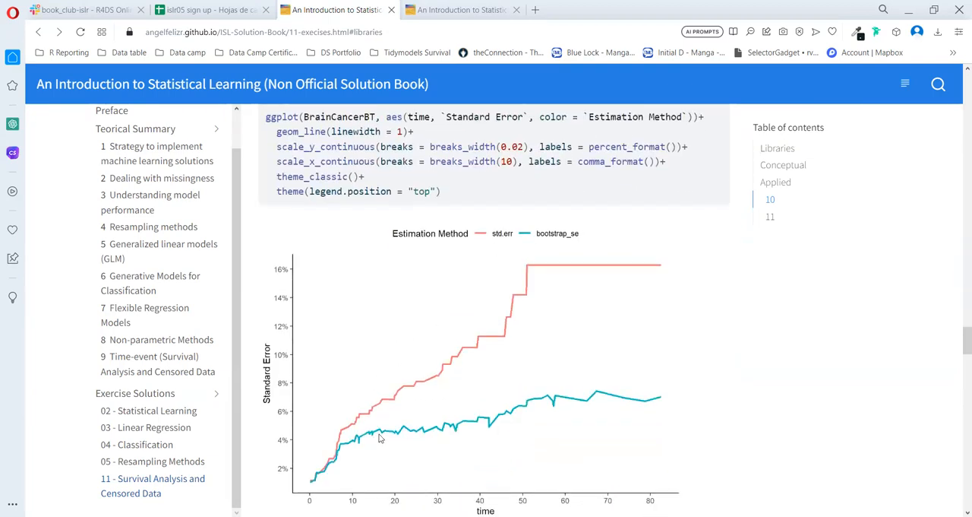
mouse_move(472, 382)
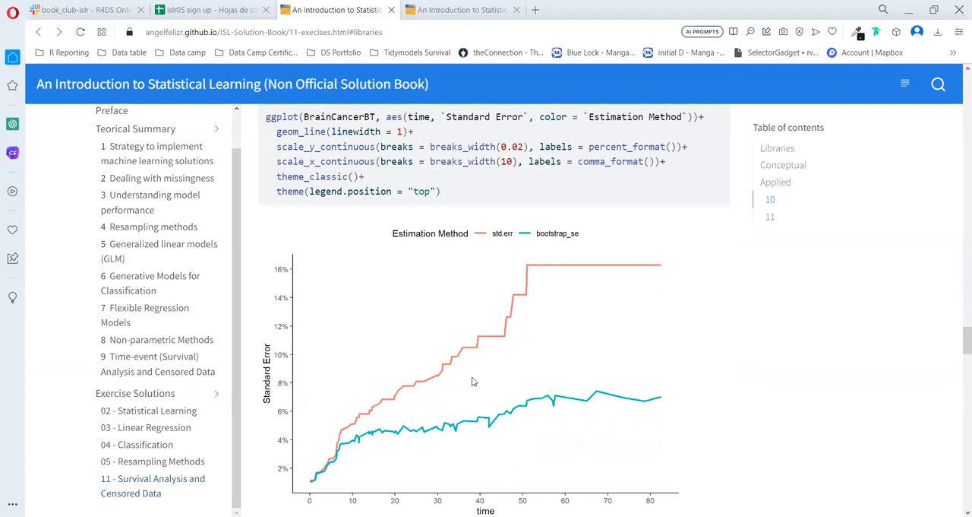
mouse_move(617, 264)
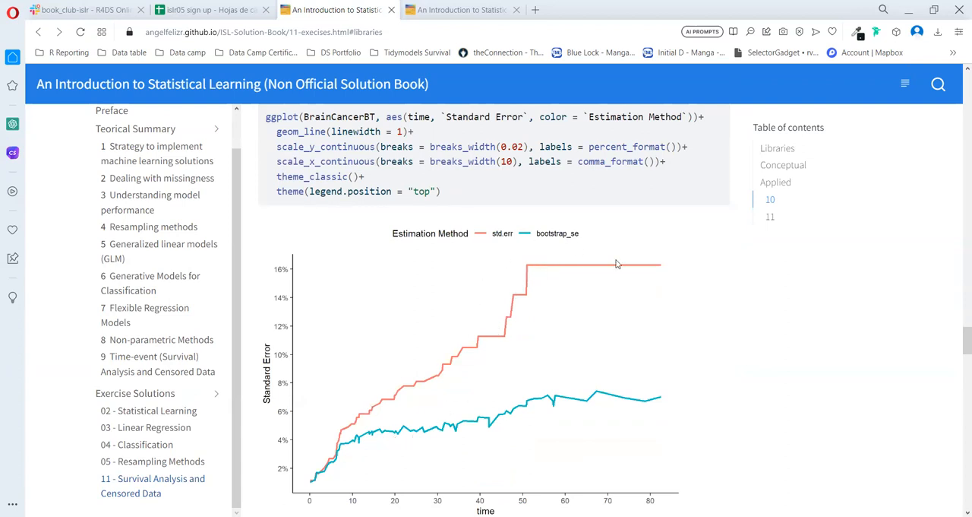
mouse_move(403, 446)
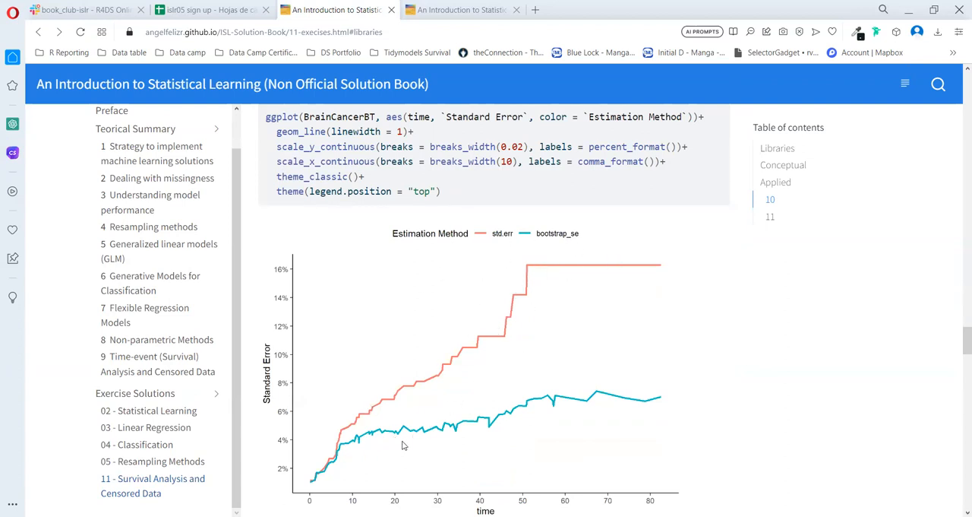
mouse_move(464, 425)
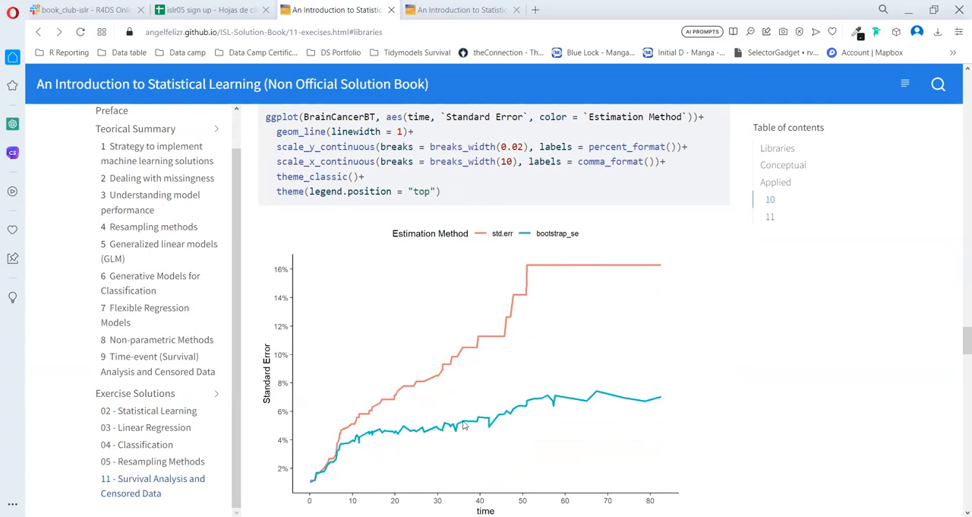
mouse_move(446, 260)
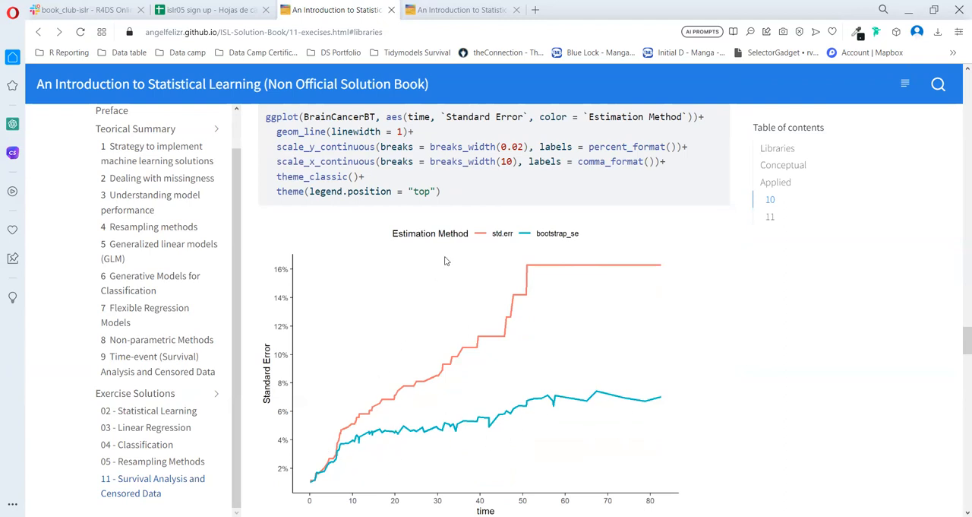
Step: Scroll down to part C's coxph code and its summary output
scroll("down", 3)
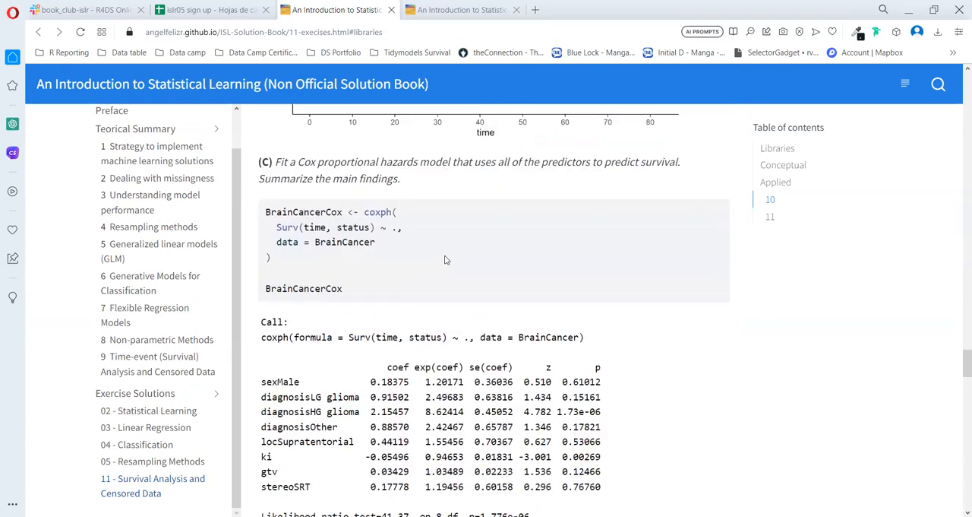
scroll("down", 3)
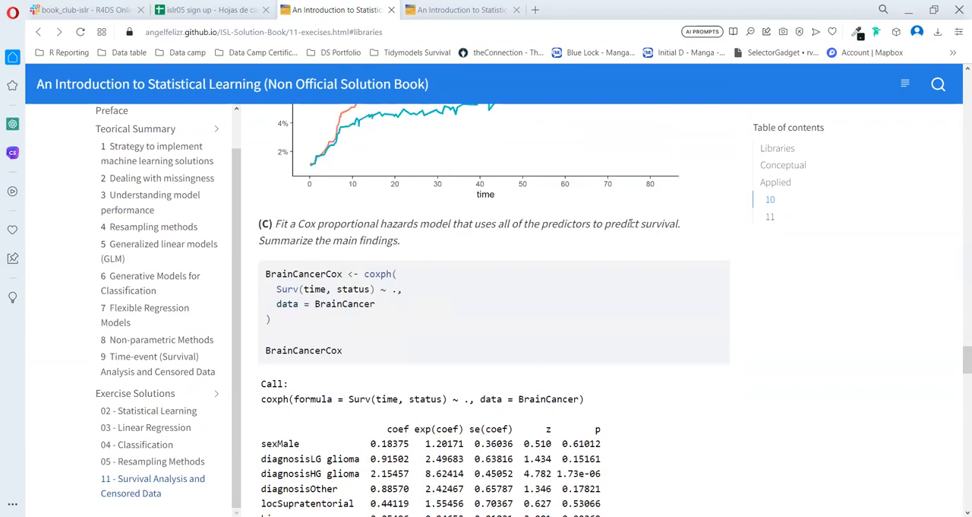
scroll("down", 3)
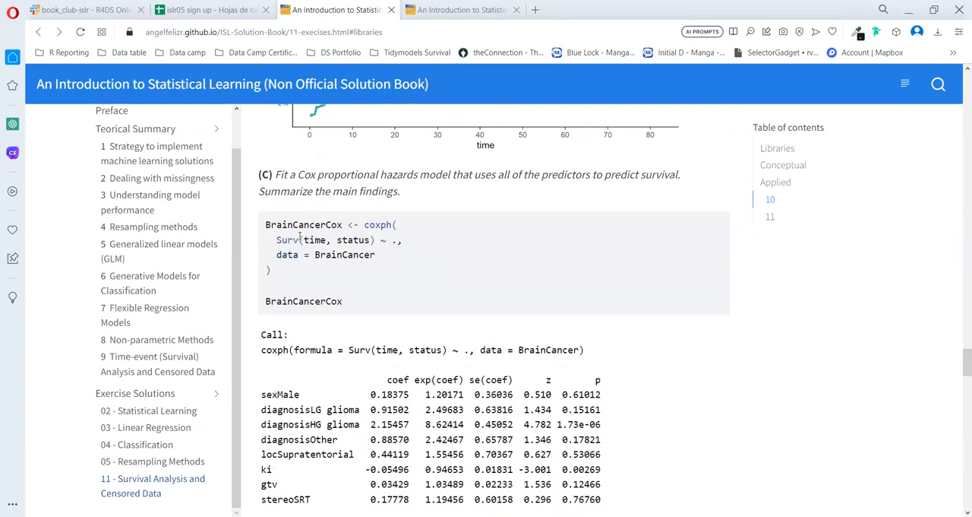
scroll("down", 3)
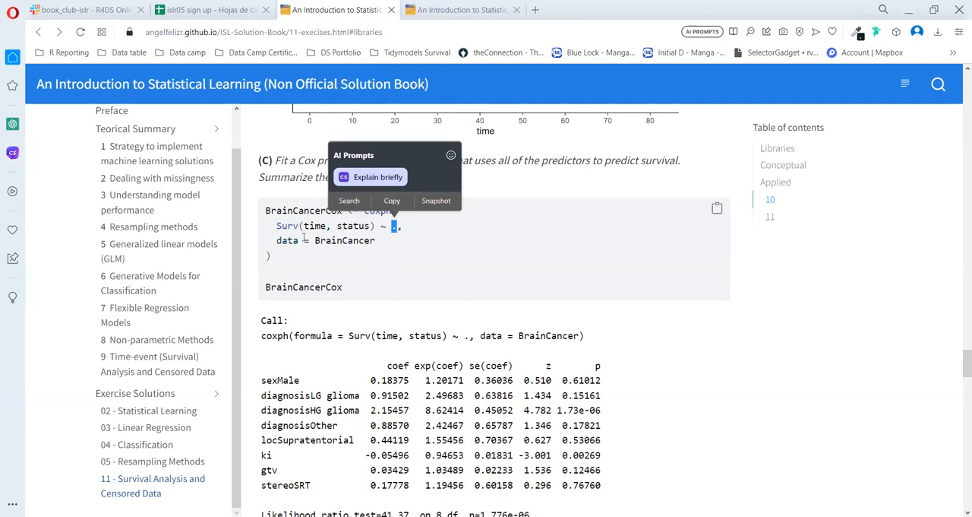
mouse_move(321, 303)
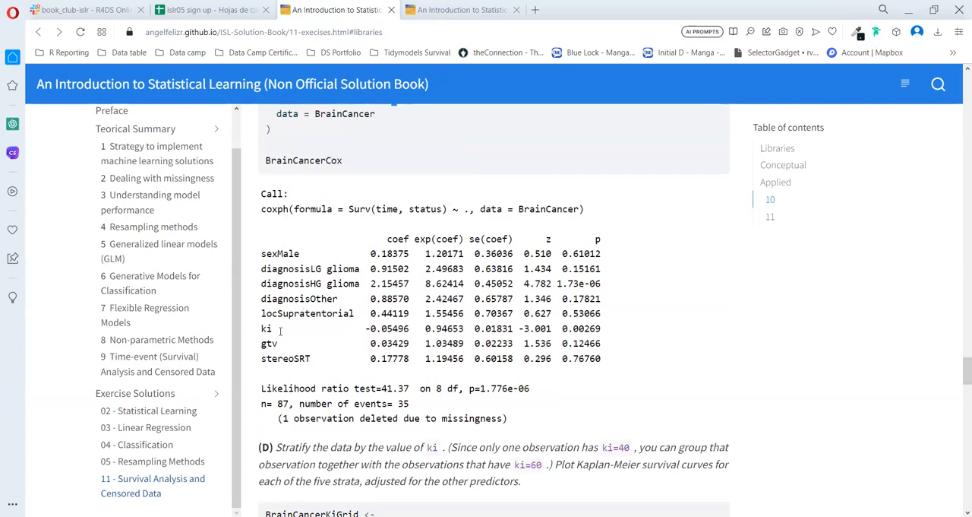
mouse_move(358, 286)
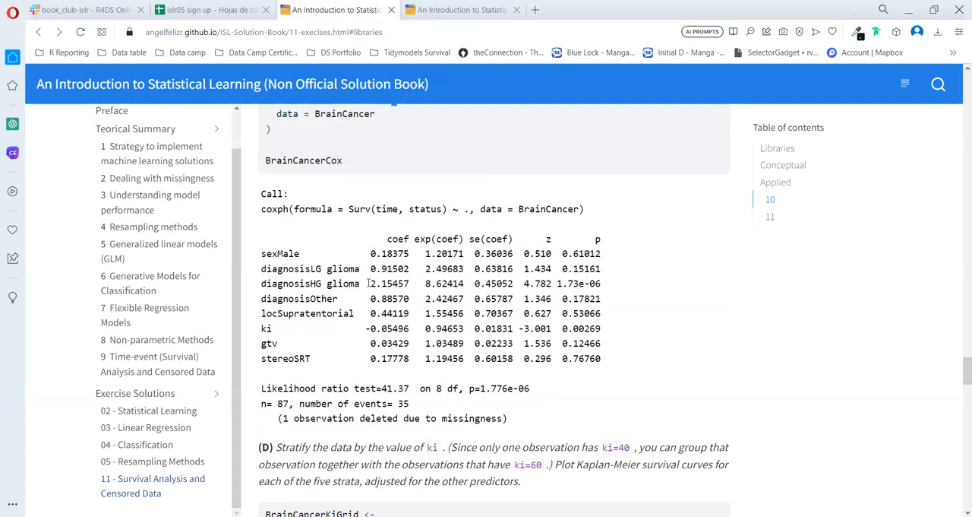
Step: Highlight the diagnosisHG glioma coefficient 2.15457, its p-value, and the ki predictor
double_click(389, 283)
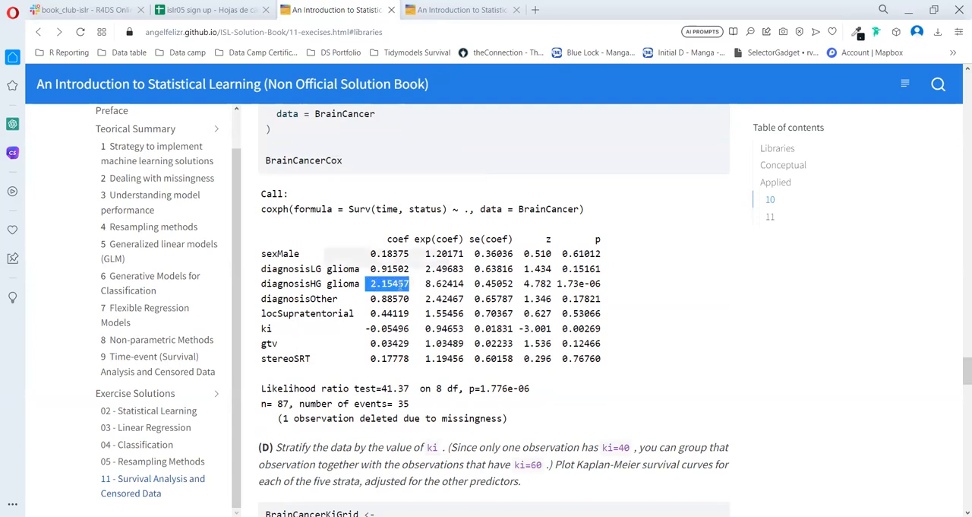
double_click(290, 282)
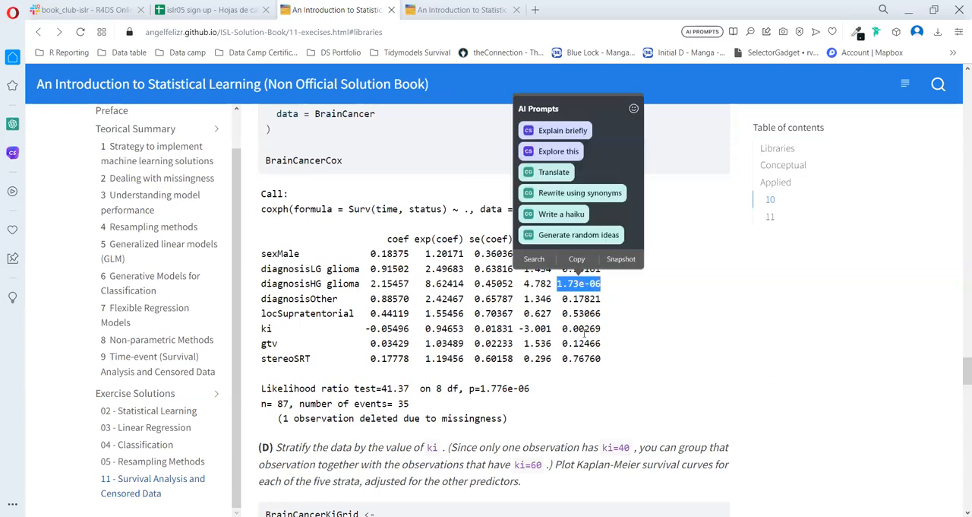
mouse_move(480, 316)
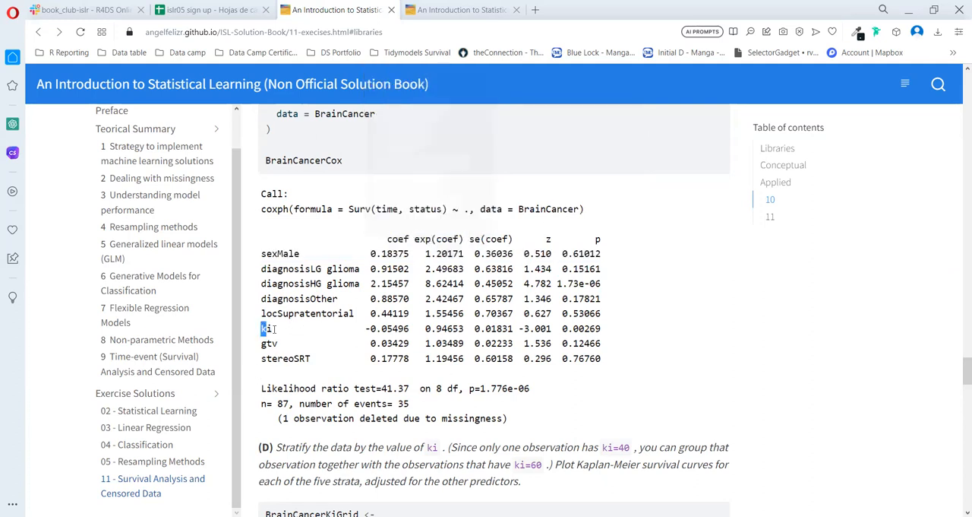
double_click(268, 328)
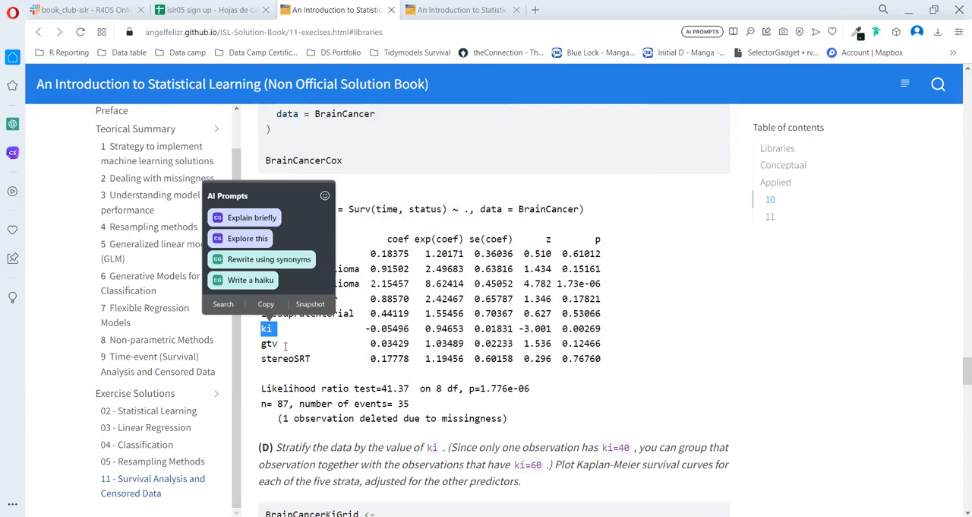
mouse_move(323, 328)
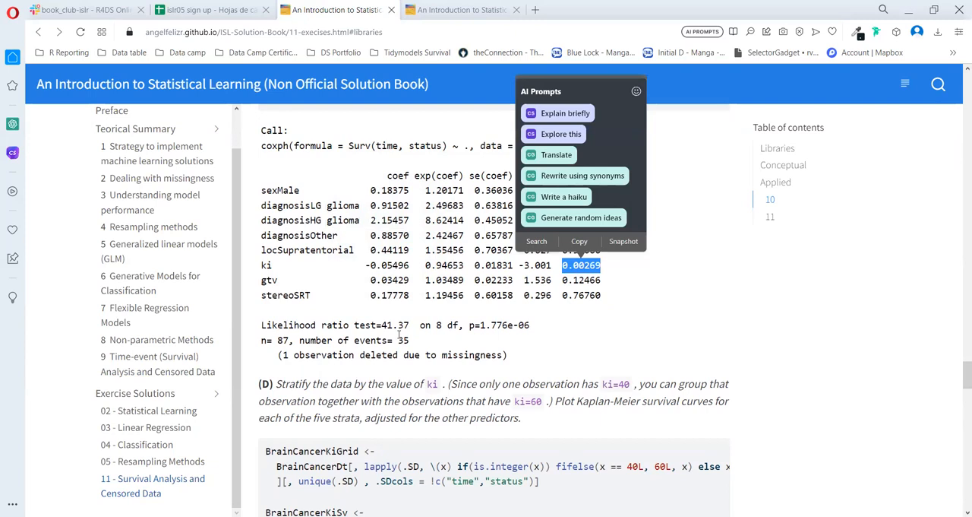
mouse_move(469, 324)
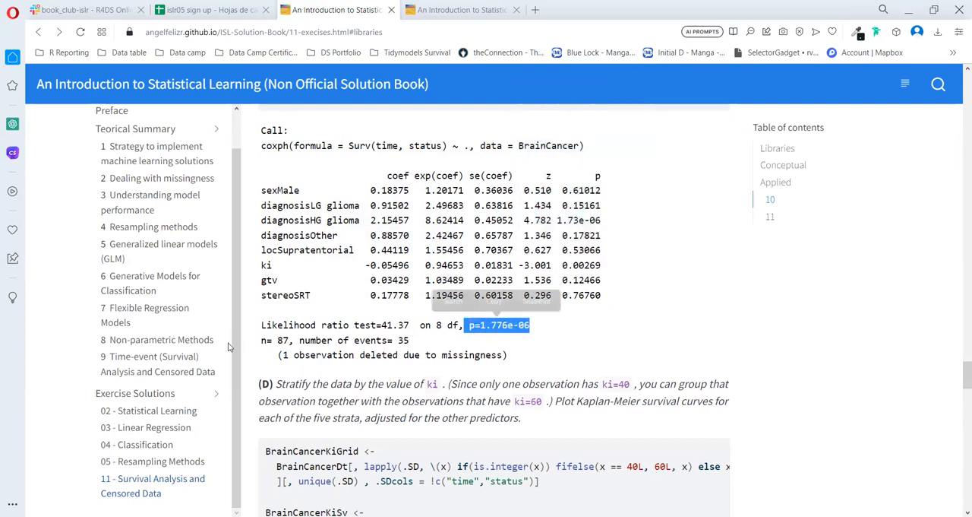
scroll("down", 3)
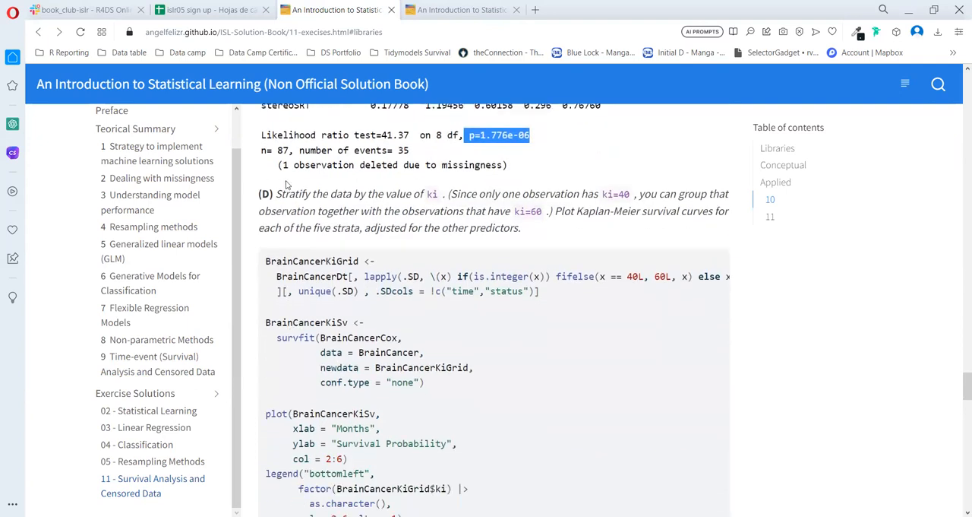
mouse_move(343, 206)
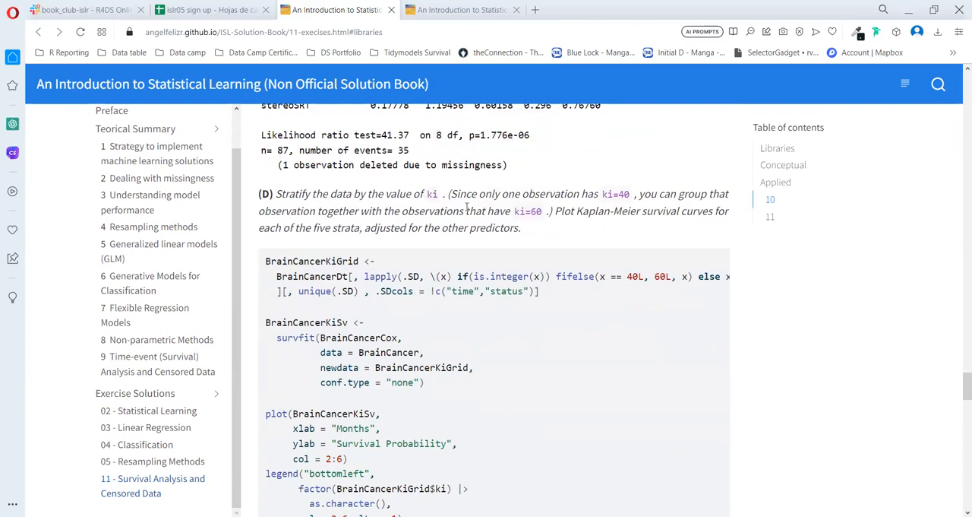
mouse_move(605, 206)
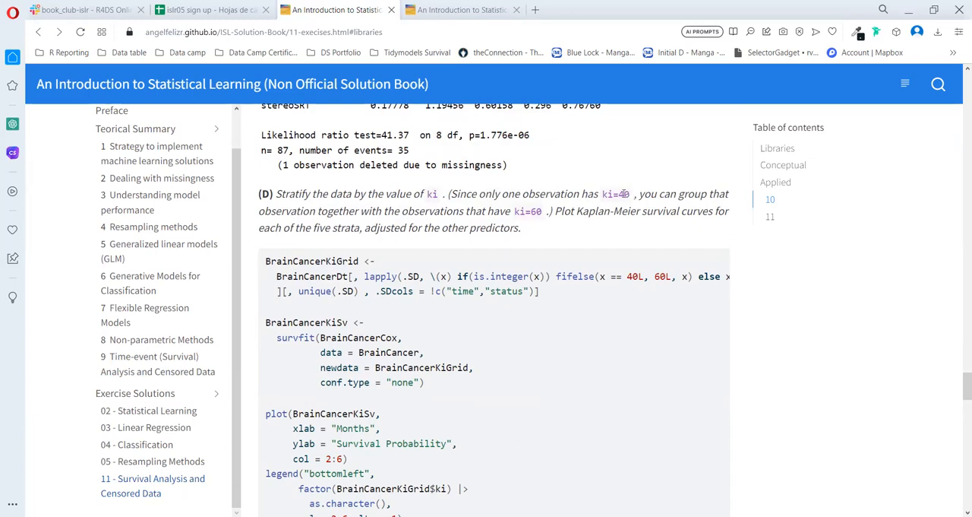
double_click(616, 193)
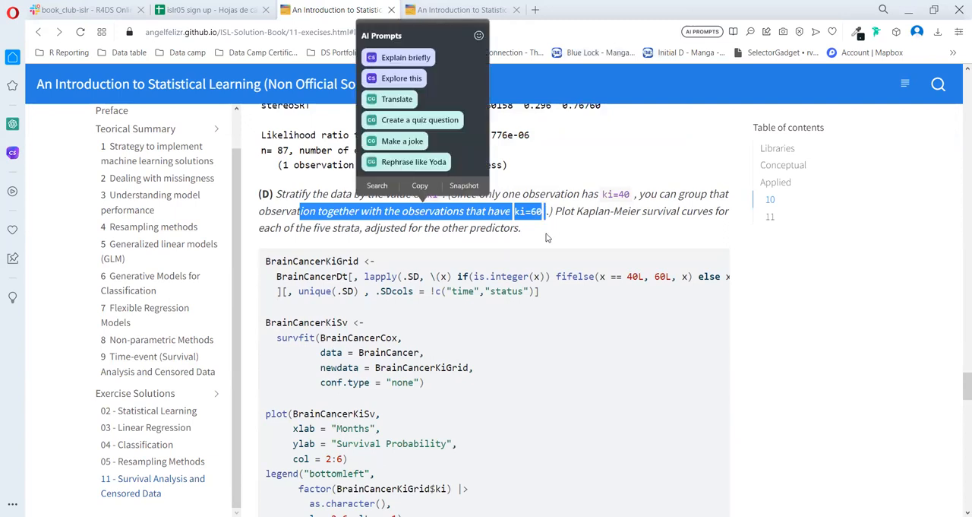
mouse_move(544, 233)
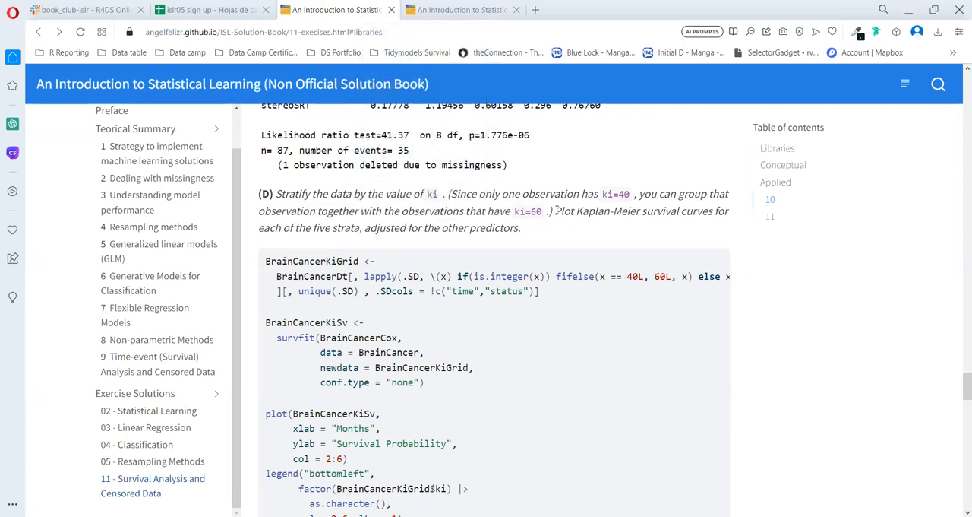
left_click_drag(555, 211, 684, 210)
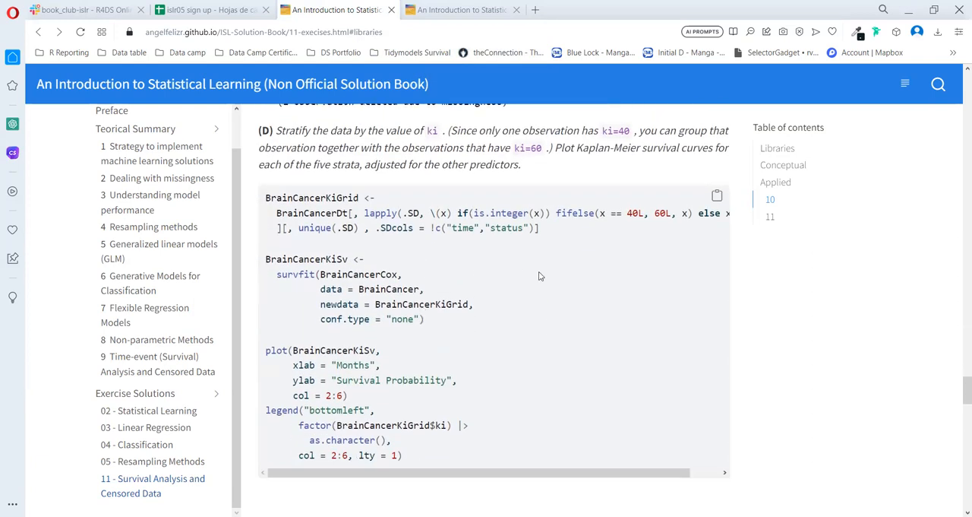
mouse_move(333, 224)
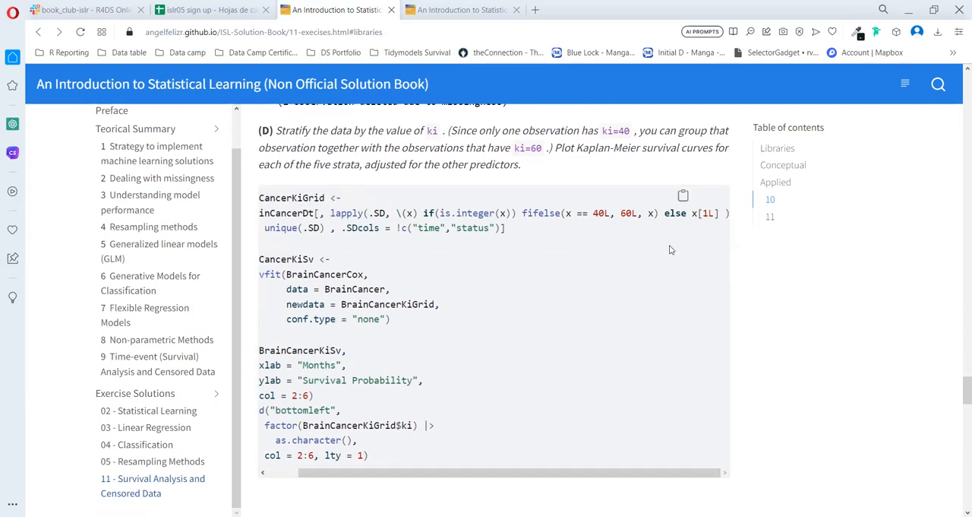
mouse_move(579, 231)
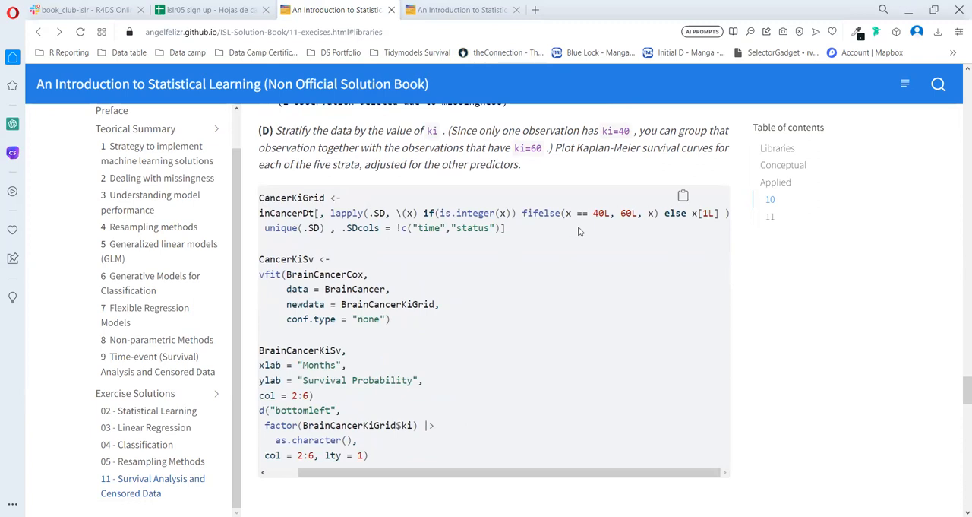
mouse_move(467, 469)
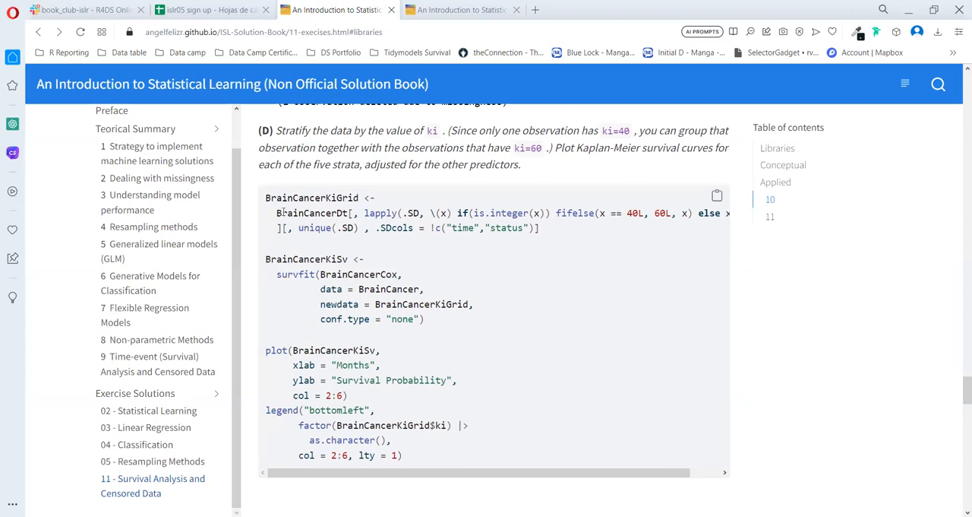
double_click(311, 212)
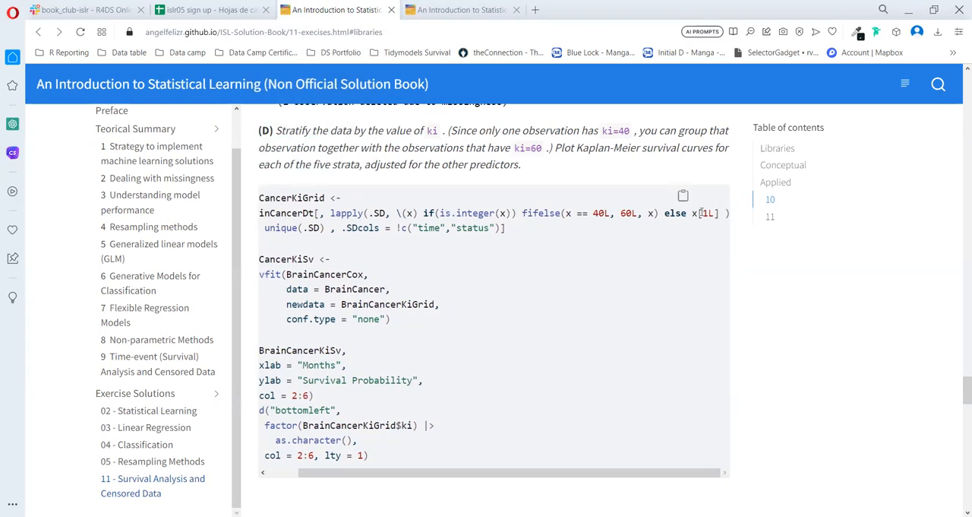
double_click(705, 212)
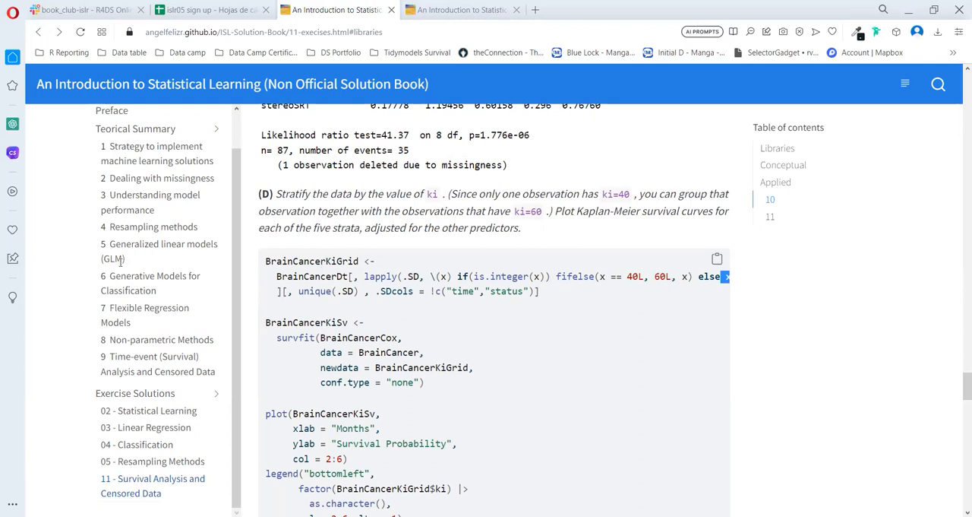
double_click(312, 261)
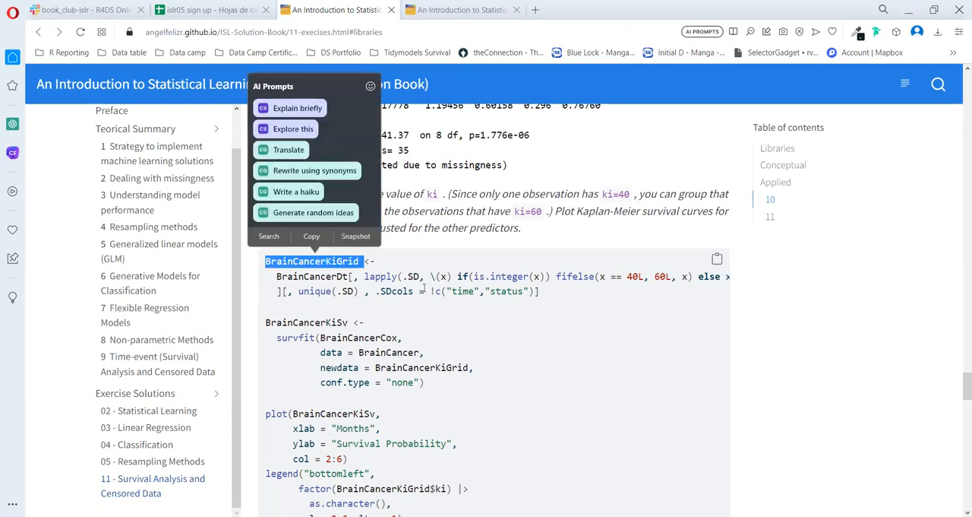
mouse_move(493, 267)
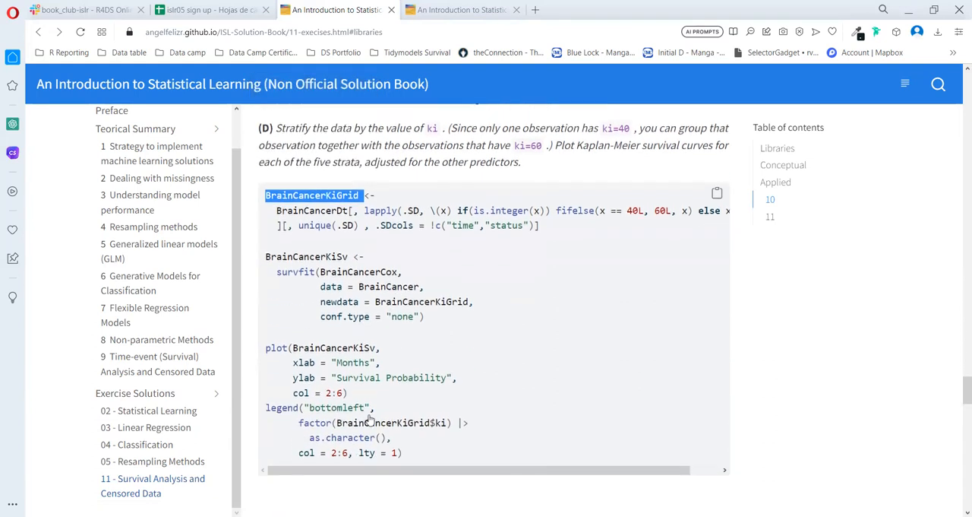
Step: Highlight BrainCancerKiGrid as the newdata argument, then clear the selection
scroll("down", 3)
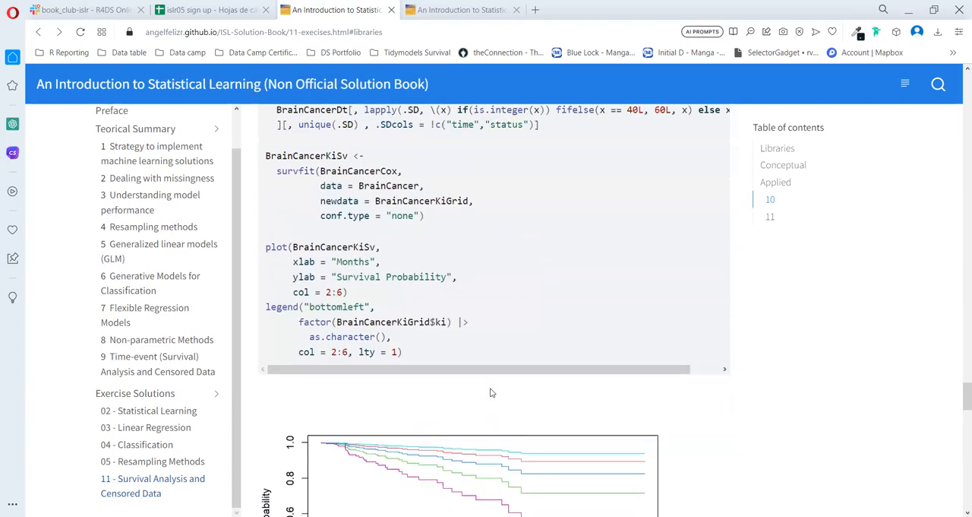
scroll("down", 3)
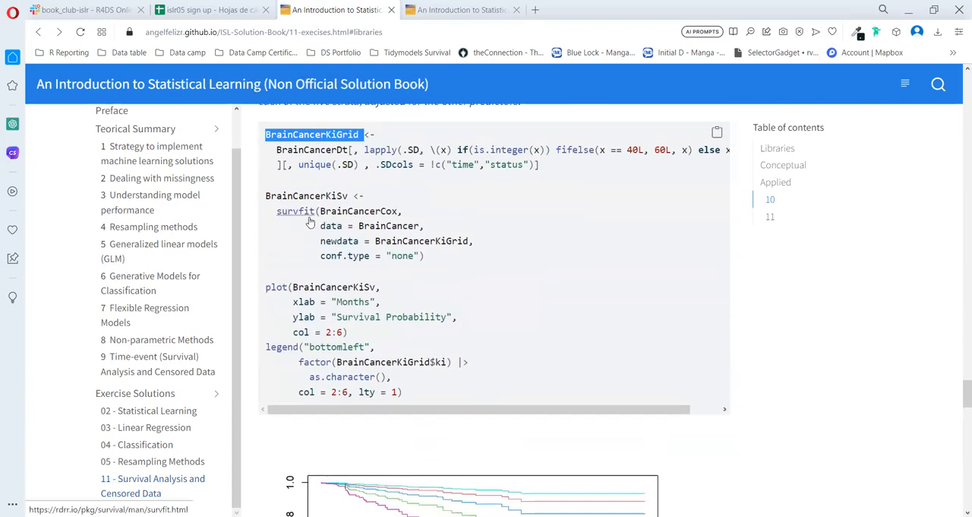
mouse_move(272, 216)
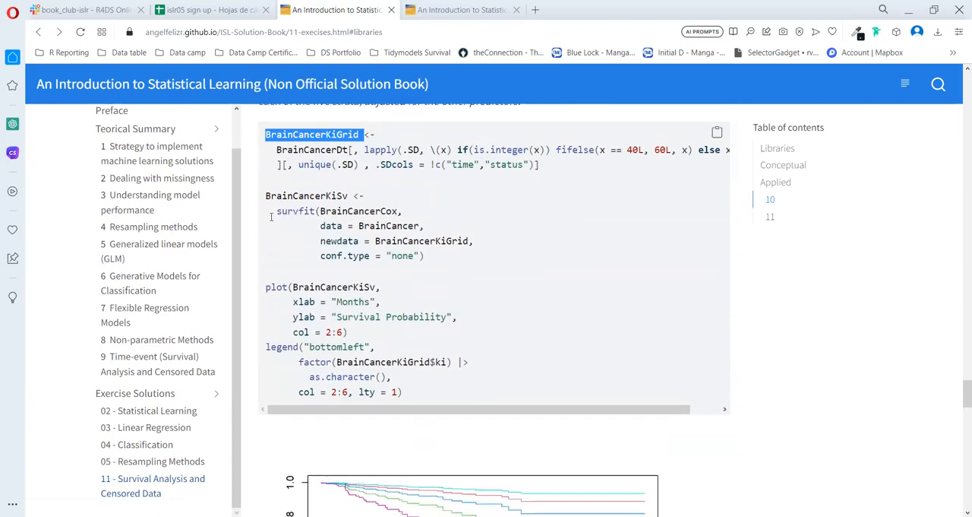
mouse_move(296, 211)
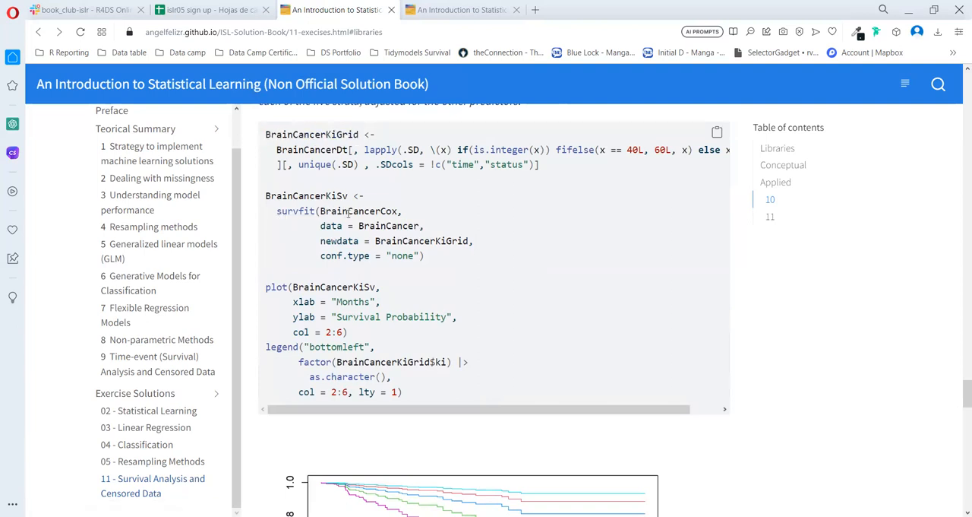
double_click(388, 225)
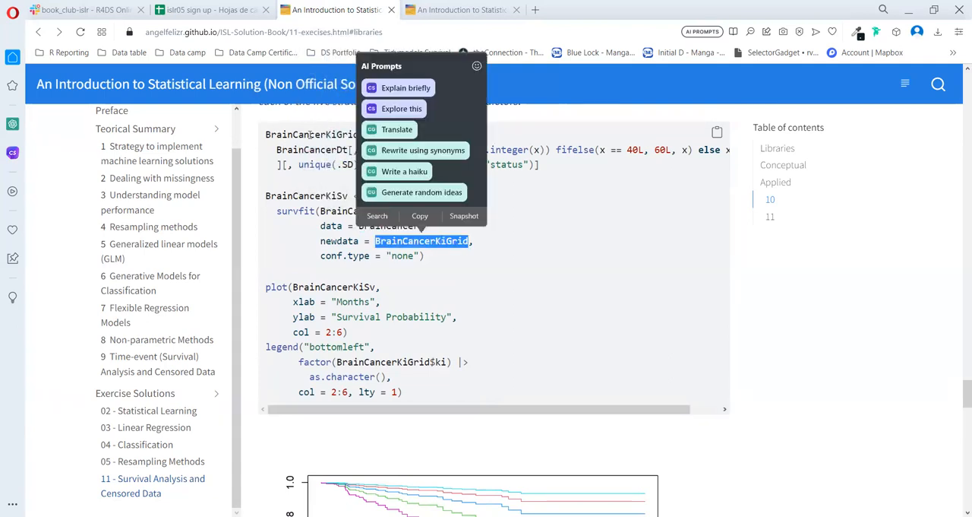
left_click(482, 285)
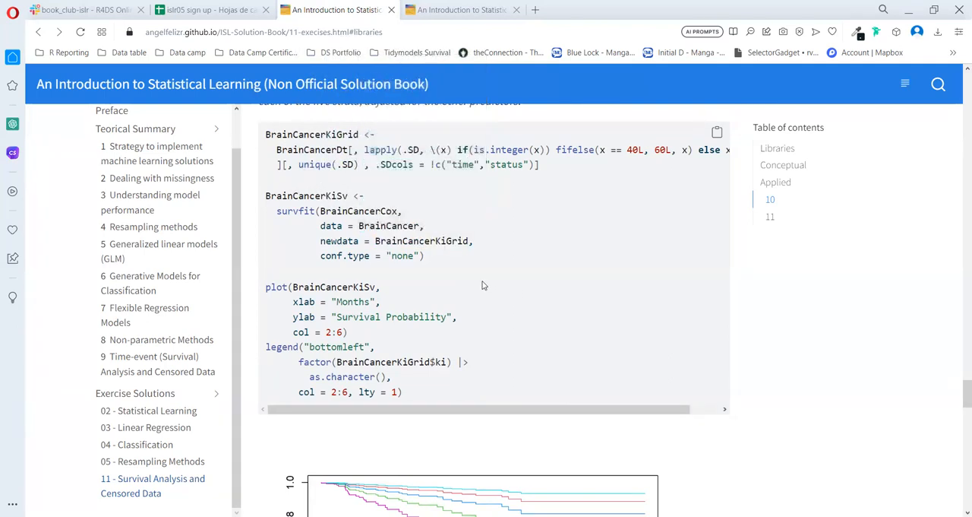
Step: Scroll down to part D's stratified Kaplan-Meier plot for ki groups 60 to 100
scroll("down", 3)
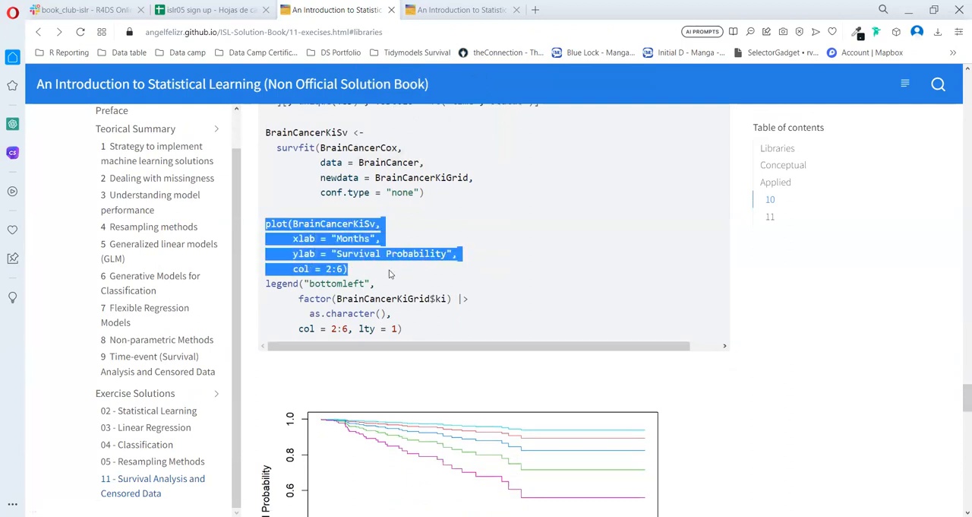
scroll("down", 3)
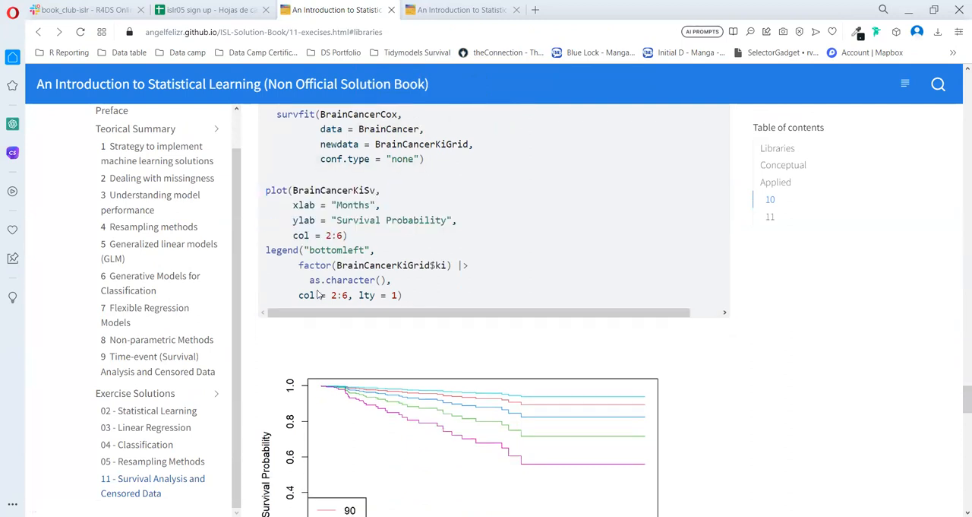
scroll("down", 3)
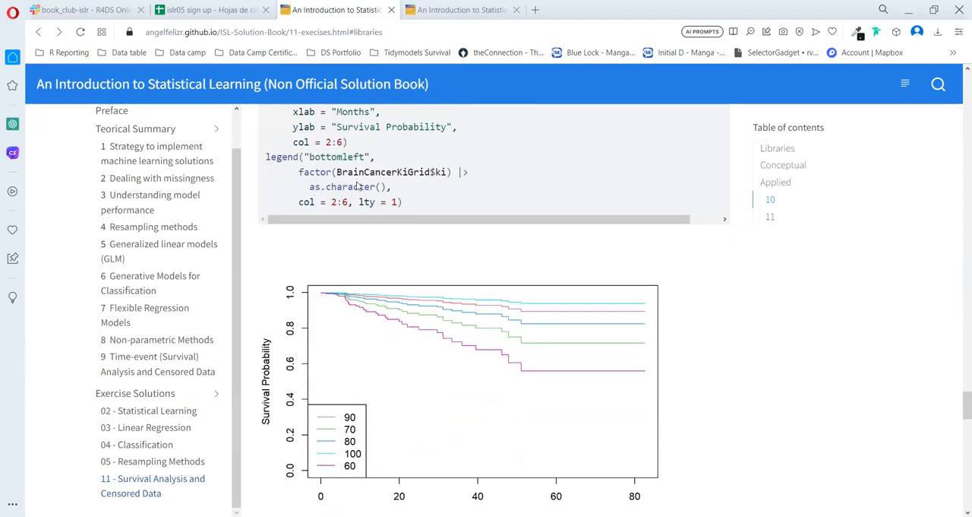
mouse_move(339, 423)
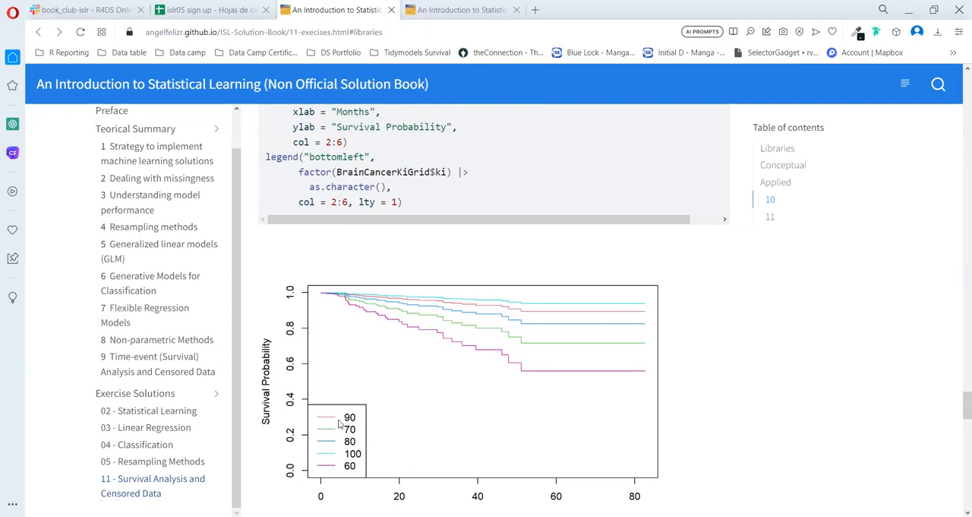
scroll("down", 3)
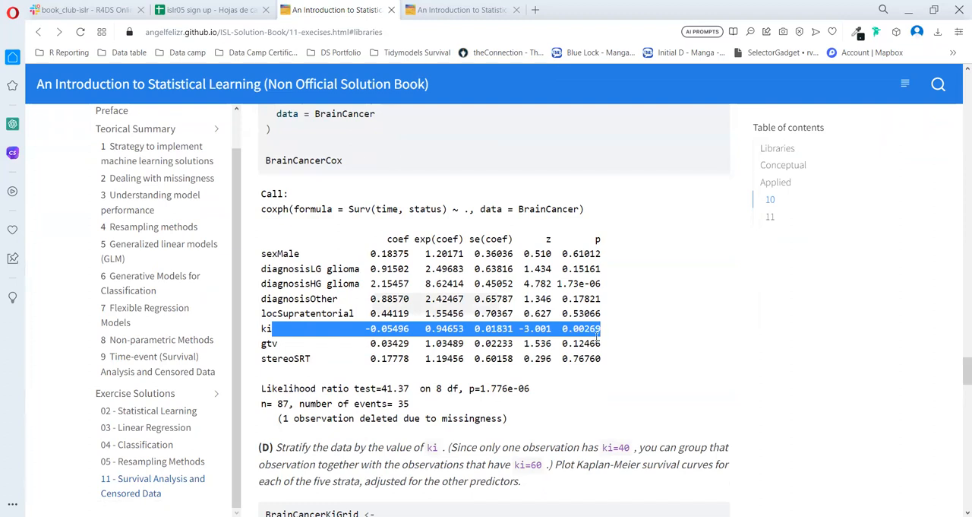
scroll("down", 3)
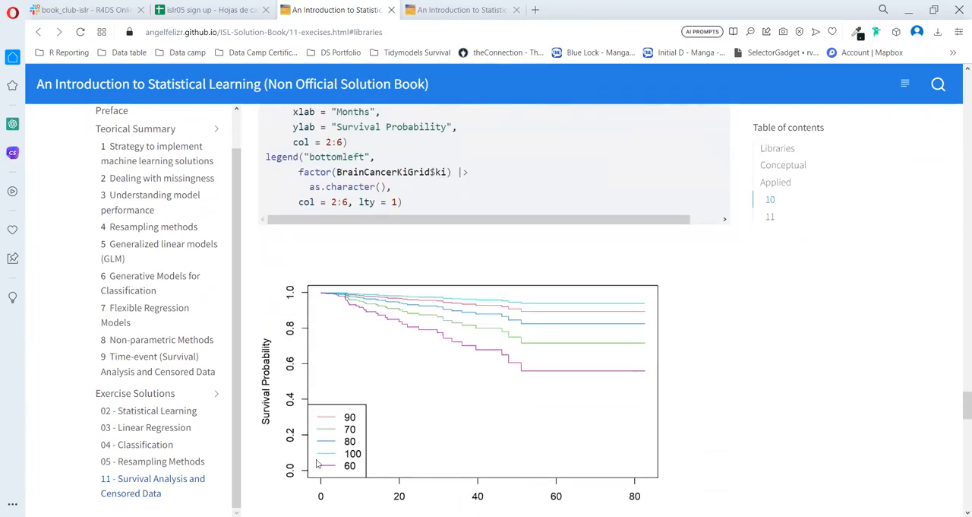
mouse_move(355, 463)
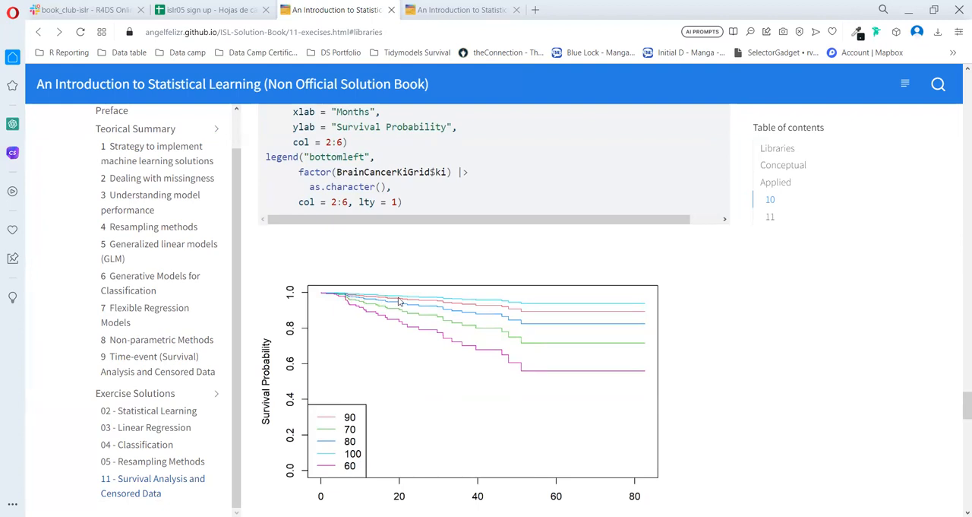
mouse_move(442, 391)
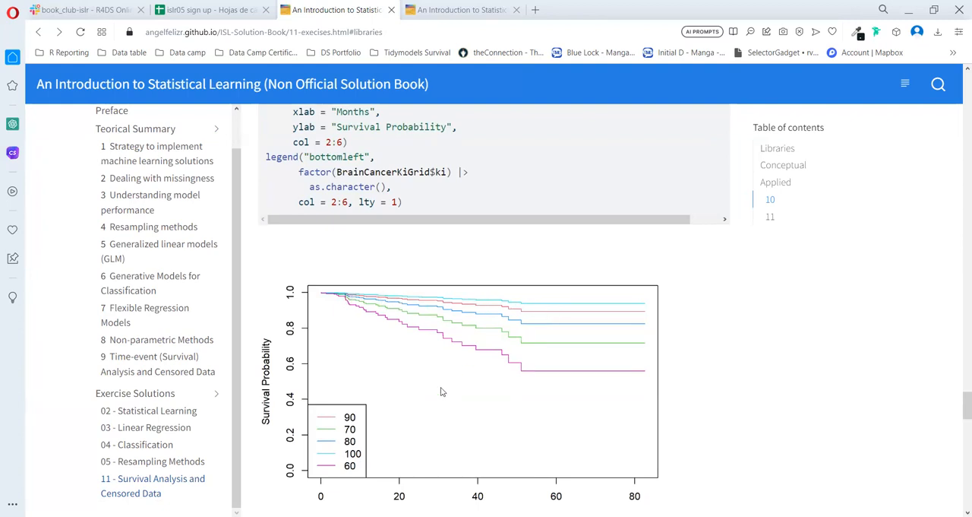
mouse_move(513, 313)
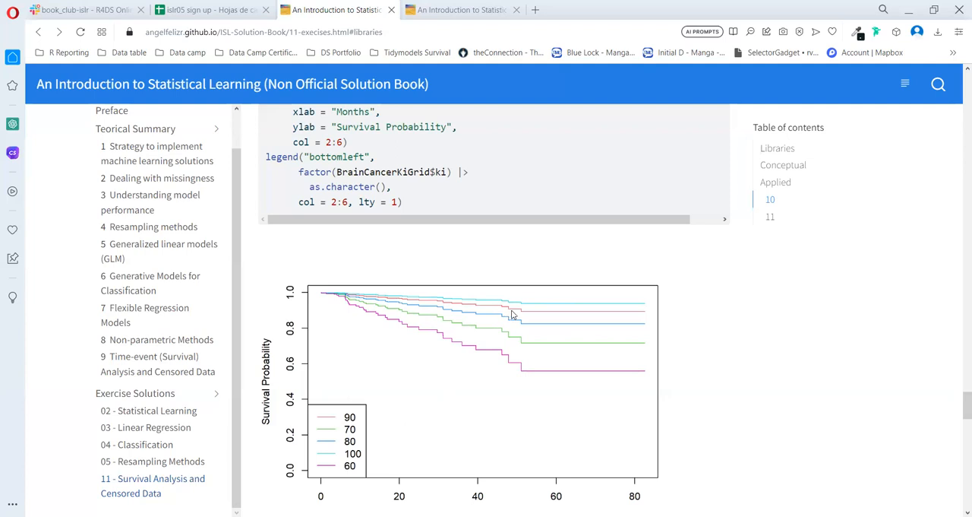
mouse_move(472, 335)
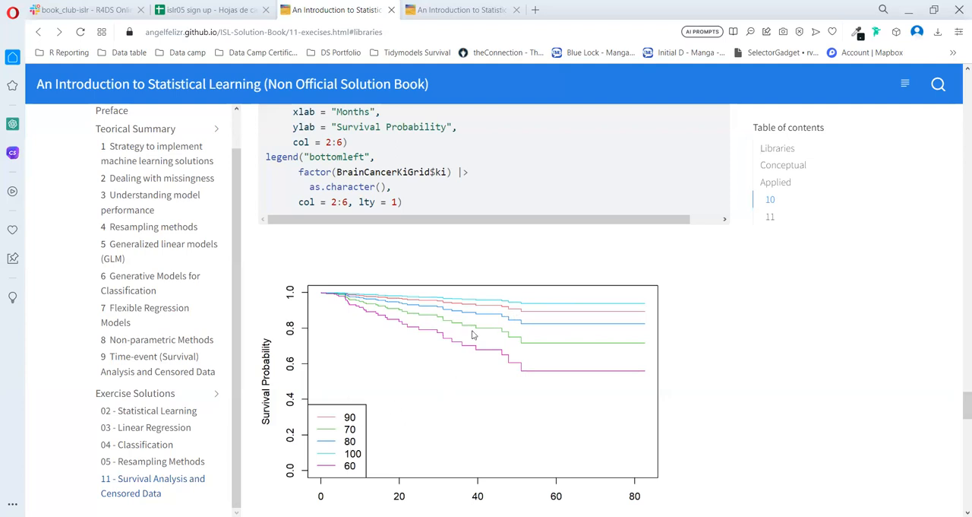
mouse_move(545, 330)
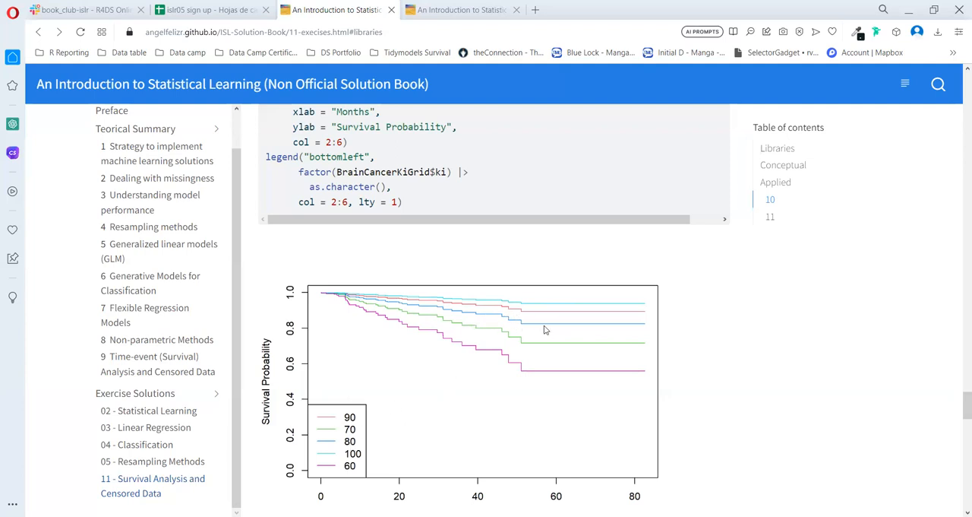
mouse_move(380, 413)
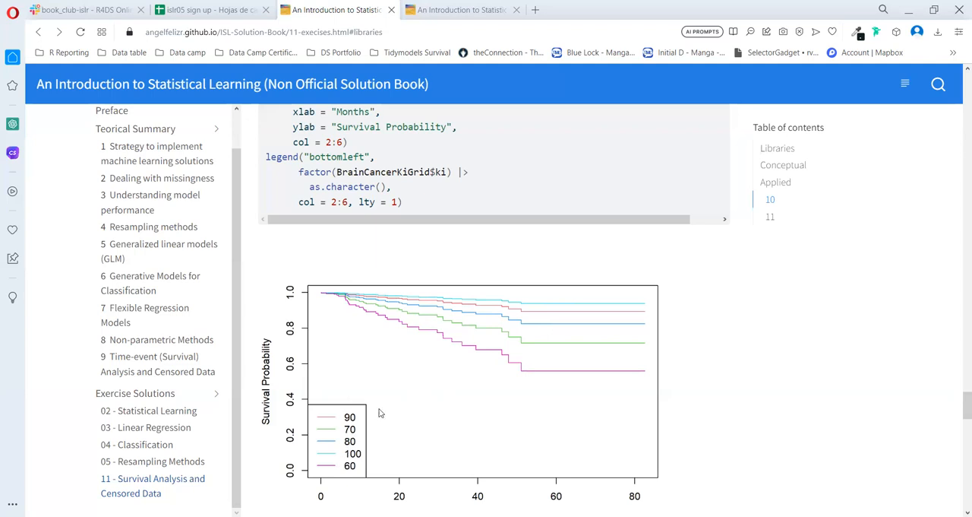
mouse_move(357, 486)
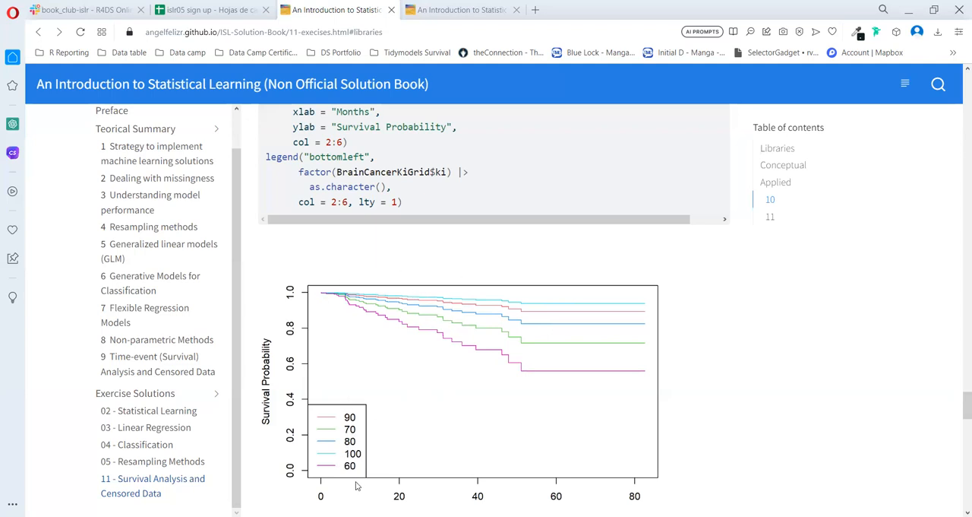
mouse_move(314, 281)
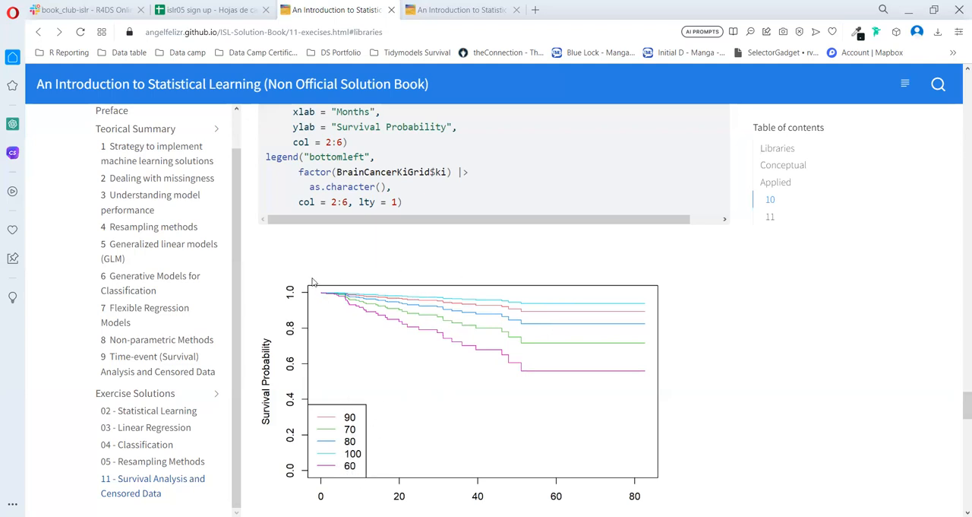
mouse_move(437, 337)
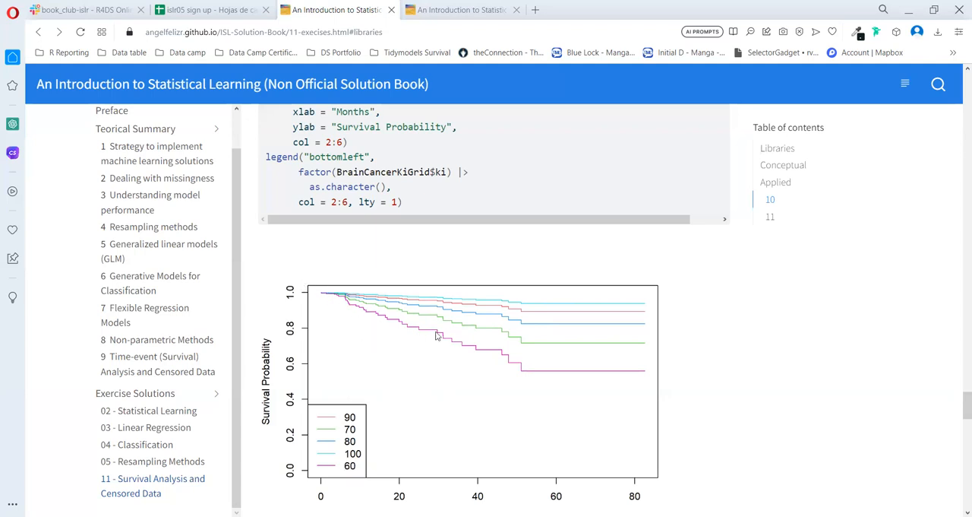
mouse_move(225, 170)
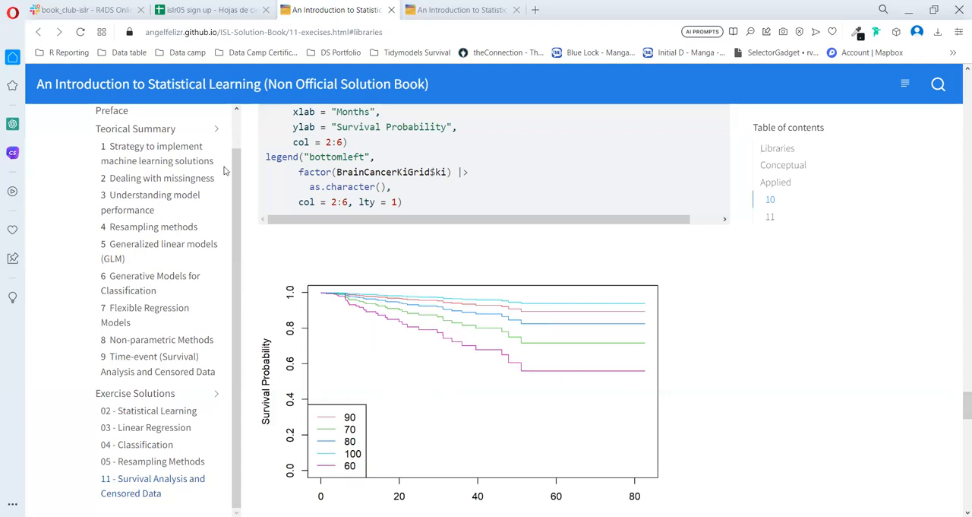
scroll("down", 3)
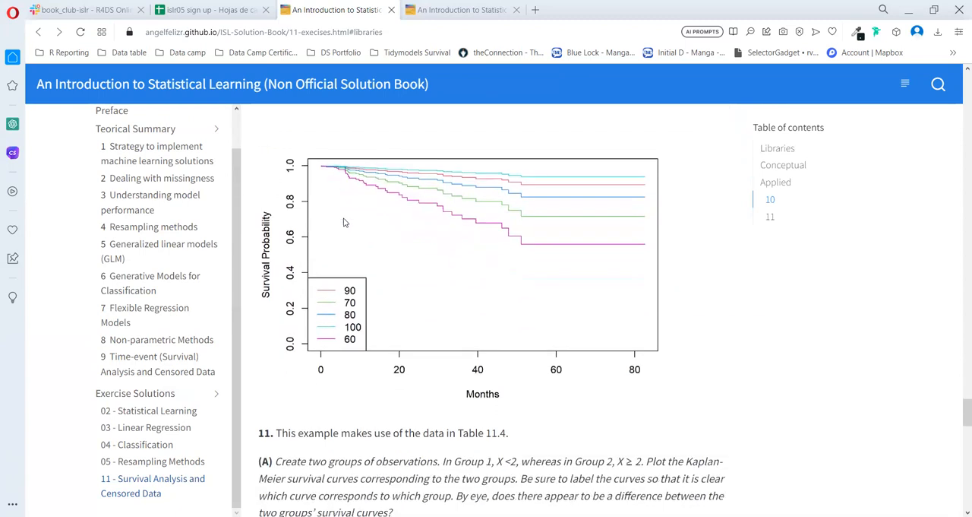
scroll("down", 3)
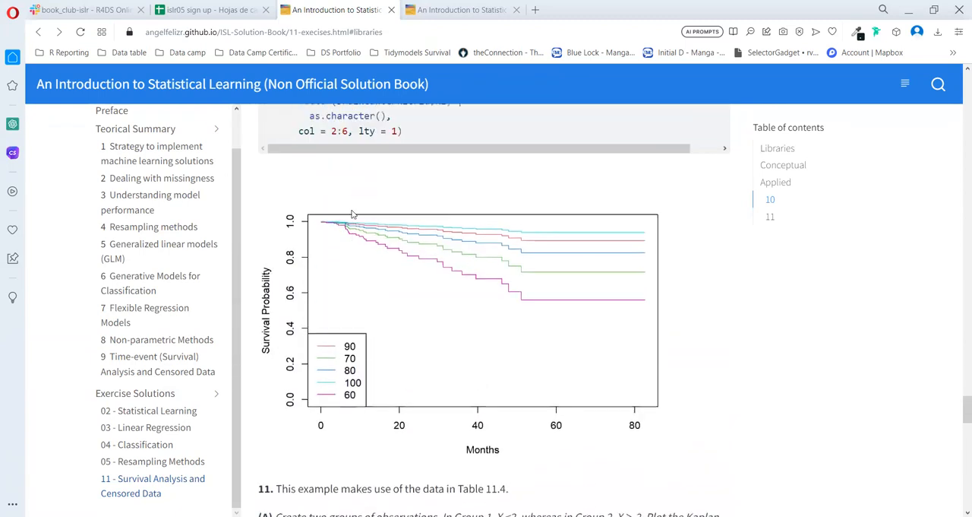
scroll("down", 3)
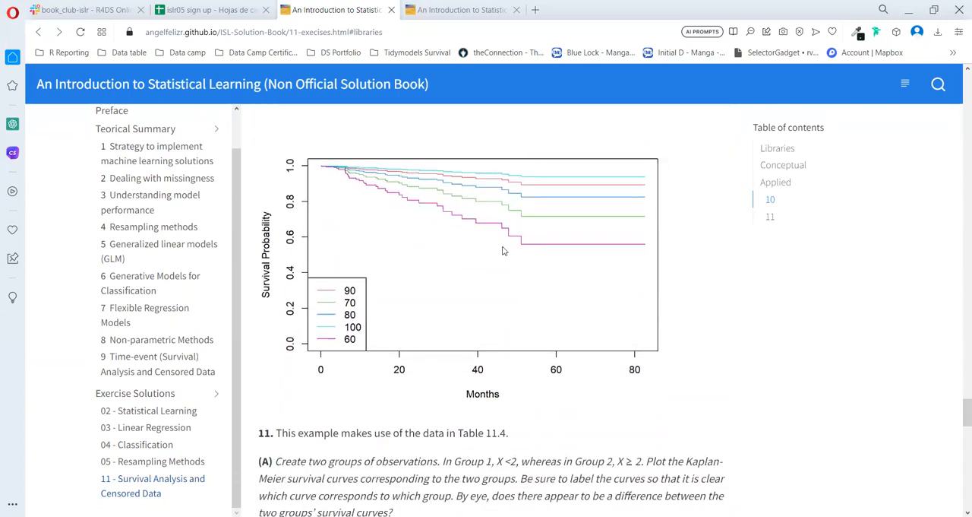
mouse_move(339, 171)
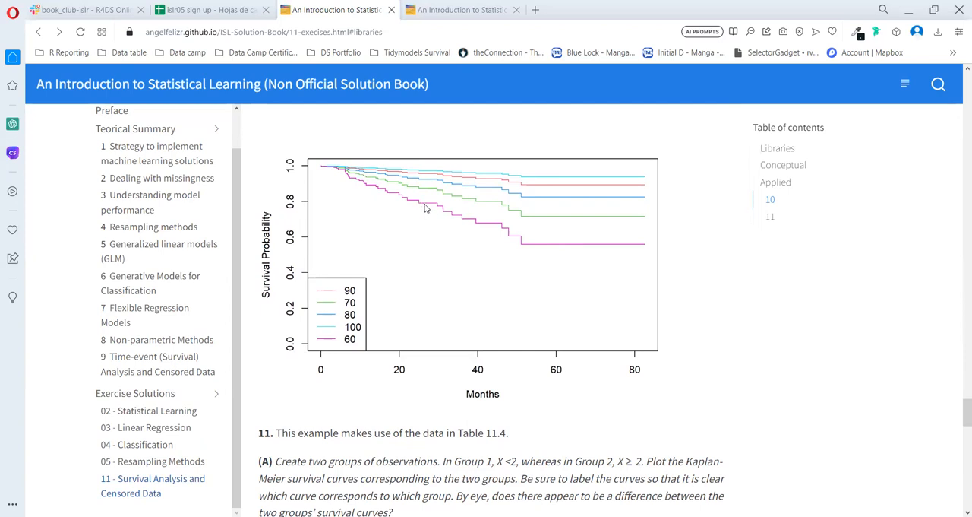
Step: Scroll to exercise 11 part A and highlight a name in its ExampleTable survfit code
scroll("down", 3)
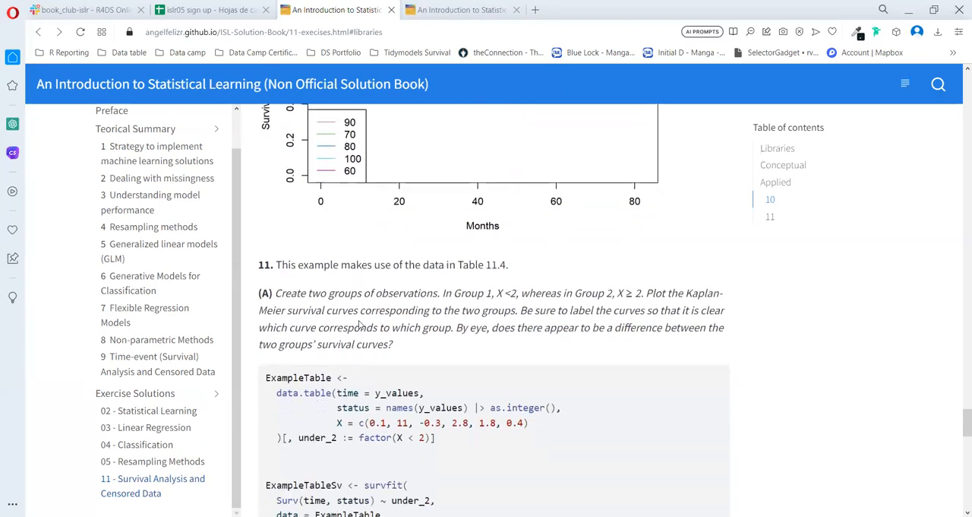
scroll("down", 3)
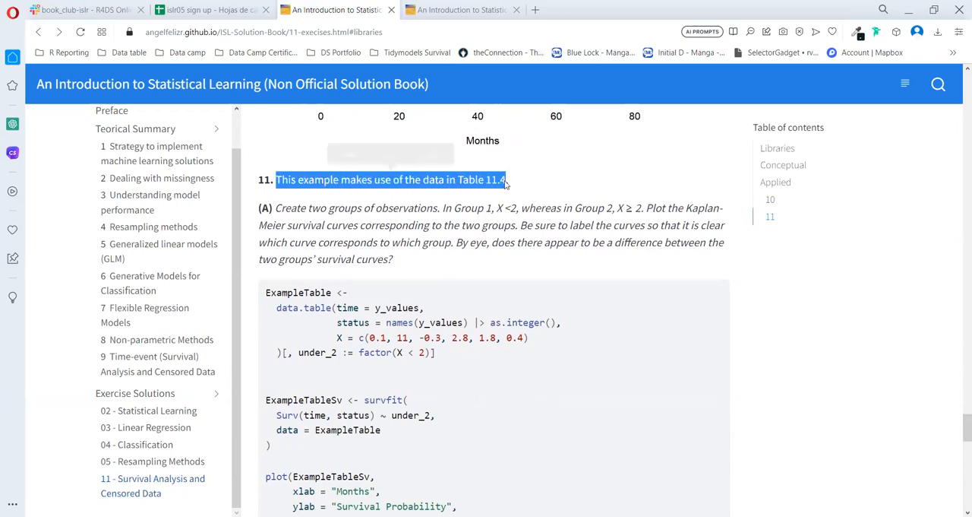
scroll("down", 3)
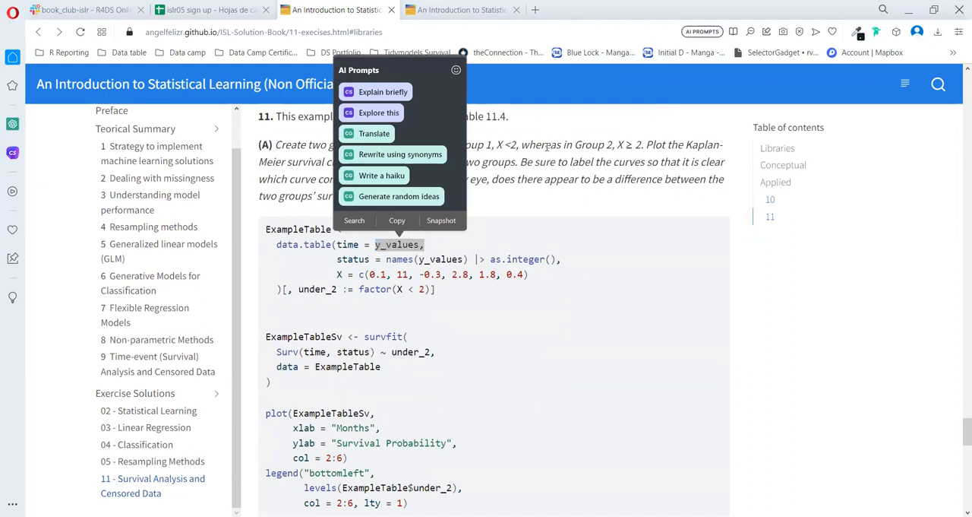
mouse_move(528, 316)
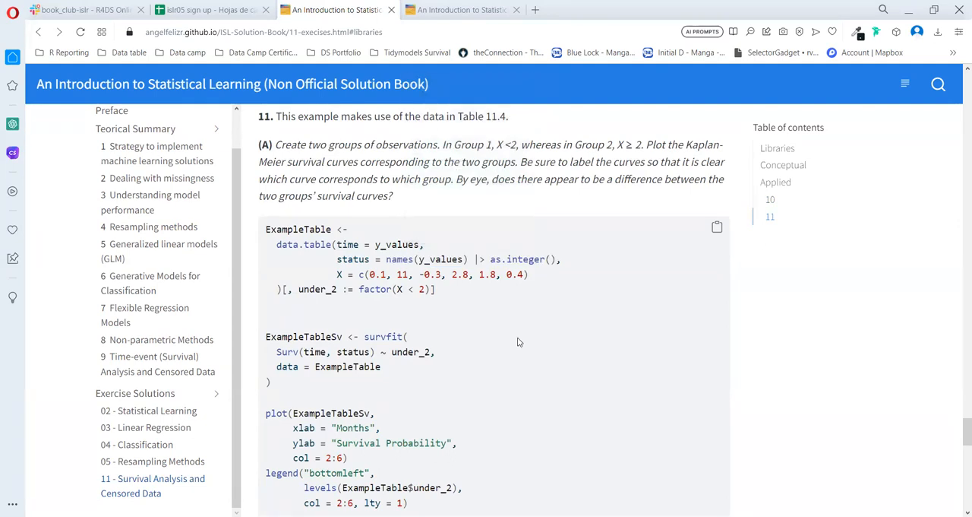
mouse_move(407, 300)
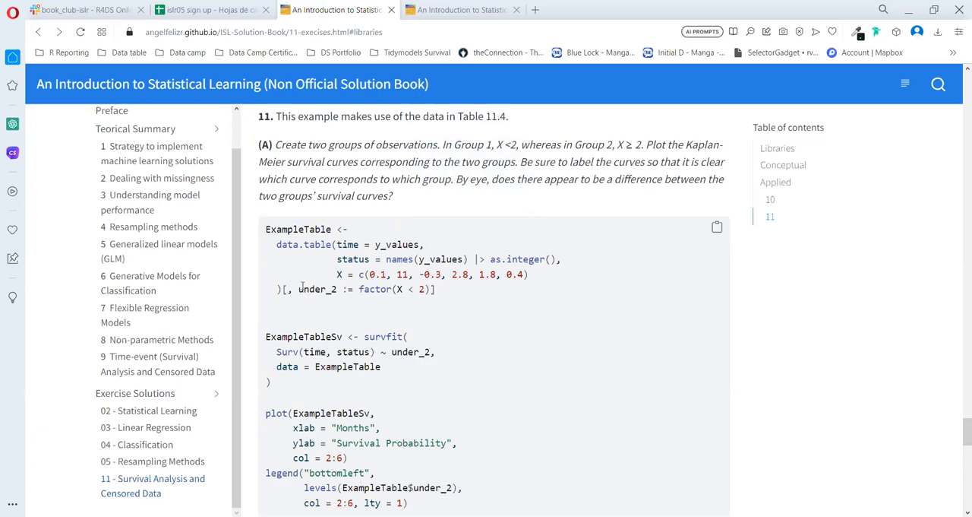
double_click(317, 289)
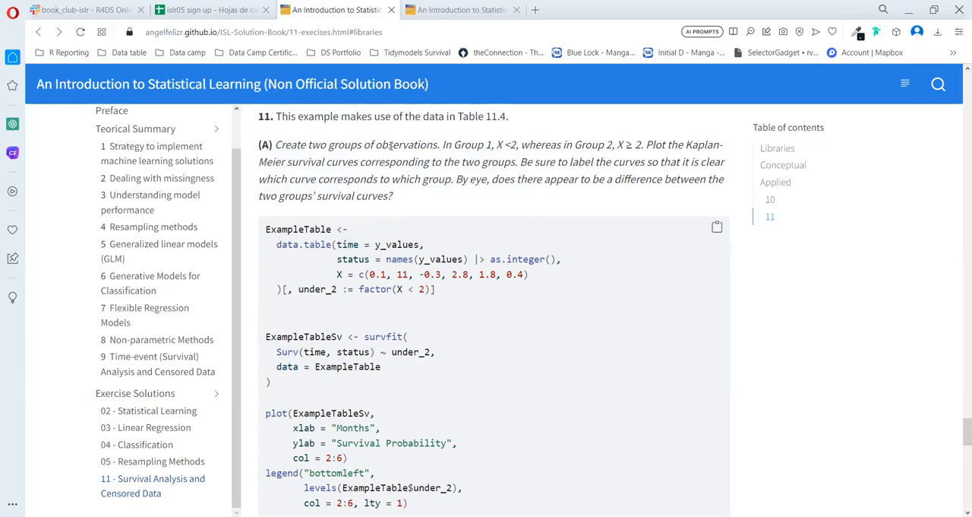
scroll("down", 3)
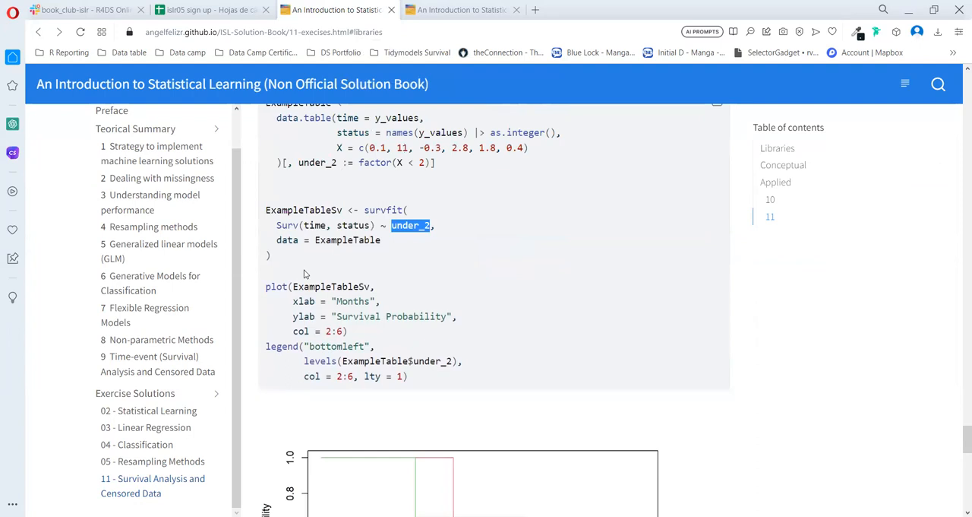
Step: Scroll to the FALSE/TRUE Kaplan-Meier plot, FALSE ending near 0.5 and TRUE near 0.33
scroll("down", 3)
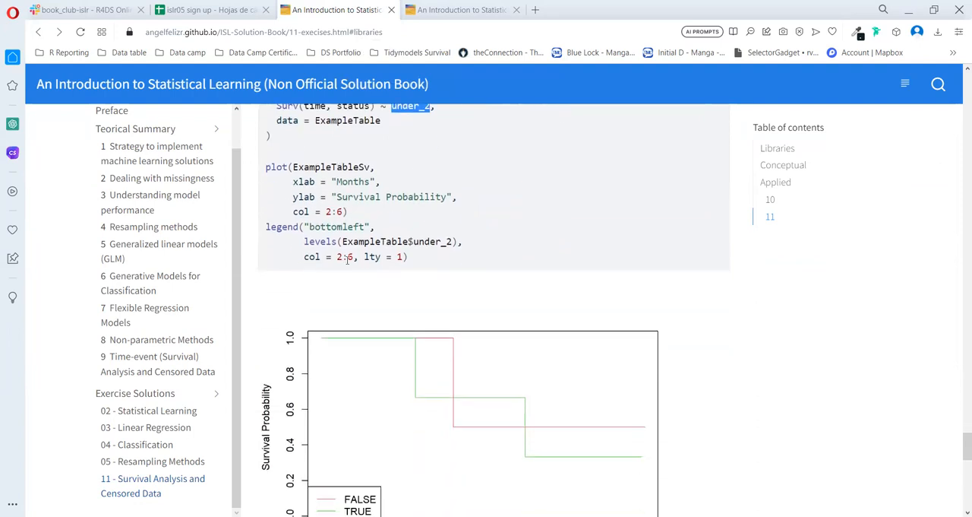
scroll("down", 3)
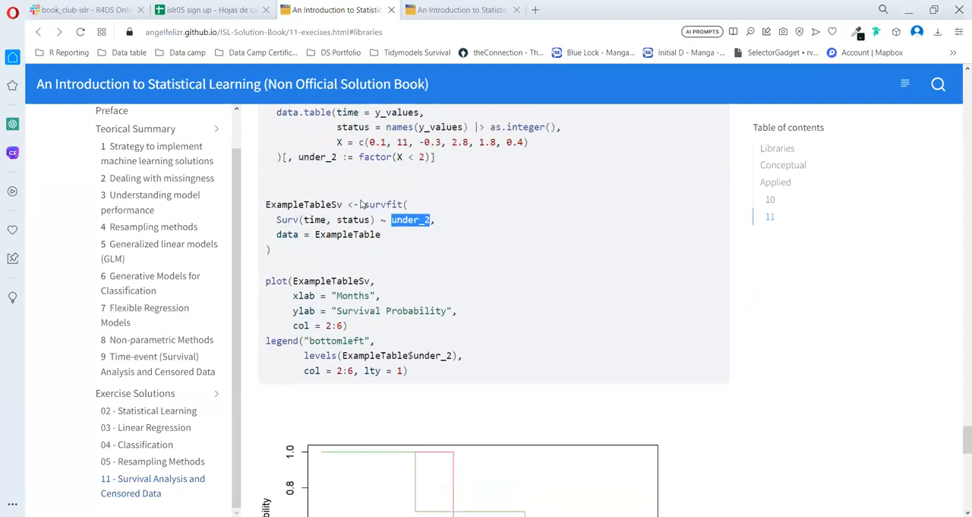
scroll("down", 3)
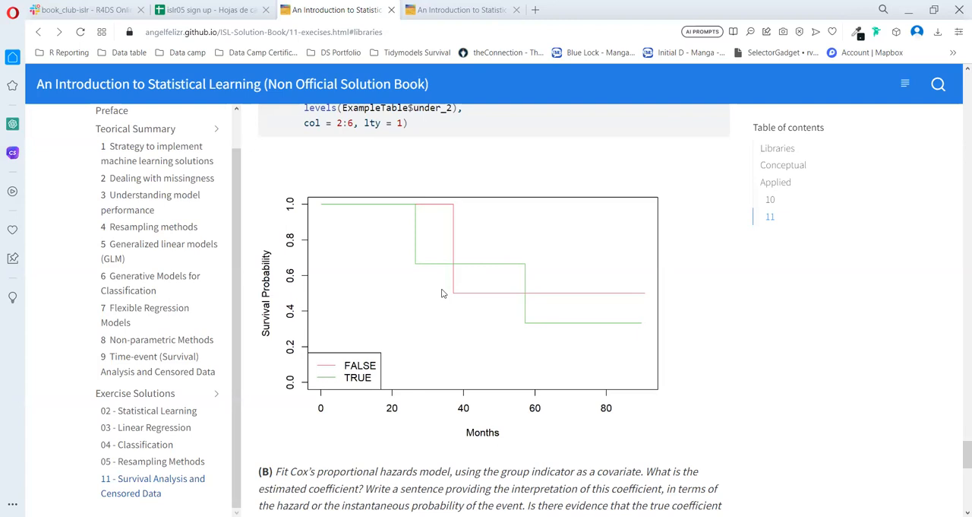
scroll("down", 3)
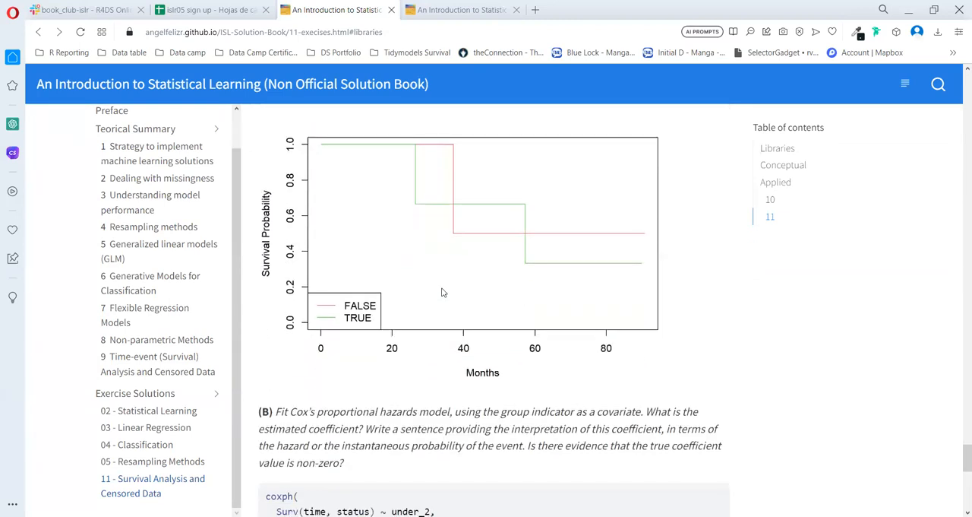
scroll("down", 3)
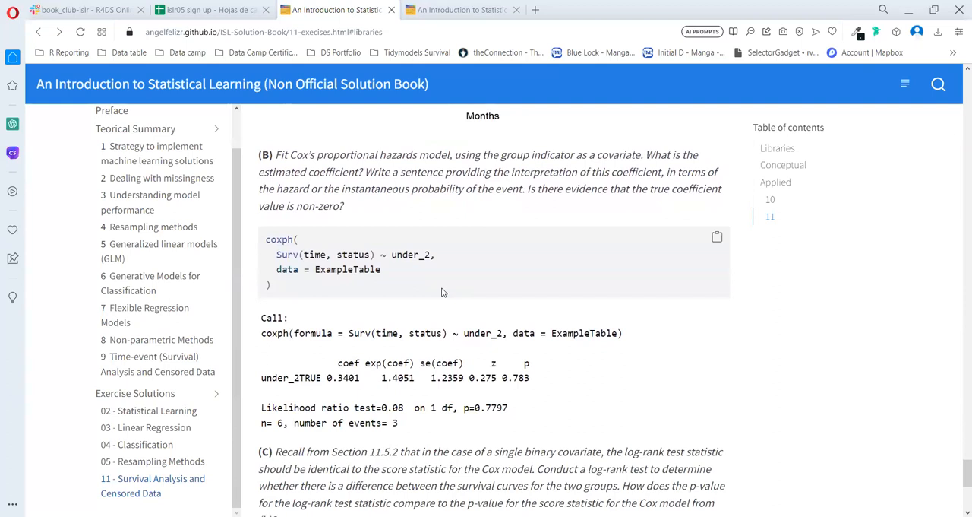
mouse_move(445, 379)
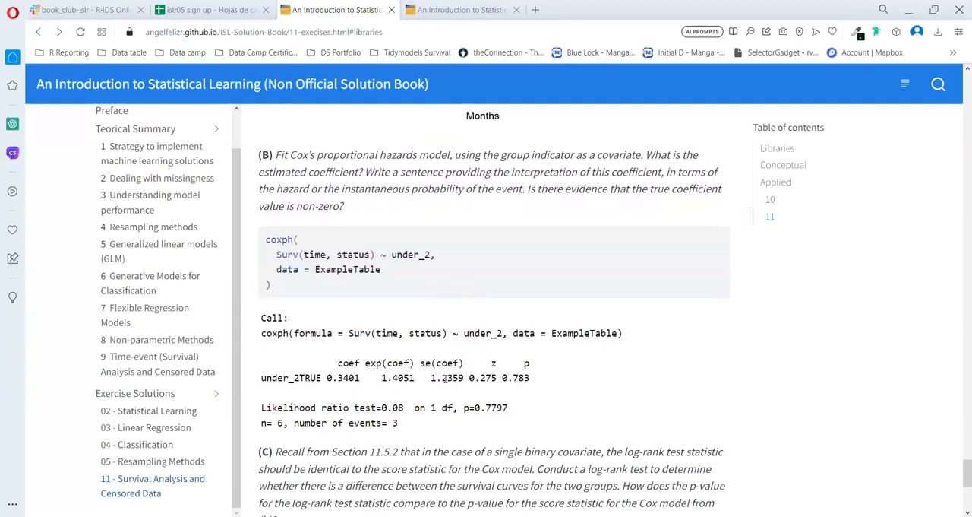
left_click_drag(395, 362, 530, 377)
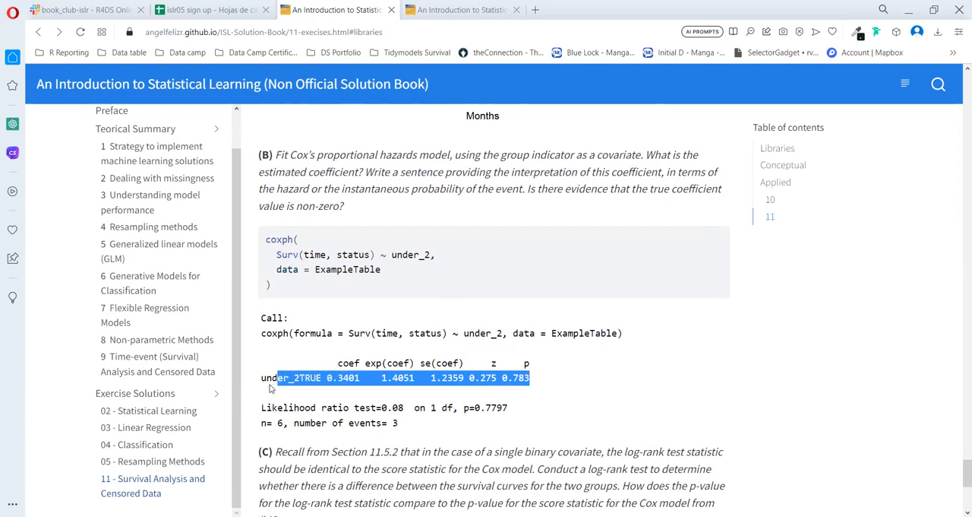
left_click(270, 378)
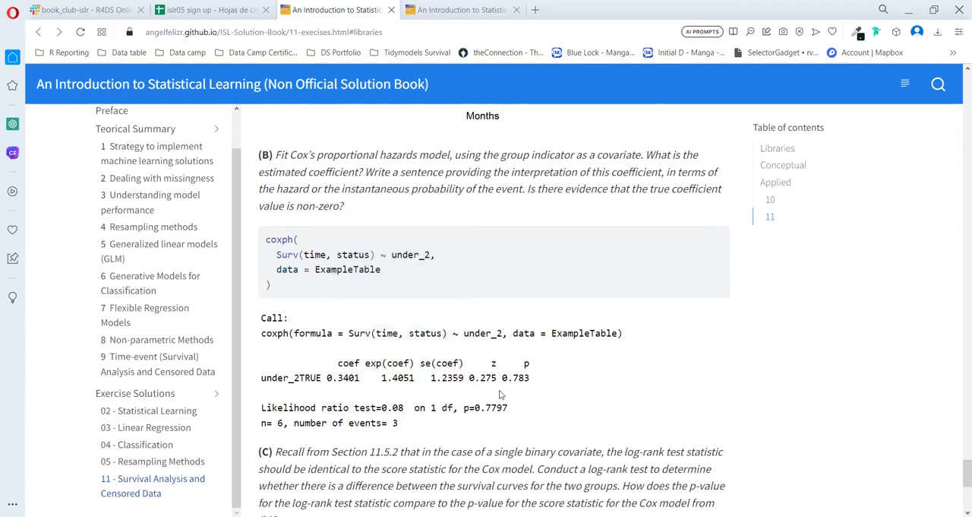
double_click(514, 377)
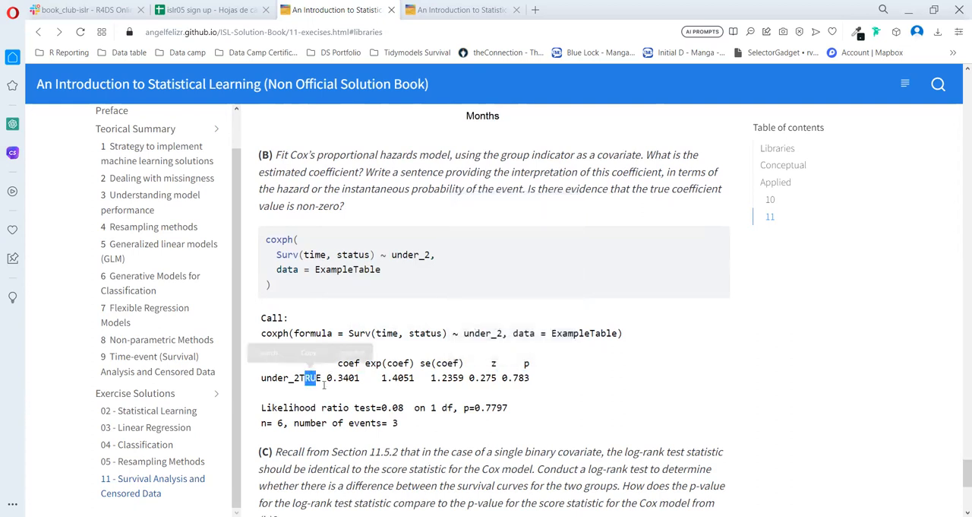
double_click(343, 377)
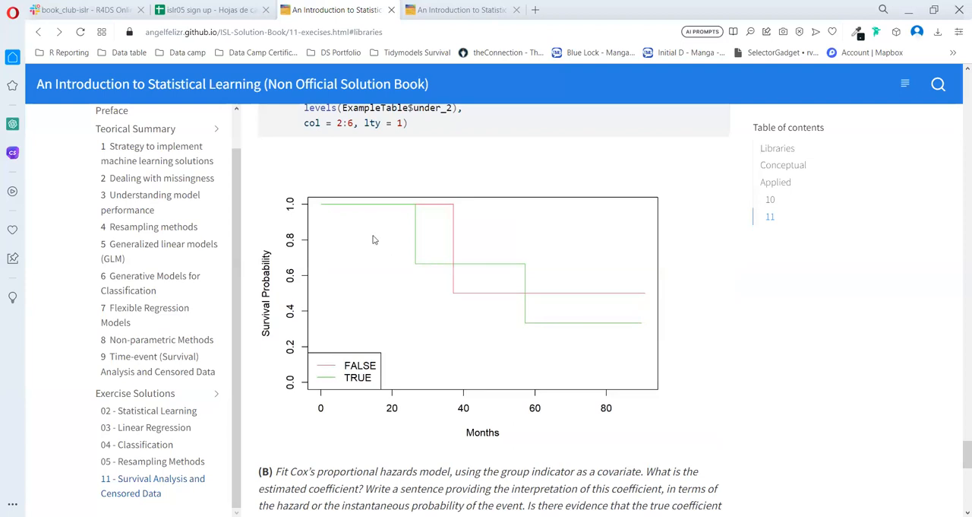
mouse_move(487, 272)
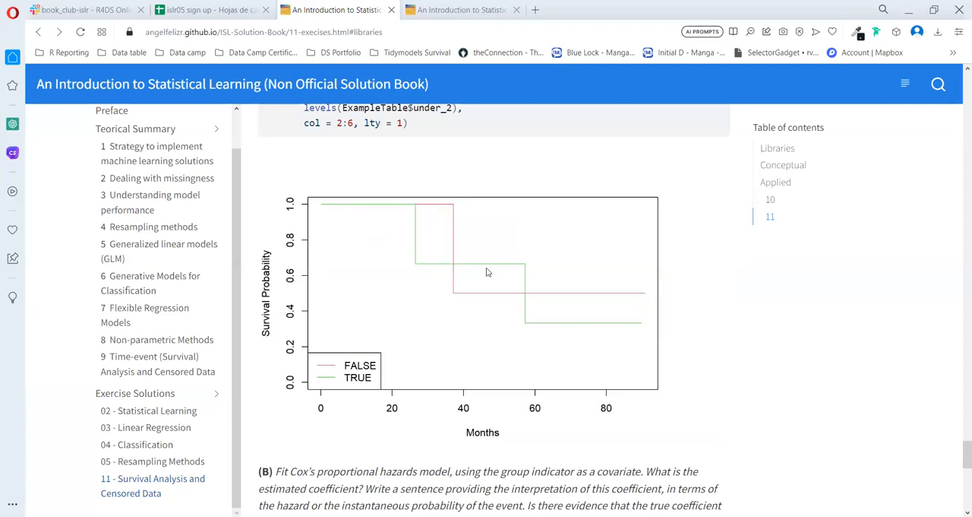
mouse_move(575, 338)
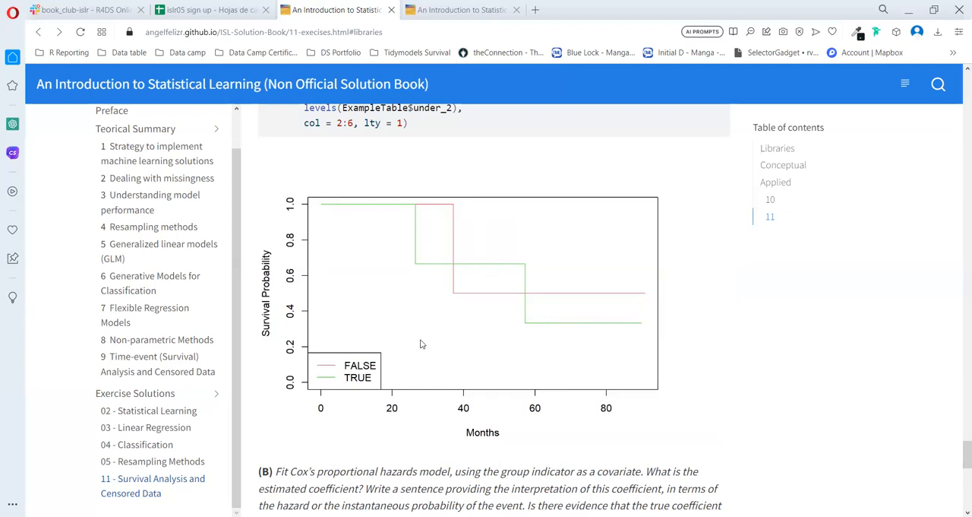
Step: Scroll to part C's log-rank test output showing Chisq = 0.1, p = 0.8
scroll("down", 3)
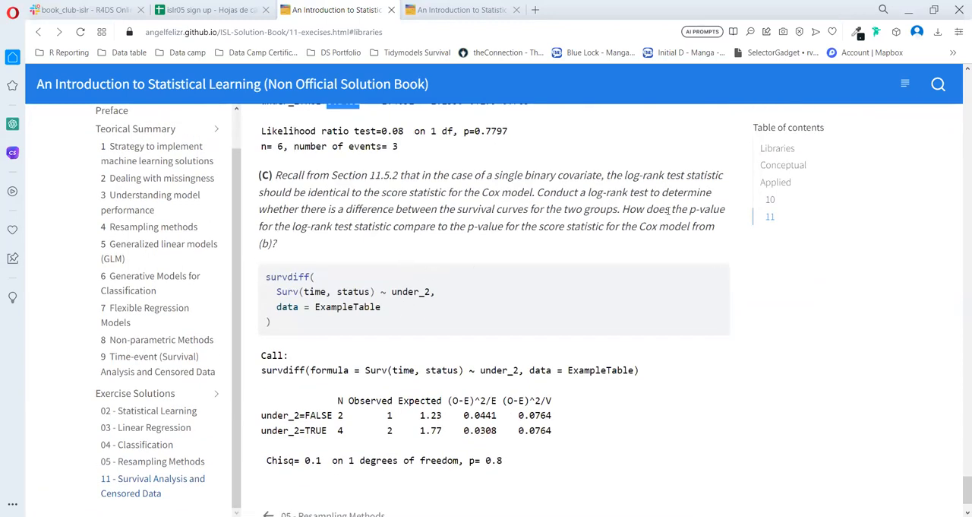
mouse_move(501, 143)
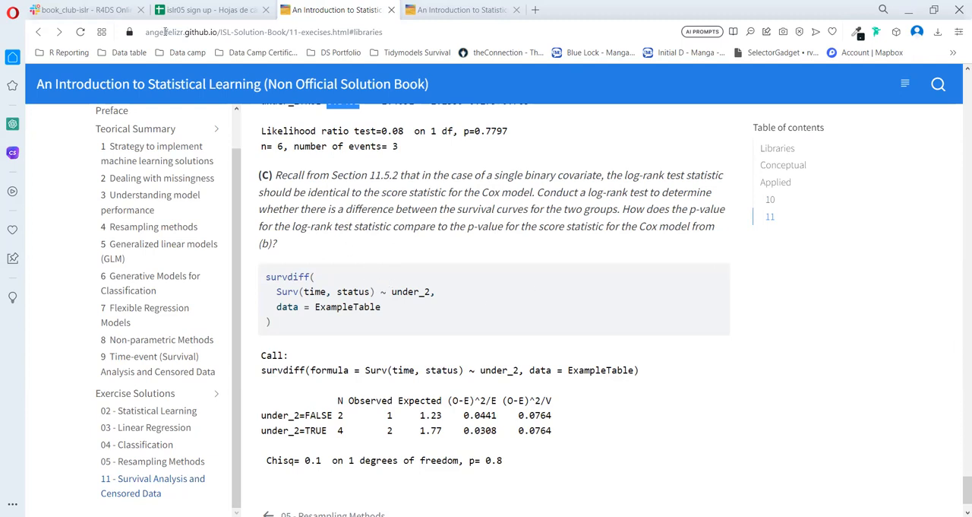
scroll("down", 3)
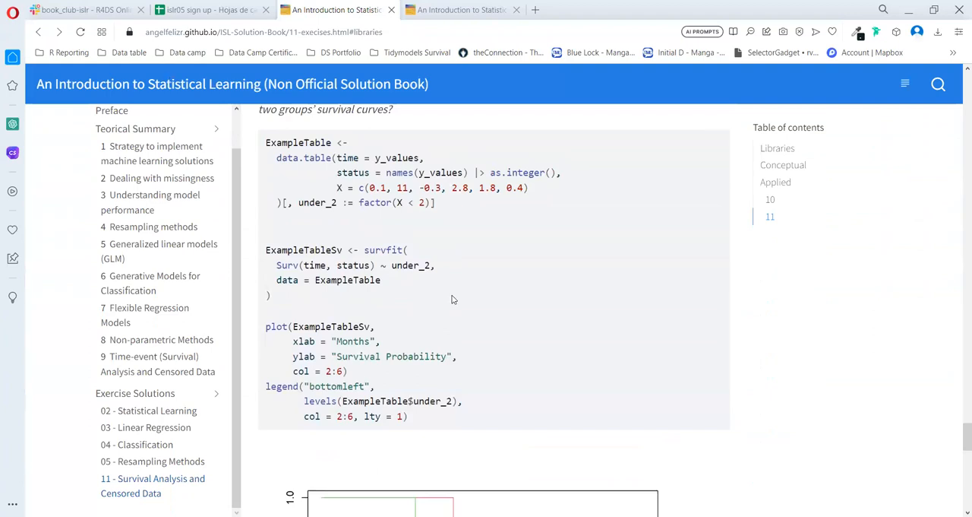
scroll("down", 3)
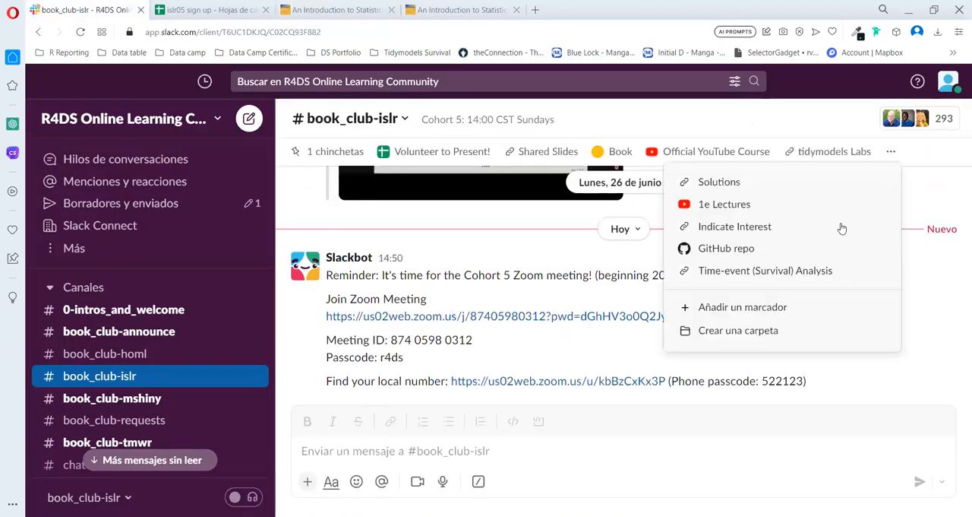
mouse_move(765, 270)
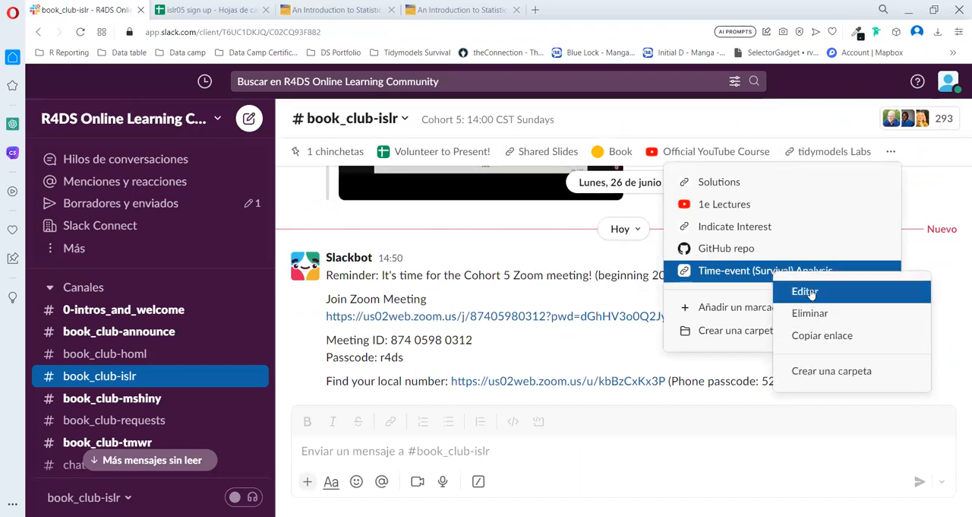
mouse_move(766, 270)
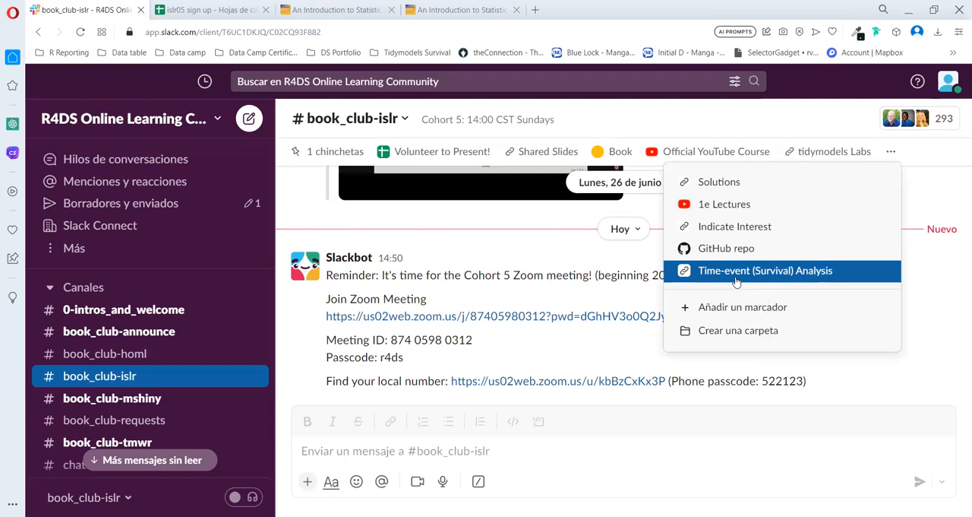
Step: Follow the Time-event (Survival) Analysis bookmark to the chapter 11 Survival Analysis and Censored Data page
left_click(765, 270)
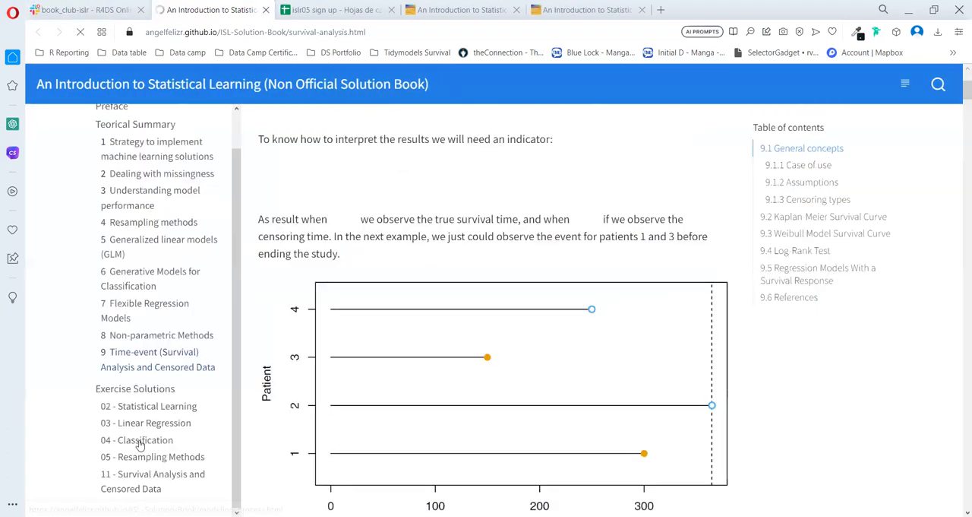
left_click(153, 480)
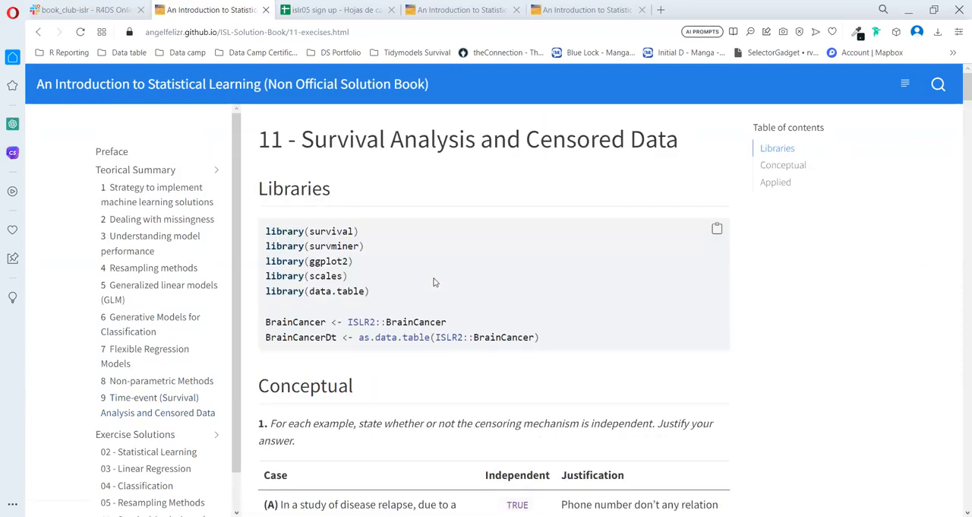
mouse_move(446, 287)
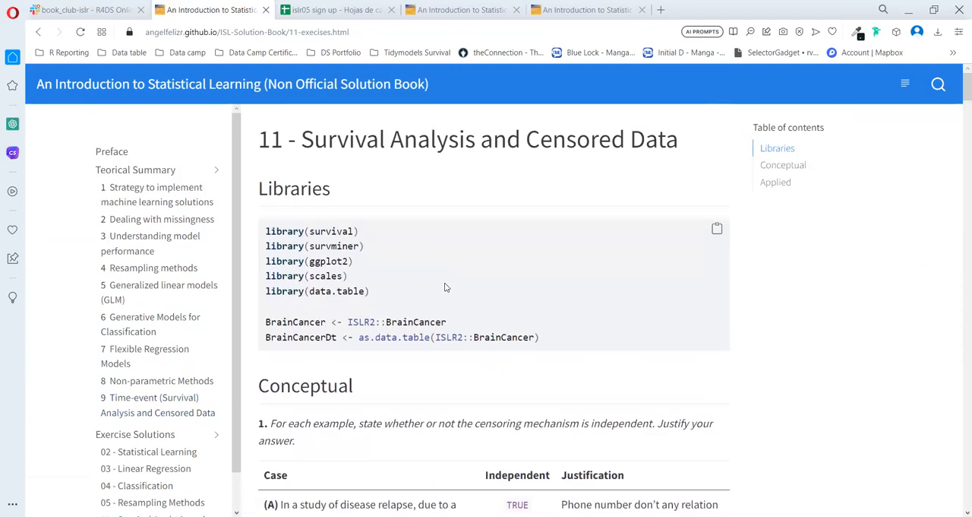